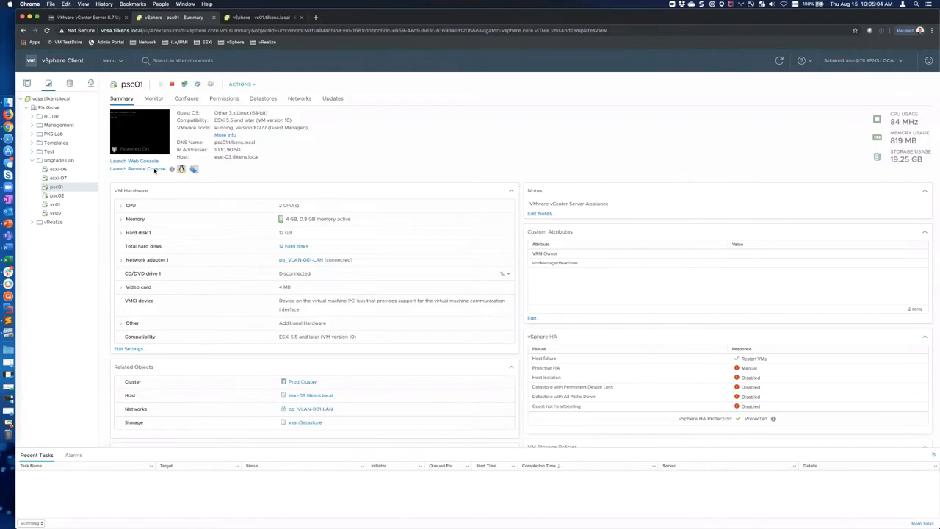
- Review the PSC01/PSC02 and VC01/VC02 topology notes and IP addresses in Sublime Text
{"action": "left_click", "coordinate": [302, 381]}
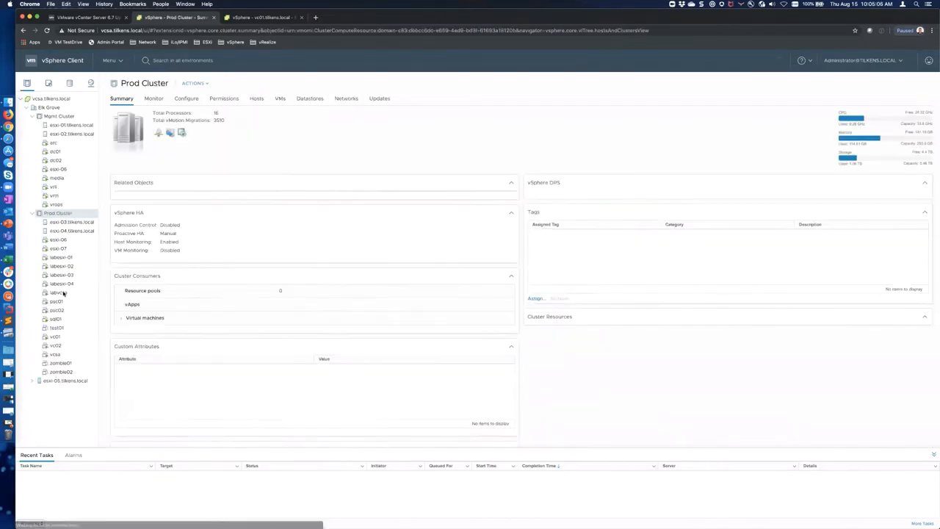
{"action": "left_click", "coordinate": [779, 60]}
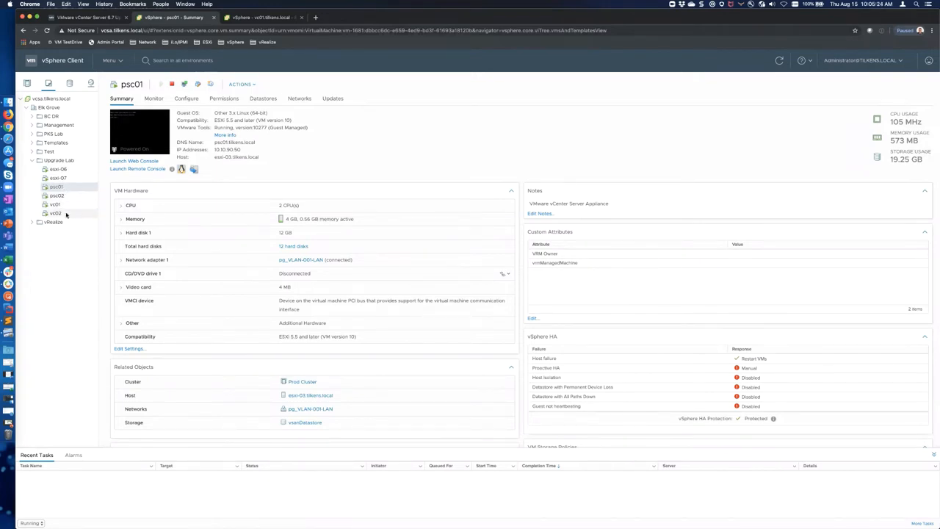
{"action": "mouse_move", "coordinate": [18, 365]}
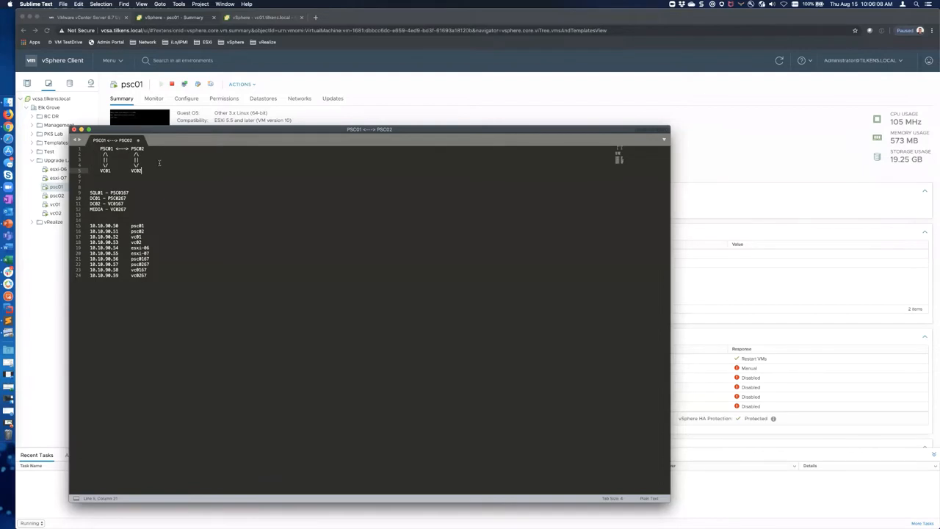
{"action": "mouse_move", "coordinate": [184, 190]}
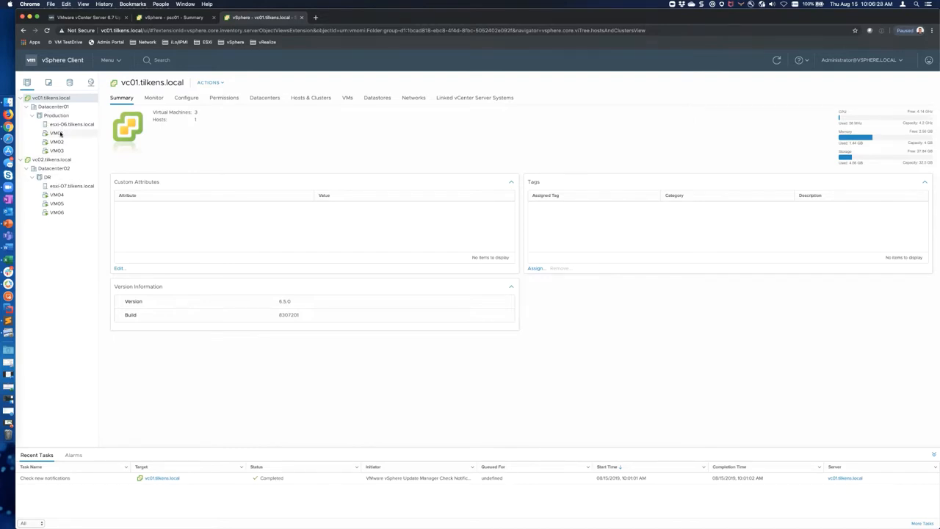
- View the VM02 summary, then the esxi-06.tilkens.local host summary in vc01
{"action": "left_click", "coordinate": [56, 142]}
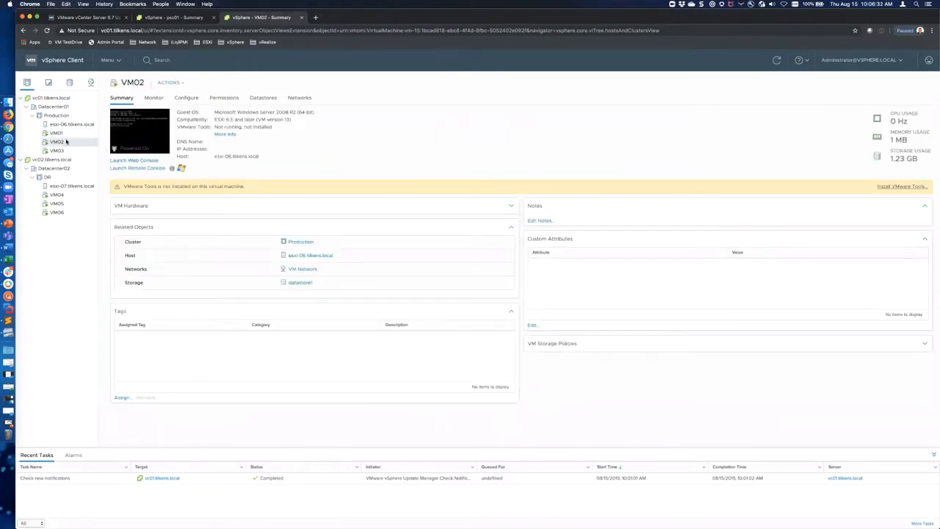
{"action": "left_click", "coordinate": [71, 123]}
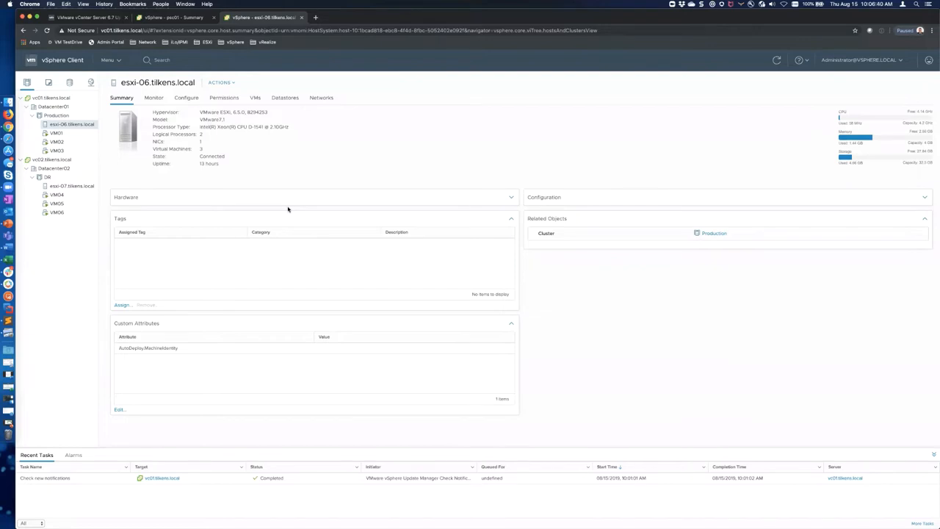
{"action": "mouse_move", "coordinate": [186, 291]}
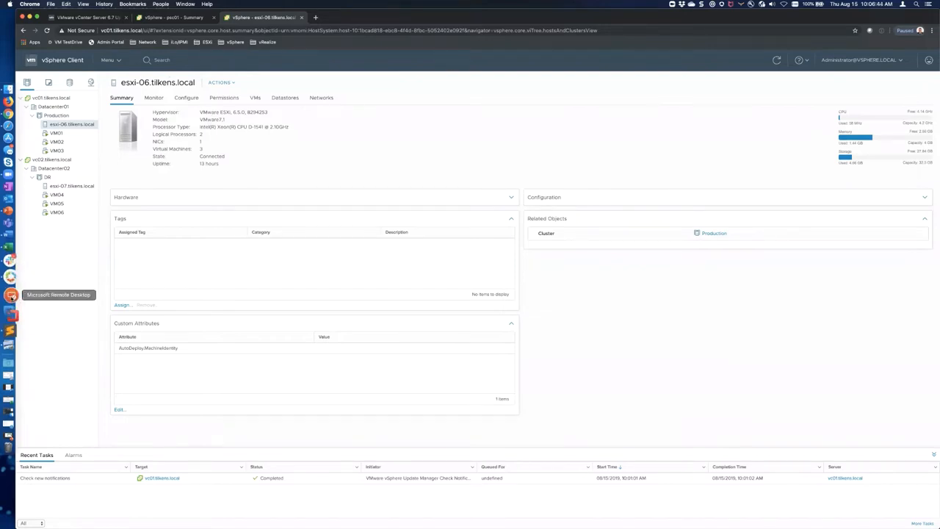
- Connect to SQL01 (10.10.90.132) via Remote Desktop, accepting the certificate warning
{"action": "left_click", "coordinate": [11, 295]}
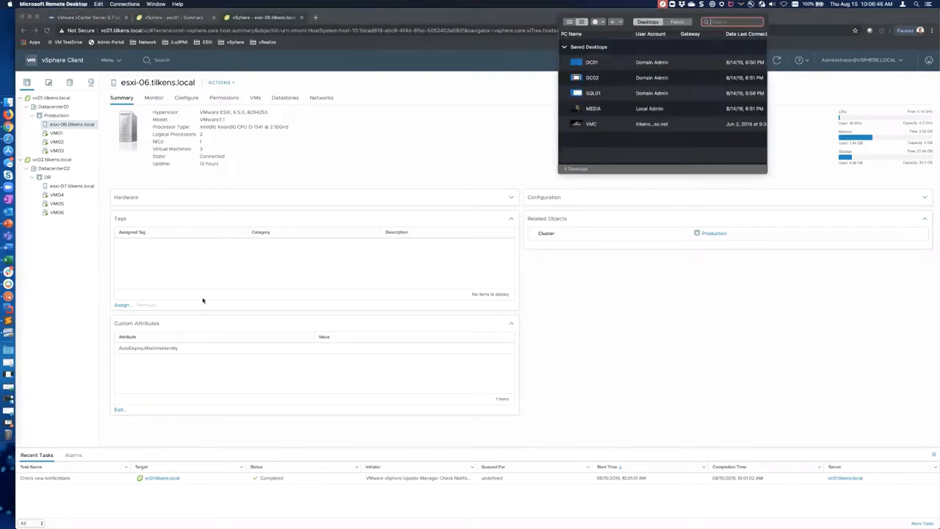
{"action": "mouse_move", "coordinate": [608, 96]}
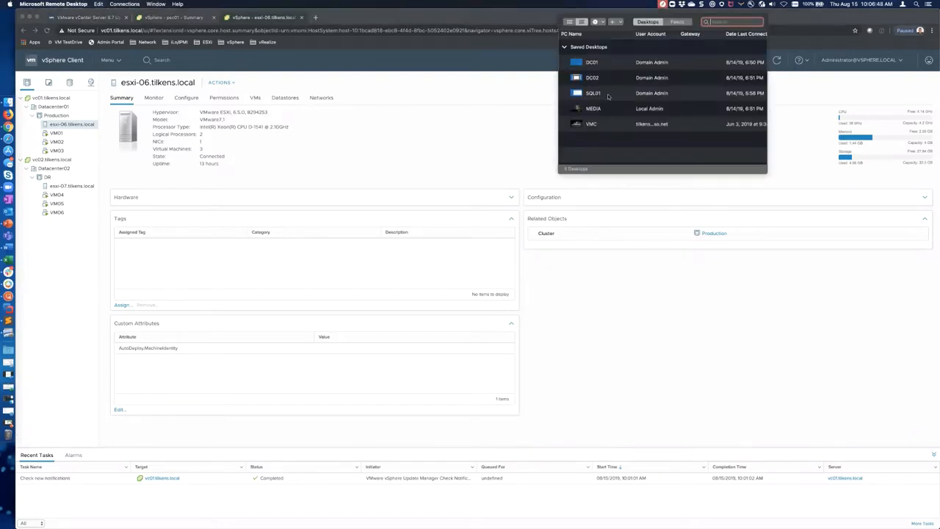
{"action": "mouse_move", "coordinate": [597, 62]}
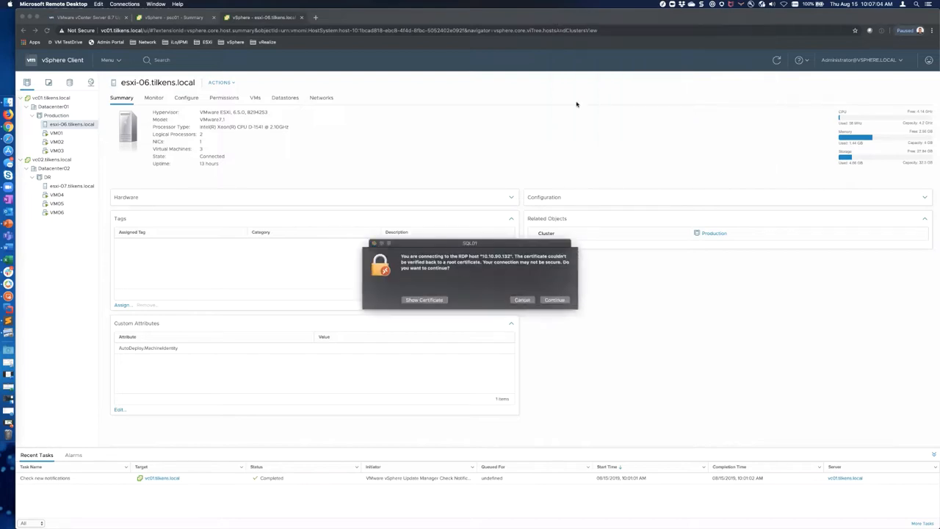
{"action": "left_click", "coordinate": [555, 300]}
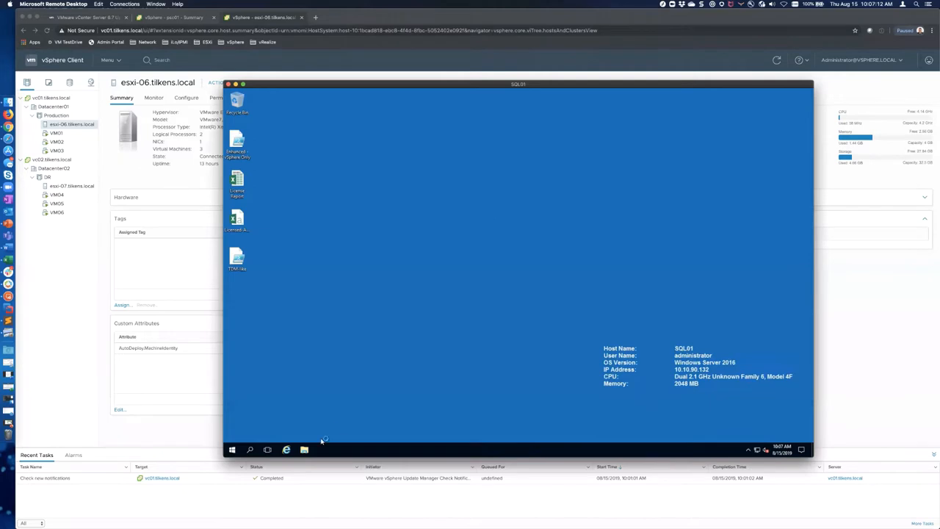
- Launch the installer from the DVD drive's vcsa-ui-installer > win32 folder in File Explorer
{"action": "left_click", "coordinate": [303, 450]}
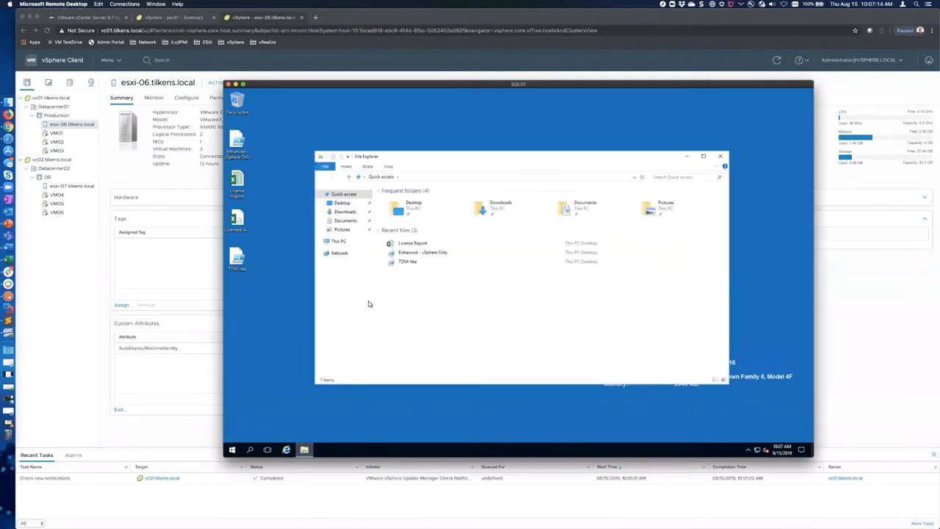
{"action": "mouse_move", "coordinate": [339, 241]}
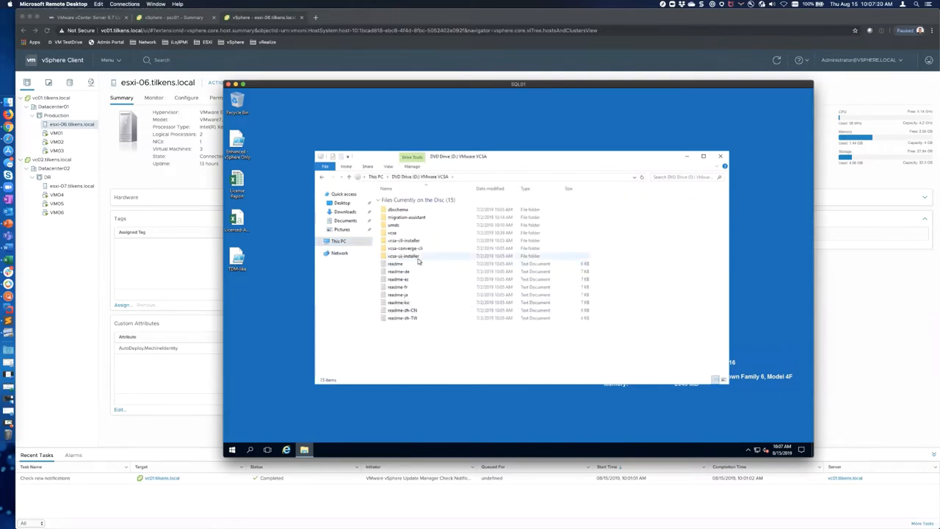
{"action": "mouse_move", "coordinate": [402, 256]}
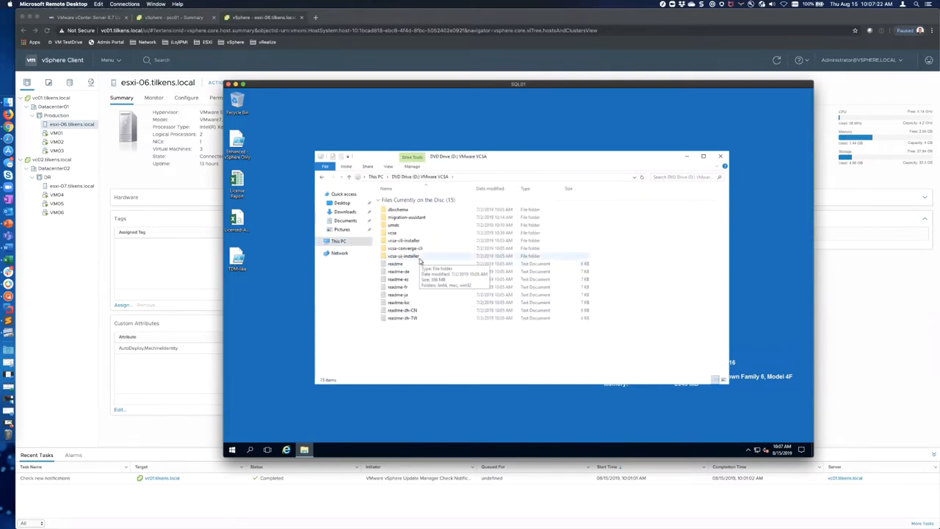
{"action": "double_click", "coordinate": [403, 256]}
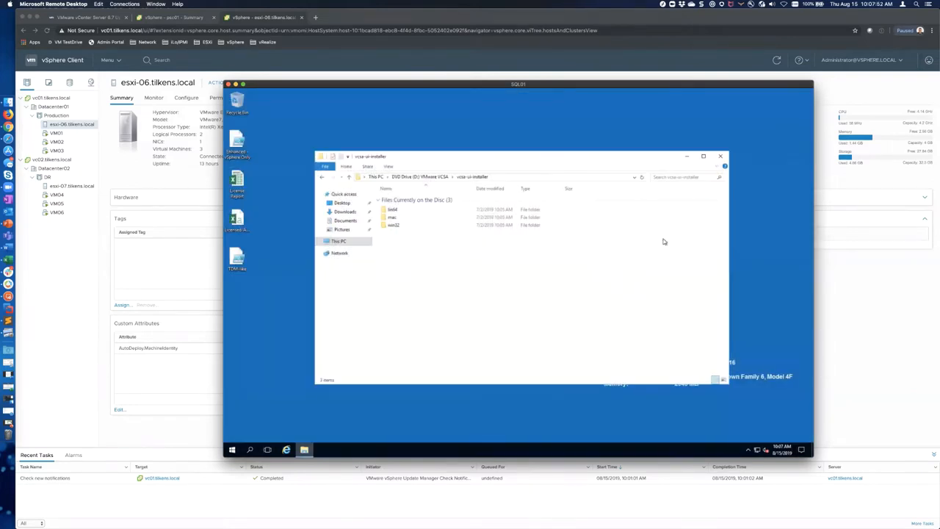
{"action": "mouse_move", "coordinate": [677, 111]}
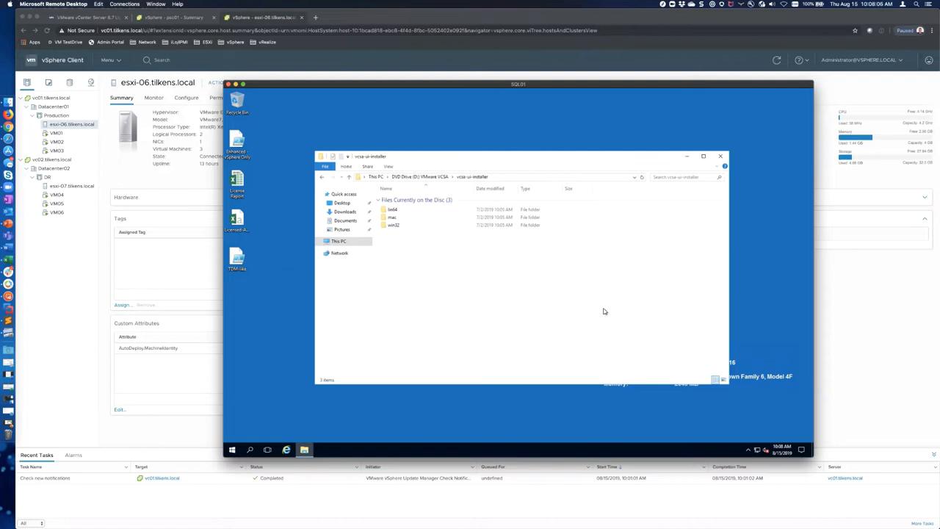
{"action": "mouse_move", "coordinate": [420, 271]}
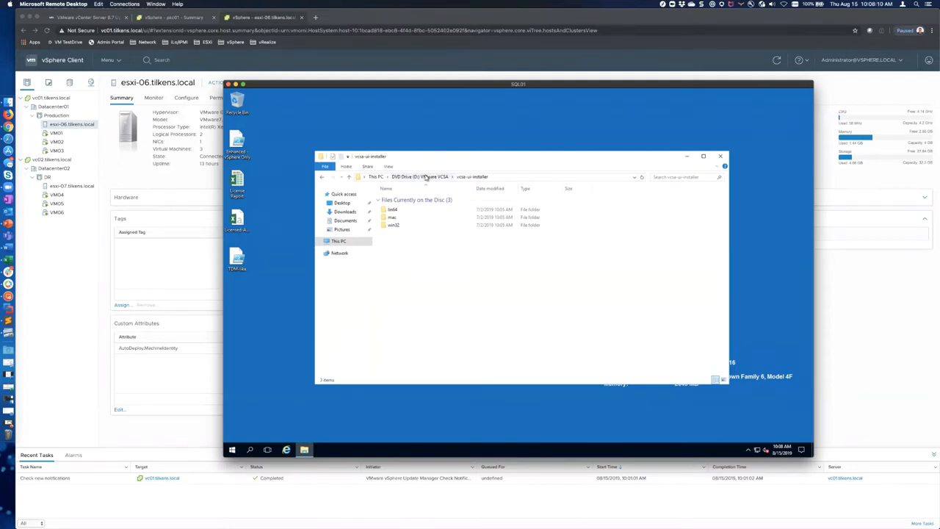
{"action": "mouse_move", "coordinate": [437, 233]}
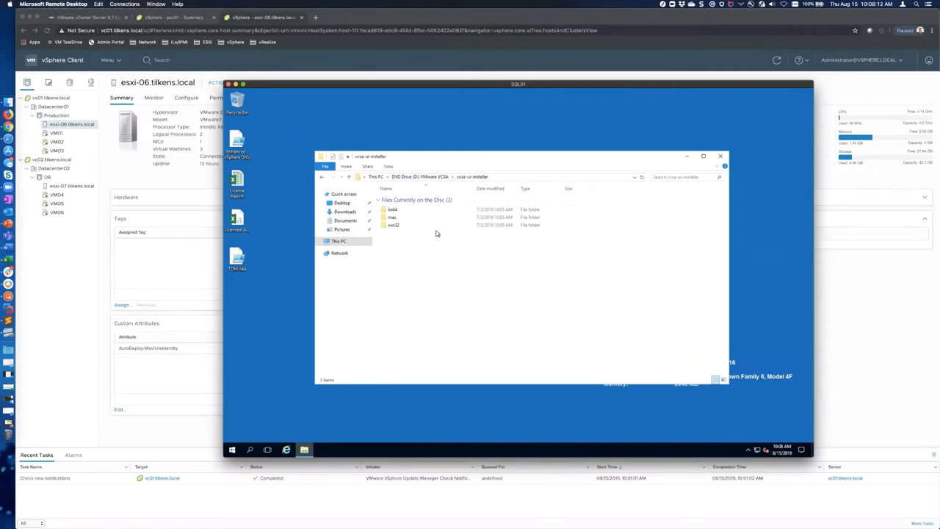
{"action": "mouse_move", "coordinate": [471, 177]}
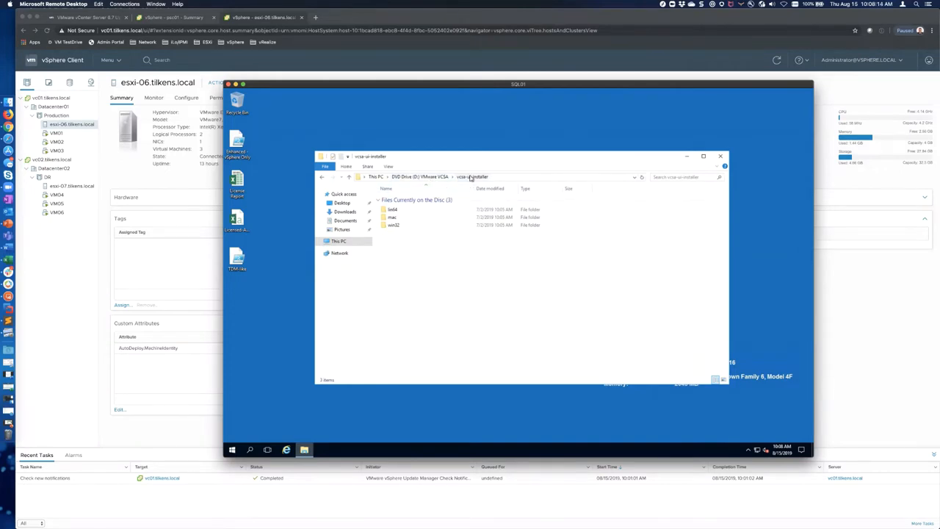
{"action": "left_click", "coordinate": [395, 225]}
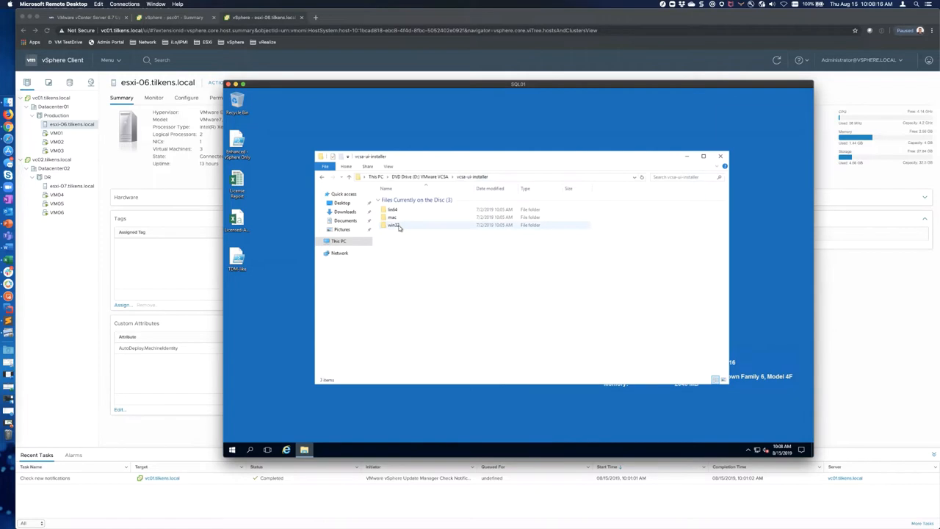
{"action": "double_click", "coordinate": [394, 224]}
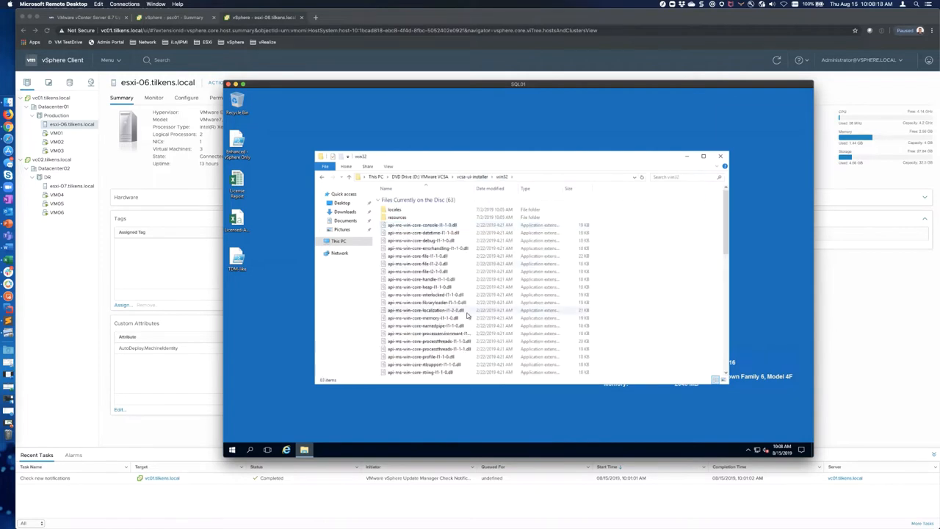
{"action": "scroll", "scroll_direction": "down", "scroll_amount": 3}
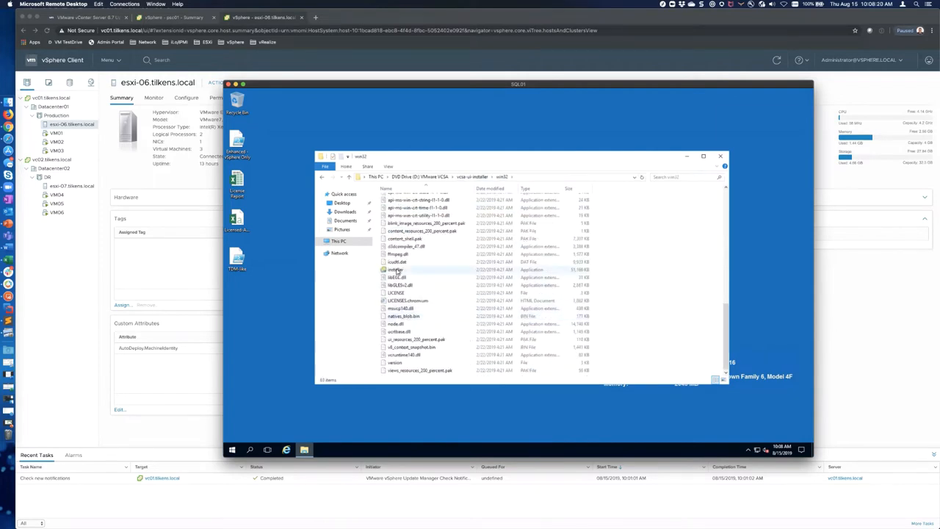
{"action": "double_click", "coordinate": [397, 270]}
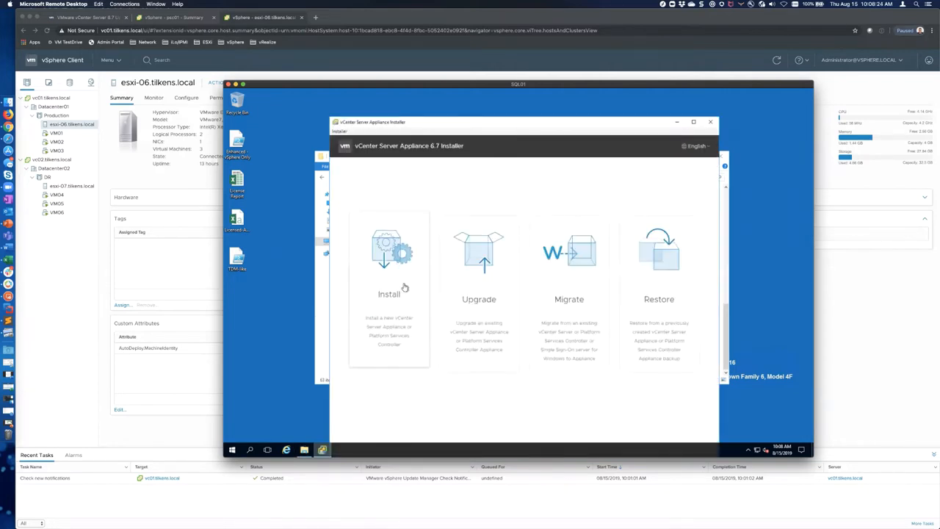
{"action": "mouse_move", "coordinate": [507, 284]}
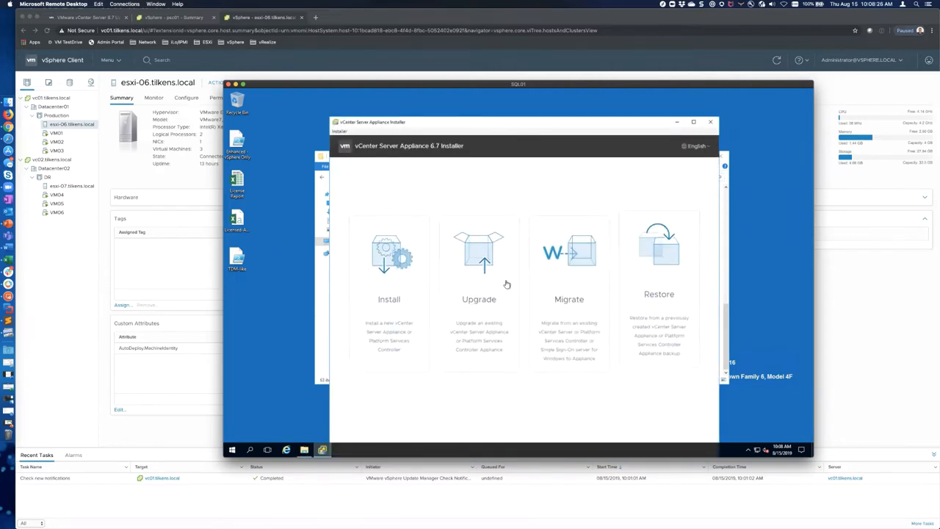
- Choose Upgrade and accept the license agreement in Stage 1
{"action": "left_click", "coordinate": [479, 257]}
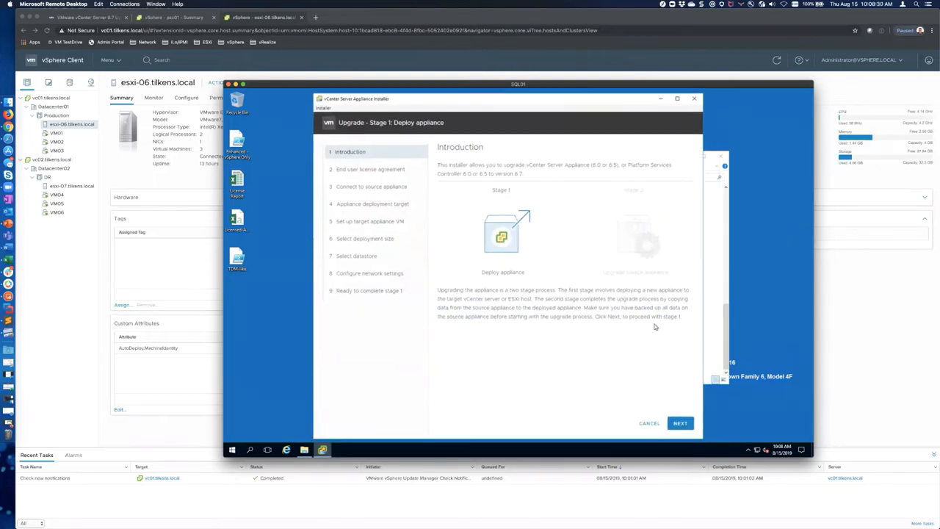
{"action": "left_click", "coordinate": [679, 423]}
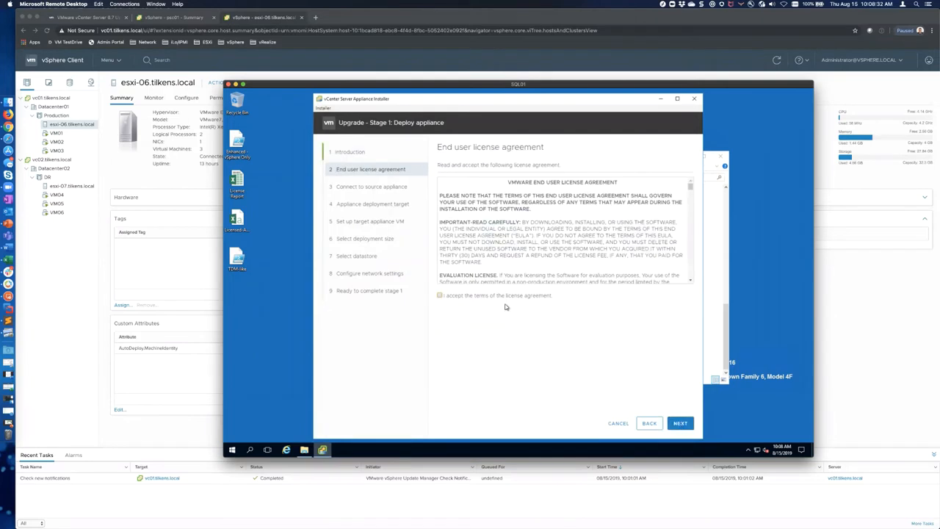
{"action": "left_click", "coordinate": [440, 295]}
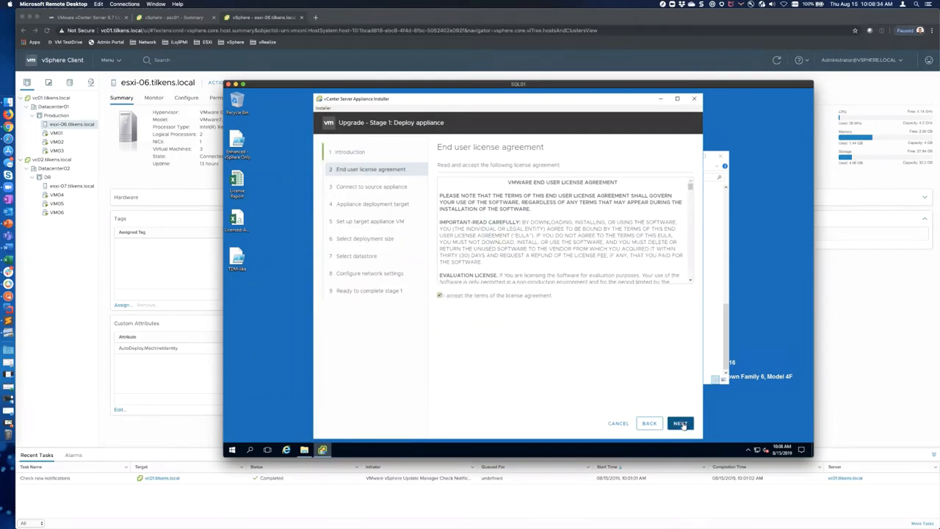
{"action": "left_click", "coordinate": [679, 423]}
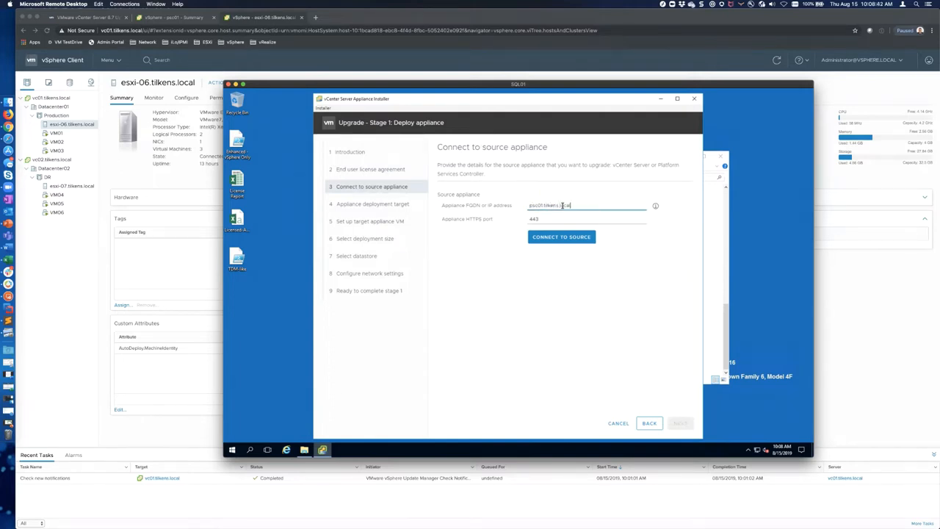
{"action": "left_click", "coordinate": [561, 236]}
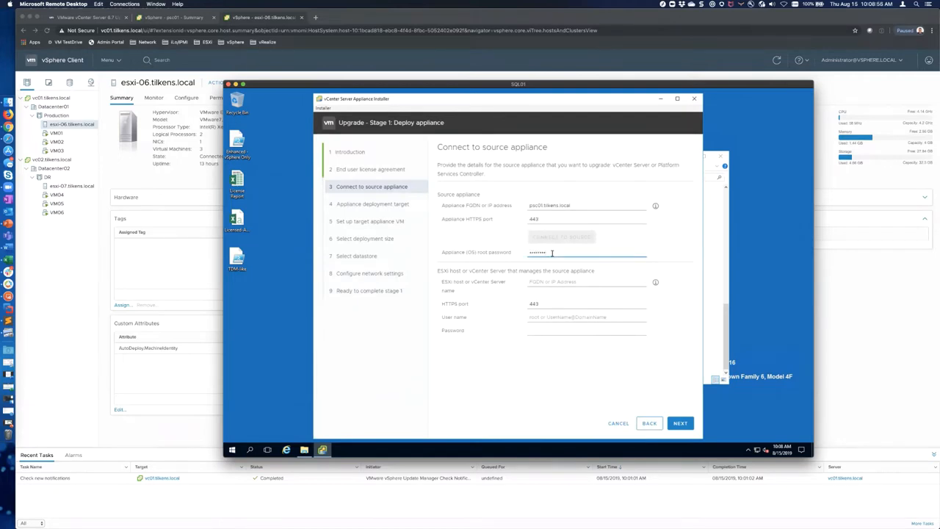
{"action": "left_click", "coordinate": [586, 282]}
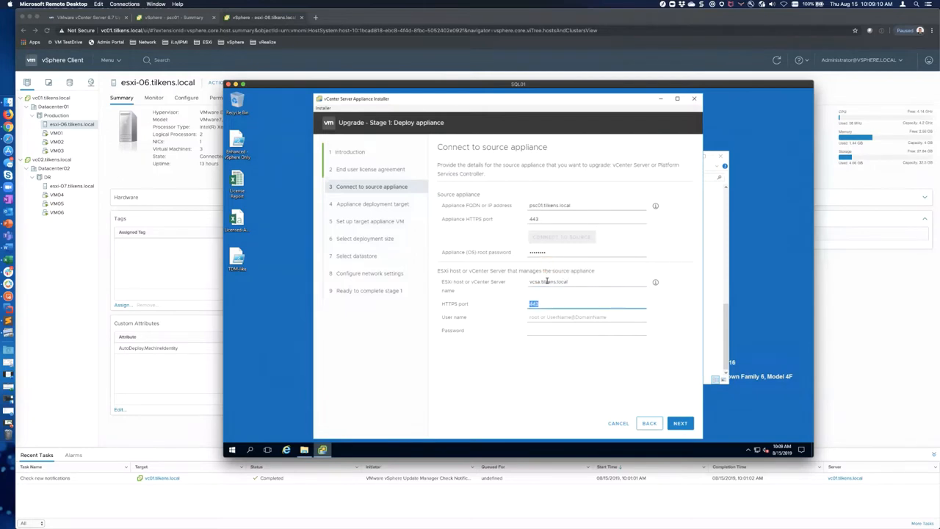
{"action": "type", "text": "administrator@vsphere.local"}
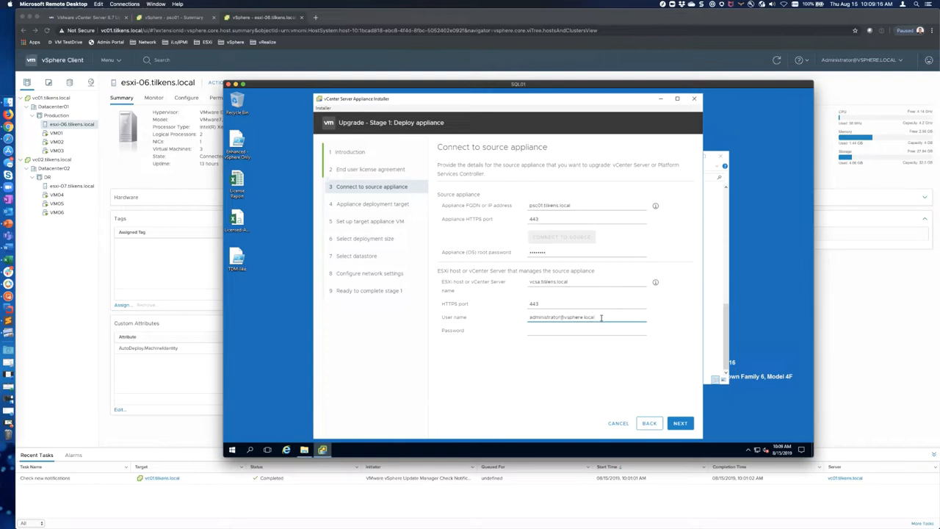
{"action": "triple_click", "coordinate": [562, 317]}
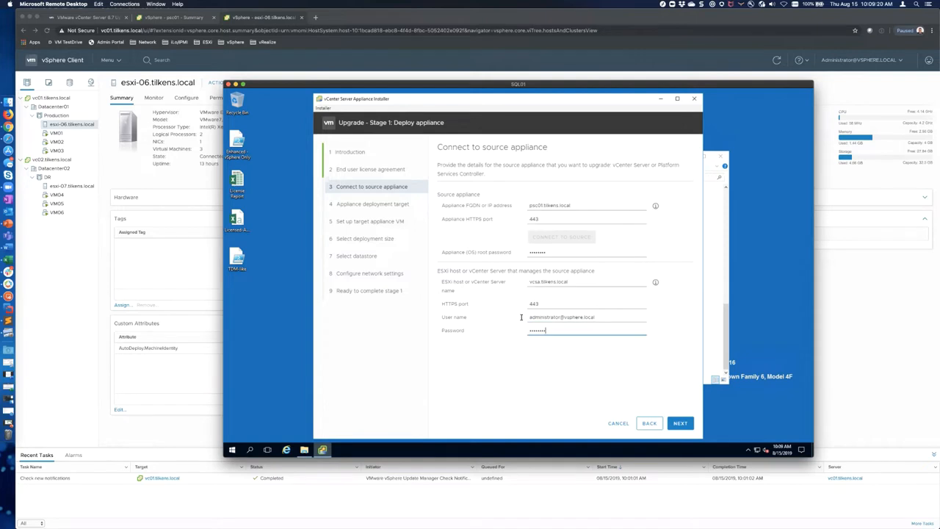
{"action": "left_click", "coordinate": [680, 423]}
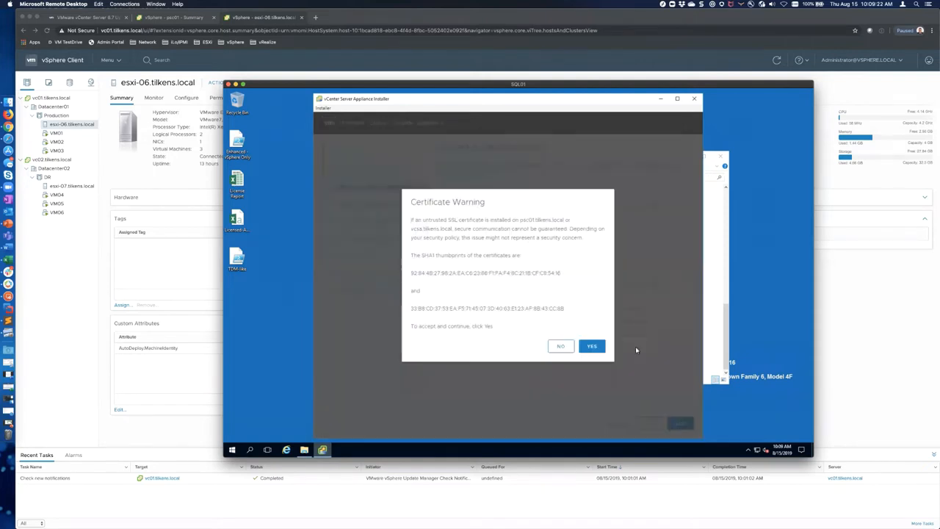
- Accept the untrusted source certificates with Yes
{"action": "left_click", "coordinate": [592, 345]}
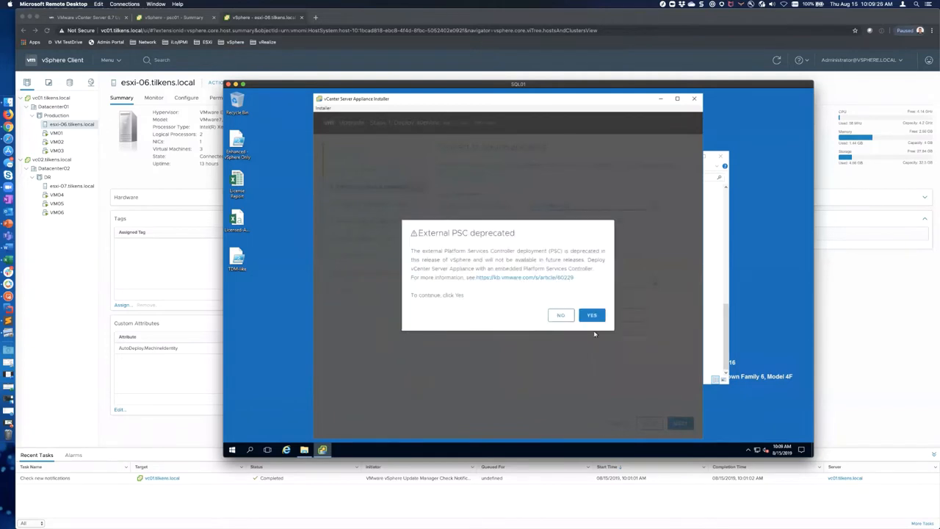
{"action": "mouse_move", "coordinate": [470, 287]}
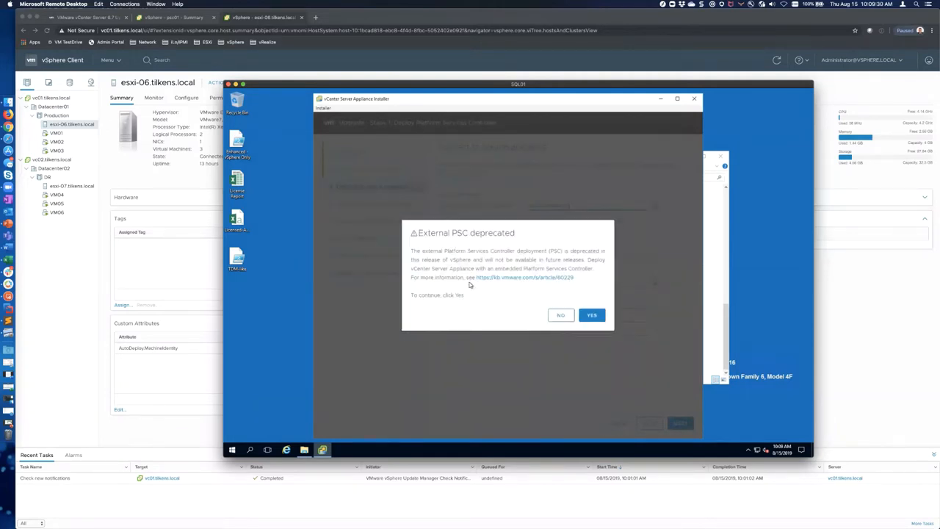
{"action": "mouse_move", "coordinate": [492, 299]}
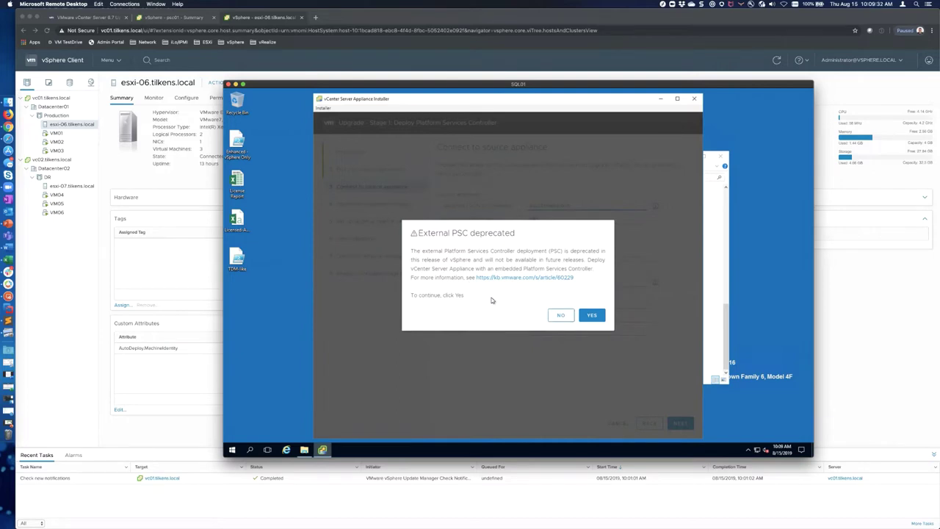
{"action": "mouse_move", "coordinate": [592, 297]}
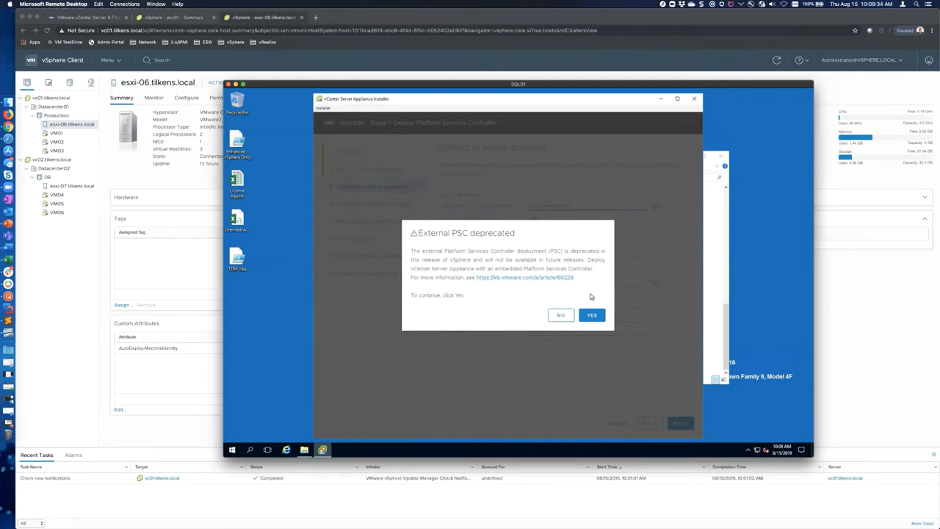
{"action": "mouse_move", "coordinate": [583, 298]}
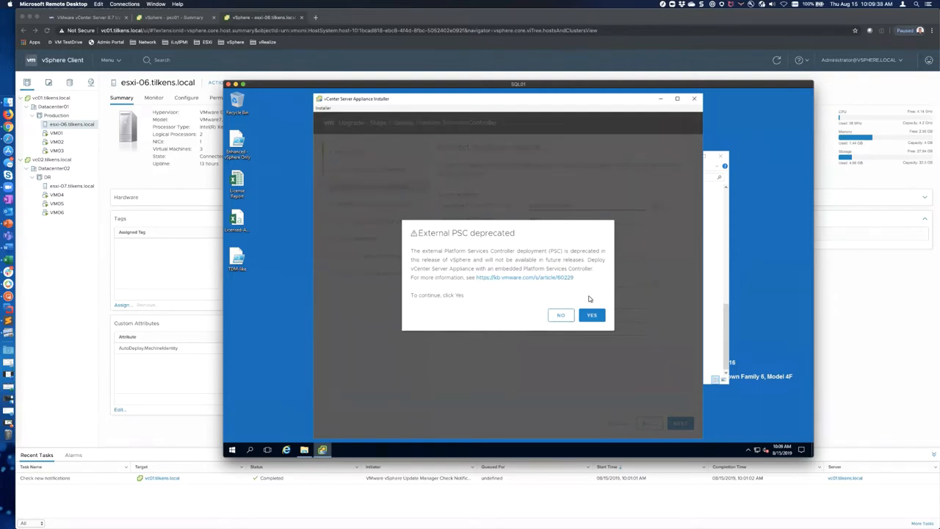
{"action": "mouse_move", "coordinate": [577, 296]}
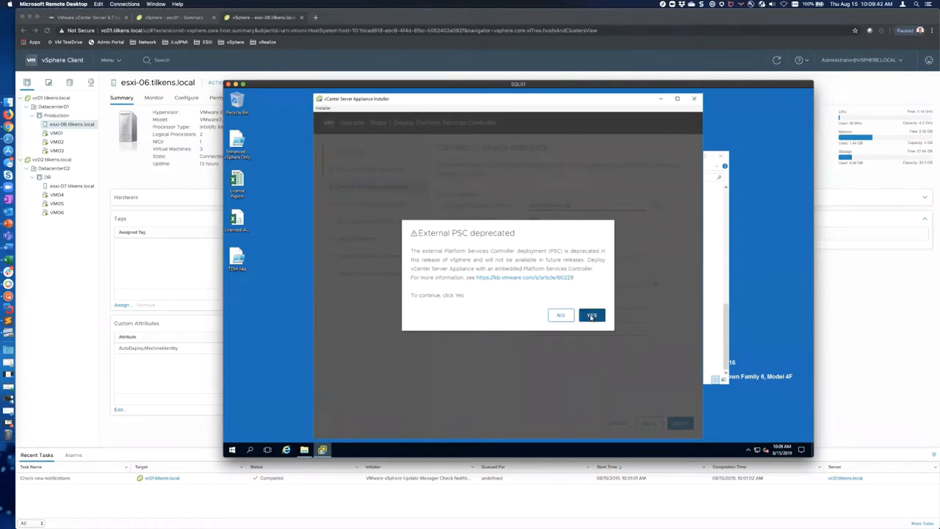
- Acknowledge the deprecation notice and target vcsa.tilkens.local with administrator credentials, accepting its certificate
{"action": "left_click", "coordinate": [592, 315]}
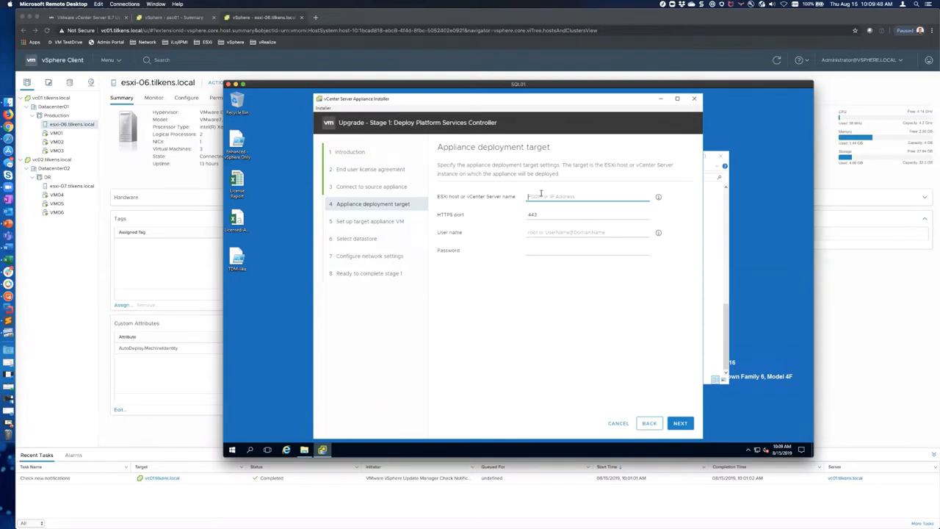
{"action": "type", "text": "vcsa.tilkens.local"}
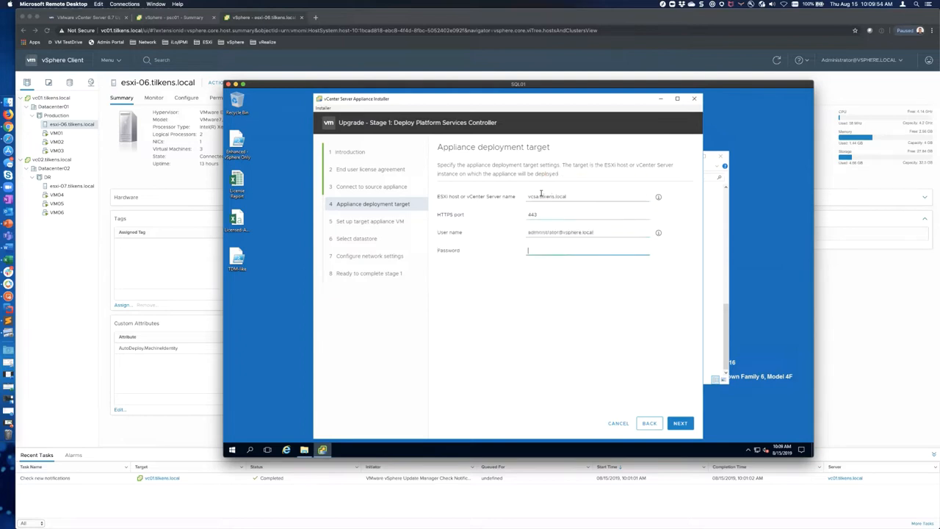
{"action": "type", "text": "password"}
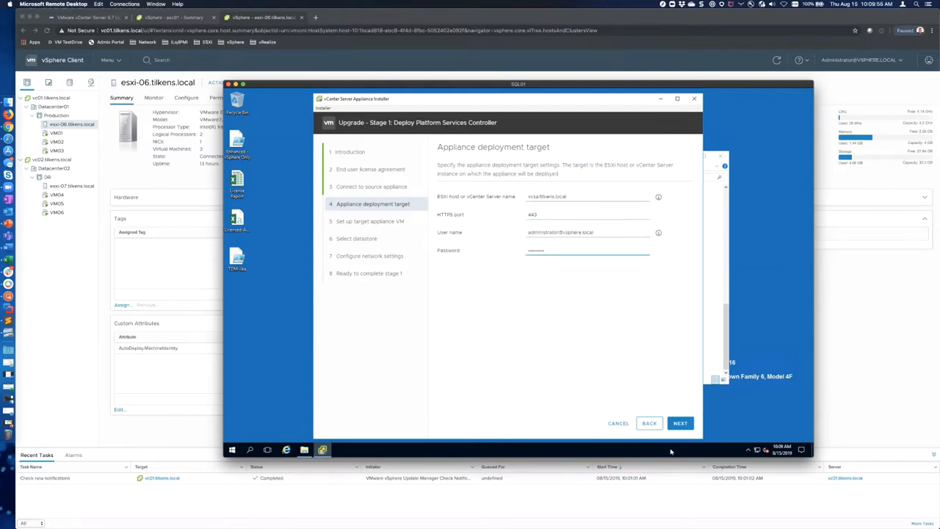
{"action": "left_click", "coordinate": [680, 423]}
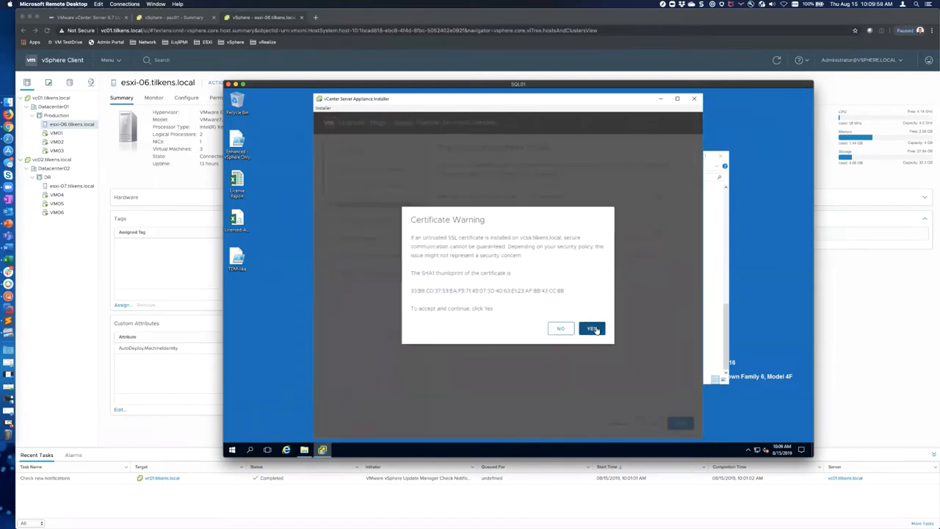
{"action": "left_click", "coordinate": [592, 329]}
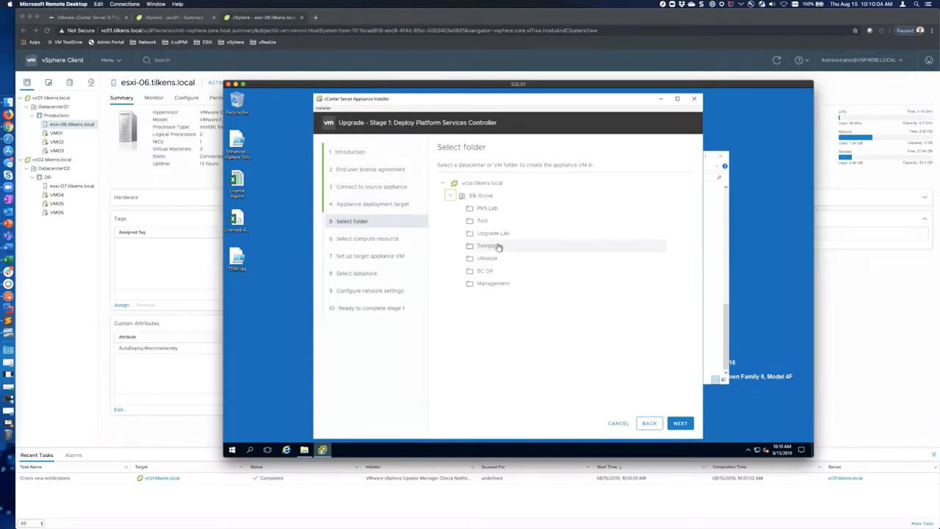
- Place the appliance in the Upgrade Lab folder on Prod Cluster
{"action": "left_click", "coordinate": [493, 233]}
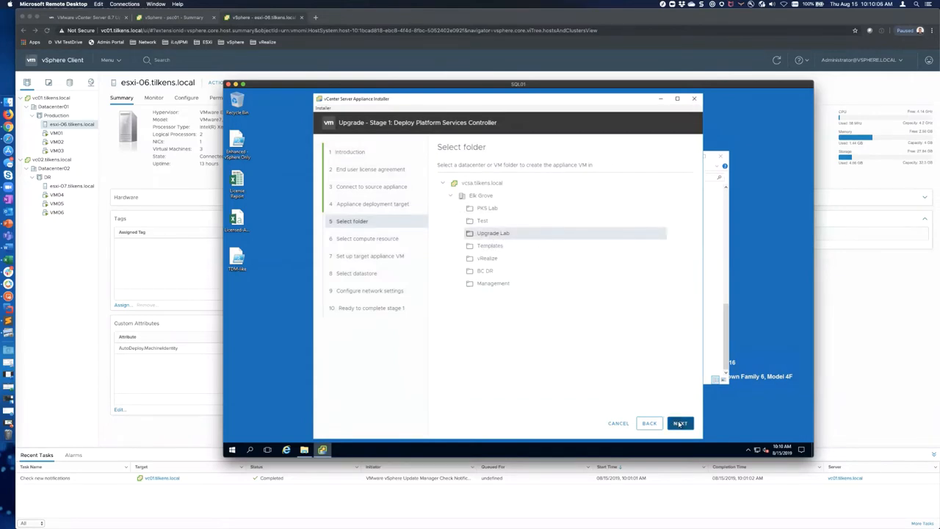
{"action": "left_click", "coordinate": [680, 423]}
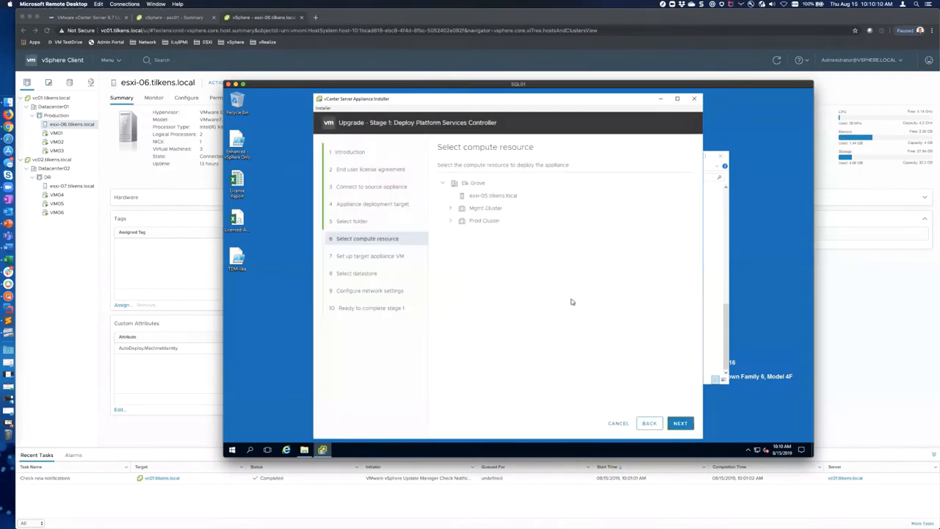
{"action": "left_click", "coordinate": [484, 220]}
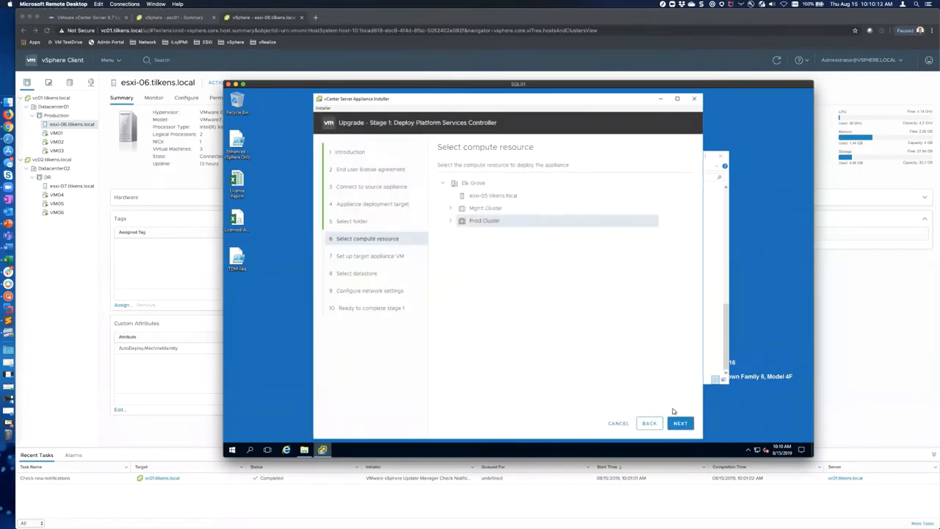
{"action": "left_click", "coordinate": [680, 423]}
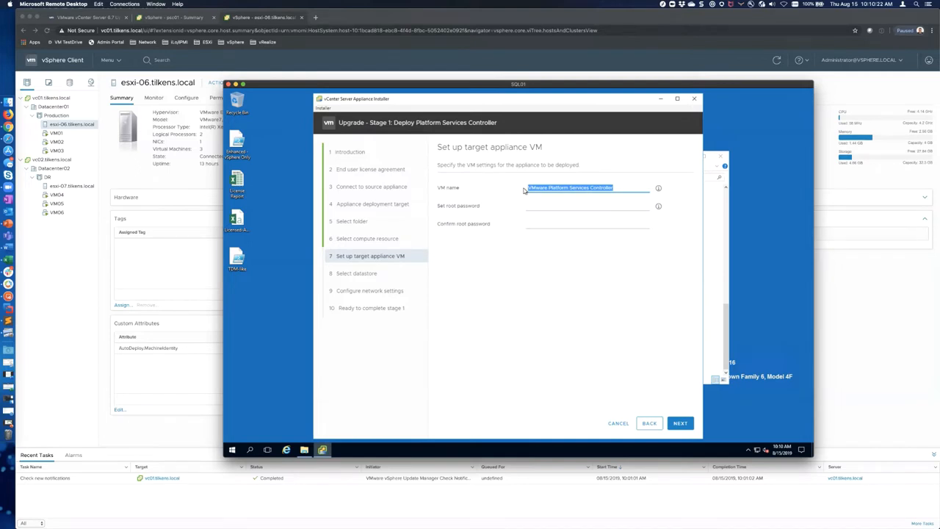
- Name the VM psc0167 with root password, and use vsanDatastore with thin disk mode
{"action": "type", "text": "psc0167"}
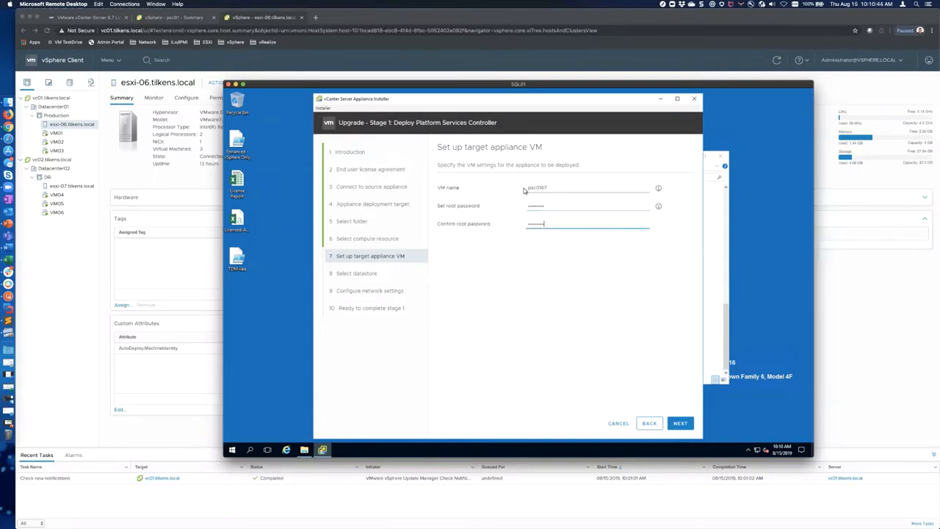
{"action": "left_click", "coordinate": [679, 423]}
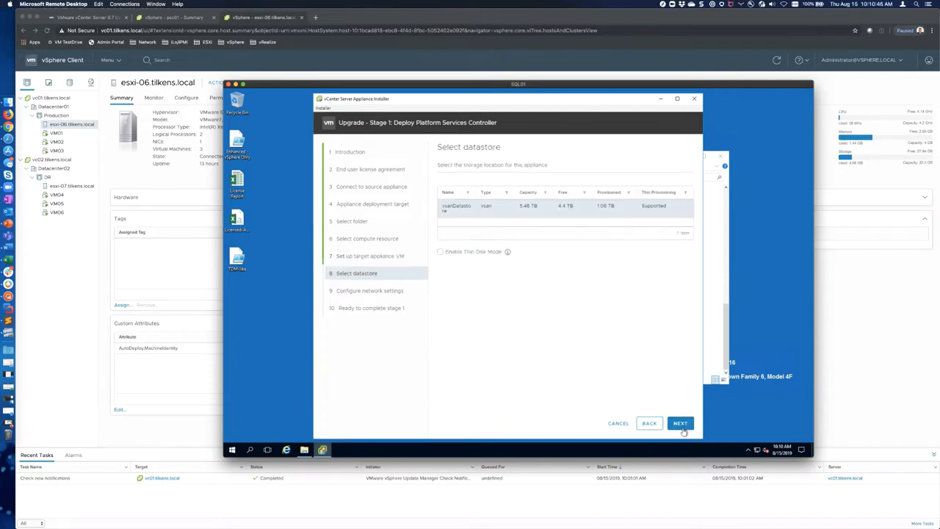
{"action": "left_click", "coordinate": [440, 251]}
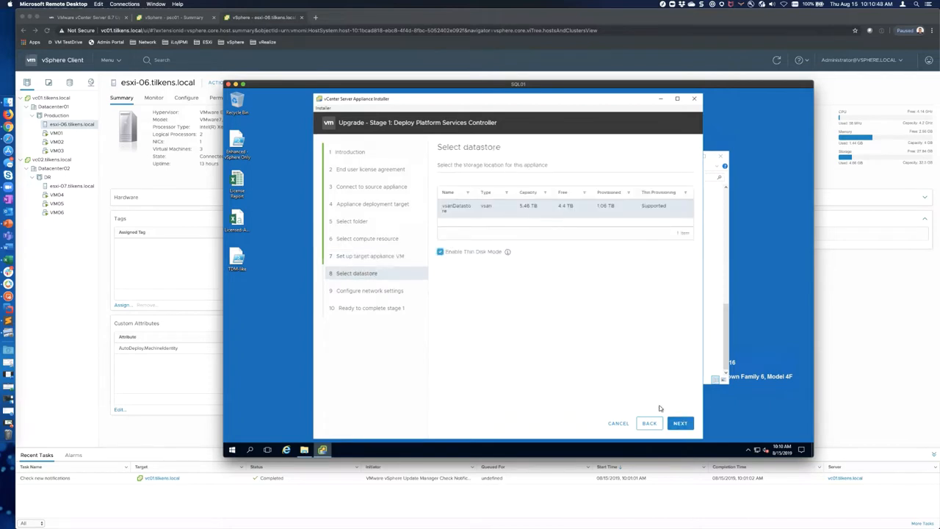
{"action": "left_click", "coordinate": [680, 422]}
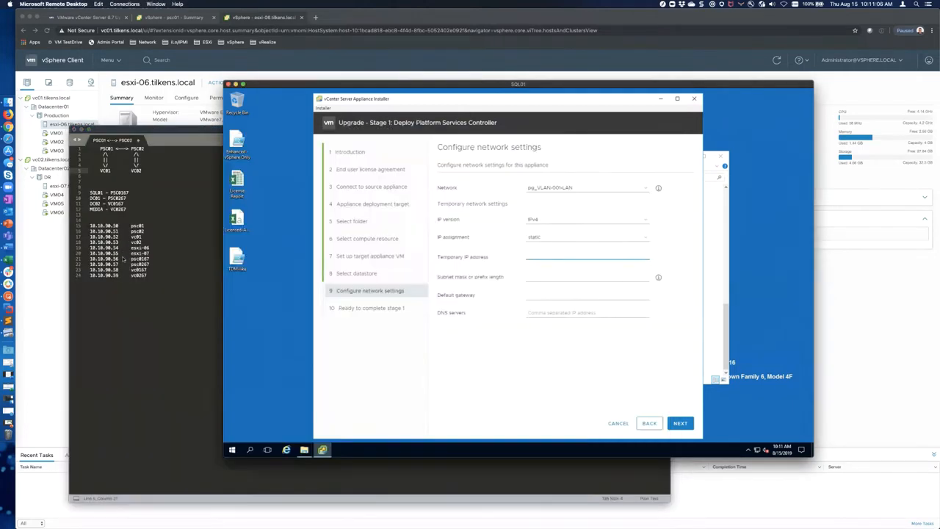
- Enter temporary IP 10.10.90.56, mask 255.255.255.0, gateway 10.10.90.1, and DNS servers
{"action": "type", "text": "10.10.90.56"}
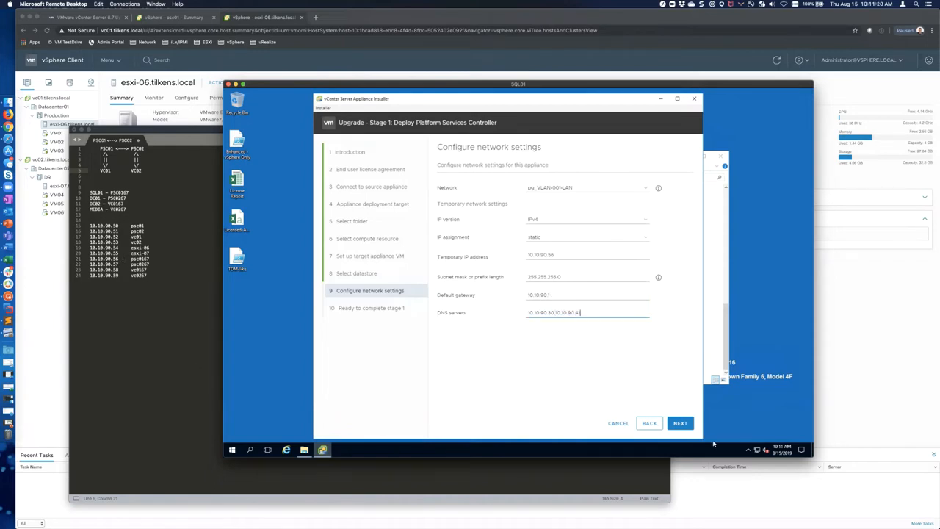
- Review the Ready to complete Stage 1 summary and finish to begin PSC deployment
{"action": "left_click", "coordinate": [679, 423]}
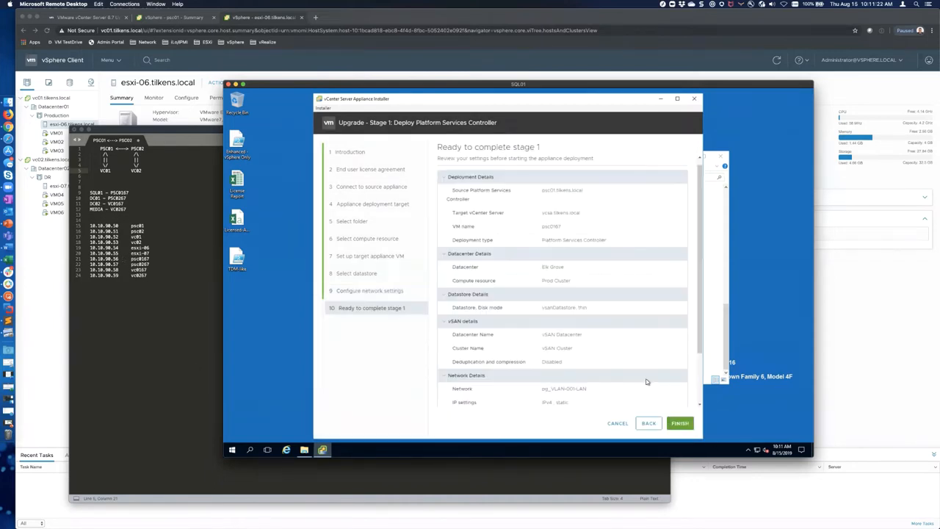
{"action": "scroll", "scroll_direction": "down", "scroll_amount": 3}
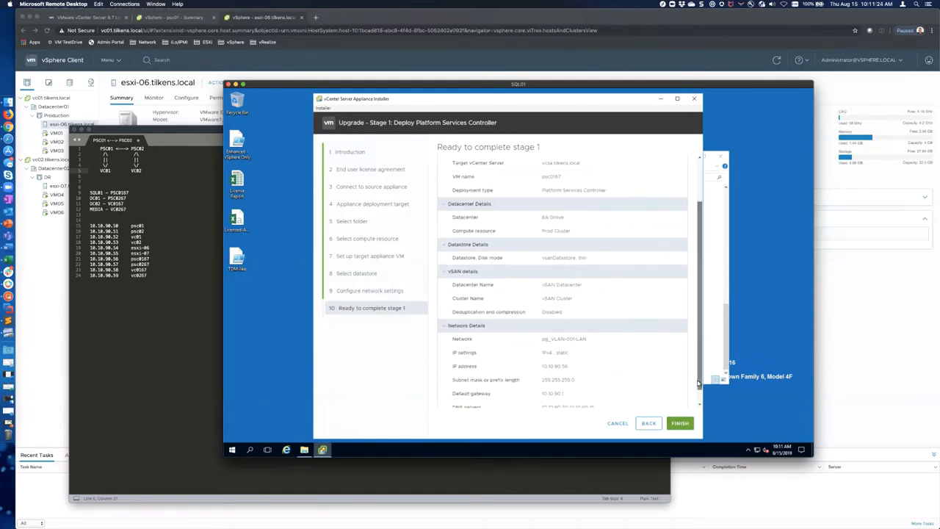
{"action": "left_click", "coordinate": [679, 422]}
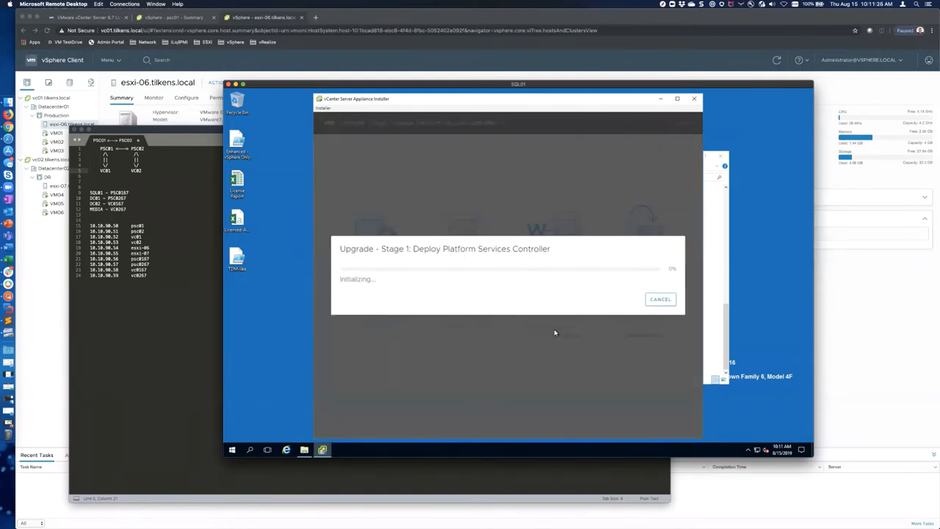
{"action": "mouse_move", "coordinate": [735, 31]}
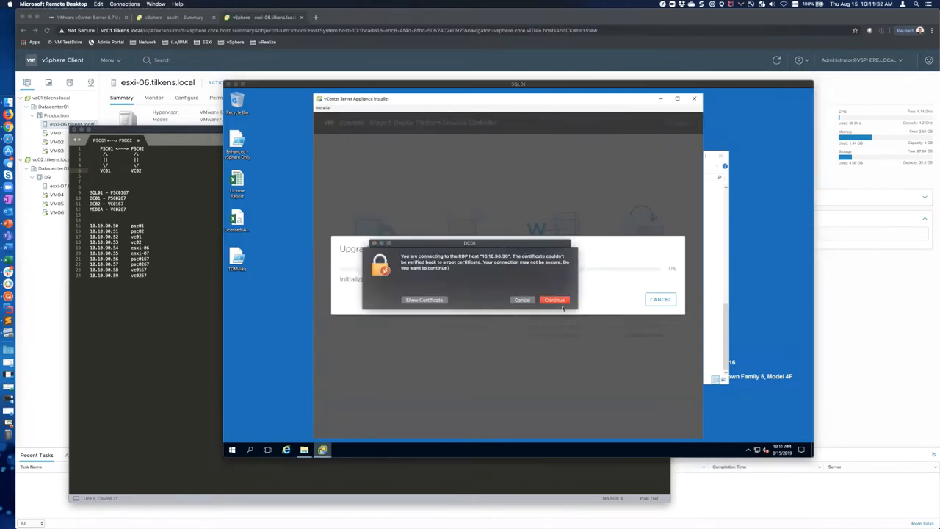
- Connect to DC01 and launch installer.exe from DVD Drive (D:) vcsa-ui-installer\win32
{"action": "left_click", "coordinate": [555, 300]}
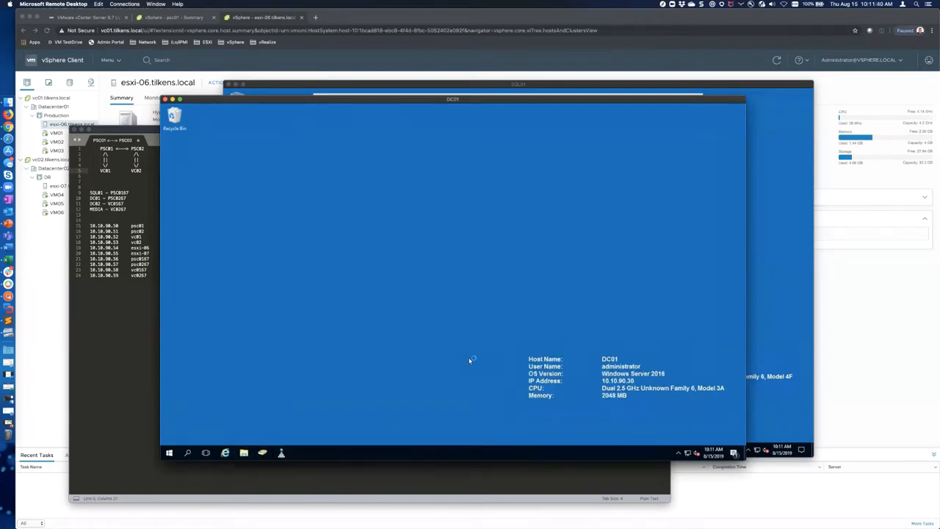
{"action": "left_click", "coordinate": [243, 453]}
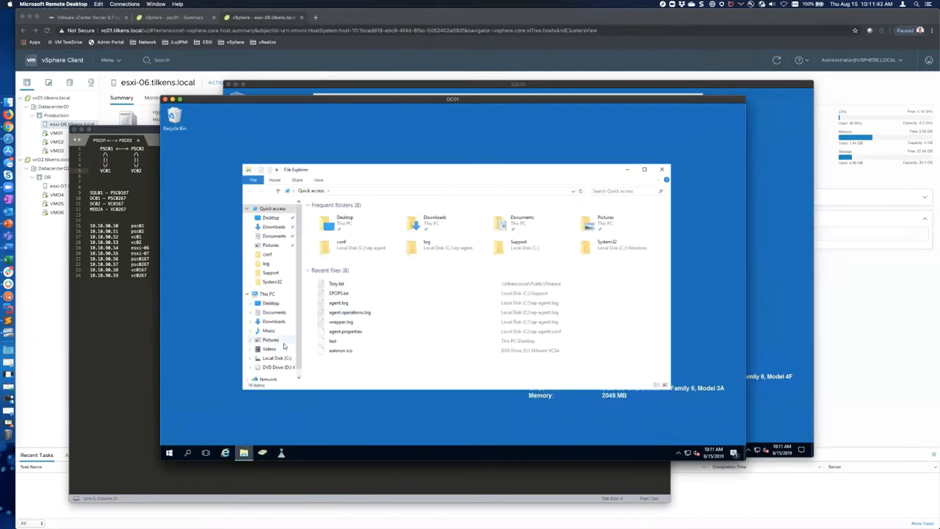
{"action": "left_click", "coordinate": [278, 367]}
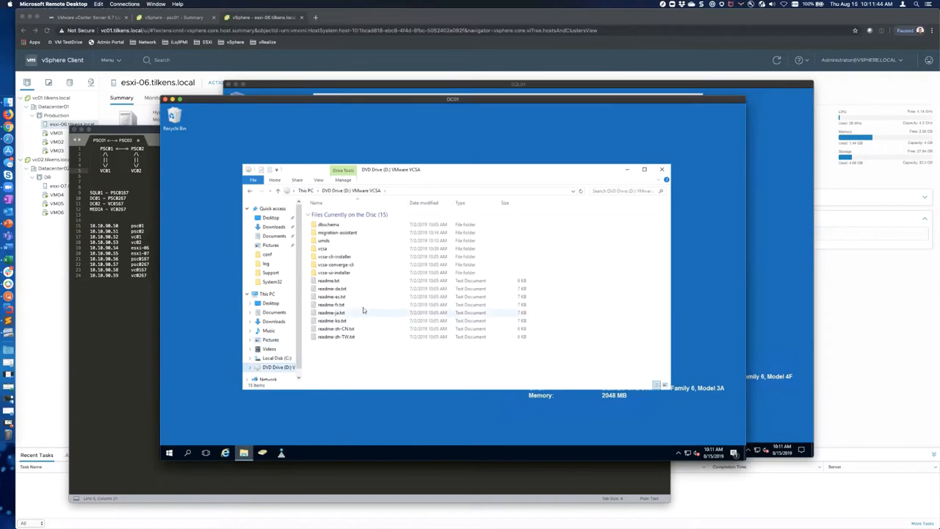
{"action": "double_click", "coordinate": [333, 273]}
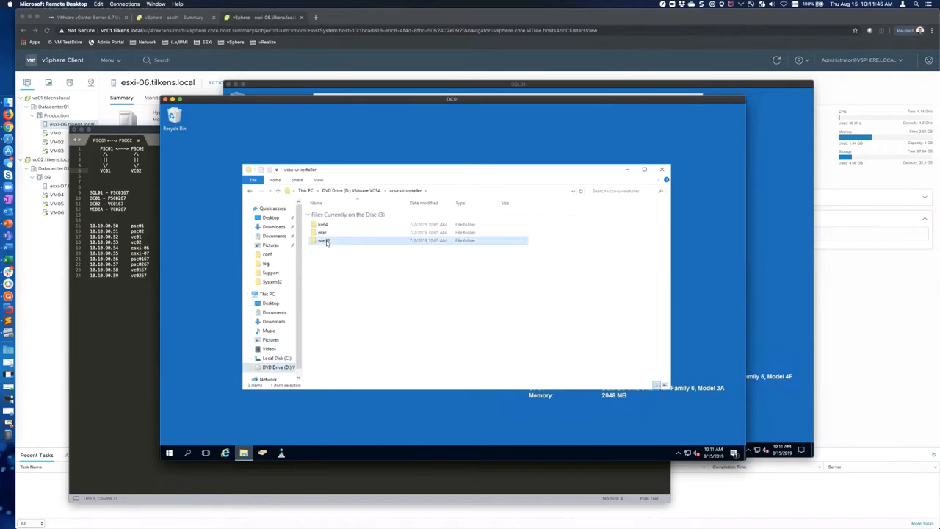
{"action": "double_click", "coordinate": [325, 240]}
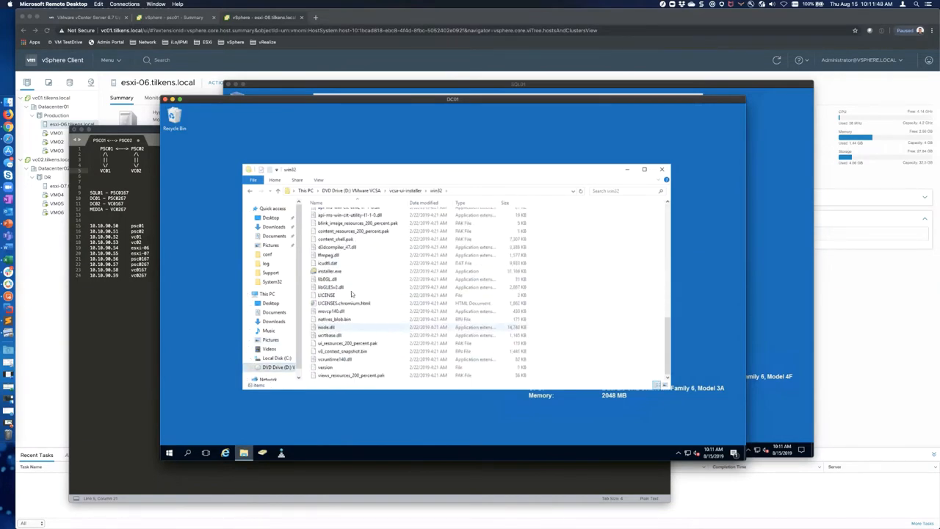
{"action": "left_click", "coordinate": [330, 271]}
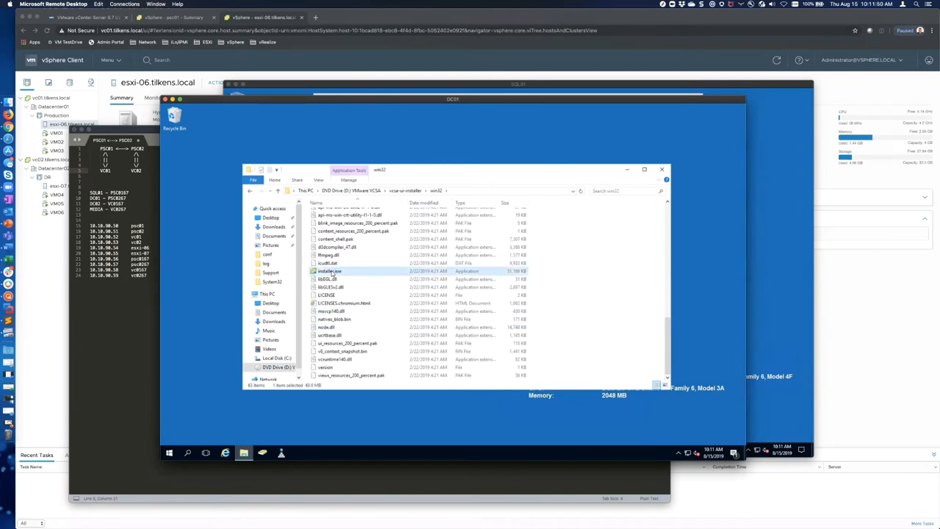
{"action": "double_click", "coordinate": [329, 271]}
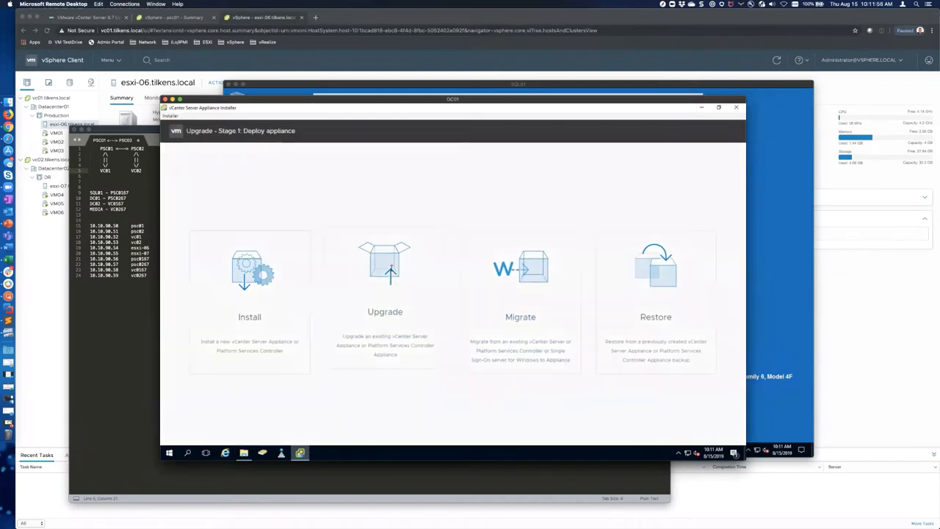
- Choose Upgrade, accept the EULA, and connect to source appliance psc02.tilkens with its password
{"action": "left_click", "coordinate": [385, 311]}
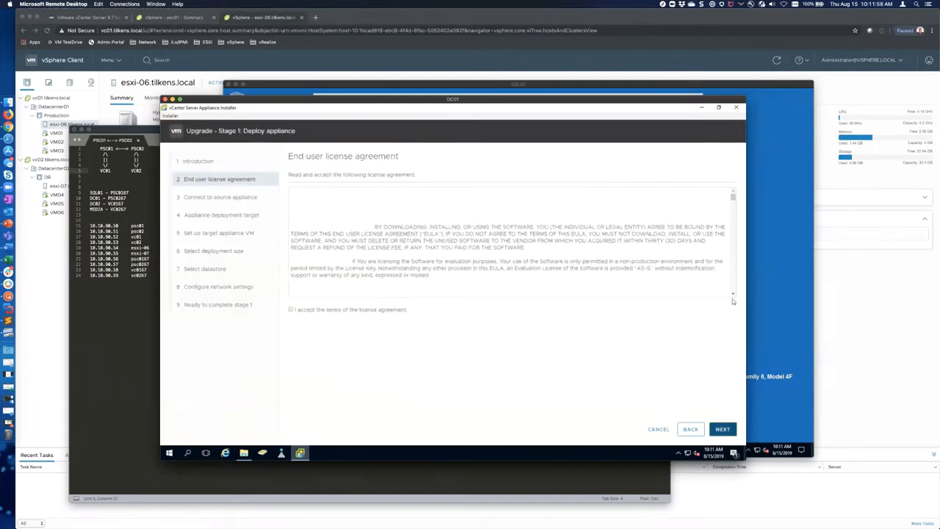
{"action": "left_click", "coordinate": [292, 310]}
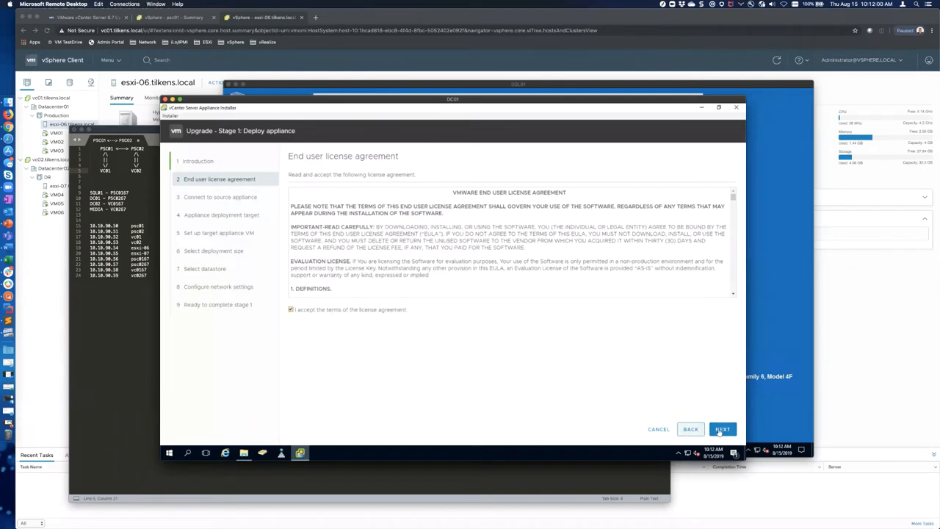
{"action": "left_click", "coordinate": [722, 429]}
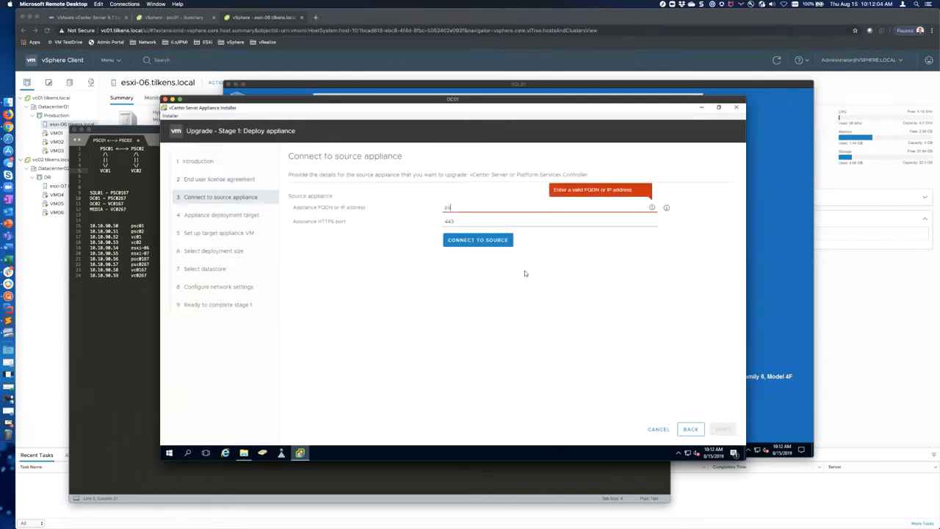
{"action": "type", "text": "psc02.tilkens"}
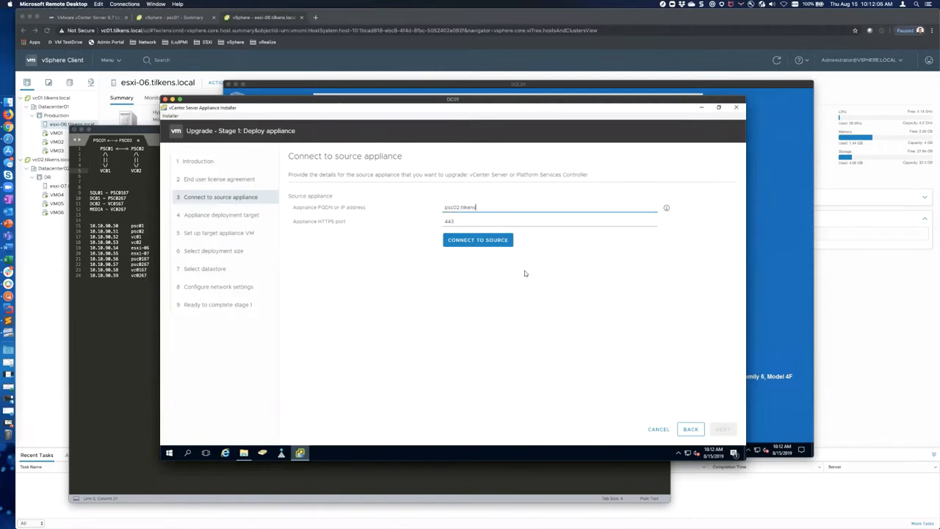
{"action": "left_click", "coordinate": [478, 240]}
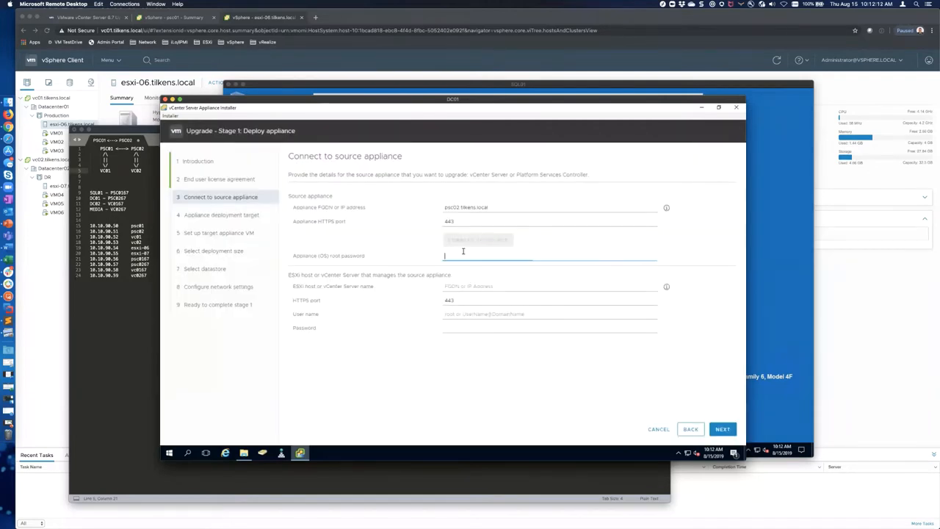
{"action": "type", "text": "password"}
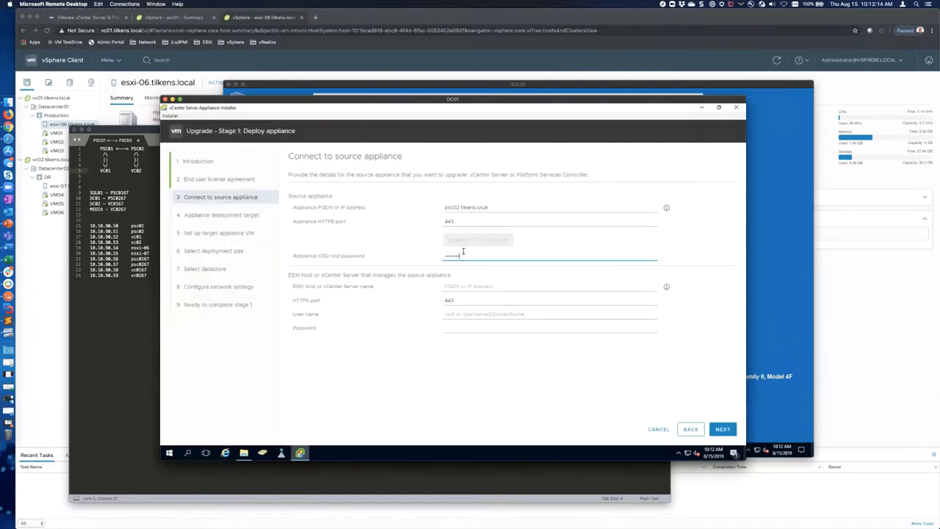
- Enter managing vCenter vcsa.tilkens credentials, accepting the certificate and PSC deprecation warnings
{"action": "left_click", "coordinate": [550, 286]}
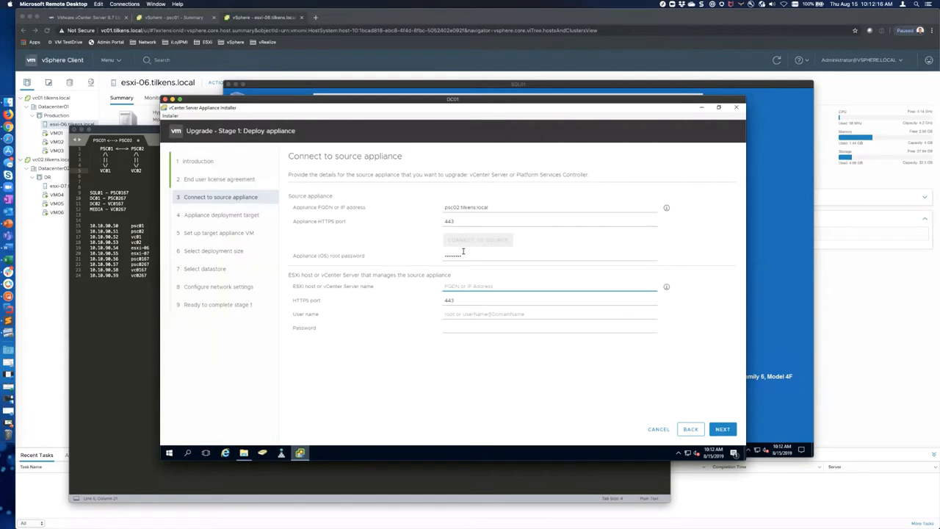
{"action": "type", "text": "vcsa.tilkens."}
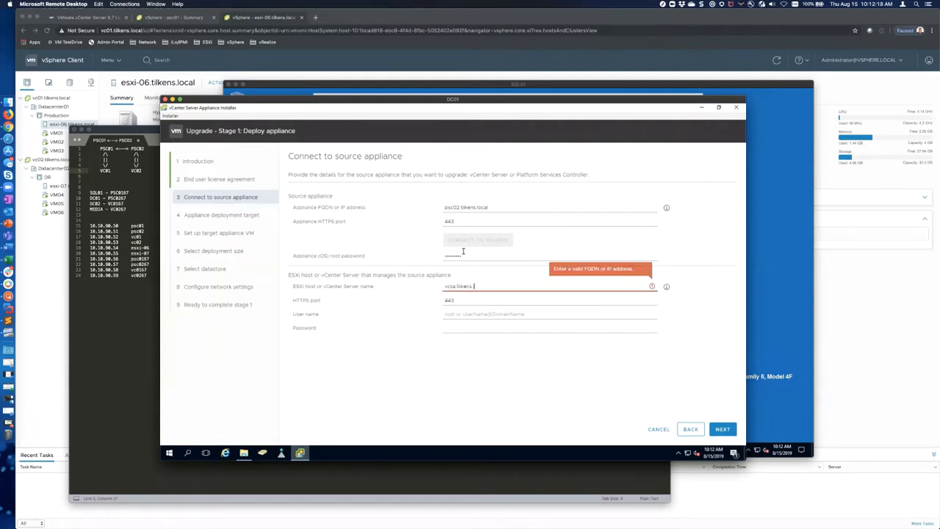
{"action": "left_click", "coordinate": [550, 314]}
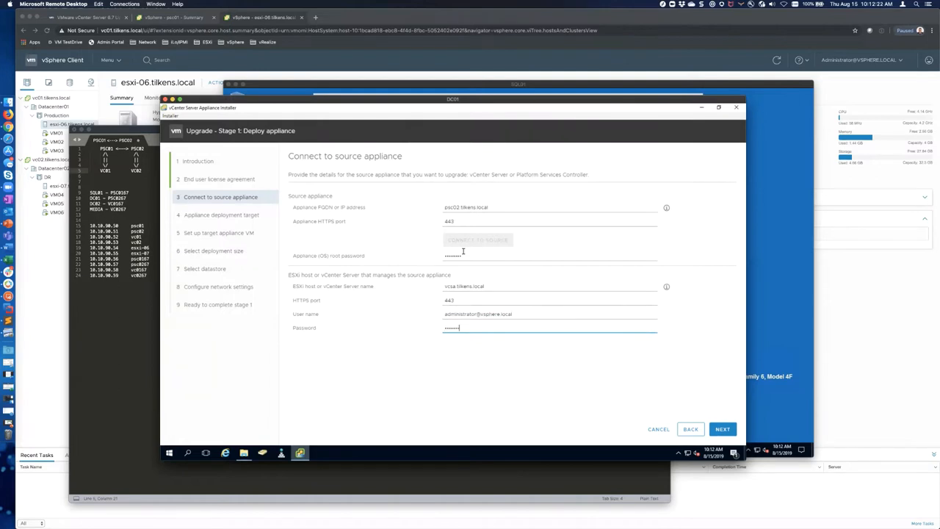
{"action": "left_click", "coordinate": [721, 429]}
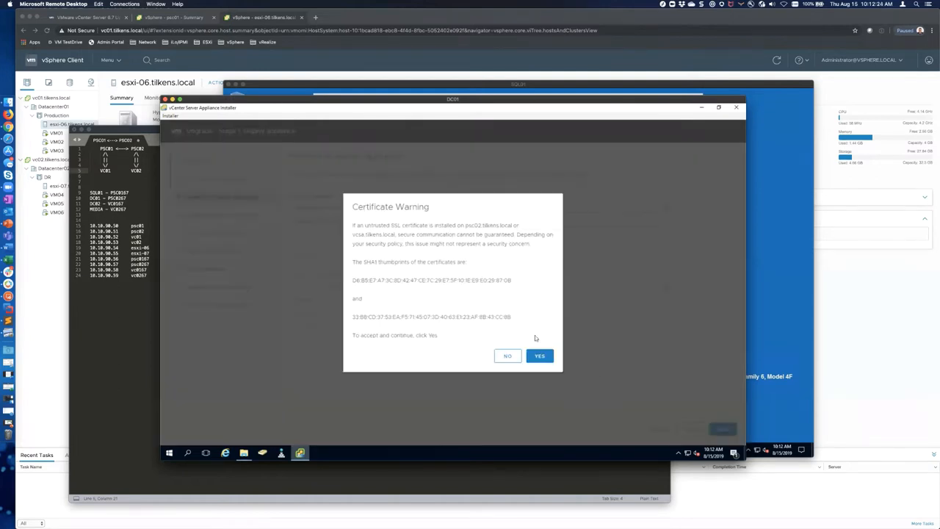
{"action": "left_click", "coordinate": [539, 355]}
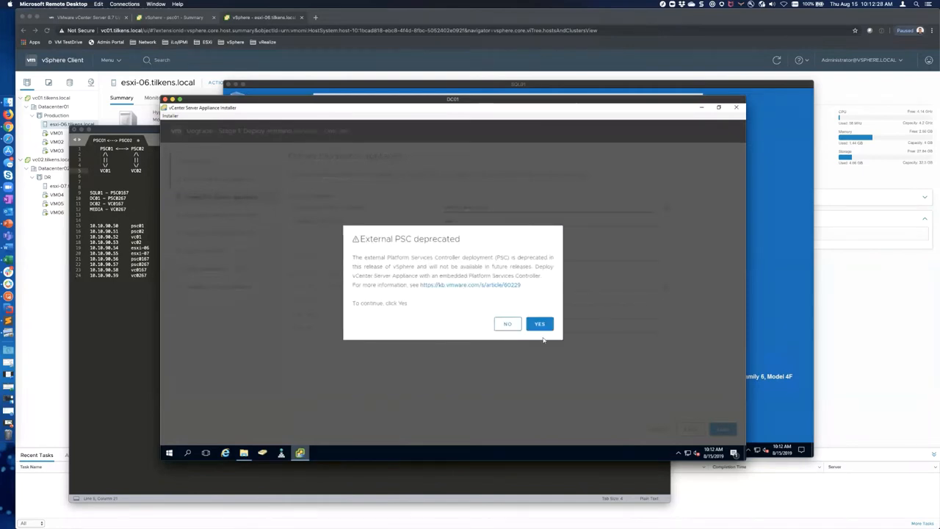
{"action": "left_click", "coordinate": [539, 323]}
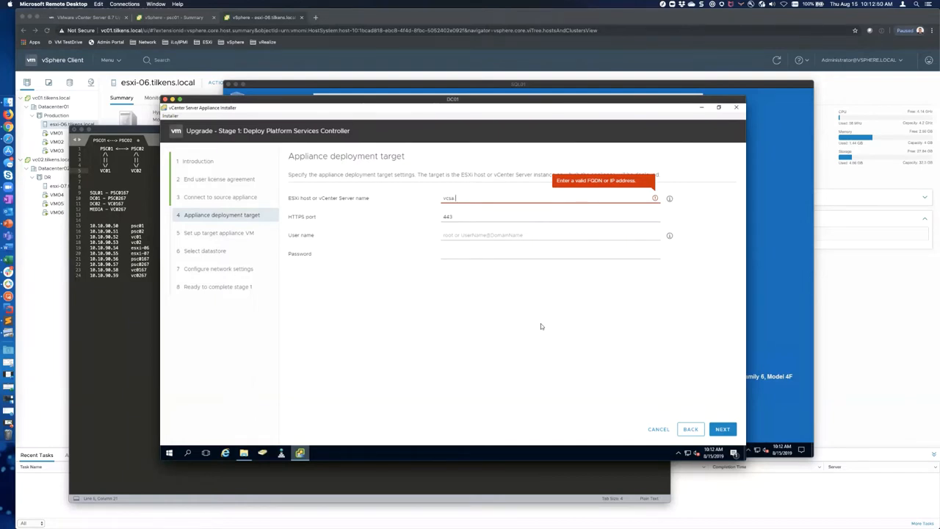
{"action": "type", "text": ".tilkens.local"}
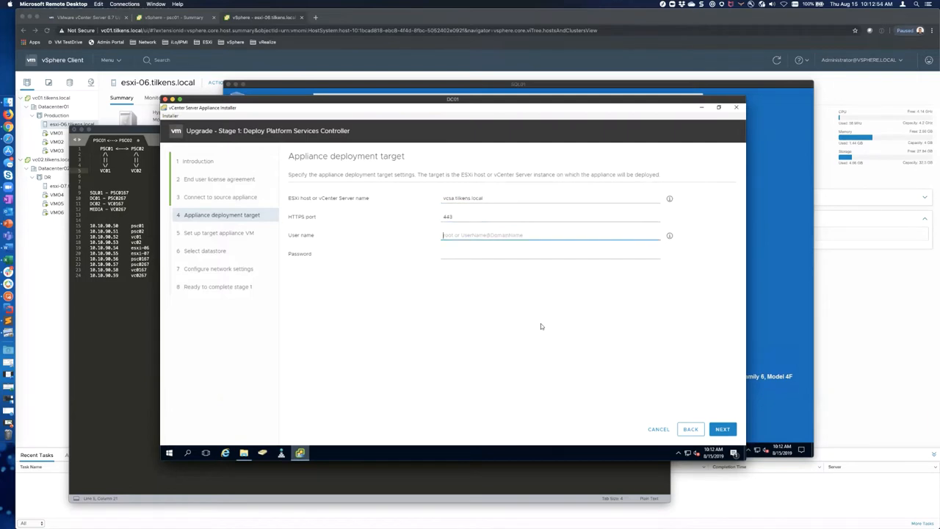
{"action": "type", "text": "administrator@vsphere.local"}
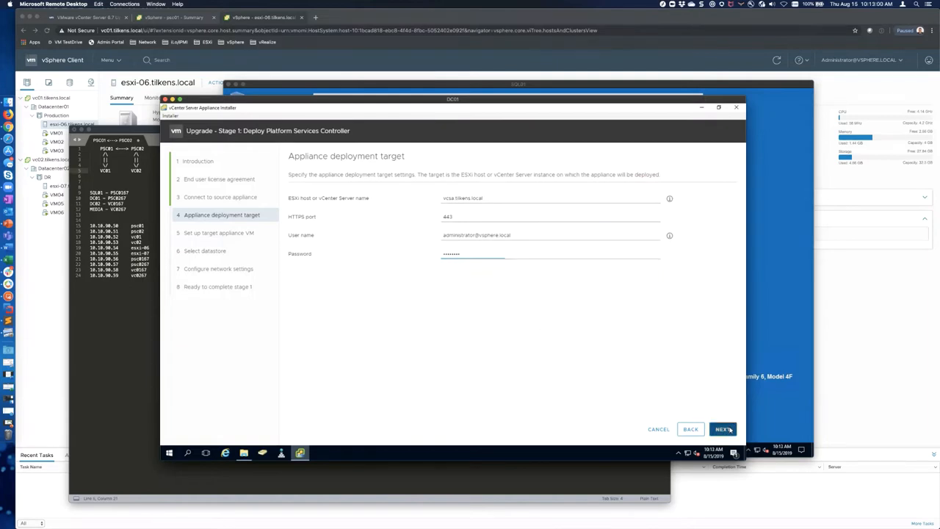
{"action": "left_click", "coordinate": [722, 429]}
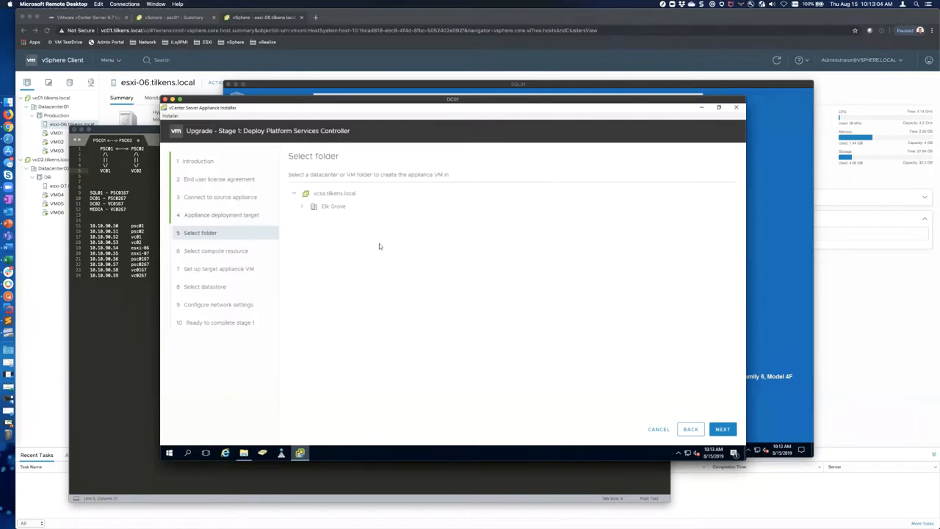
{"action": "left_click", "coordinate": [301, 206]}
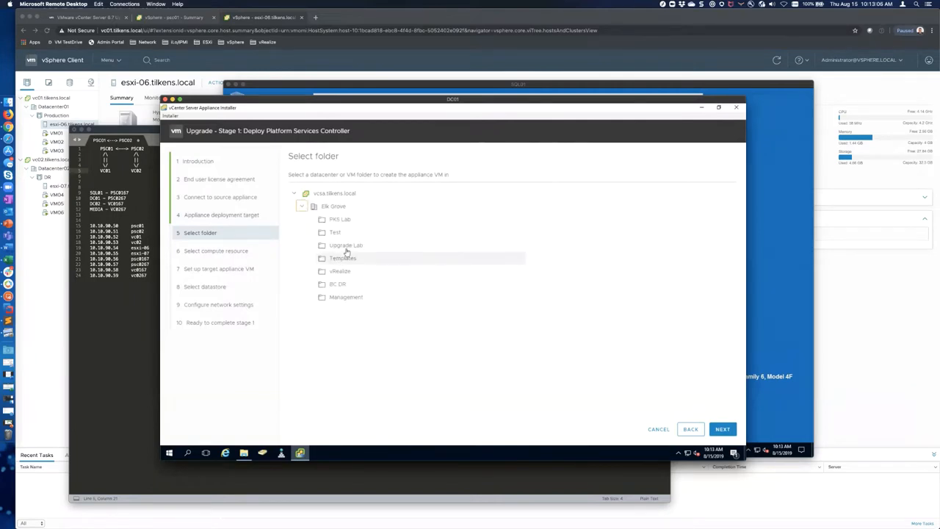
{"action": "left_click", "coordinate": [722, 429]}
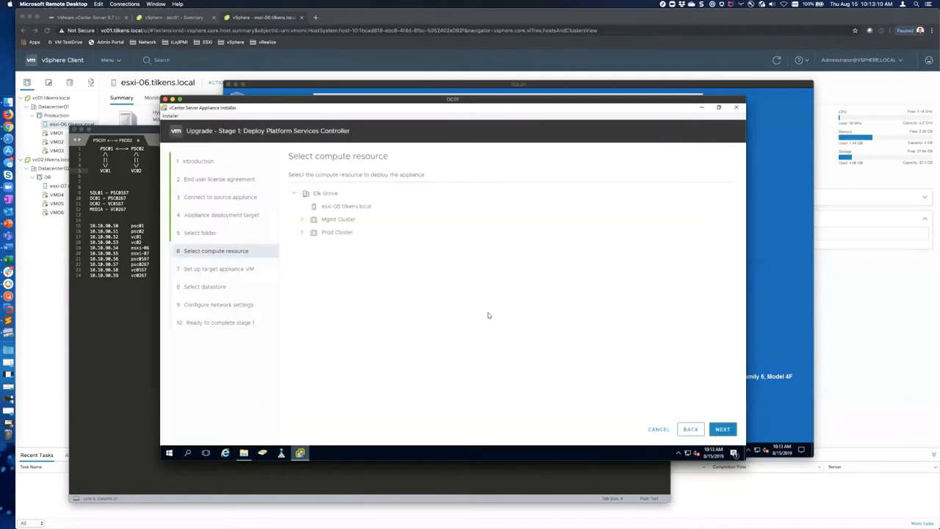
{"action": "left_click", "coordinate": [337, 232]}
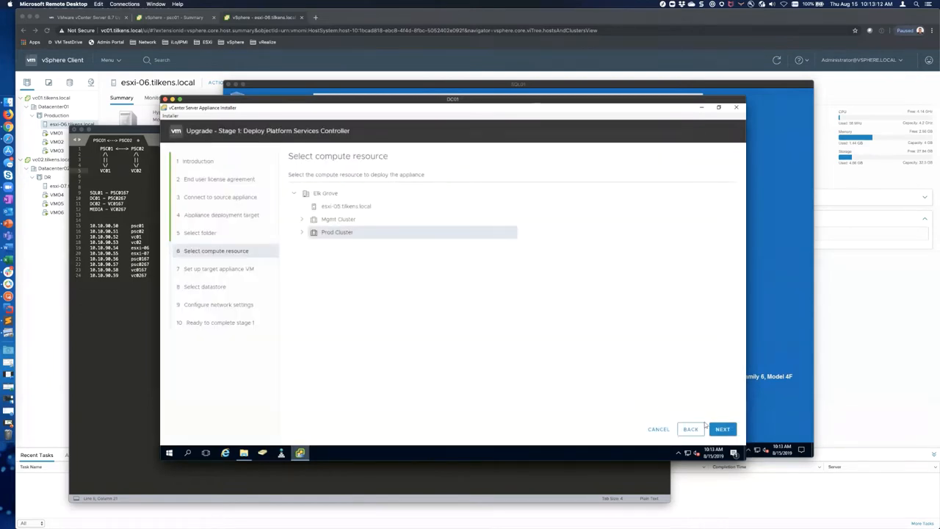
{"action": "left_click", "coordinate": [722, 429]}
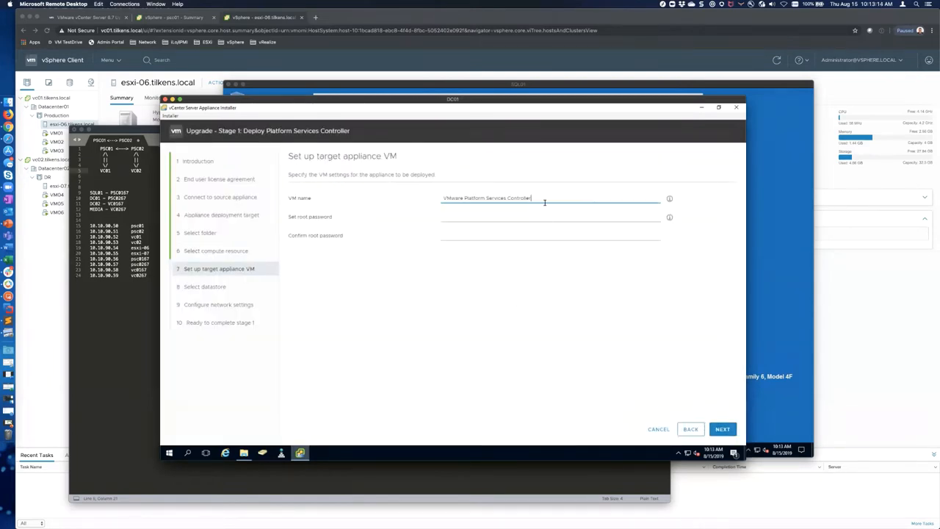
- Name the appliance VM psc0267 and enable thin disk provisioning on vsanDatastore
{"action": "type", "text": "psc0267"}
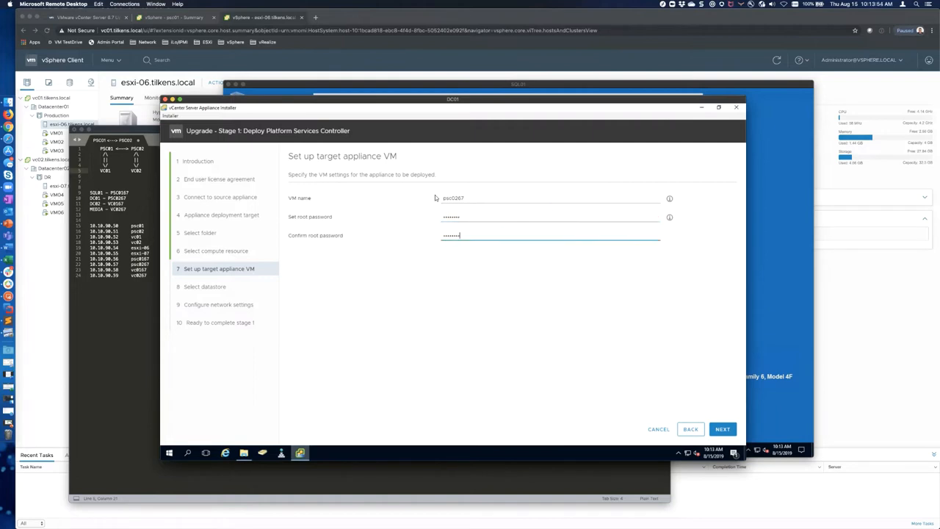
{"action": "left_click", "coordinate": [722, 429]}
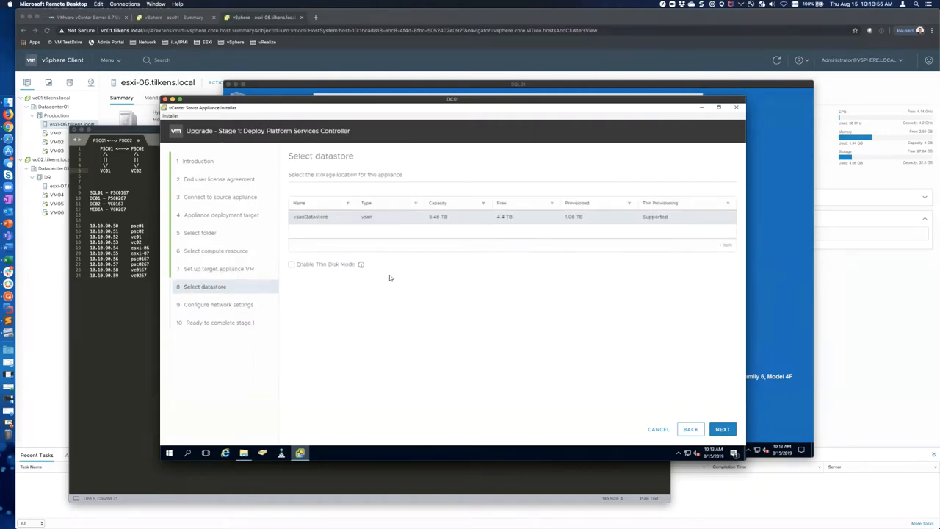
{"action": "left_click", "coordinate": [292, 264]}
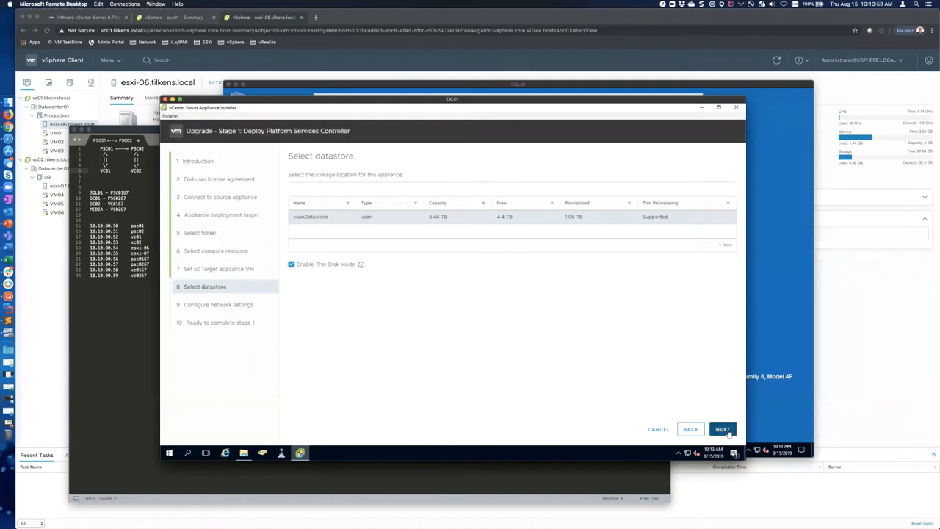
- Set static temporary network with IP, mask 255.255.255.0, gateway and DNS, then start Stage 1
{"action": "left_click", "coordinate": [722, 428]}
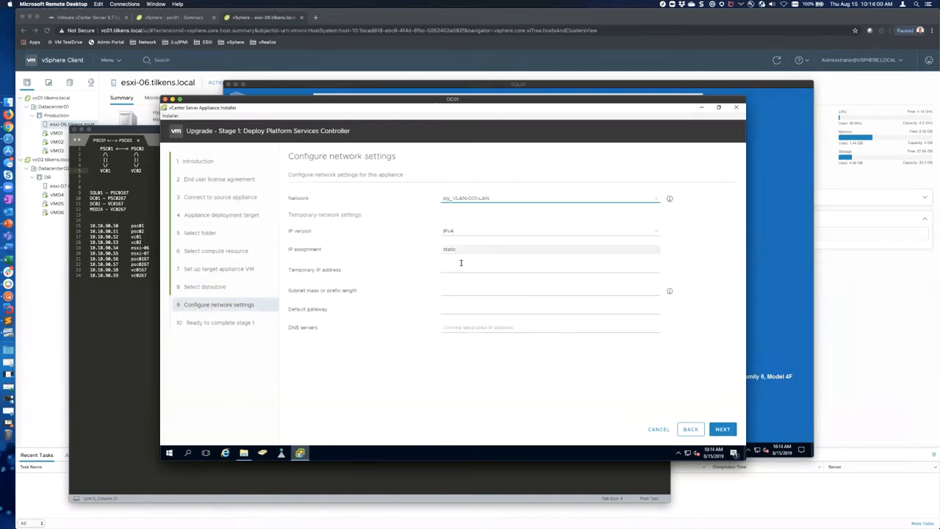
{"action": "left_click", "coordinate": [551, 269]}
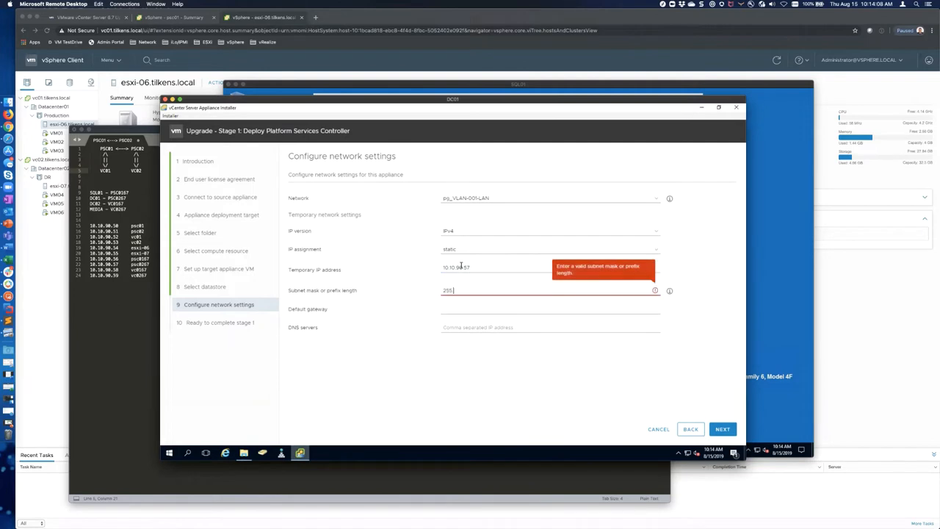
{"action": "type", "text": "255.255.255.0"}
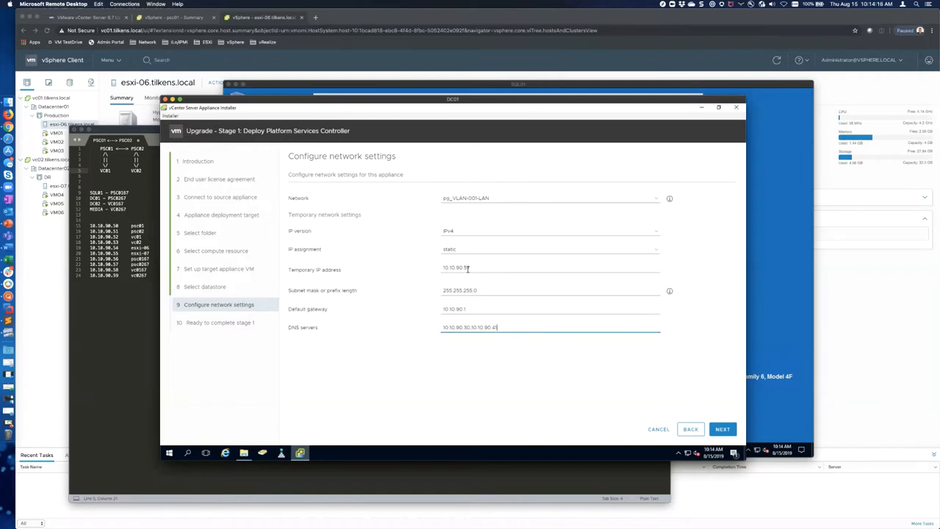
{"action": "left_click", "coordinate": [722, 429]}
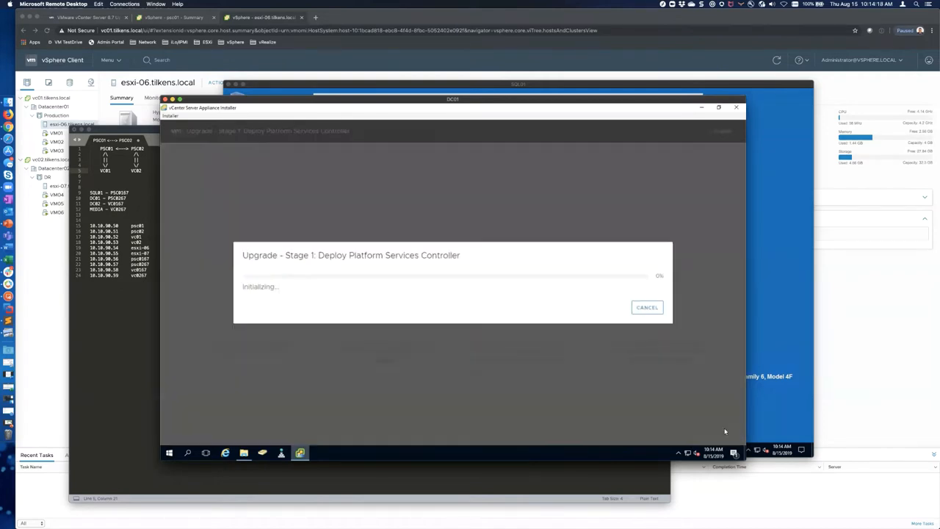
{"action": "mouse_move", "coordinate": [503, 122]}
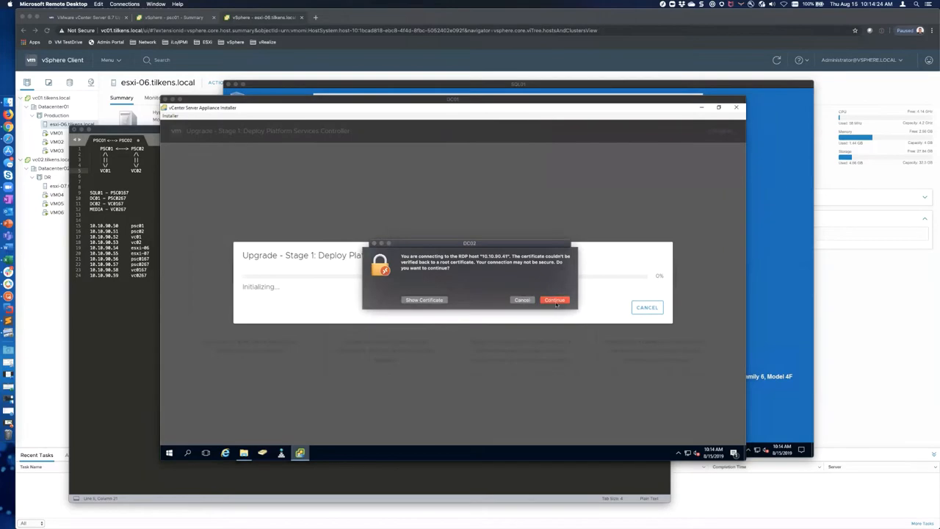
- Accept the certificate warning to open the DC02 remote desktop session
{"action": "left_click", "coordinate": [555, 300]}
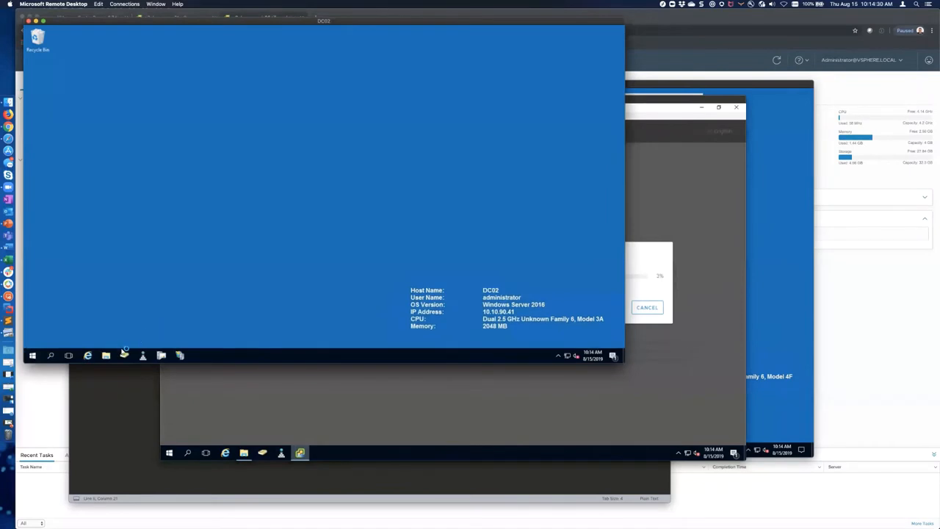
- On DC02, launch installer.exe from DVD Drive (D:) vcsa-ui-installer\win32
{"action": "left_click", "coordinate": [106, 356]}
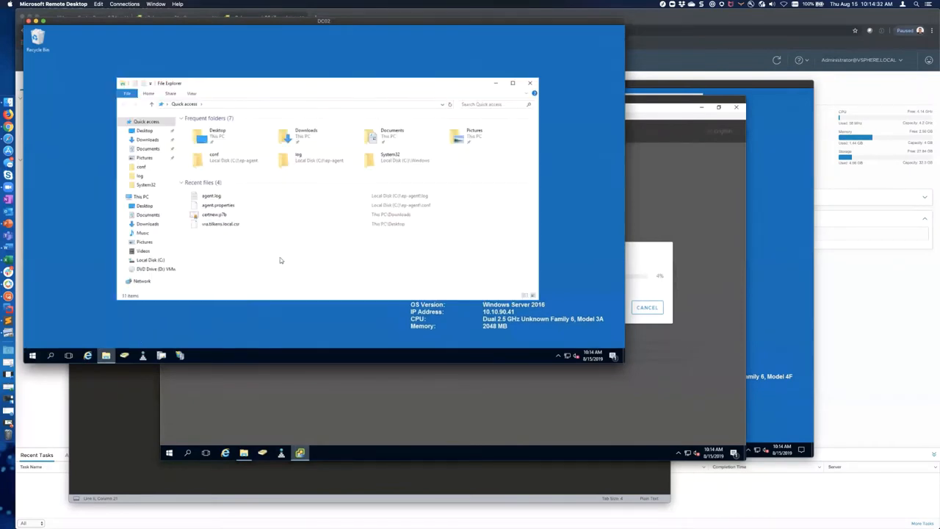
{"action": "left_click", "coordinate": [155, 269]}
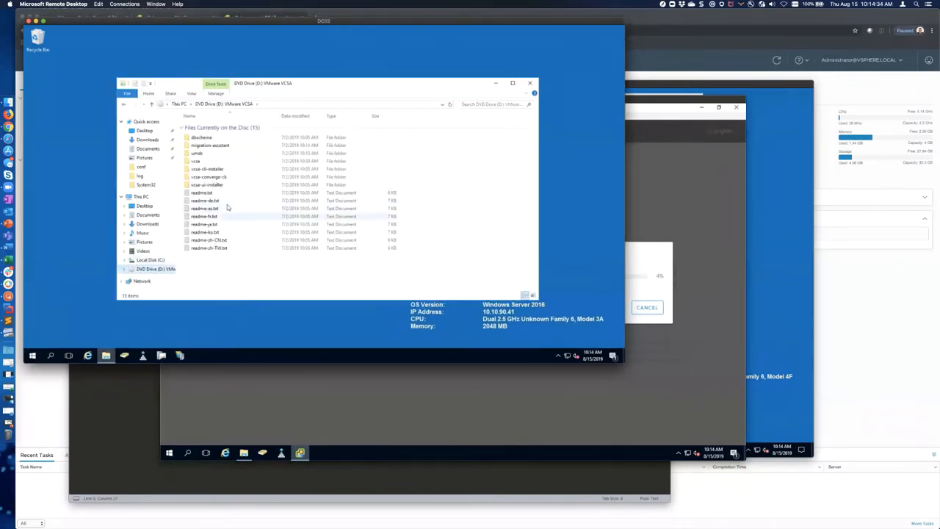
{"action": "double_click", "coordinate": [205, 184]}
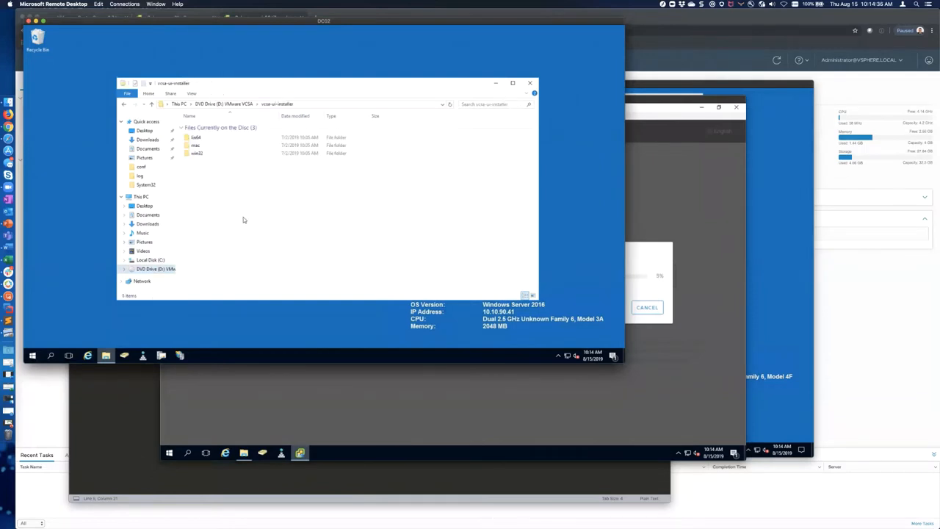
{"action": "double_click", "coordinate": [197, 153]}
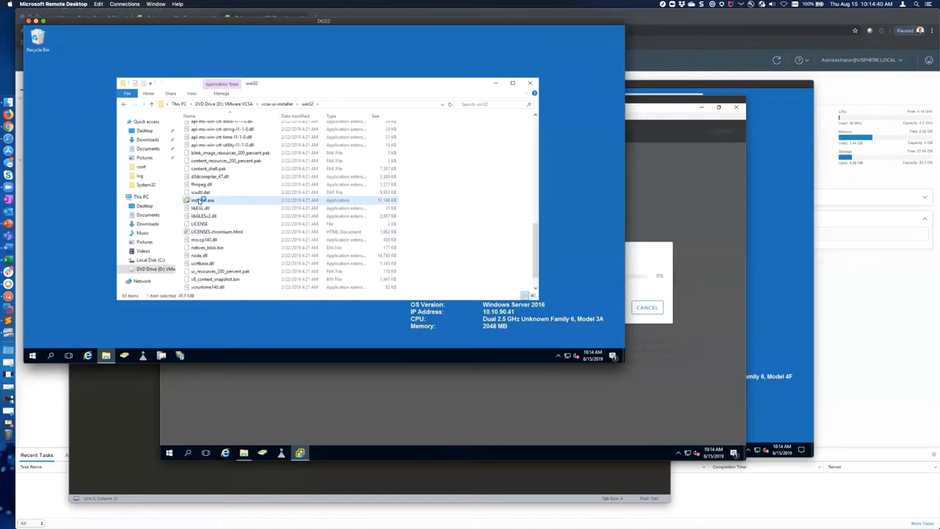
{"action": "double_click", "coordinate": [202, 199]}
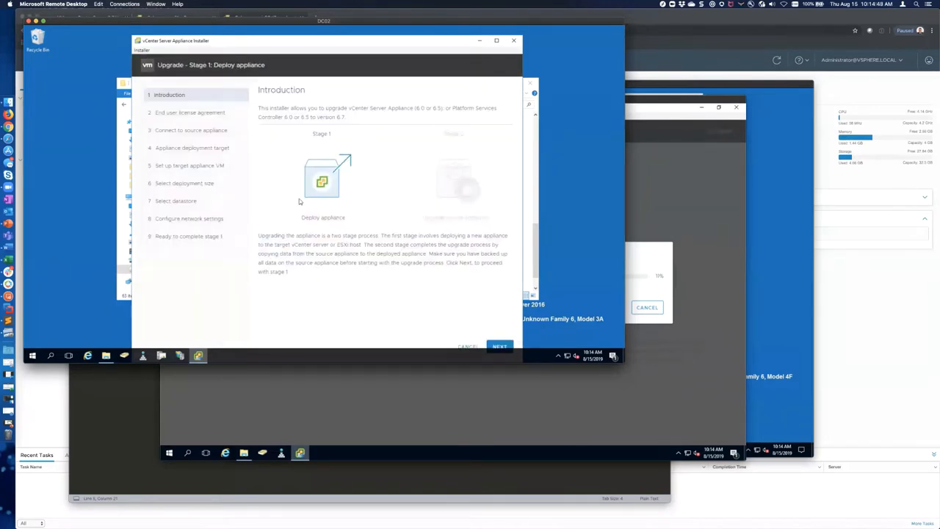
- Accept the license agreement and connect to source appliance vc01
{"action": "left_click", "coordinate": [499, 346]}
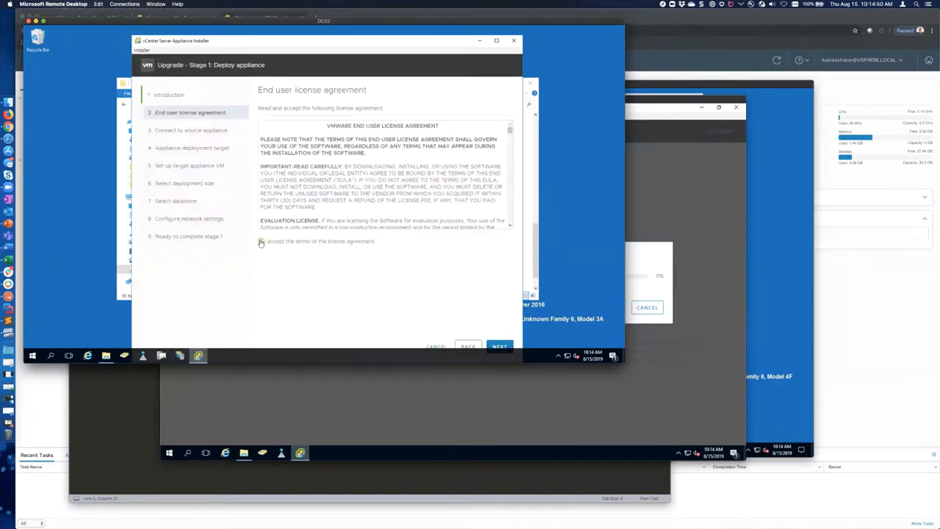
{"action": "left_click", "coordinate": [499, 345]}
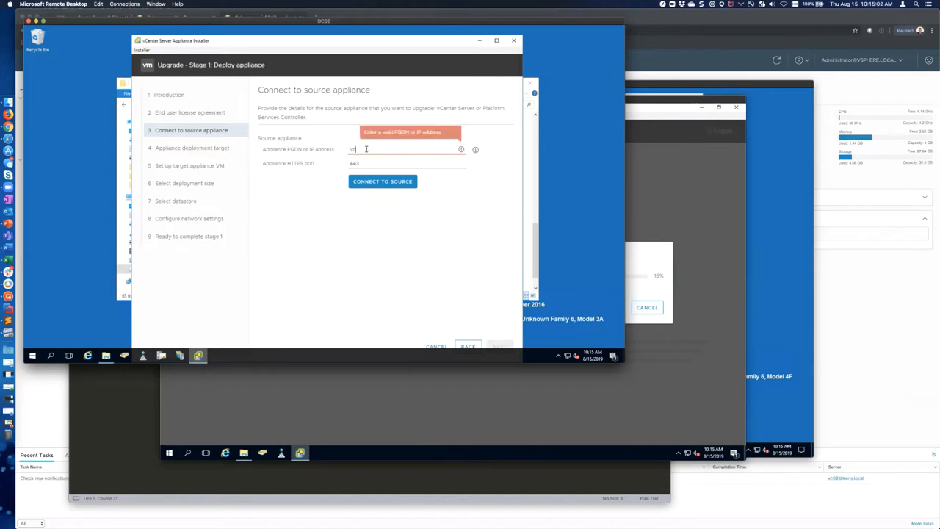
{"action": "type", "text": "vc01.tikens"}
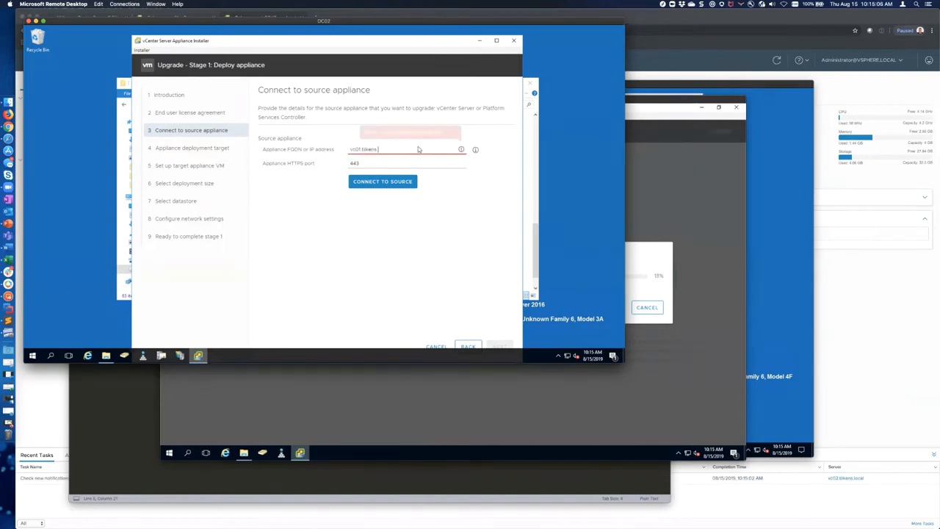
{"action": "left_click", "coordinate": [382, 182]}
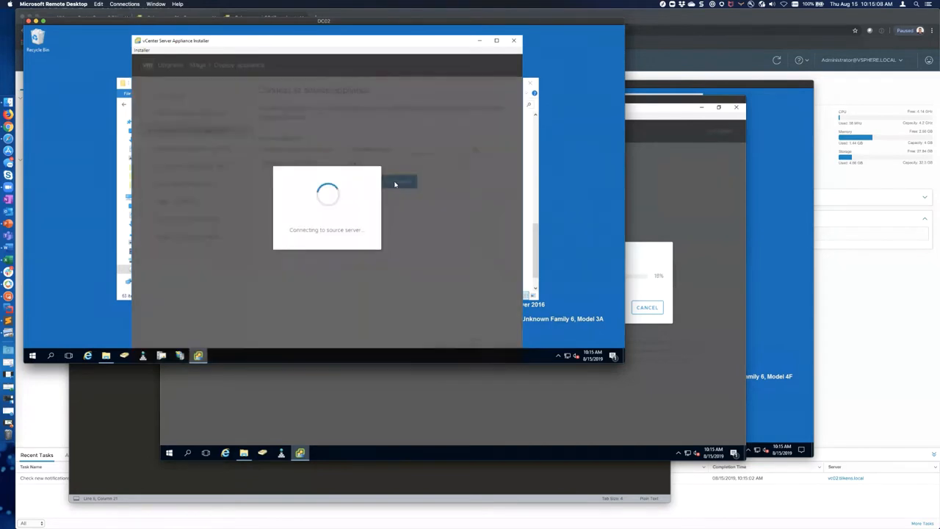
{"action": "mouse_move", "coordinate": [419, 232]}
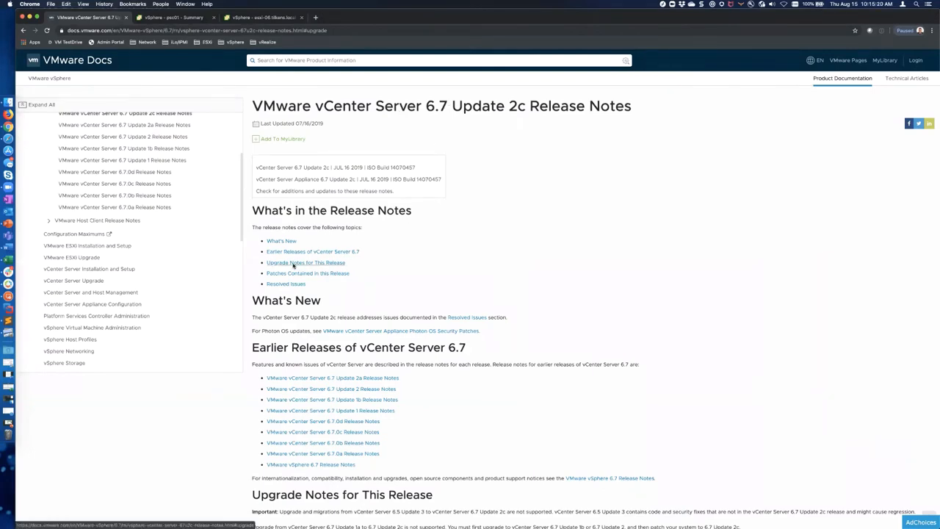
- Scroll the vCenter 6.7 Update 2c release notes down to the upgrade notes
{"action": "scroll", "scroll_direction": "down", "scroll_amount": 3}
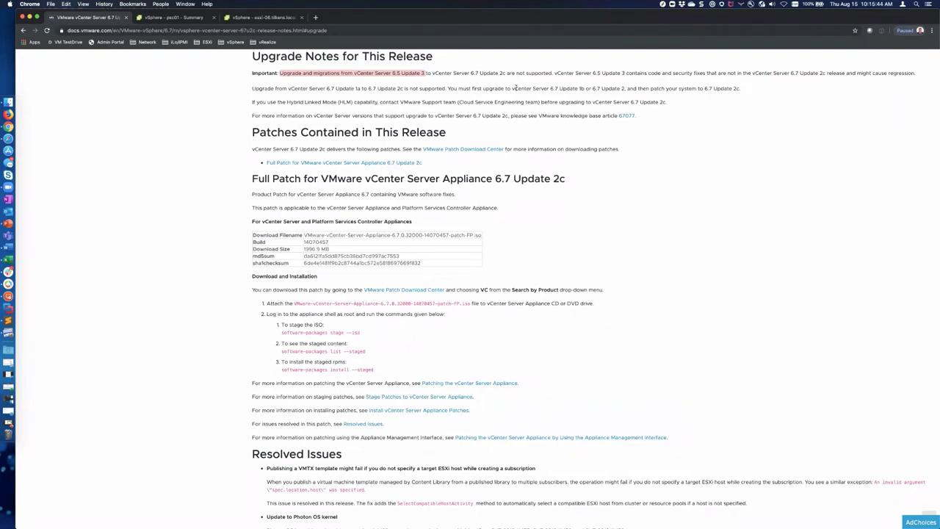
{"action": "mouse_move", "coordinate": [462, 156]}
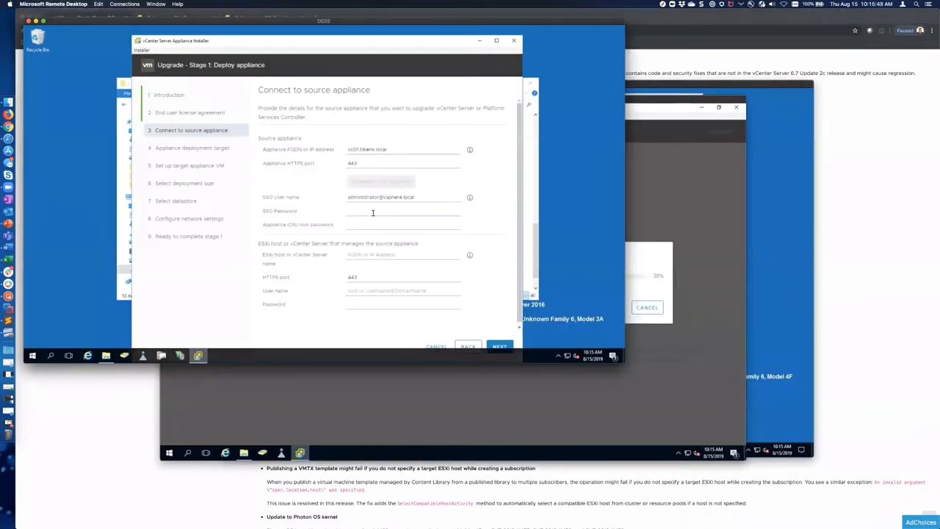
{"action": "mouse_move", "coordinate": [11, 282]}
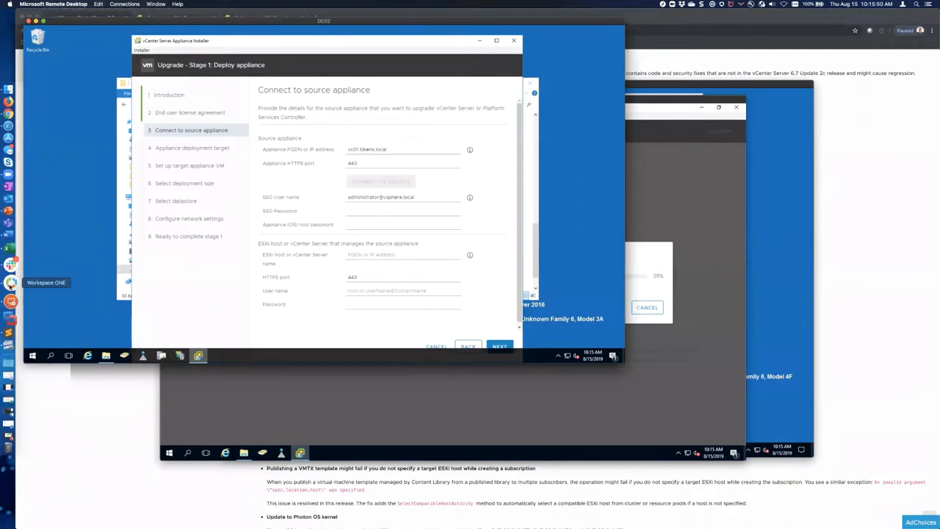
- Switch from the installer to the Skyline Viewer web app in Safari
{"action": "left_click", "coordinate": [11, 282]}
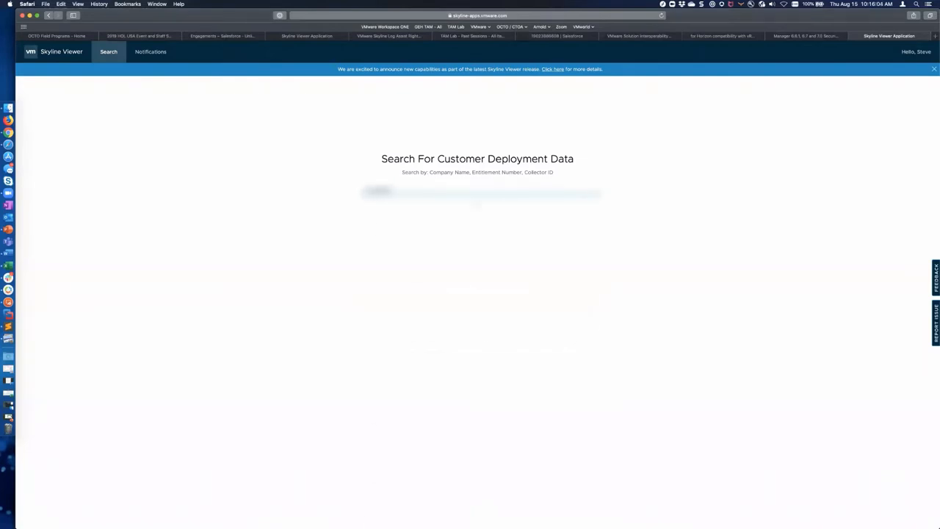
- Search for the customer deployment and expand a vCenter row in Hosts and Cluster inventory
{"action": "left_click", "coordinate": [478, 193]}
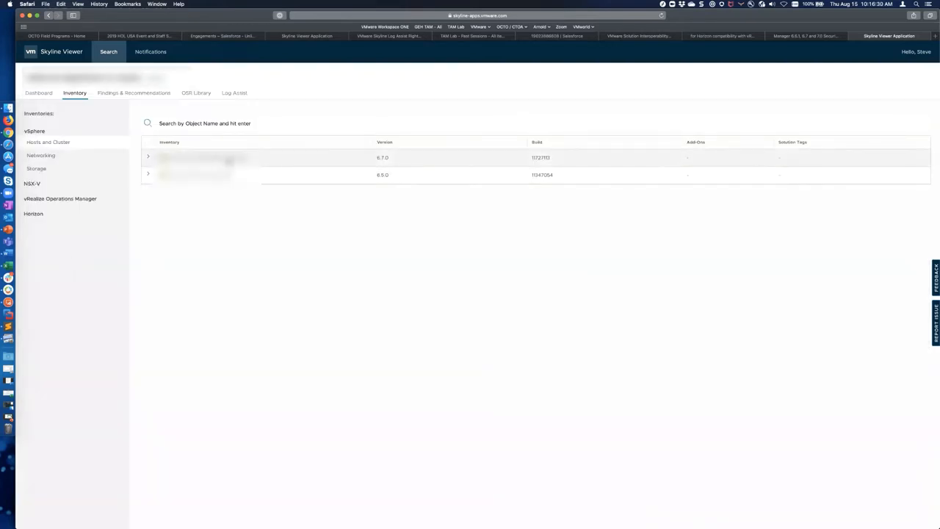
{"action": "left_click", "coordinate": [147, 157]}
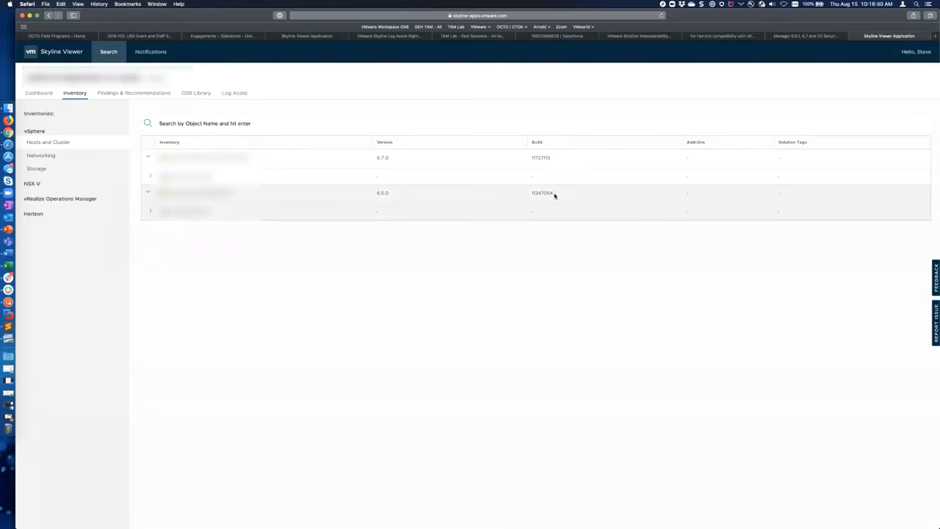
{"action": "mouse_move", "coordinate": [411, 192]}
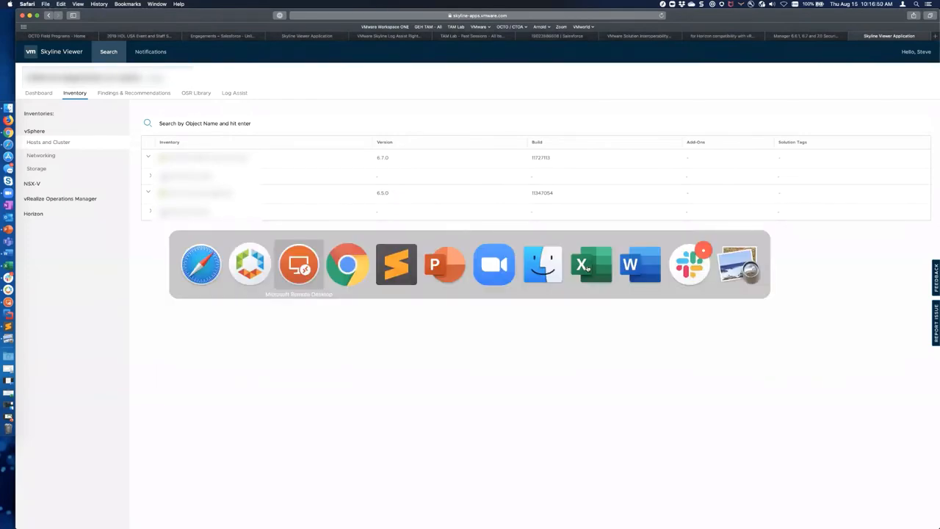
- Enter SSO and vcsa managing vCenter credentials, then accept the certificate and PSC deprecation warnings
{"action": "left_click", "coordinate": [299, 265]}
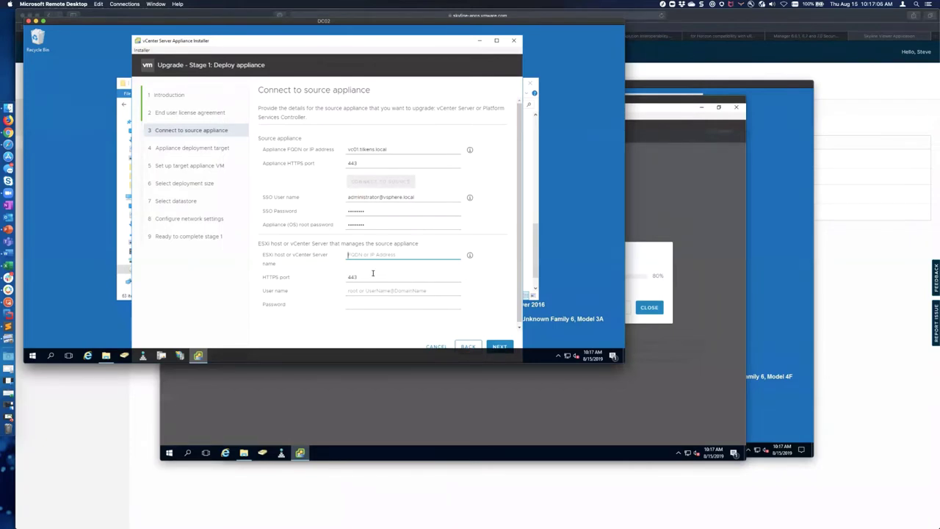
{"action": "type", "text": "vcsa.blik"}
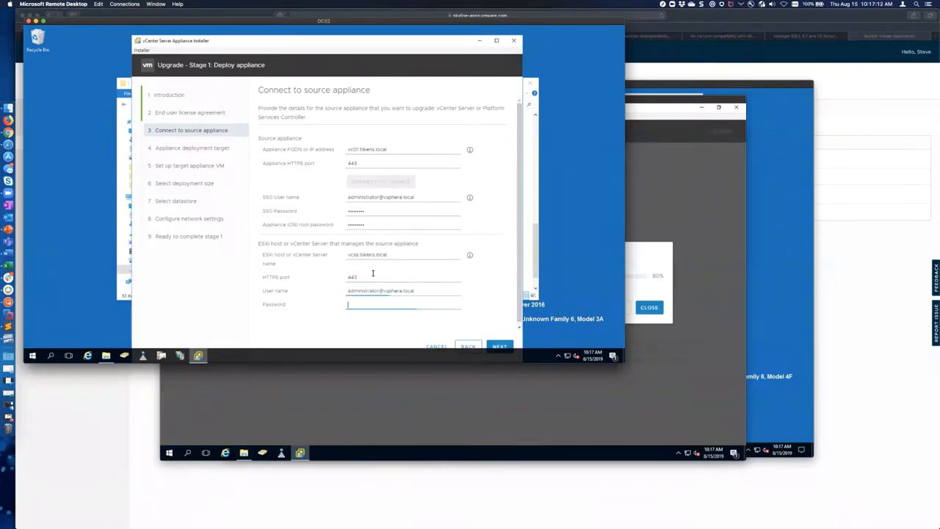
{"action": "type", "text": "password"}
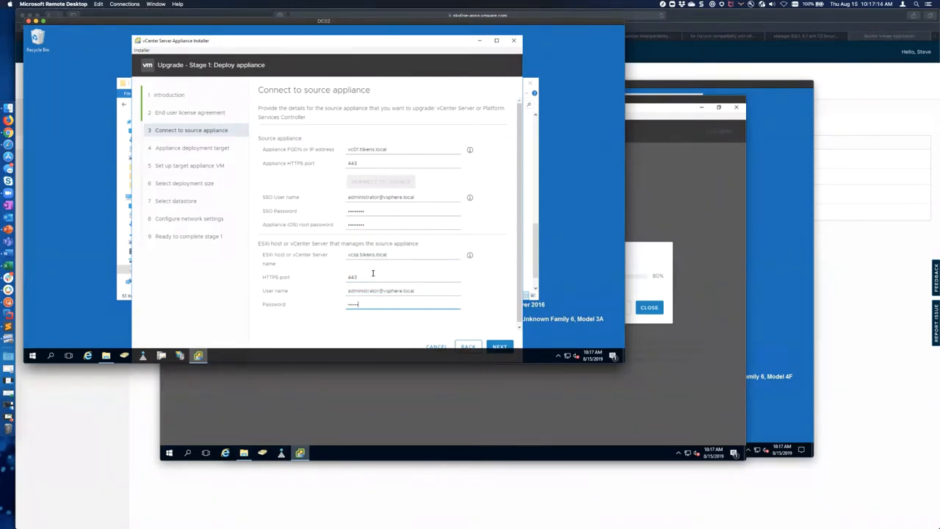
{"action": "type", "text": "•"}
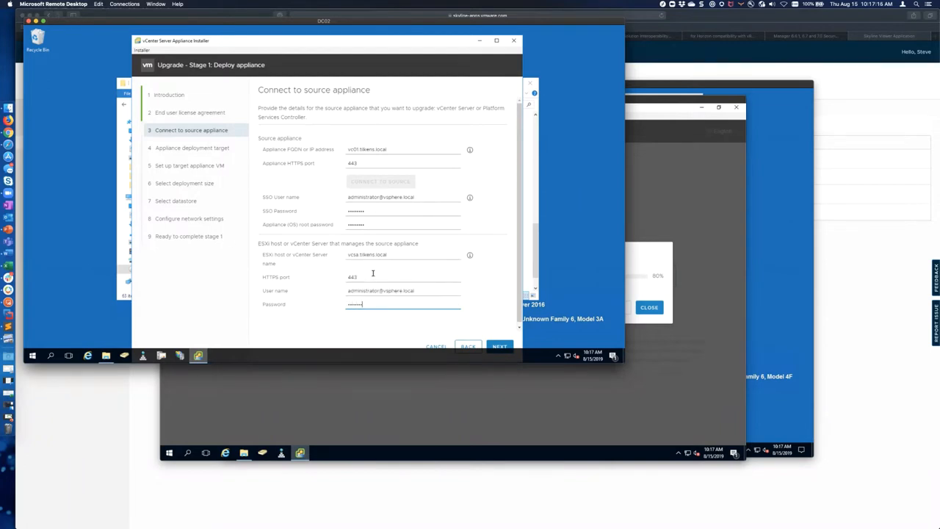
{"action": "left_click", "coordinate": [499, 346]}
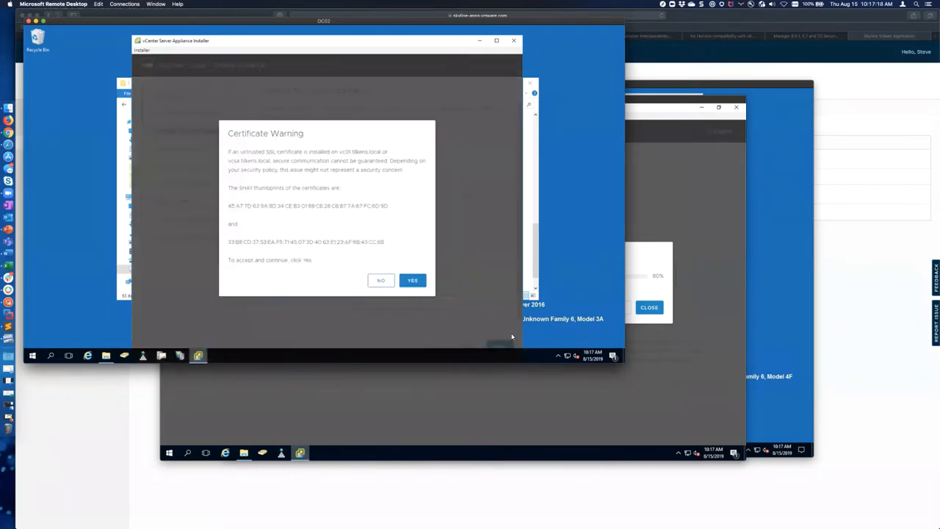
{"action": "left_click", "coordinate": [412, 280]}
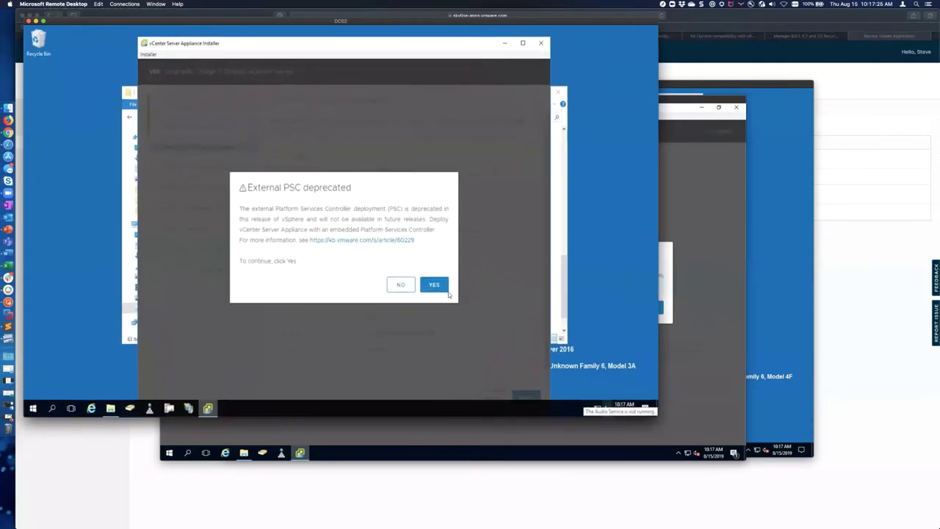
{"action": "left_click", "coordinate": [434, 284]}
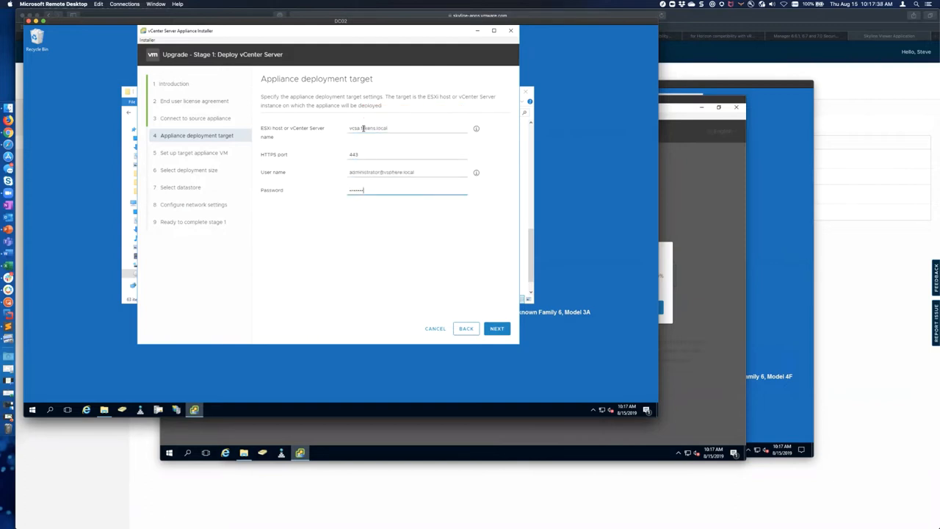
- Connect to the target, trust its certificate, and place the appliance in Upgrade Lab on Prod Cluster
{"action": "left_click", "coordinate": [497, 328]}
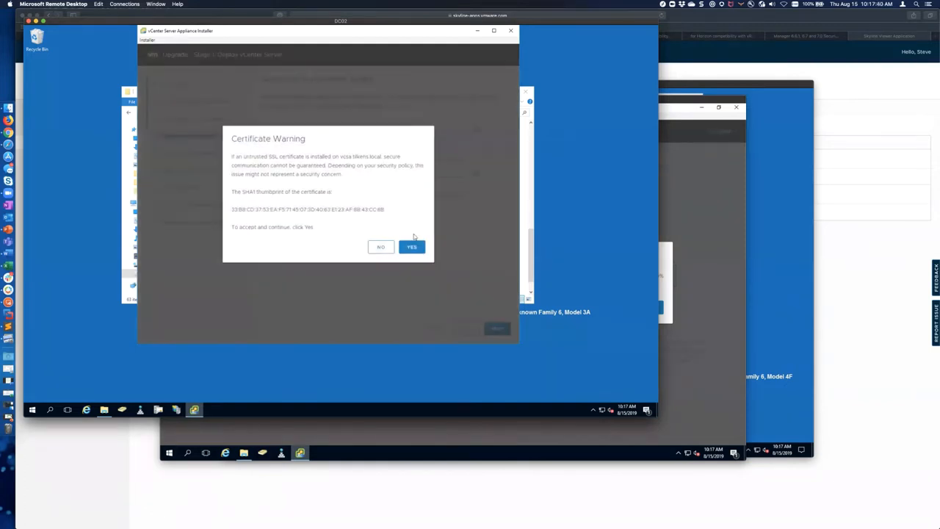
{"action": "left_click", "coordinate": [411, 246]}
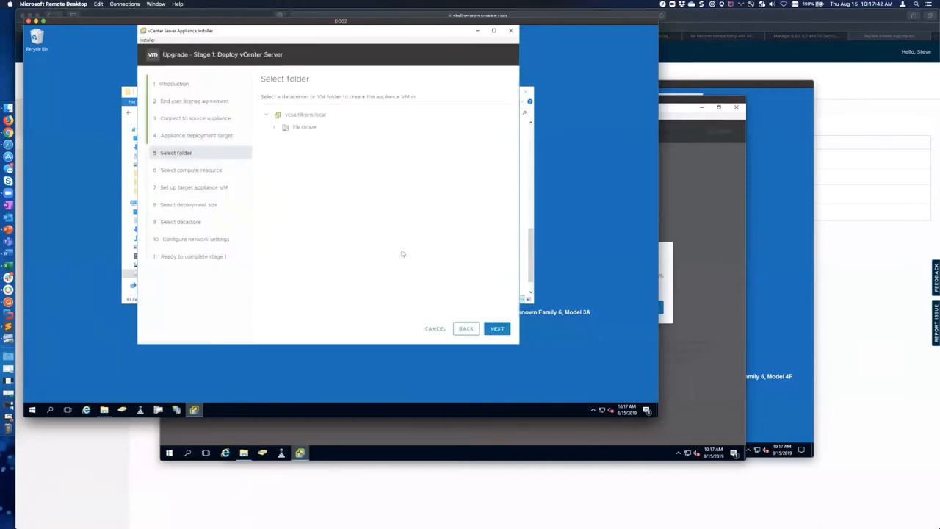
{"action": "left_click", "coordinate": [274, 126]}
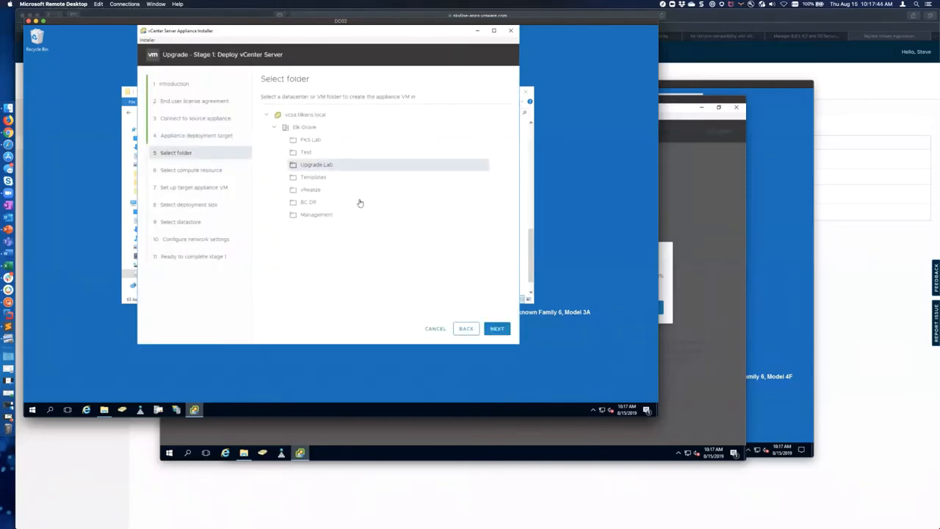
{"action": "left_click", "coordinate": [497, 328]}
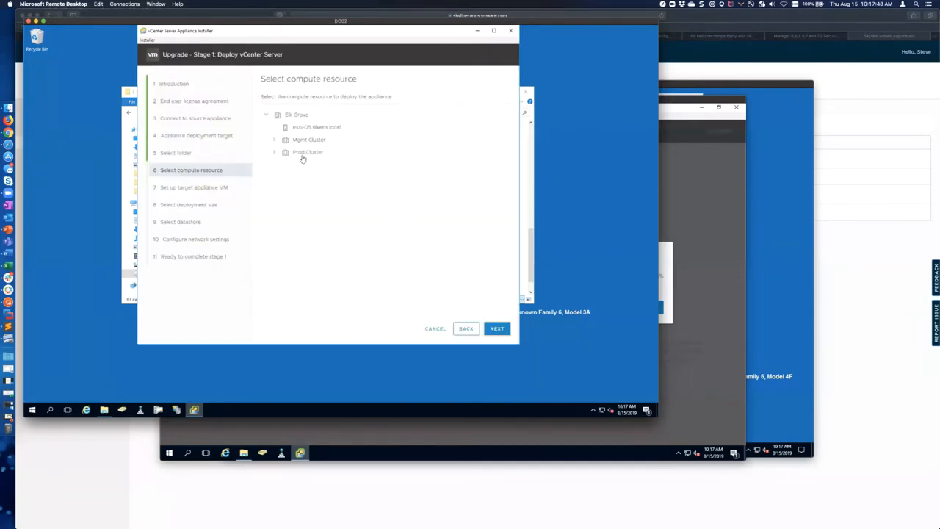
{"action": "left_click", "coordinate": [497, 328]}
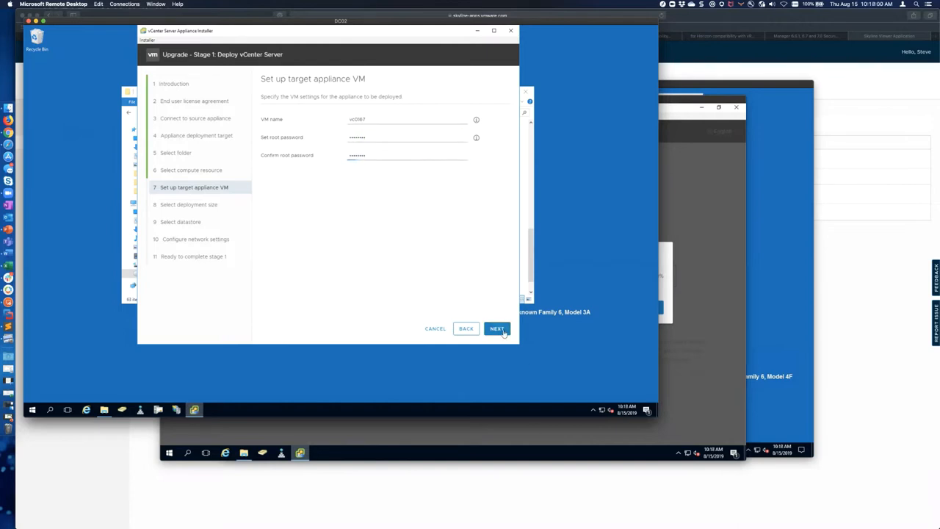
- Choose the Tiny deployment size for the new appliance
{"action": "left_click", "coordinate": [496, 328]}
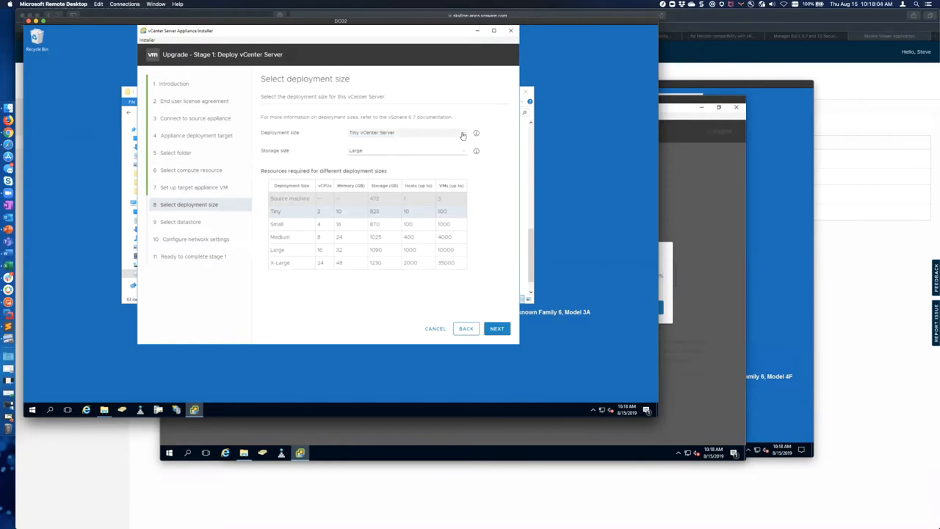
{"action": "left_click", "coordinate": [463, 135]}
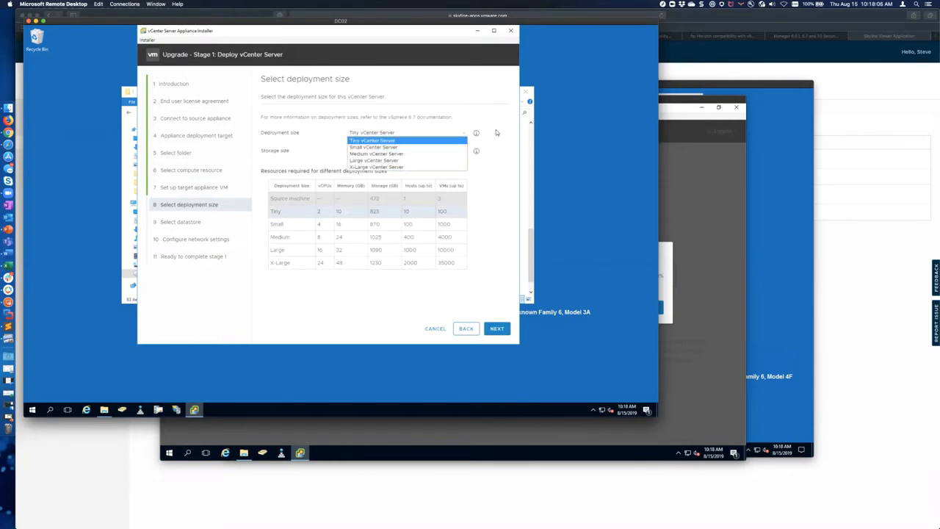
{"action": "left_click", "coordinate": [372, 140]}
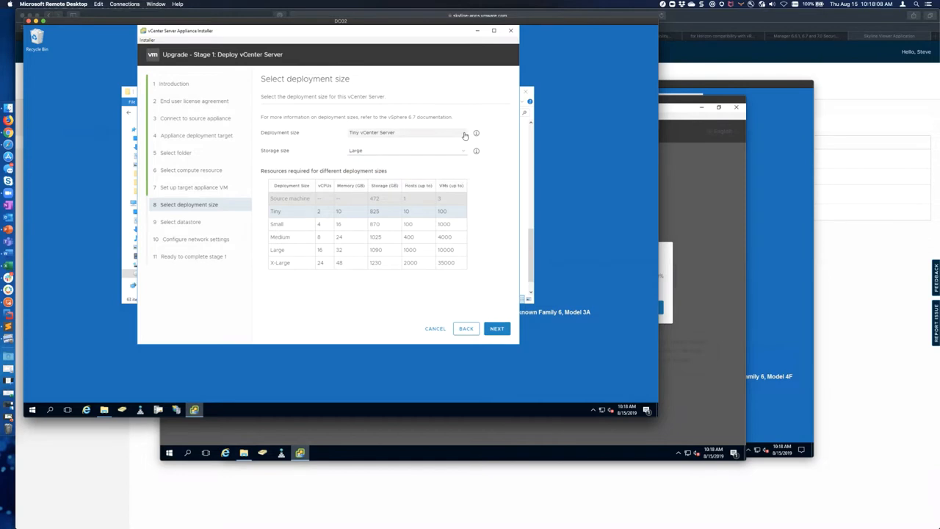
{"action": "mouse_move", "coordinate": [465, 152]}
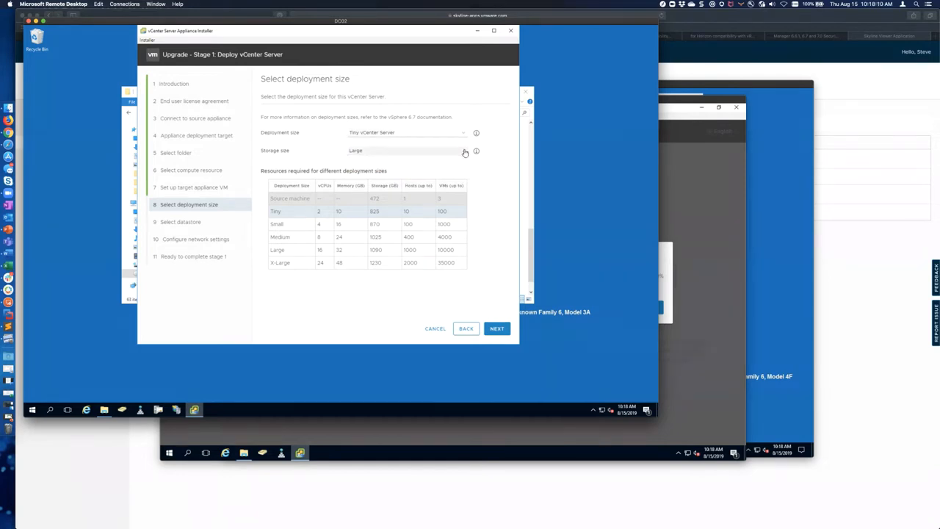
{"action": "left_click", "coordinate": [462, 133]}
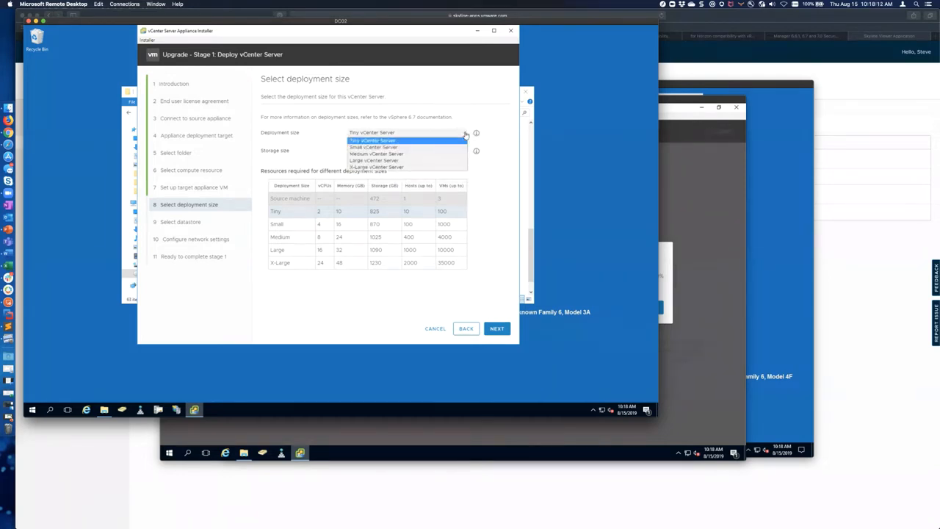
{"action": "left_click", "coordinate": [371, 140]}
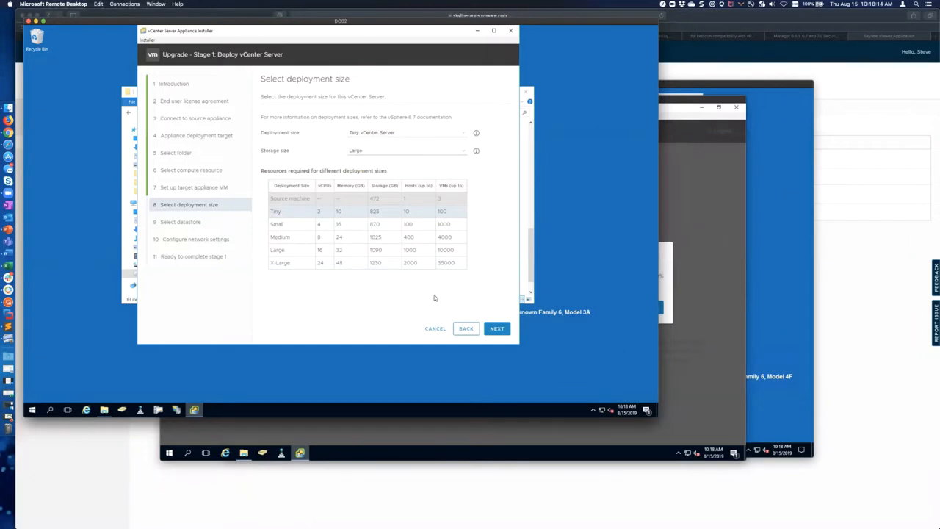
- Enable thin disk mode on the datastore and select Large storage size
{"action": "left_click", "coordinate": [497, 328]}
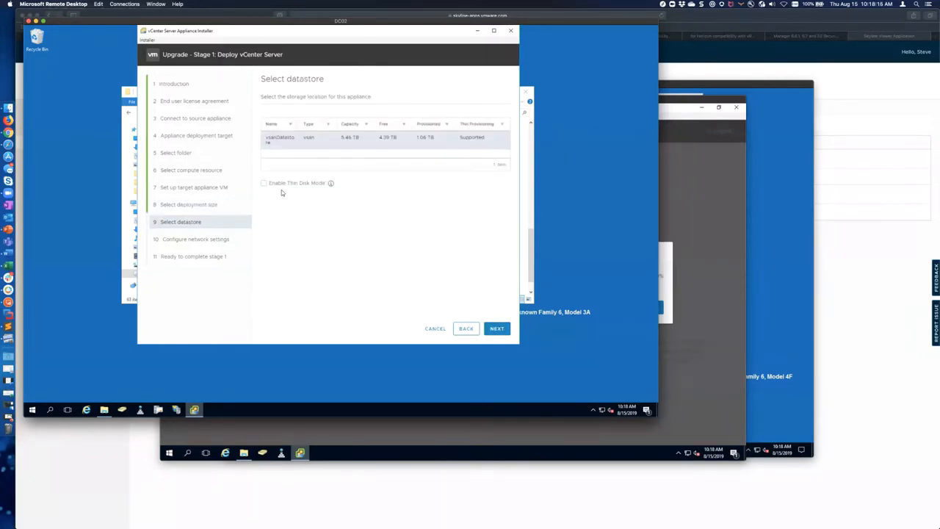
{"action": "left_click", "coordinate": [263, 183]}
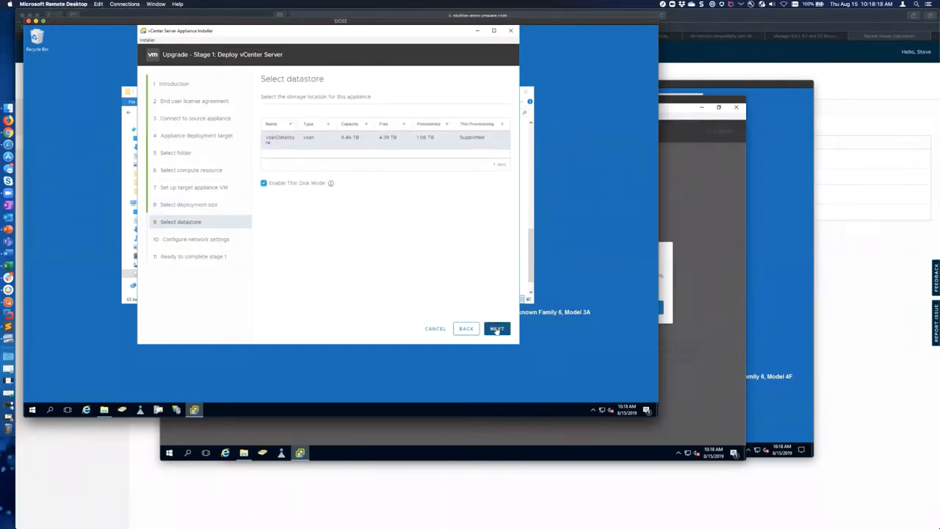
{"action": "left_click", "coordinate": [467, 328]}
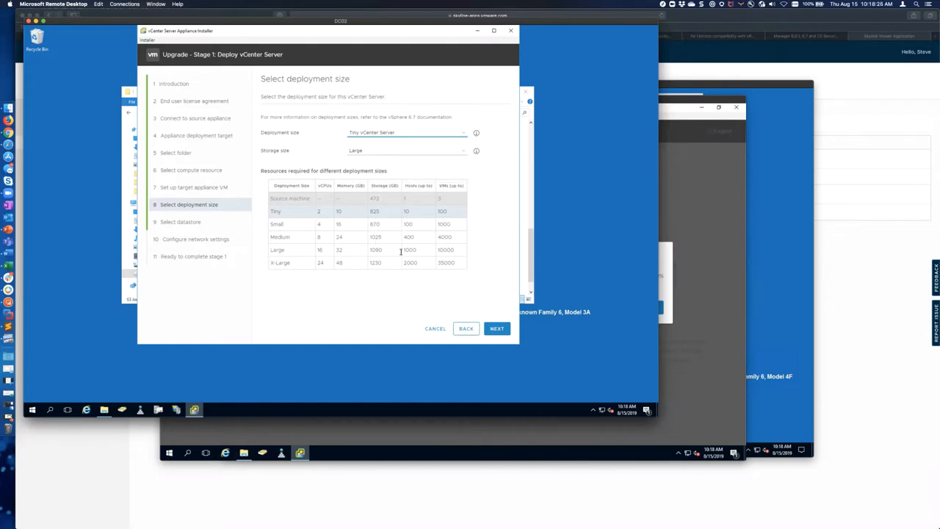
{"action": "mouse_move", "coordinate": [465, 274]}
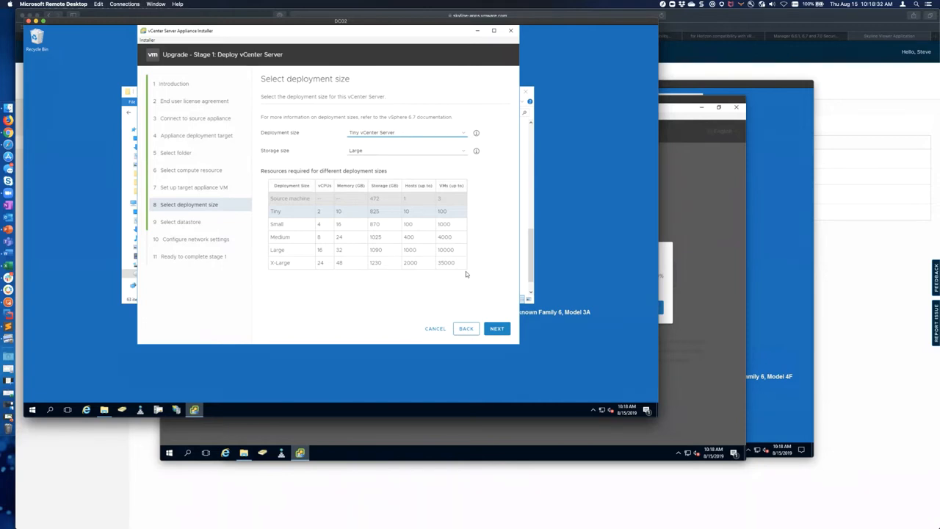
{"action": "left_click", "coordinate": [462, 150]}
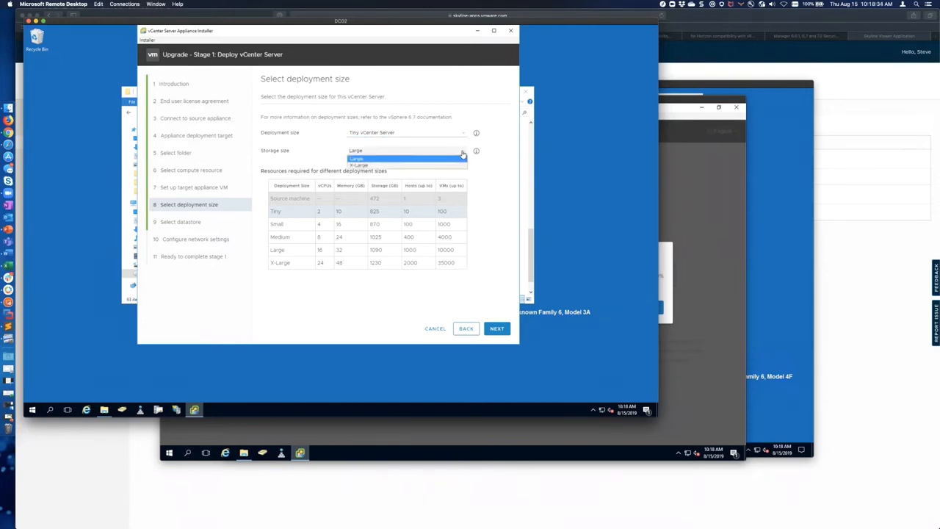
{"action": "left_click", "coordinate": [359, 159]}
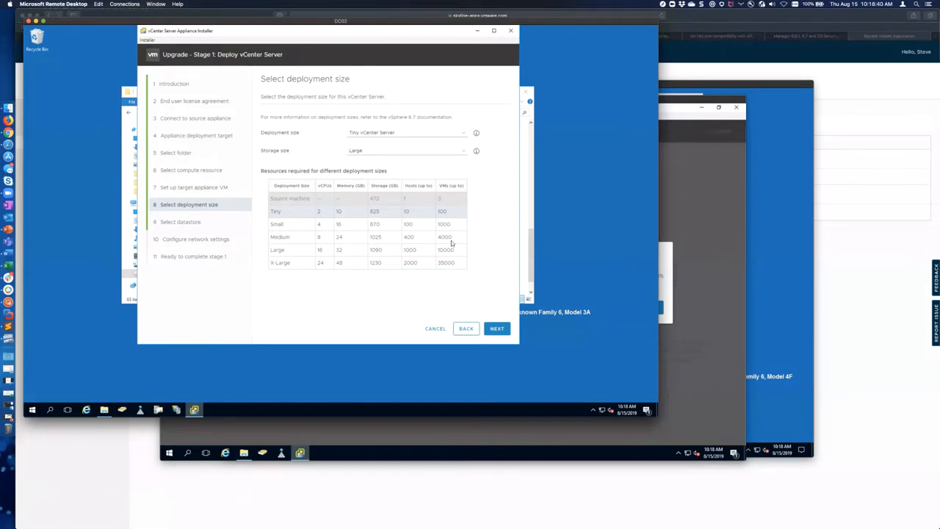
{"action": "mouse_move", "coordinate": [469, 288]}
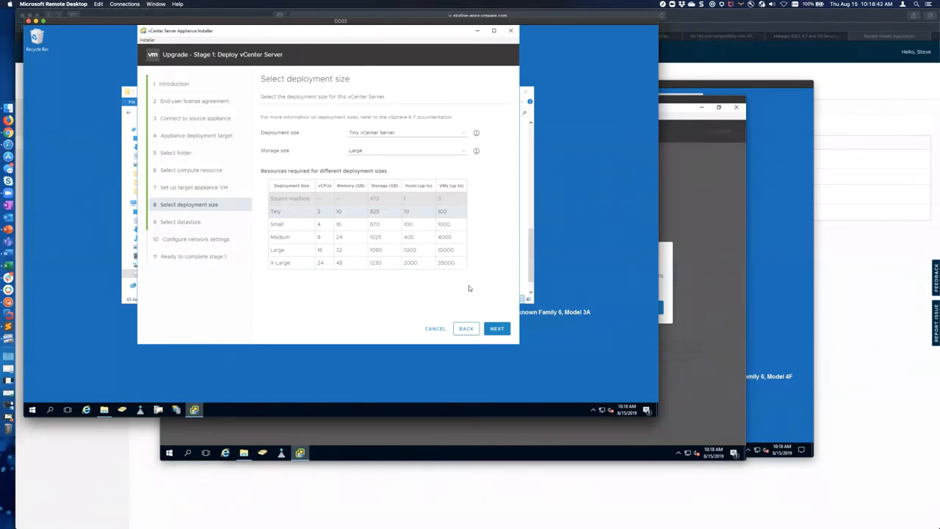
{"action": "mouse_move", "coordinate": [329, 226]}
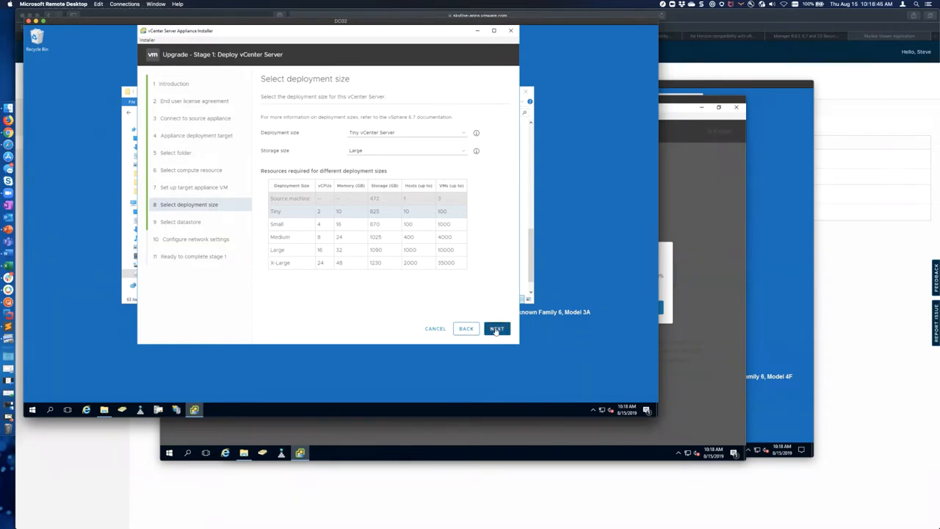
- Submit the temporary network settings, review the summary, and start the Stage 1 deployment
{"action": "left_click", "coordinate": [497, 328]}
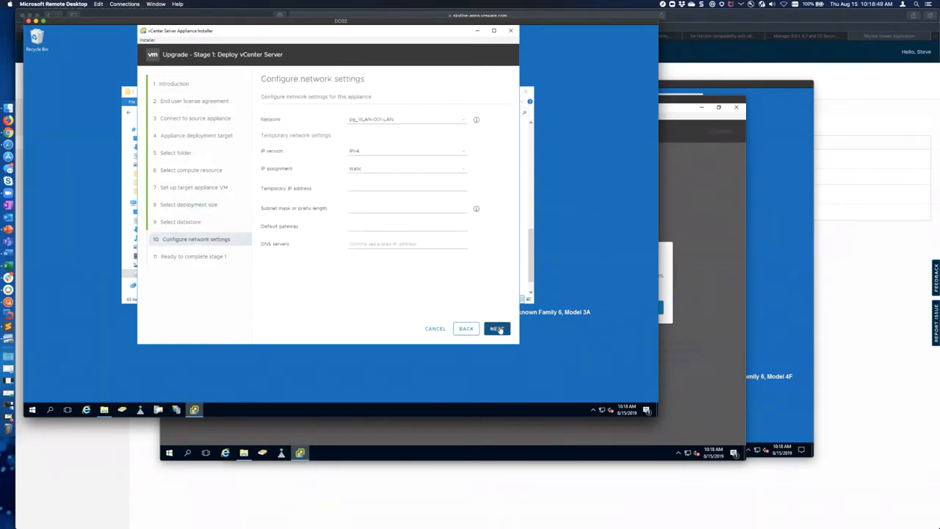
{"action": "mouse_move", "coordinate": [401, 184]}
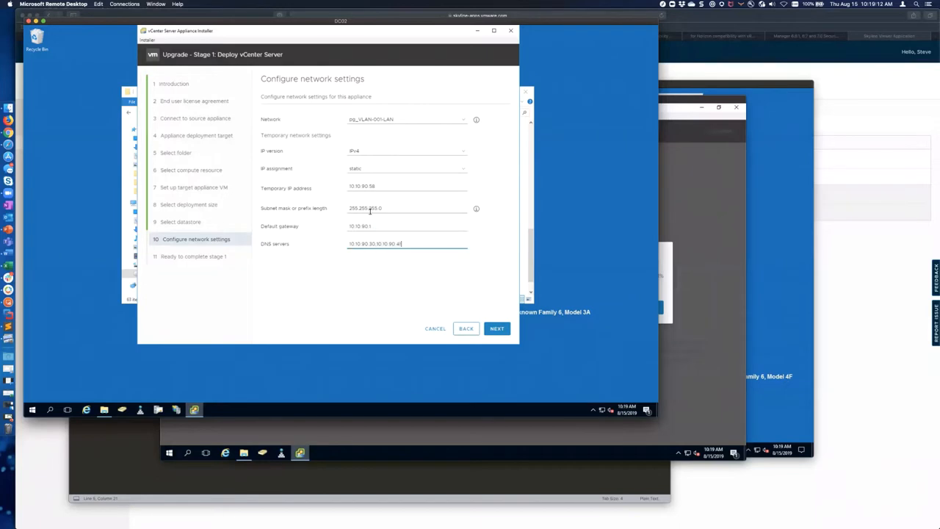
{"action": "left_click", "coordinate": [496, 328]}
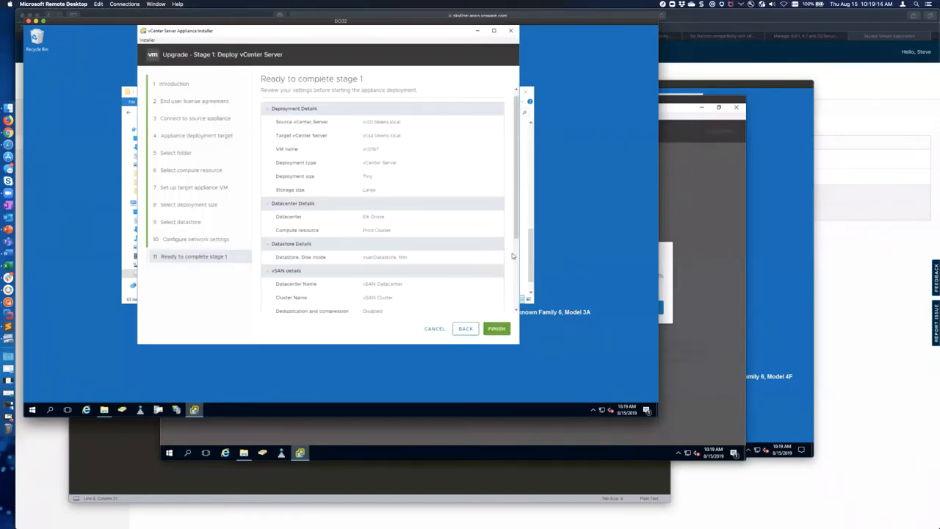
{"action": "left_click", "coordinate": [496, 328]}
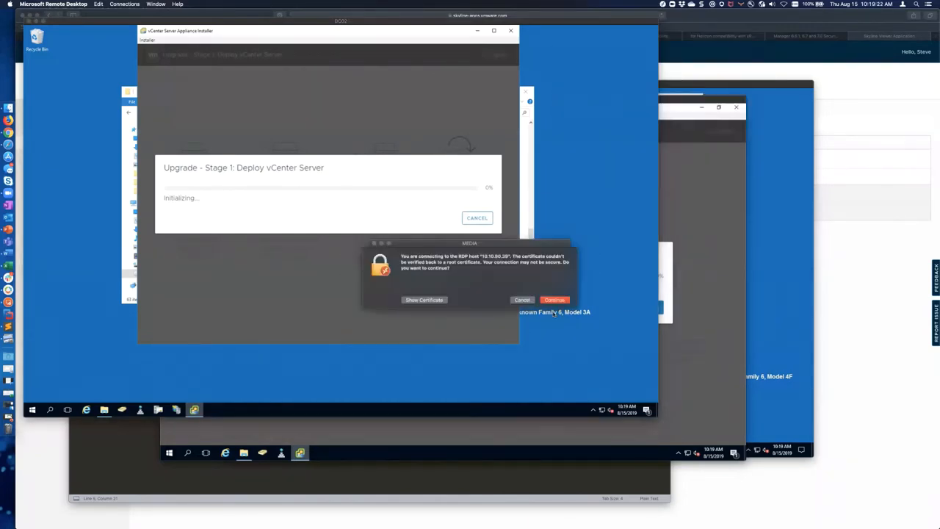
- On MEDIA, browse the VCSA DVD to vcsa-ui-installer\win32 and launch installer.exe
{"action": "left_click", "coordinate": [553, 300]}
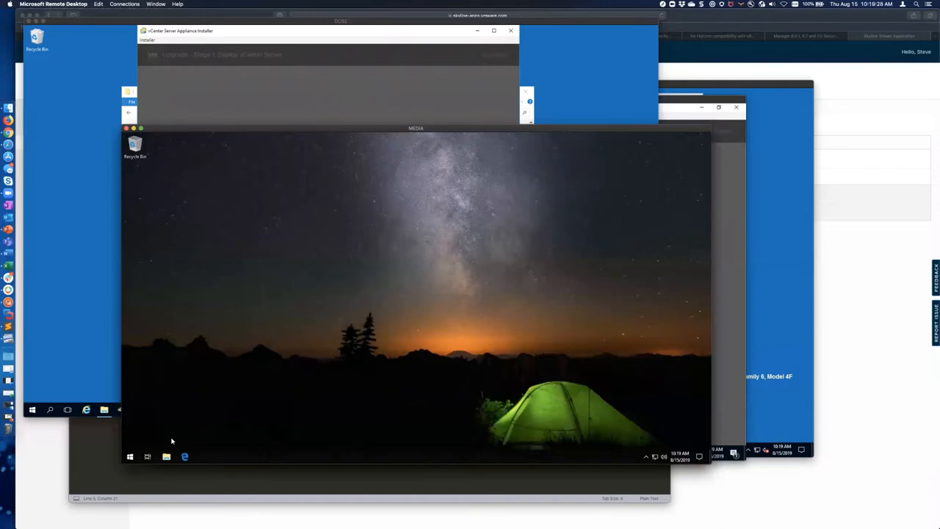
{"action": "left_click", "coordinate": [166, 457]}
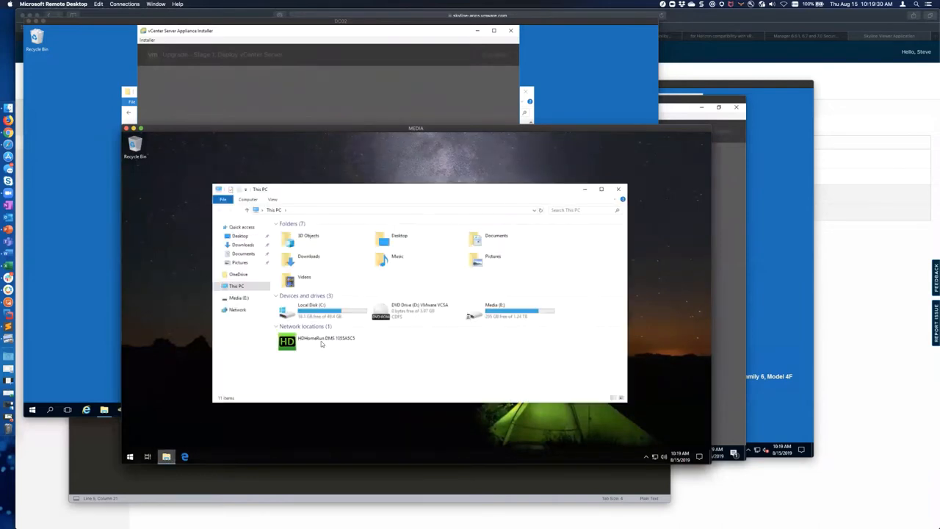
{"action": "double_click", "coordinate": [407, 308]}
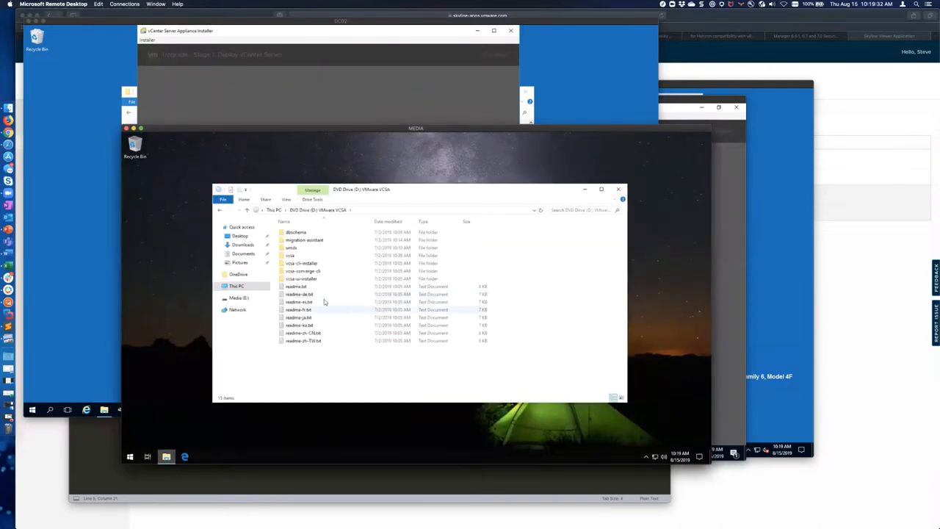
{"action": "double_click", "coordinate": [301, 278]}
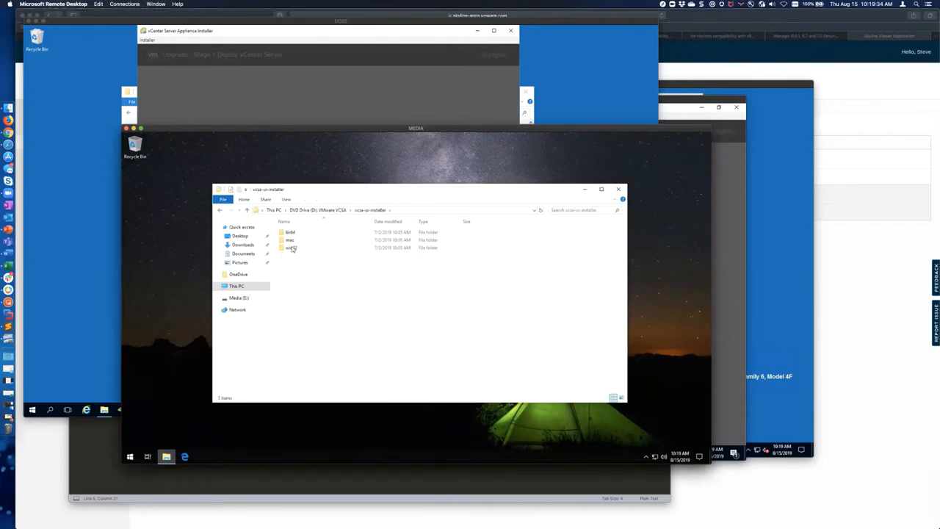
{"action": "double_click", "coordinate": [290, 247]}
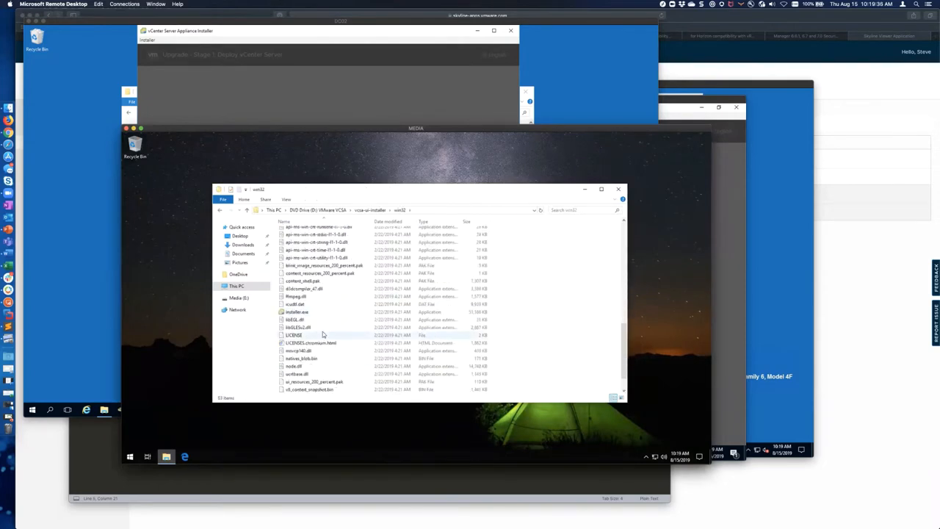
{"action": "left_click", "coordinate": [297, 289]}
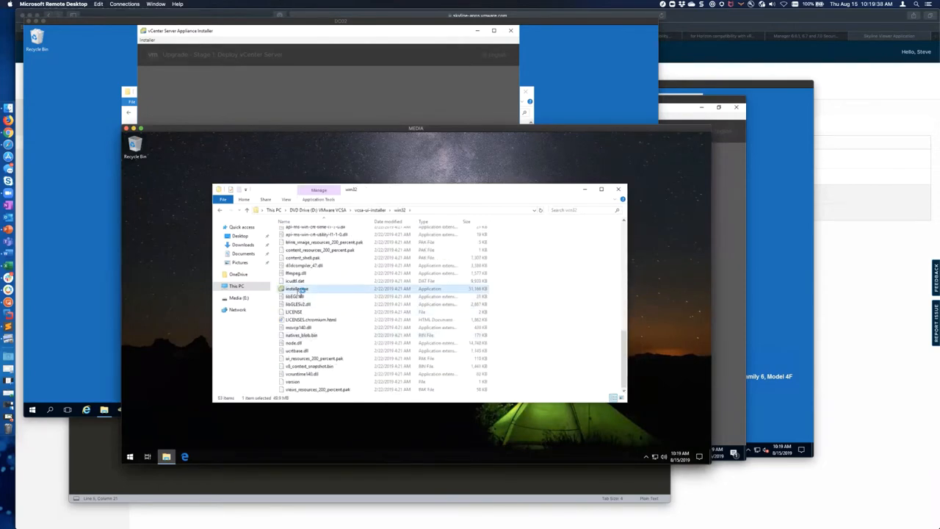
{"action": "double_click", "coordinate": [296, 288]}
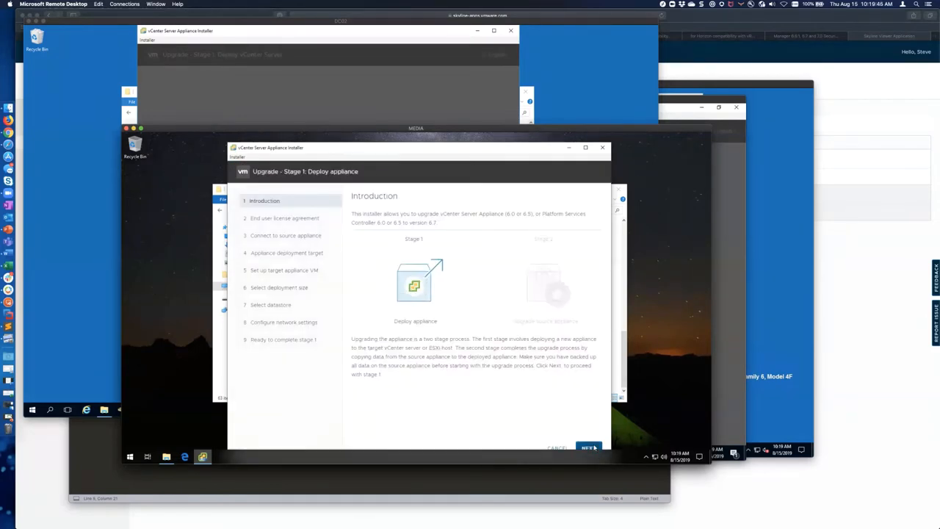
- Accept the EULA and connect to source vc02.tilkens.local with its credentials
{"action": "left_click", "coordinate": [589, 448]}
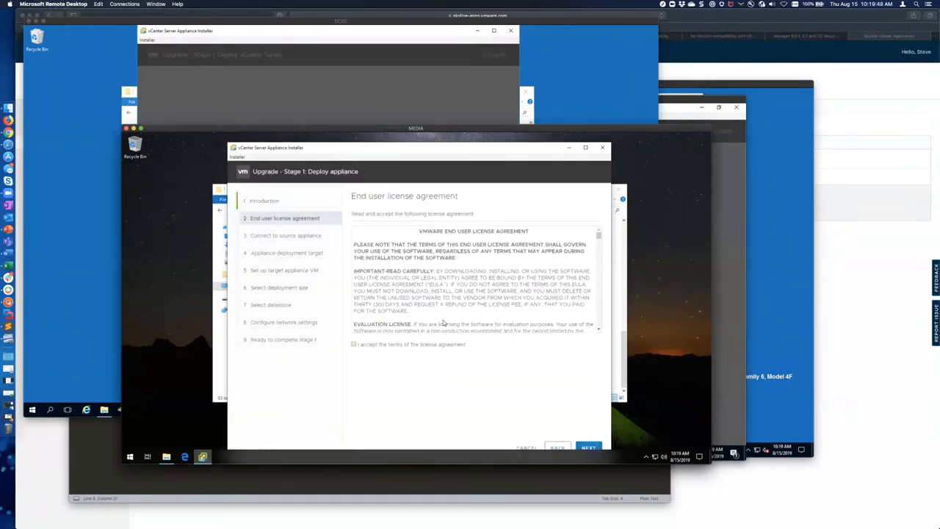
{"action": "left_click", "coordinate": [588, 447]}
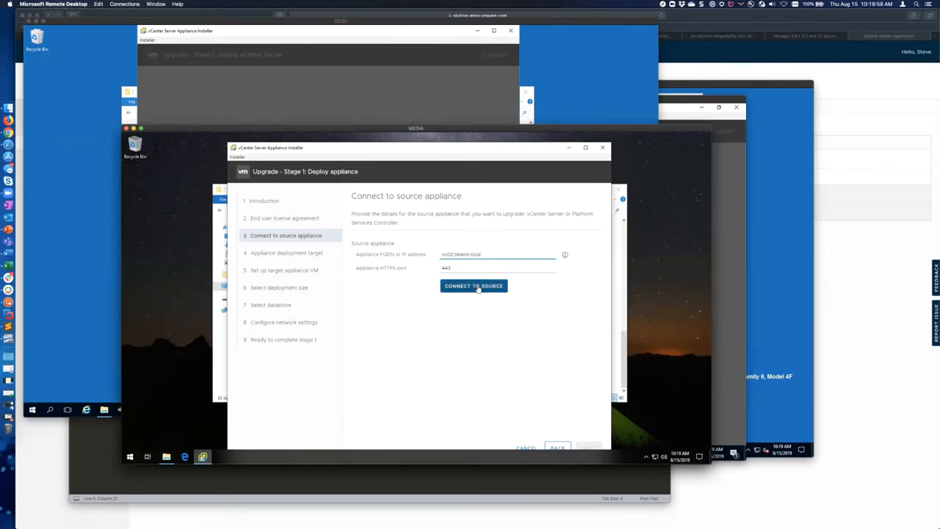
{"action": "left_click", "coordinate": [473, 286]}
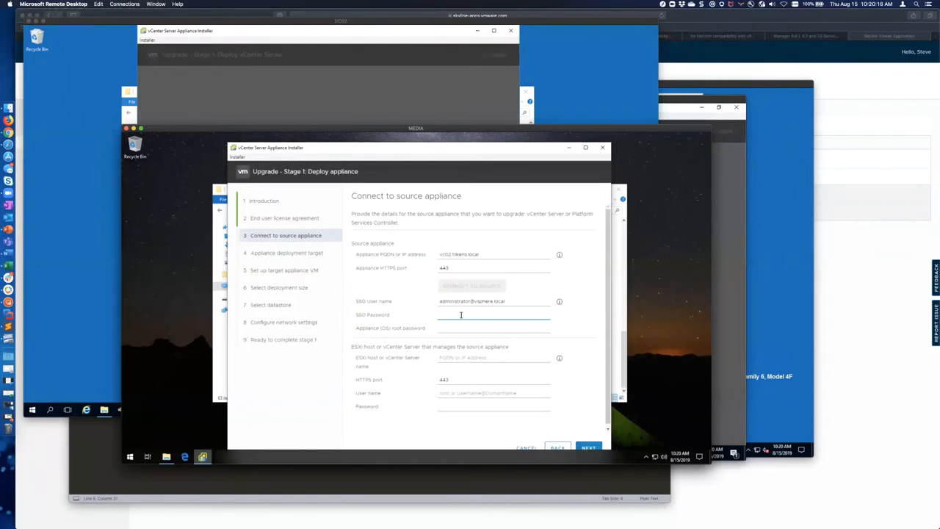
{"action": "type", "text": "password"}
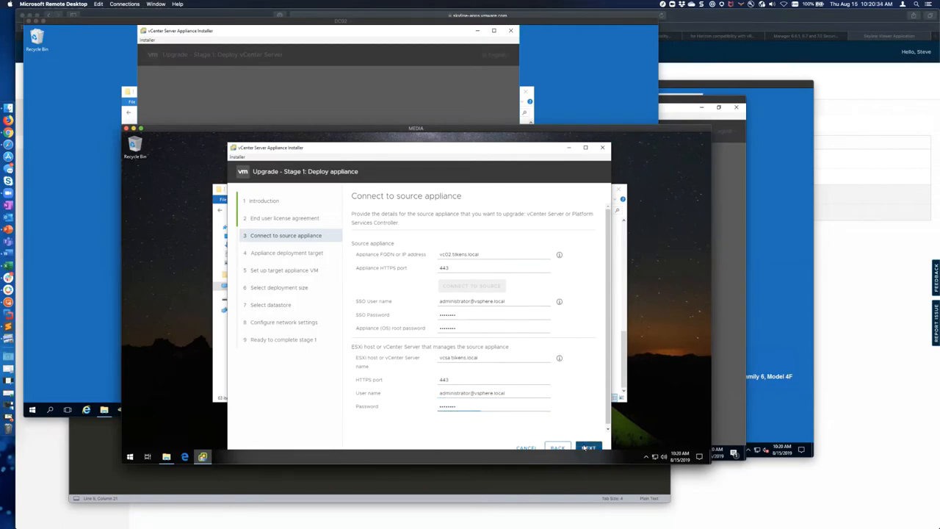
{"action": "left_click", "coordinate": [589, 448]}
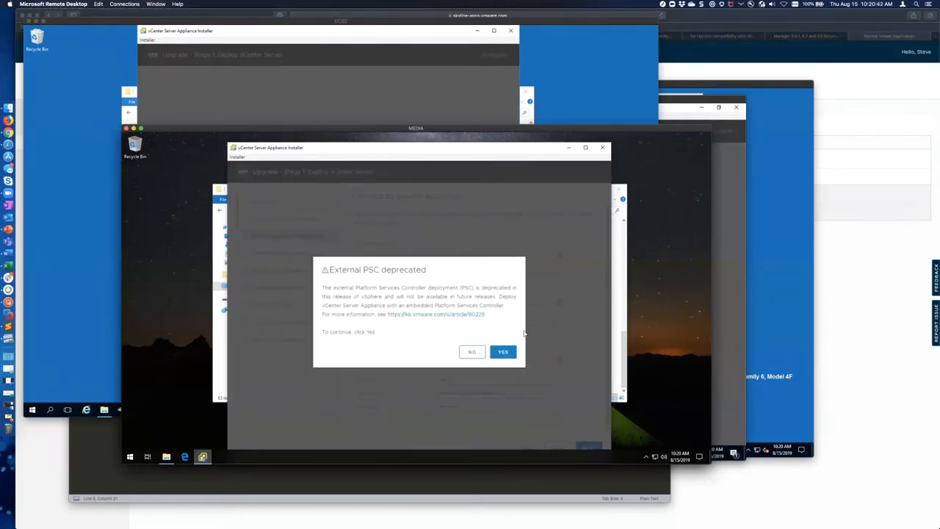
- Acknowledge the PSC deprecation, target vcsa.tilkens.local, and trust its SSL certificate
{"action": "left_click", "coordinate": [503, 351]}
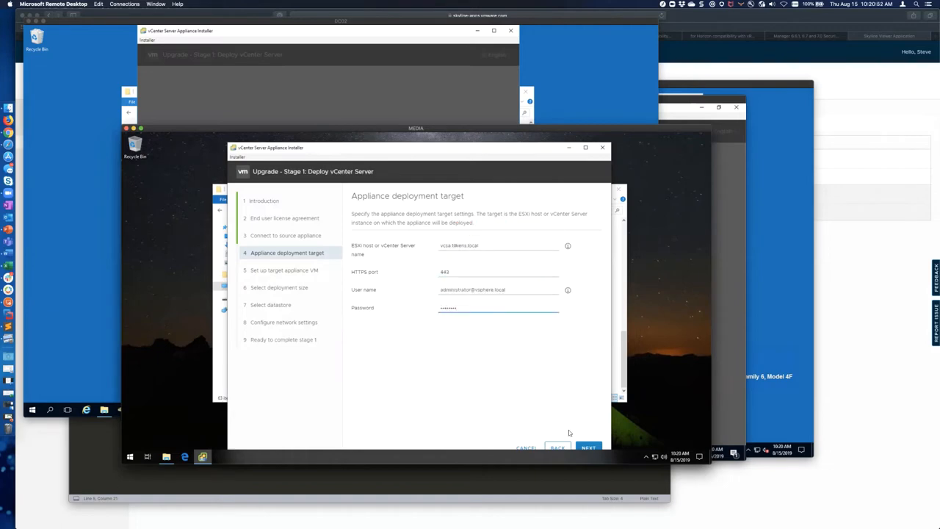
{"action": "left_click", "coordinate": [588, 447]}
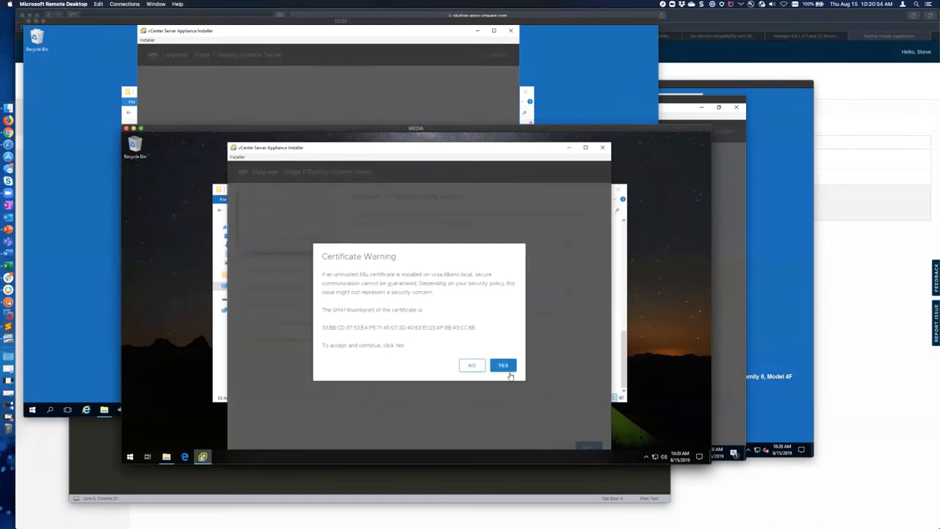
{"action": "left_click", "coordinate": [503, 365]}
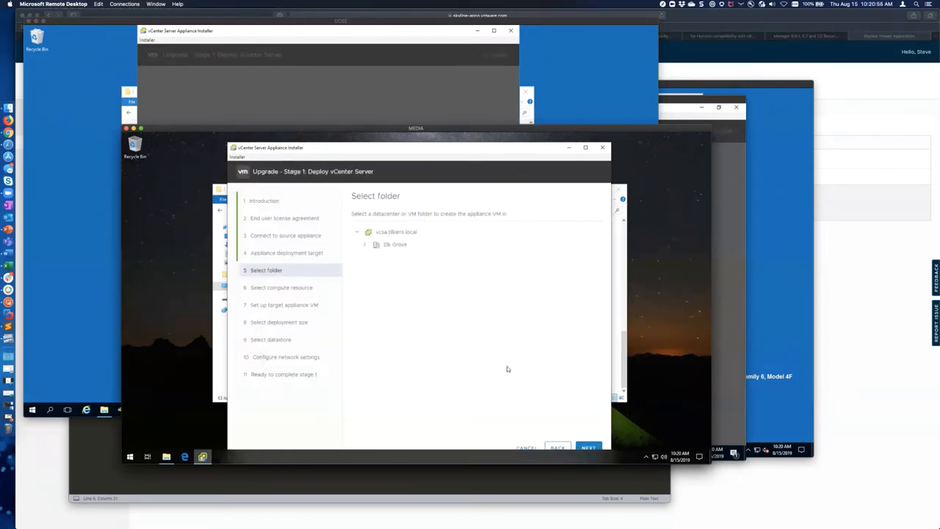
- Confirm the folder and Prod Cluster, then set VM name vc0267 and root password
{"action": "left_click", "coordinate": [363, 244]}
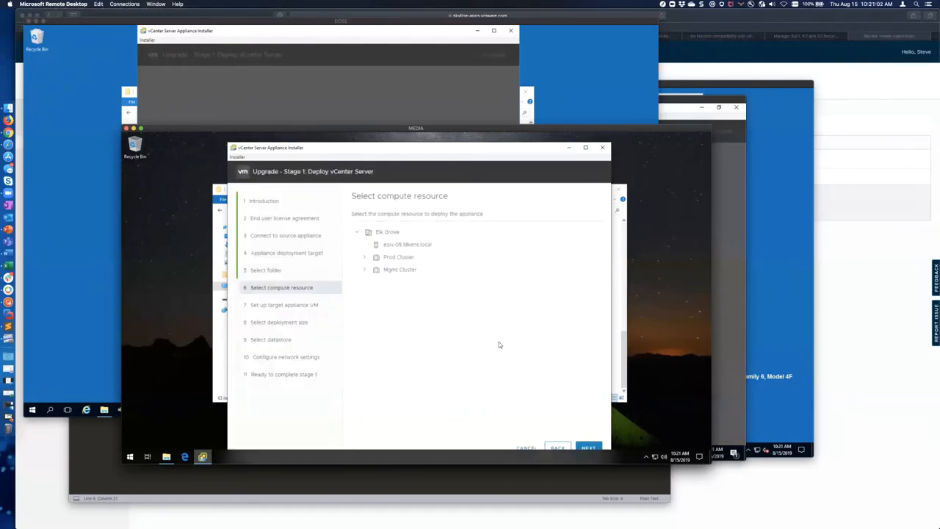
{"action": "left_click", "coordinate": [399, 257]}
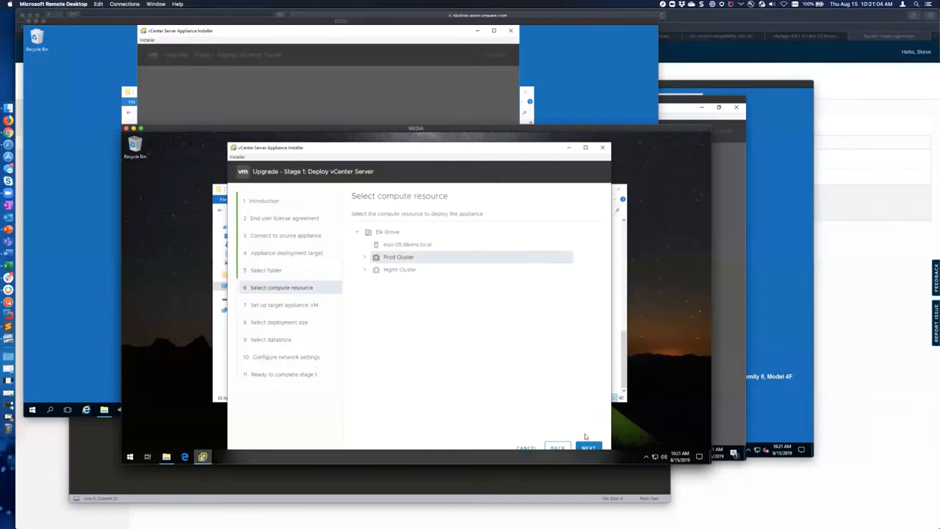
{"action": "left_click", "coordinate": [589, 447]}
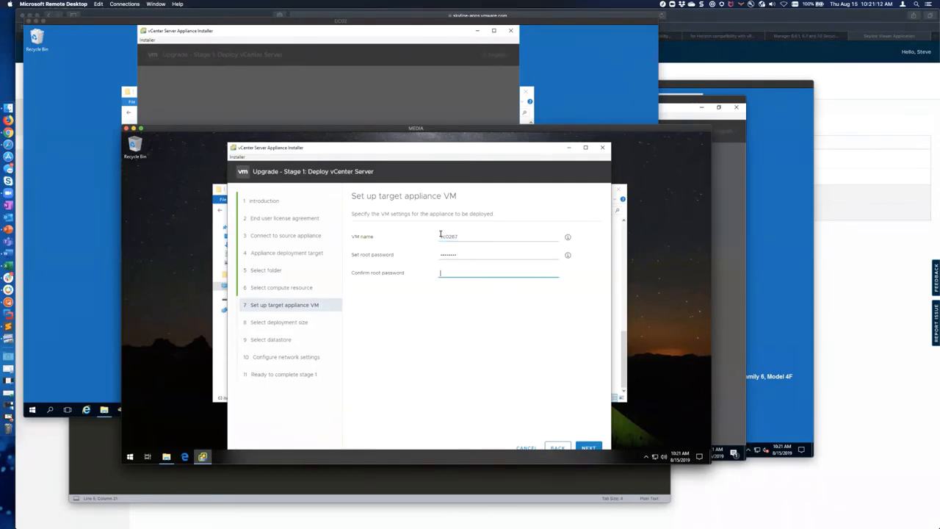
{"action": "type", "text": "password"}
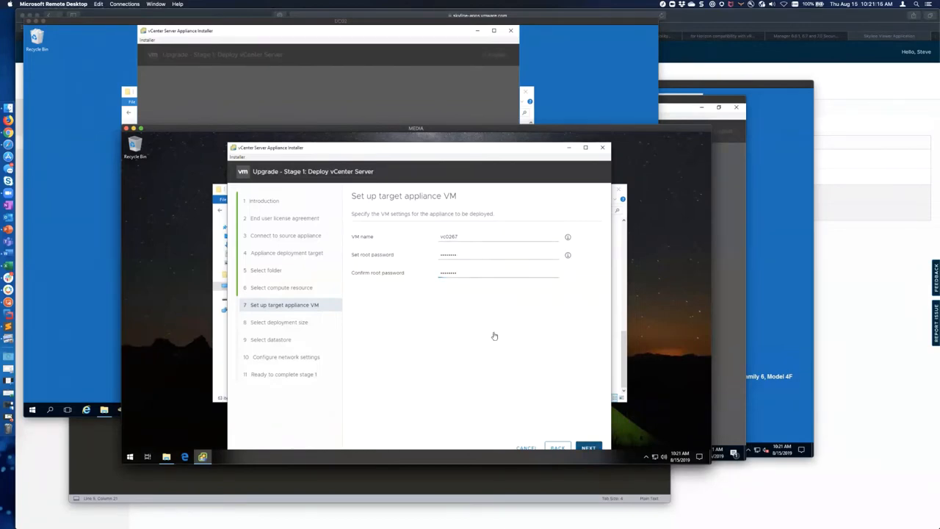
{"action": "left_click", "coordinate": [588, 448]}
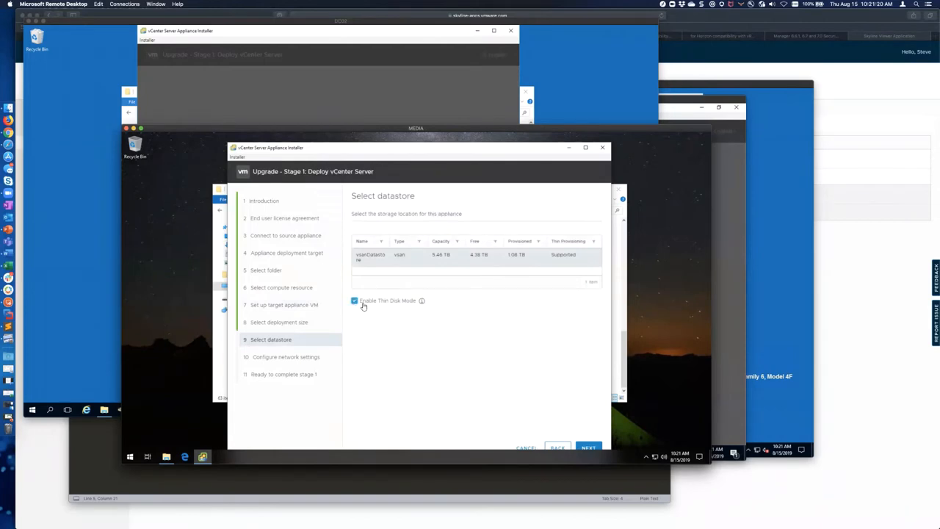
- Confirm thin-provisioned vsanDatastore and enter network settings starting with 10.10.90.1
{"action": "left_click", "coordinate": [588, 447]}
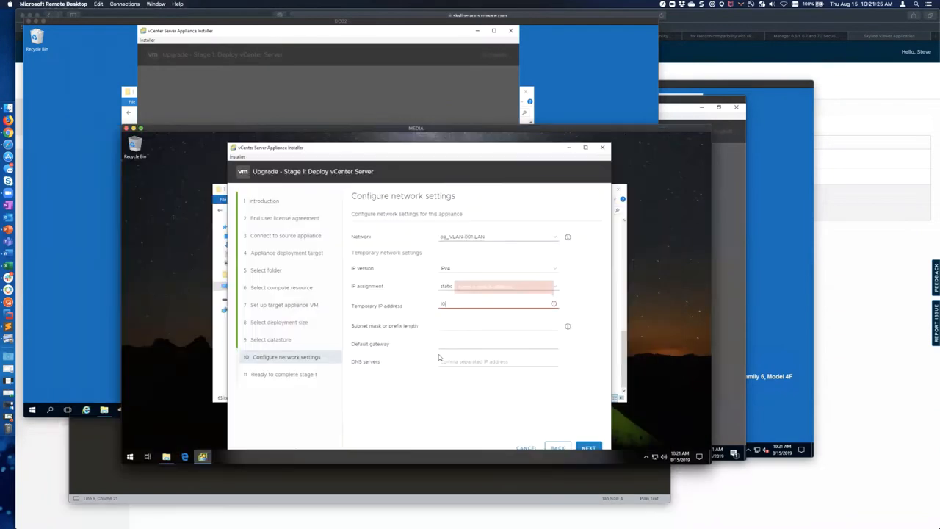
{"action": "type", "text": "10.10.90.1"}
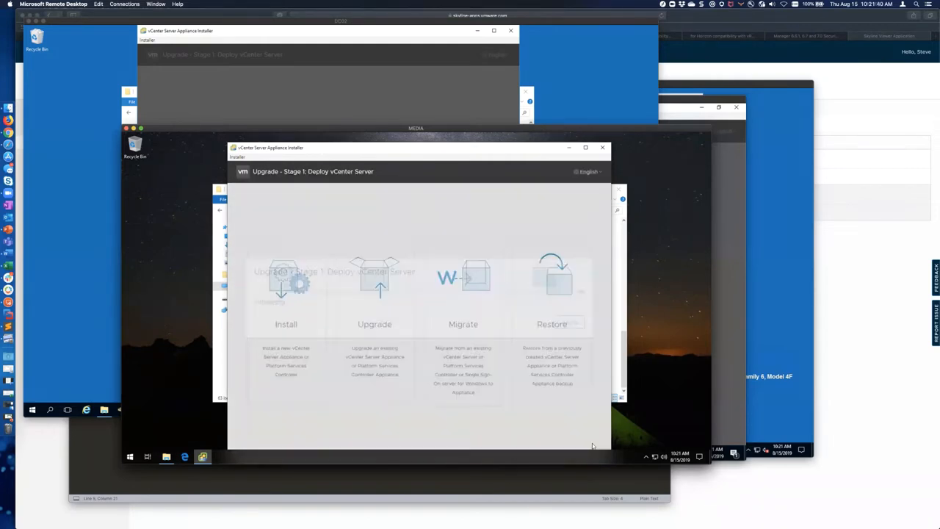
{"action": "left_click", "coordinate": [375, 324]}
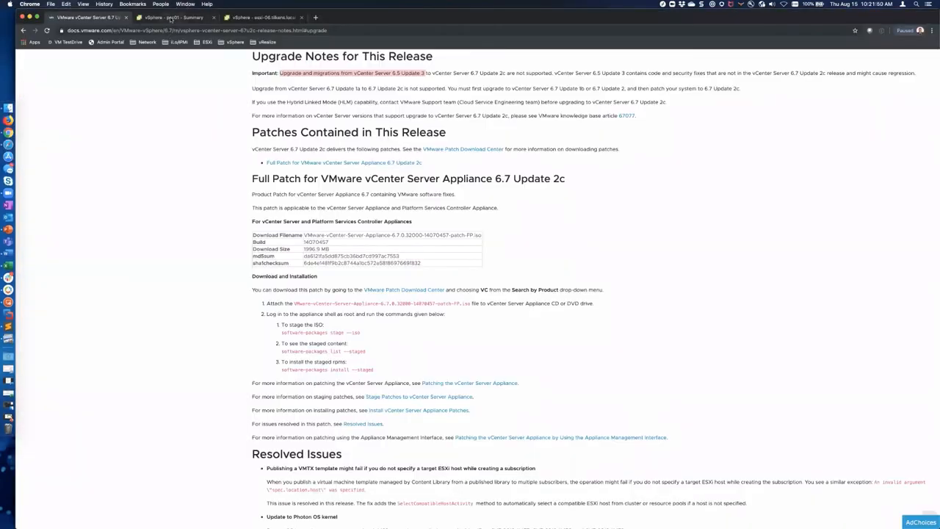
- Leave the VMware Docs release notes page in Chrome
{"action": "left_click", "coordinate": [172, 17]}
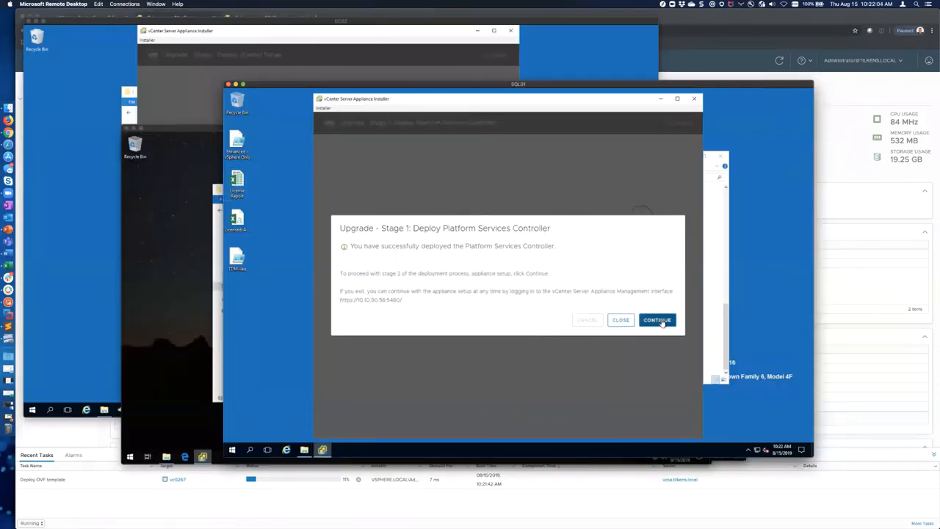
- Enter Stage 2 for psc01 and fill in the Single Sign-On password on Connect to source PSC
{"action": "left_click", "coordinate": [656, 320]}
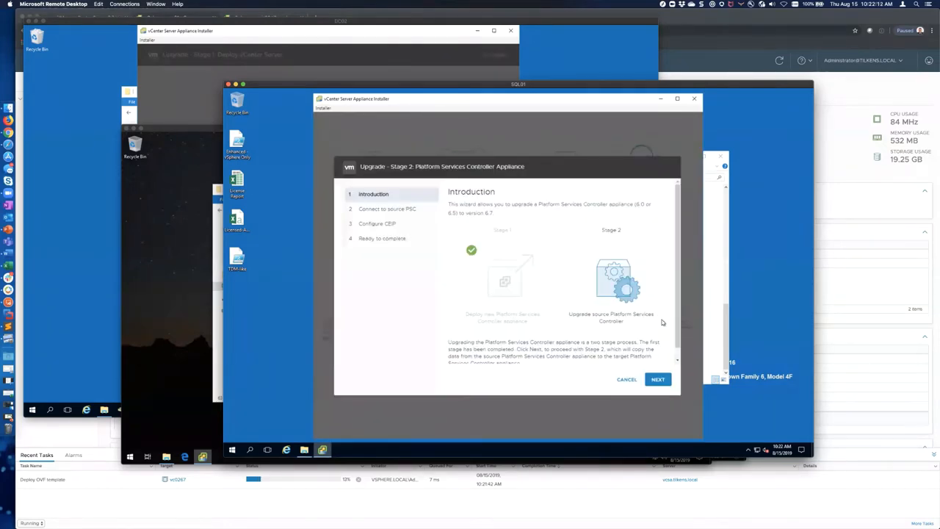
{"action": "mouse_move", "coordinate": [677, 357]}
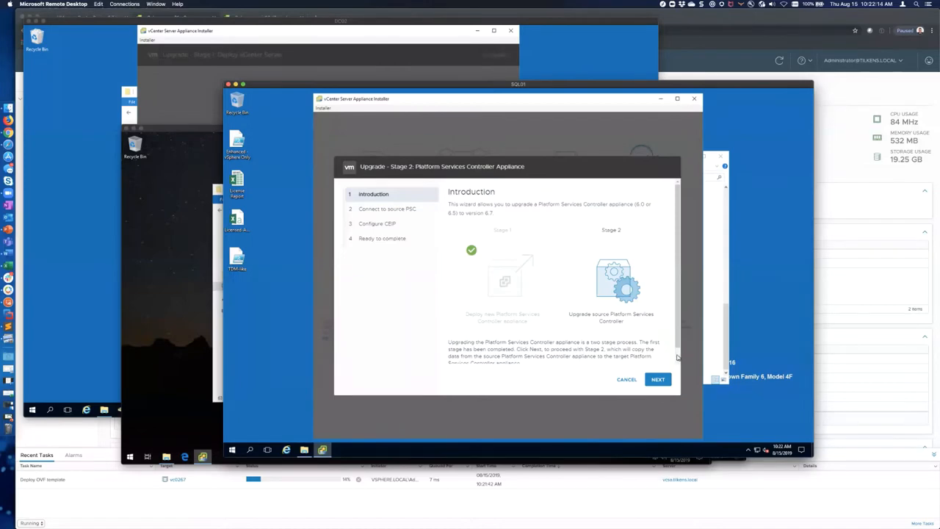
{"action": "left_click", "coordinate": [657, 379]}
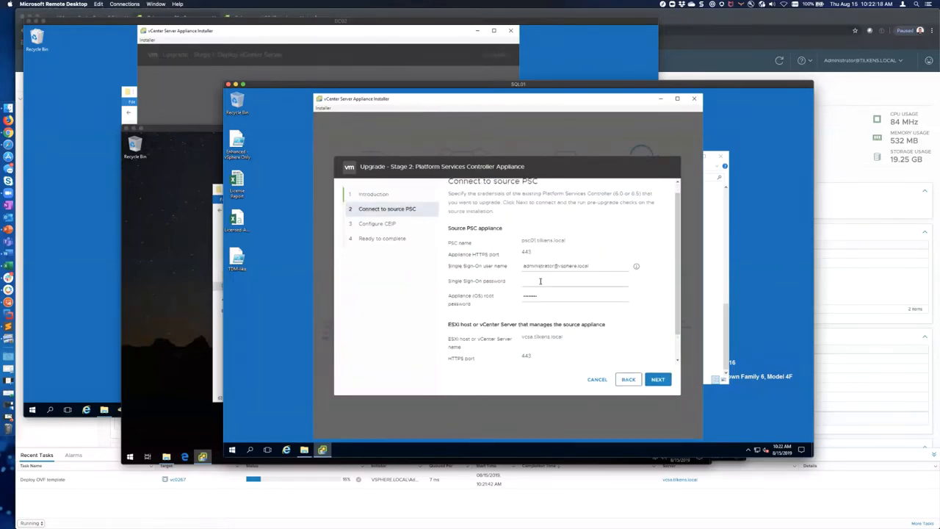
{"action": "type", "text": "password"}
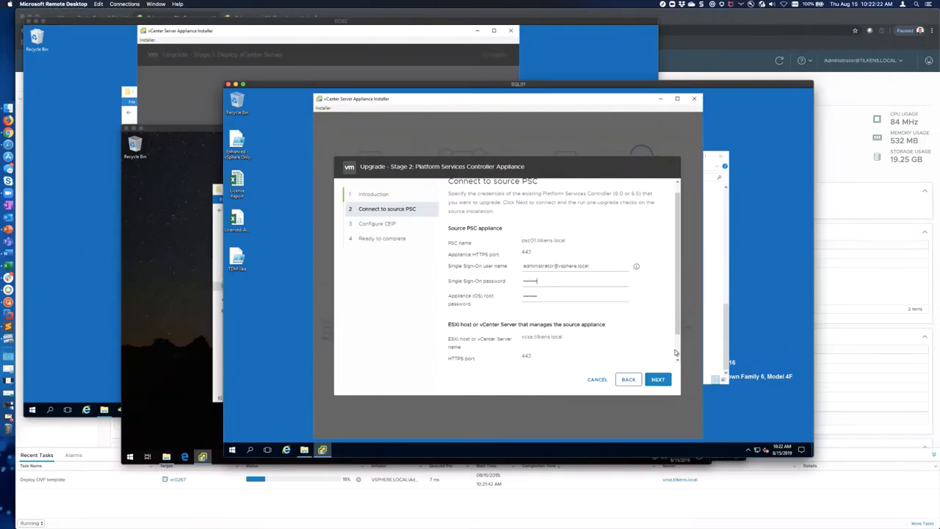
{"action": "scroll", "scroll_direction": "down", "scroll_amount": 3}
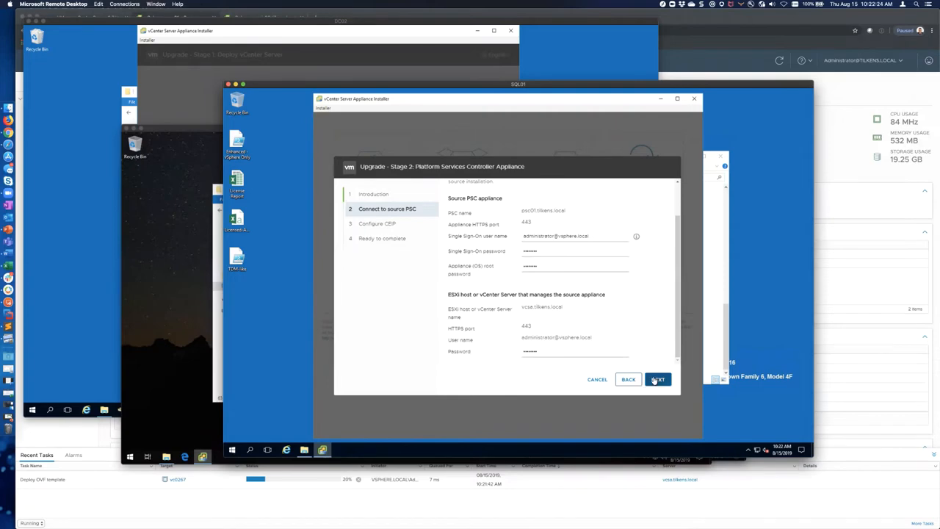
- Submit the psc01 source PSC connection details to run the pre-upgrade checks
{"action": "left_click", "coordinate": [657, 379]}
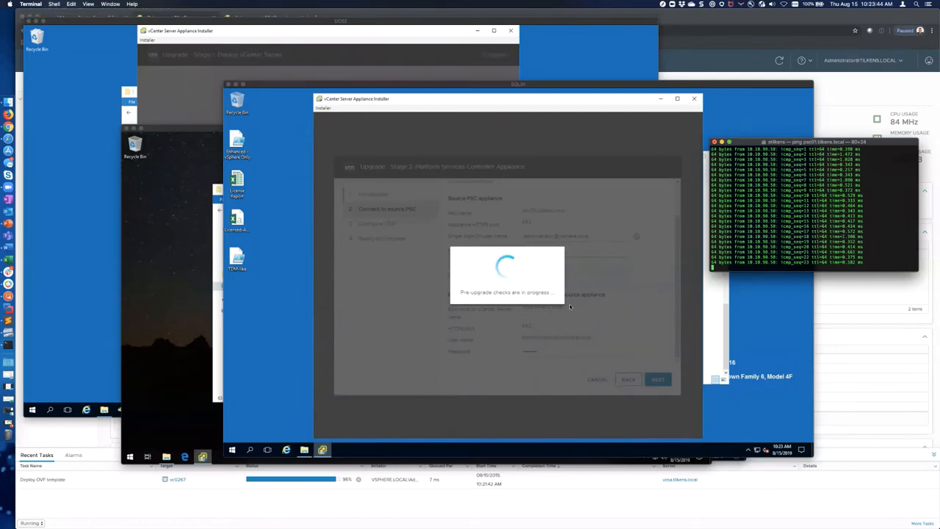
{"action": "mouse_move", "coordinate": [11, 127]}
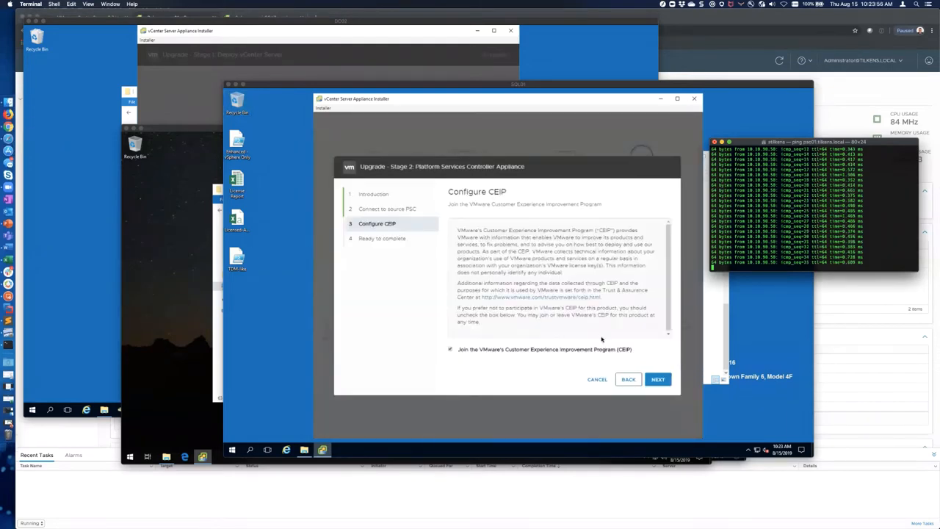
- Keep CEIP opted in, confirm the psc01 backup, finish, and accept the shutdown warning
{"action": "left_click", "coordinate": [657, 379]}
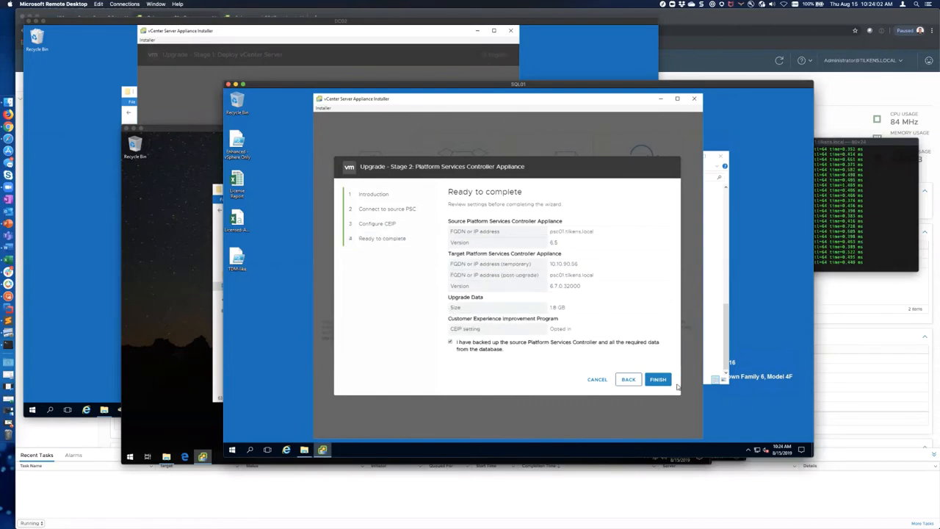
{"action": "left_click", "coordinate": [657, 379]}
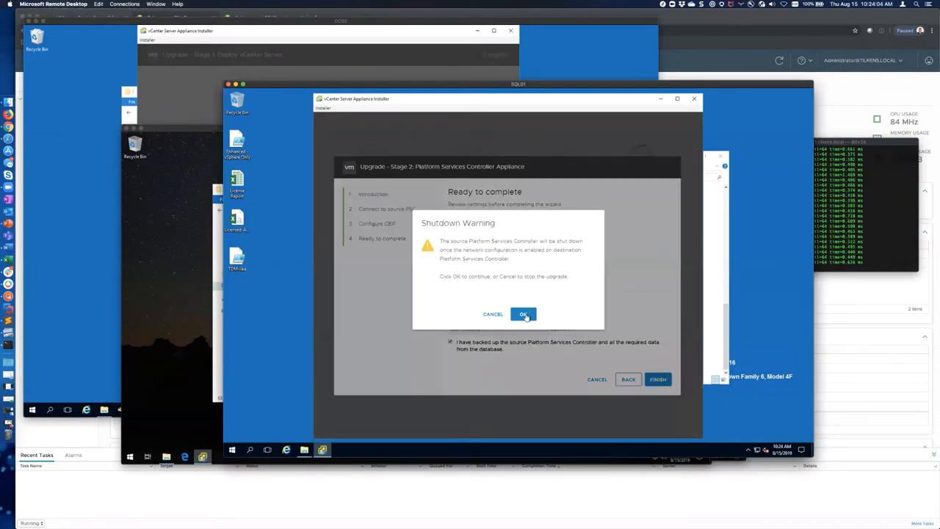
{"action": "left_click", "coordinate": [523, 314]}
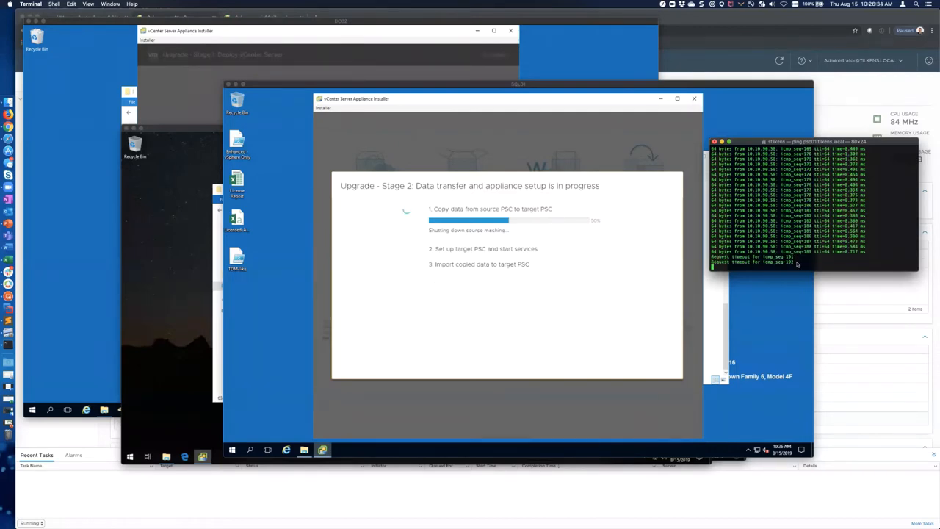
{"action": "mouse_move", "coordinate": [11, 125]}
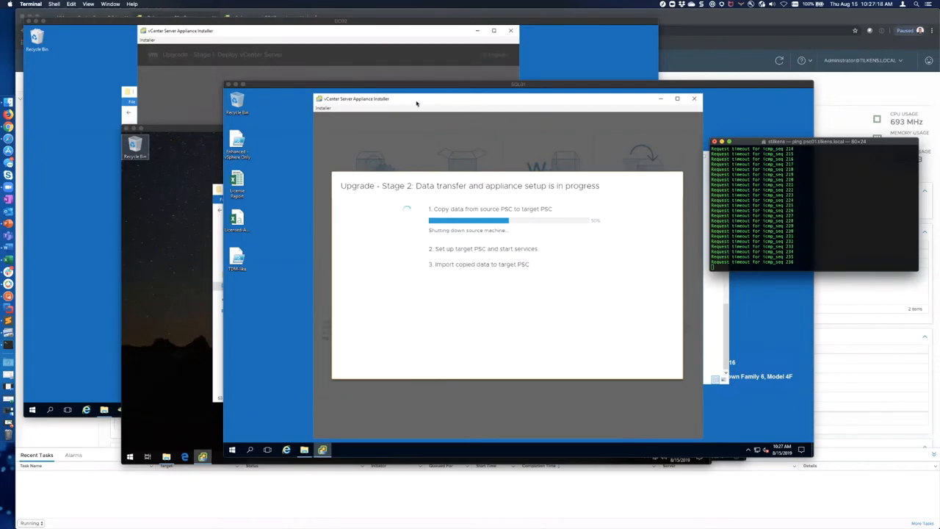
{"action": "mouse_move", "coordinate": [464, 135]}
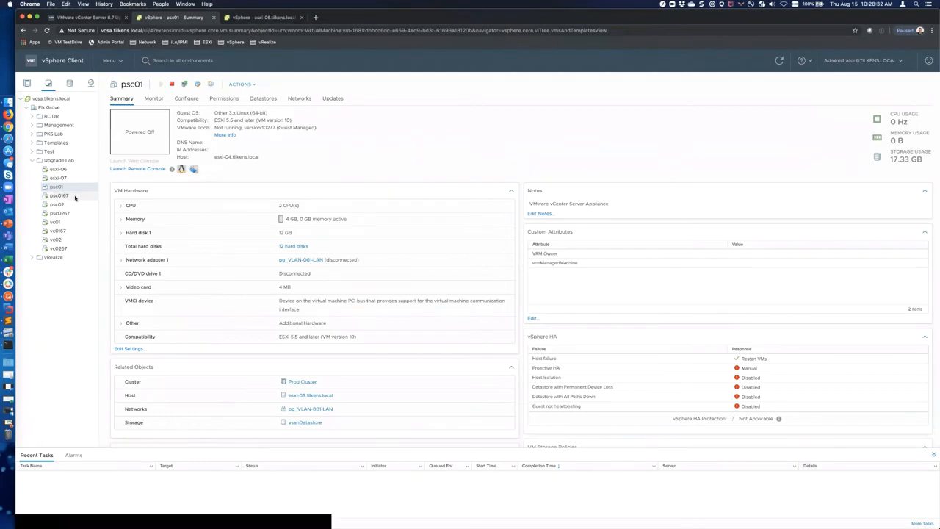
- Select psc0167 under Upgrade Lab to view its Summary
{"action": "left_click", "coordinate": [60, 196]}
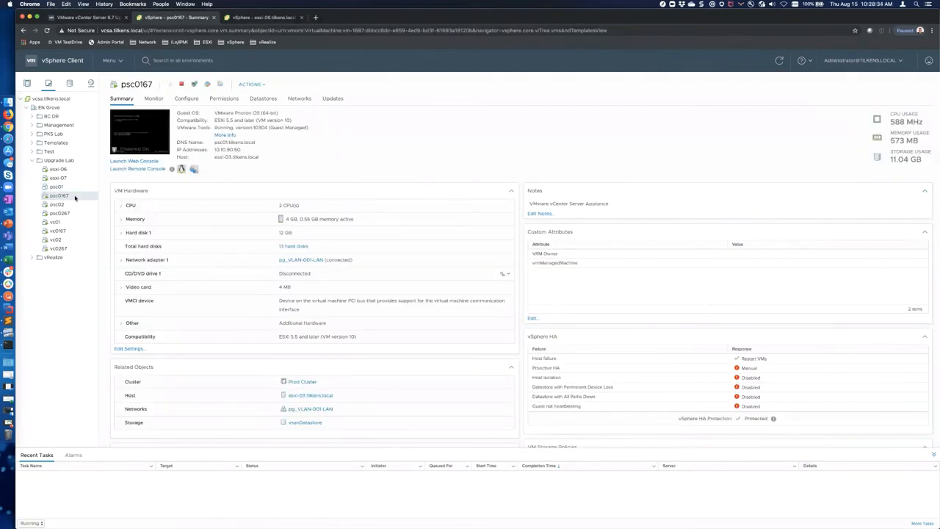
{"action": "mouse_move", "coordinate": [819, 355]}
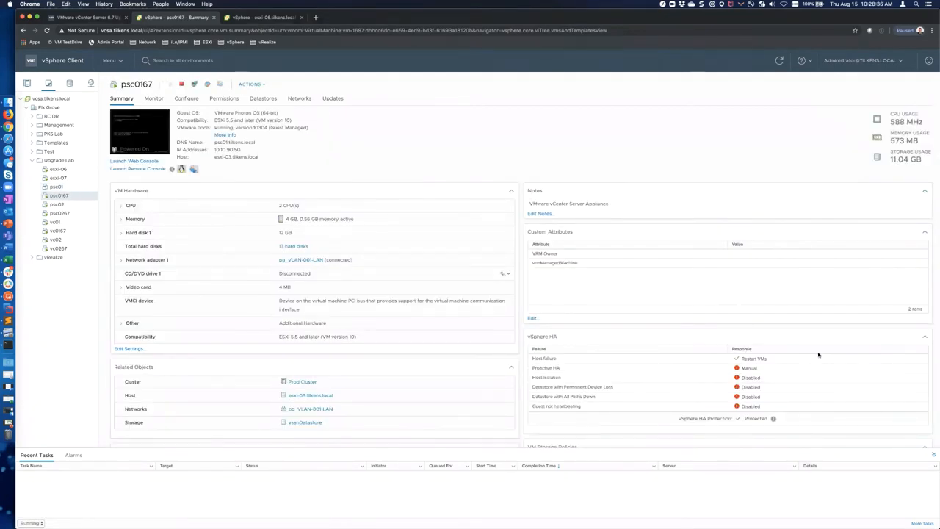
{"action": "mouse_move", "coordinate": [795, 377]}
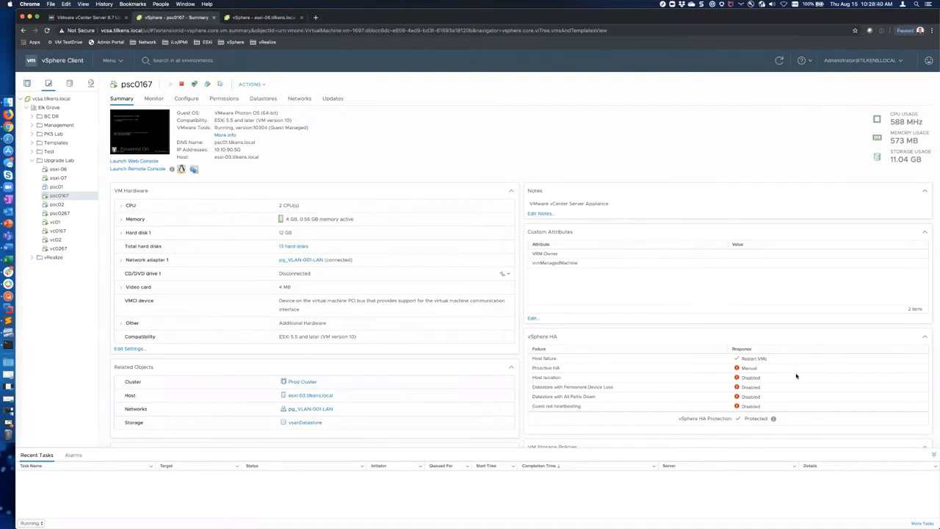
{"action": "mouse_move", "coordinate": [833, 329]}
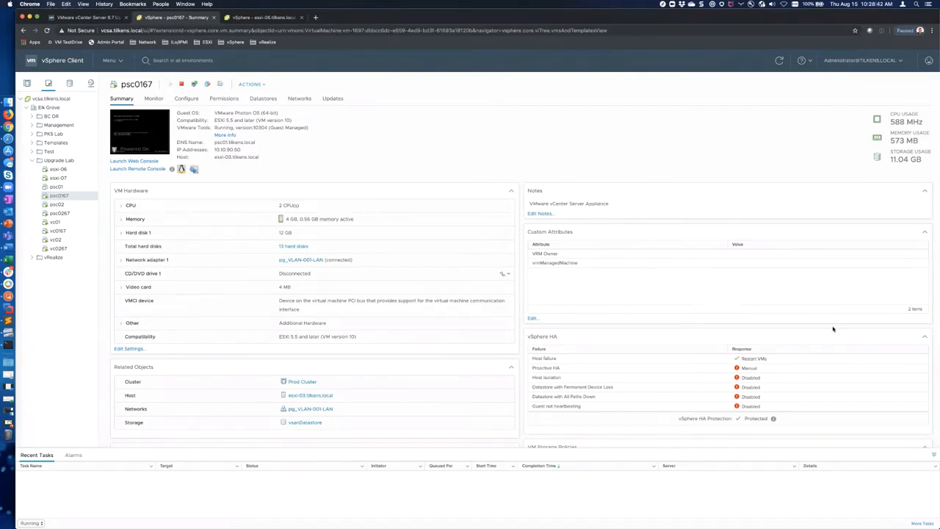
{"action": "mouse_move", "coordinate": [759, 292]}
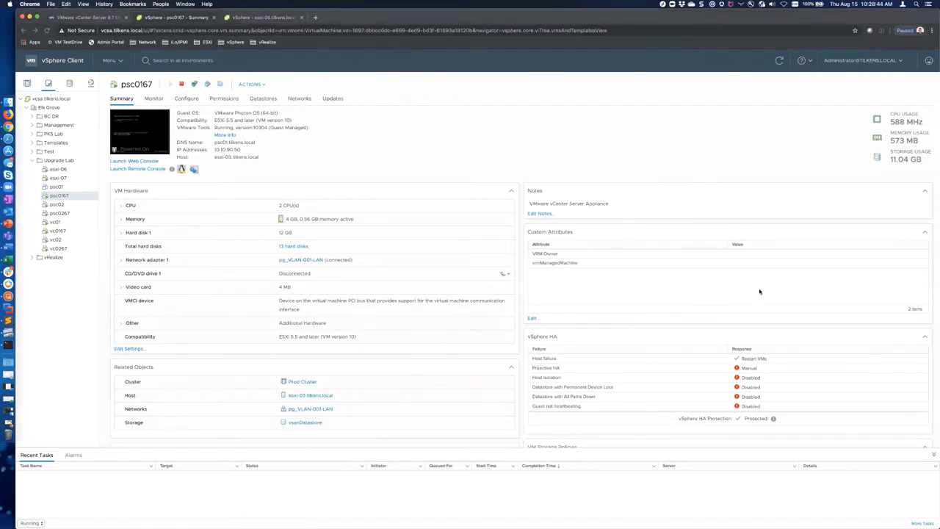
{"action": "mouse_move", "coordinate": [622, 105]}
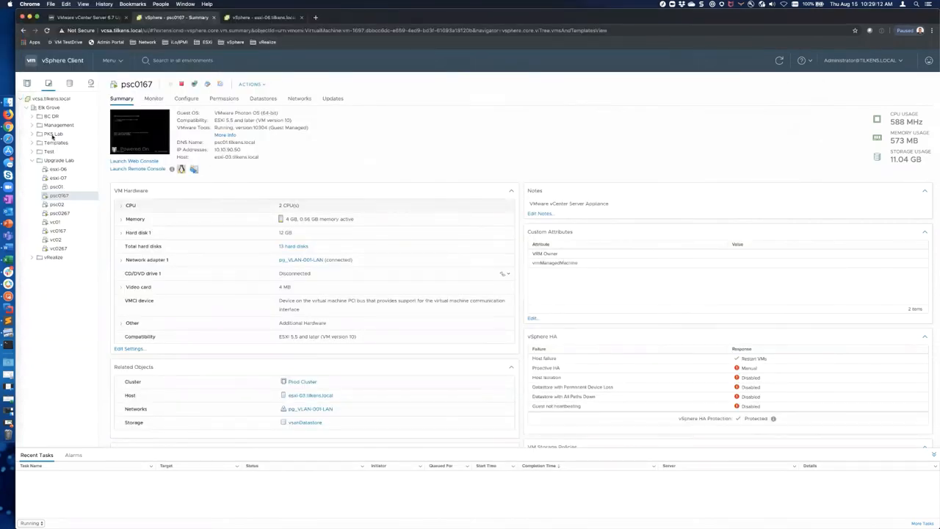
- In the vc01 inventory, browse VM03, esxi-06 and Production, then bring up VM01
{"action": "left_click", "coordinate": [261, 17]}
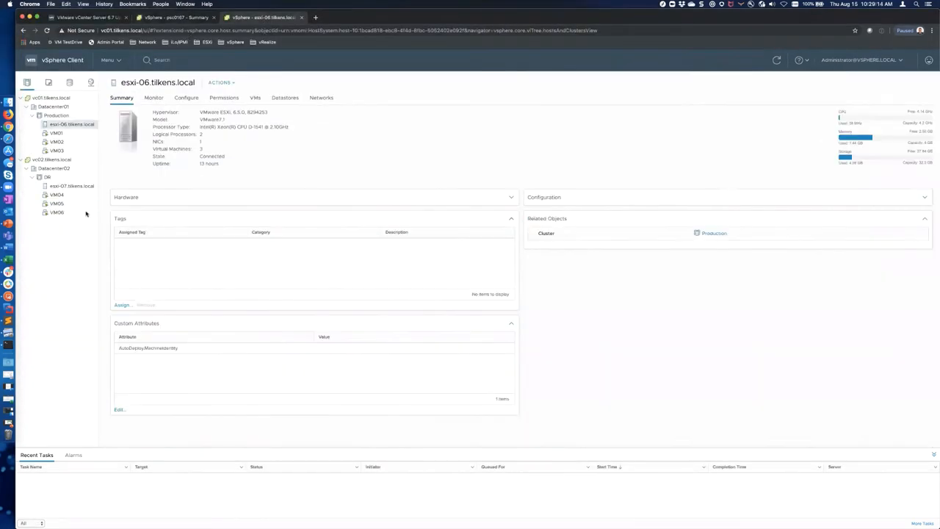
{"action": "left_click", "coordinate": [57, 151]}
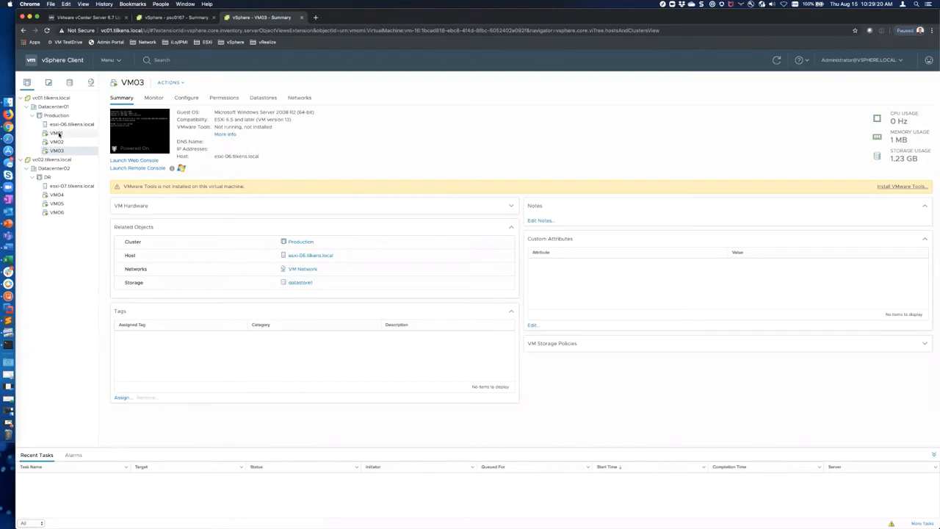
{"action": "left_click", "coordinate": [71, 124]}
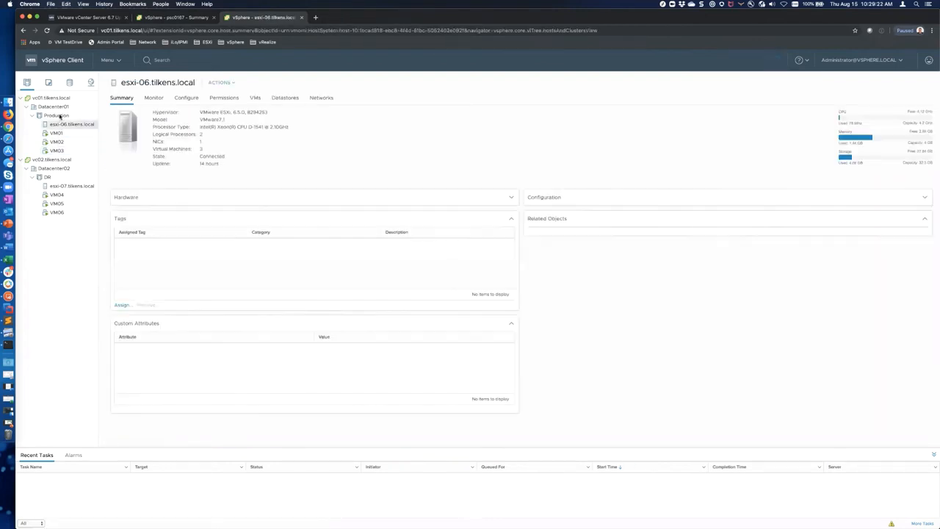
{"action": "left_click", "coordinate": [56, 115]}
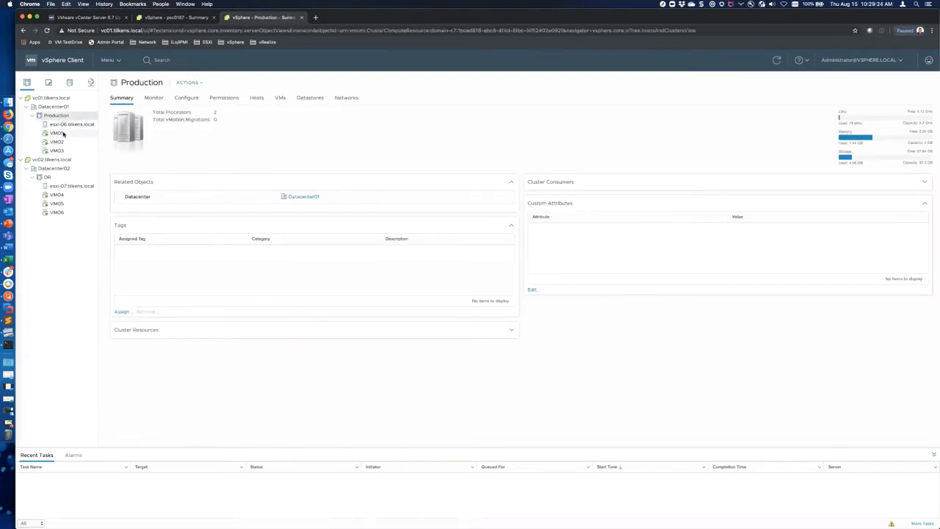
{"action": "right_click", "coordinate": [56, 133]}
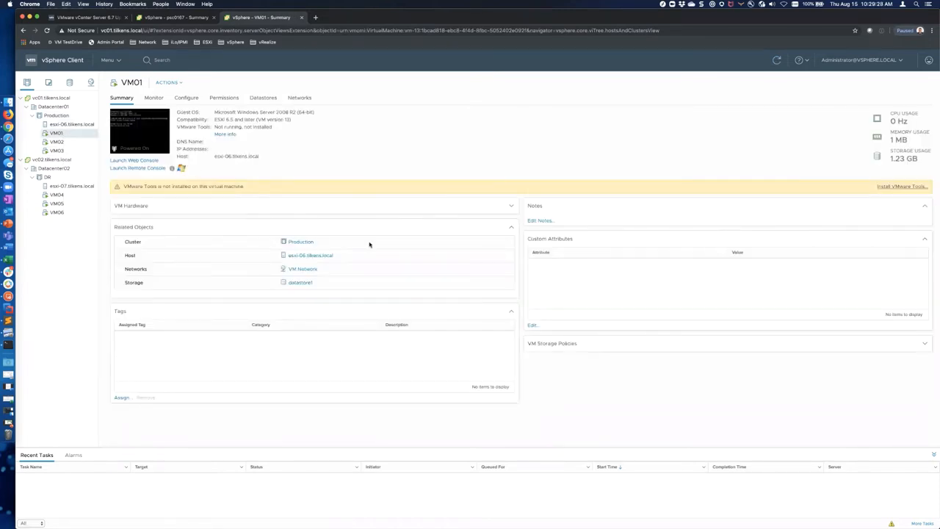
{"action": "mouse_move", "coordinate": [320, 284]}
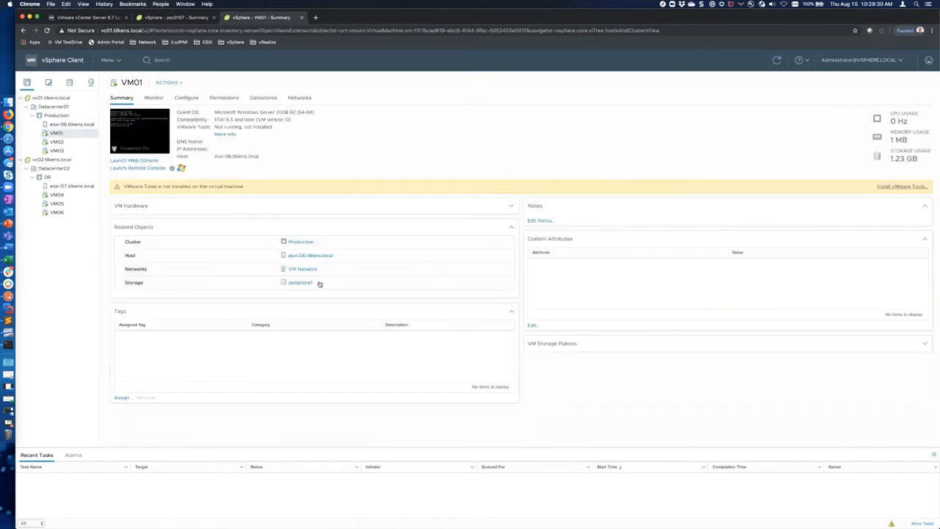
{"action": "mouse_move", "coordinate": [493, 299]}
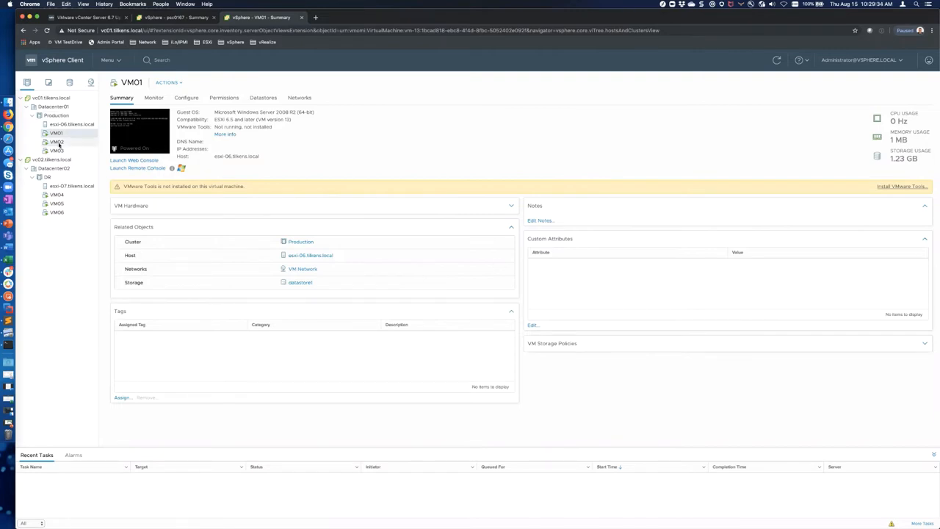
{"action": "left_click", "coordinate": [56, 142]}
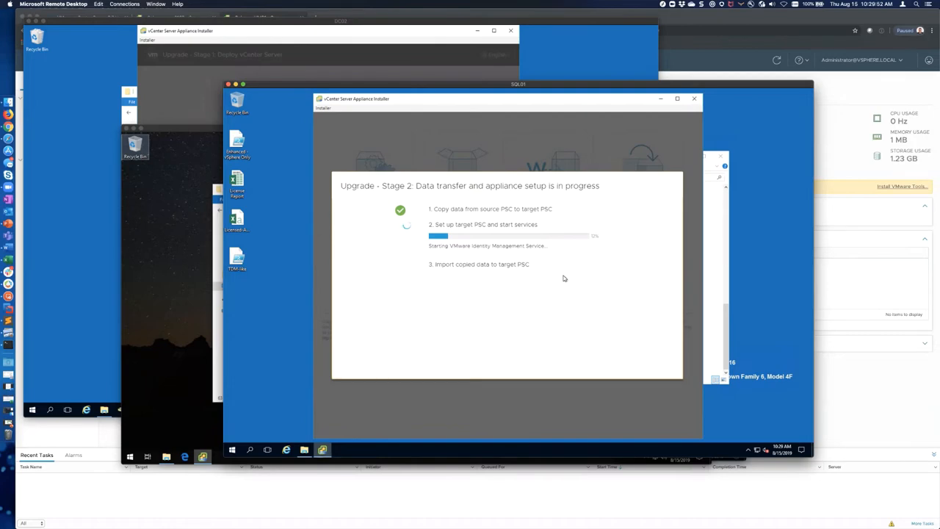
{"action": "mouse_move", "coordinate": [497, 287]}
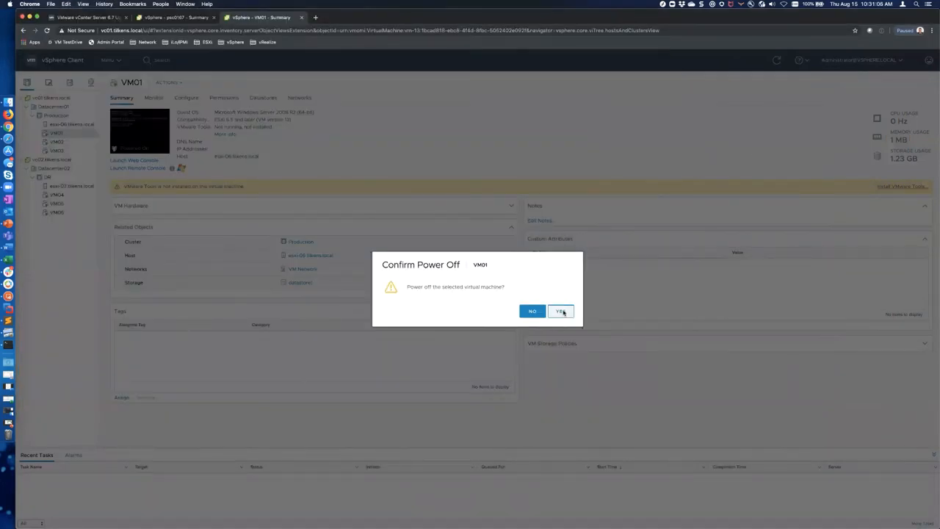
- Confirm powering off VM01, then power VM01 back on via Power > Power On
{"action": "left_click", "coordinate": [562, 311]}
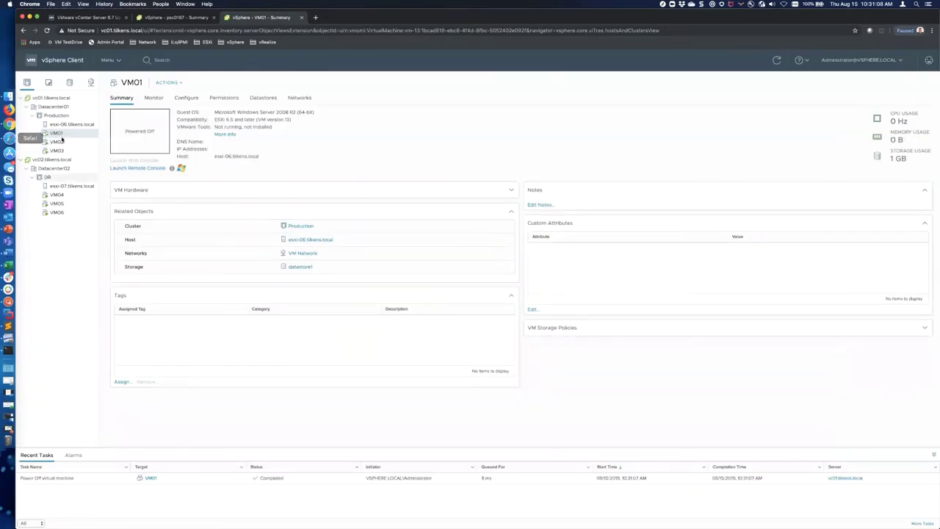
{"action": "right_click", "coordinate": [57, 133]}
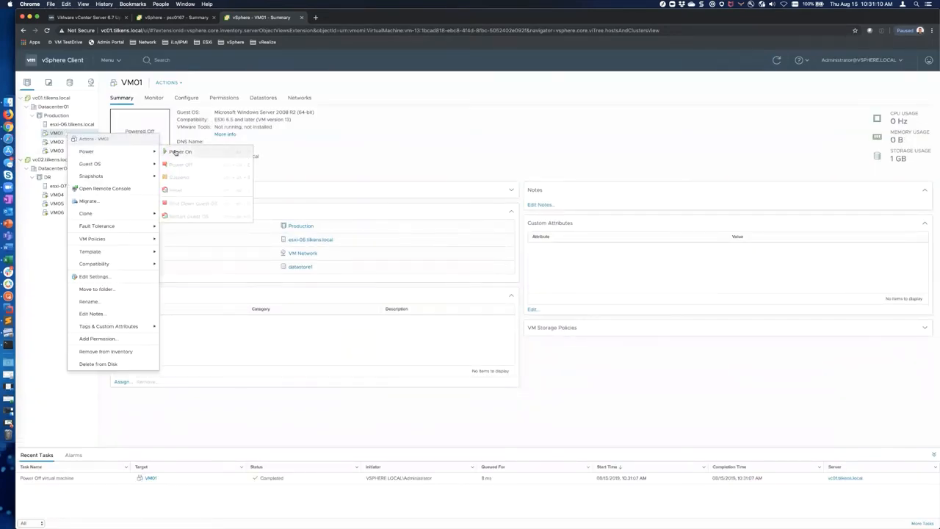
{"action": "left_click", "coordinate": [181, 152]}
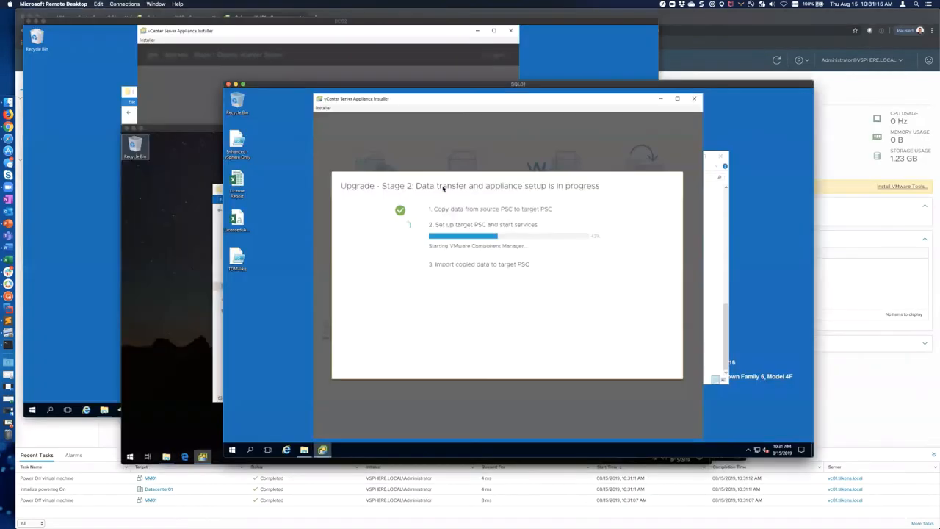
{"action": "mouse_move", "coordinate": [661, 218]}
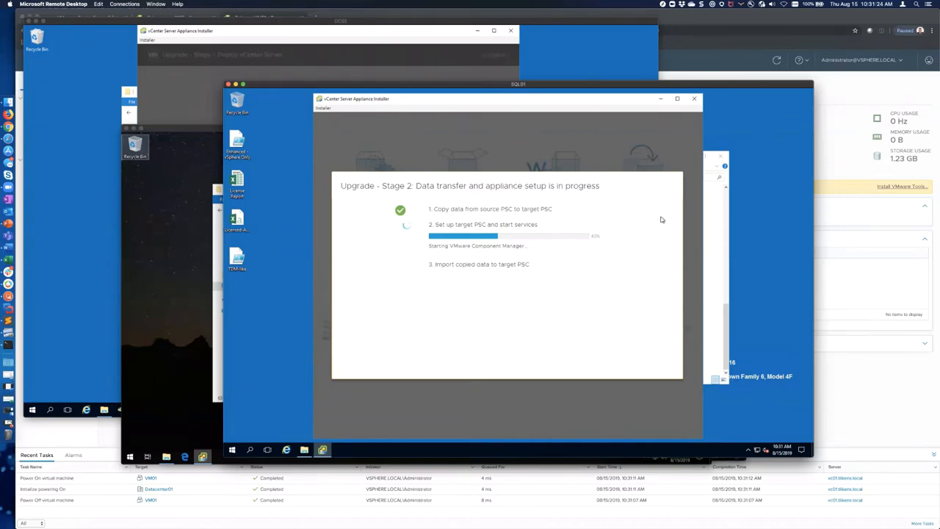
{"action": "mouse_move", "coordinate": [678, 184]}
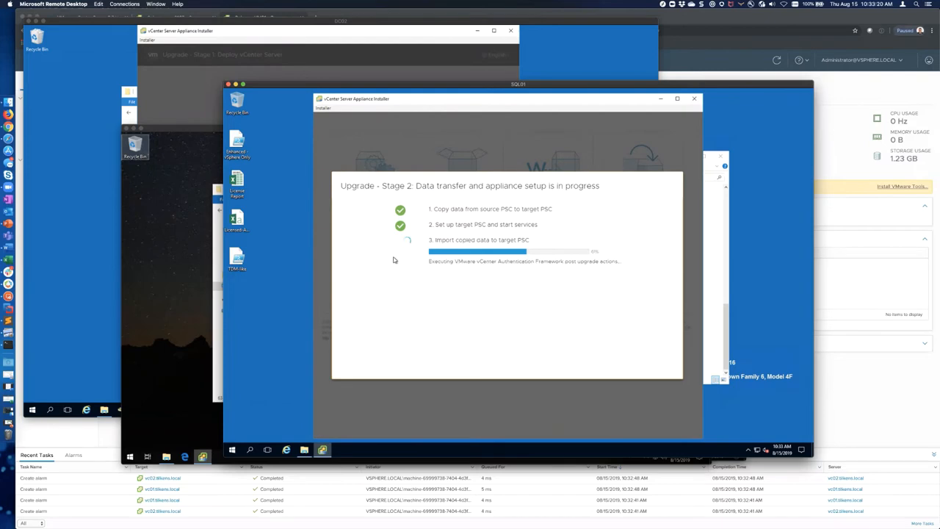
{"action": "mouse_move", "coordinate": [528, 310]}
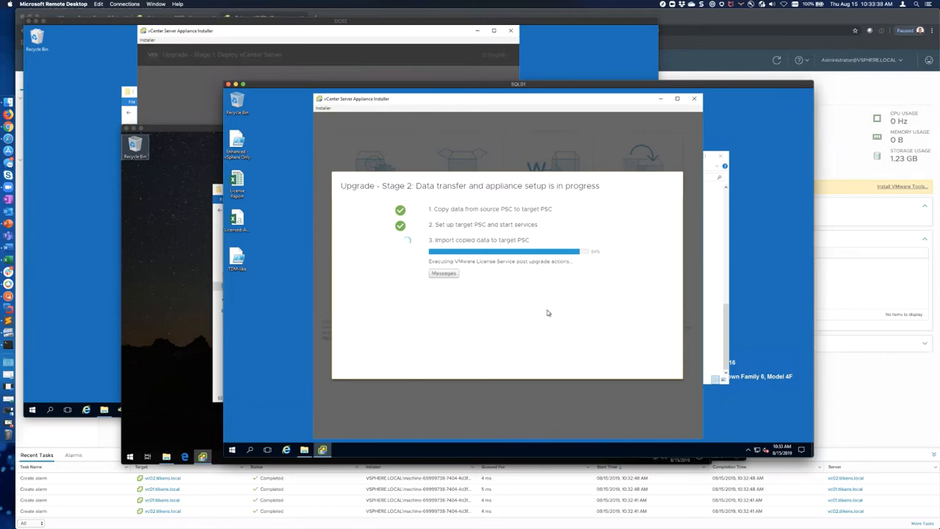
- Show the Stage 2 informational messages about TLS protocols
{"action": "left_click", "coordinate": [444, 273]}
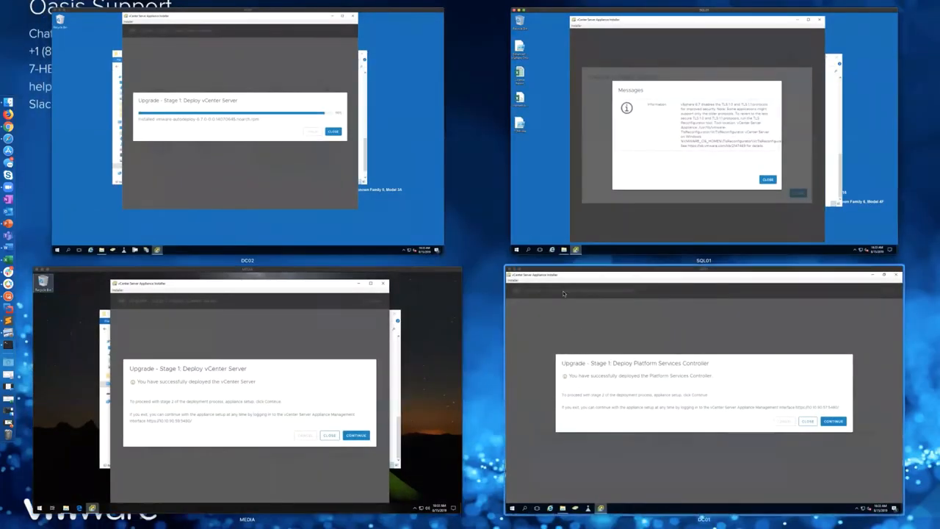
{"action": "mouse_move", "coordinate": [581, 336]}
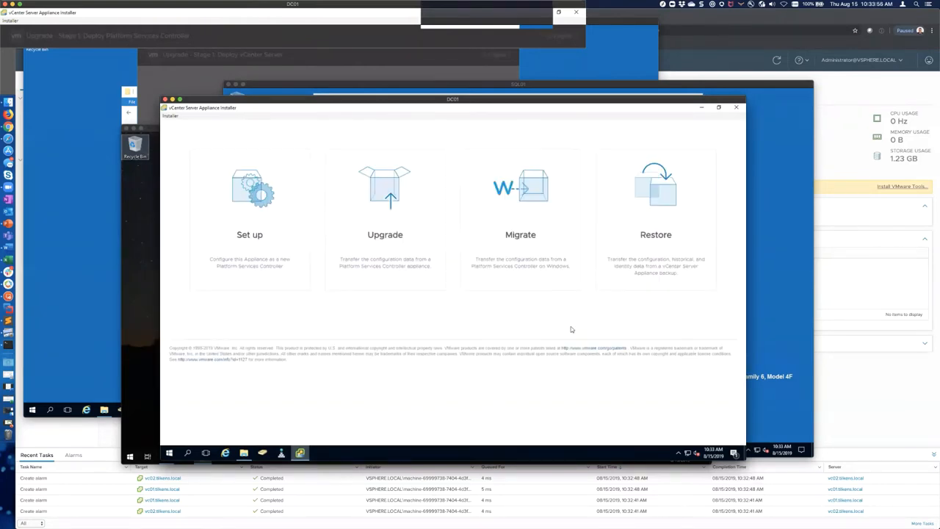
- Start Stage 2 for psc02, enter the source SSO password and run pre-upgrade checks
{"action": "left_click", "coordinate": [385, 220]}
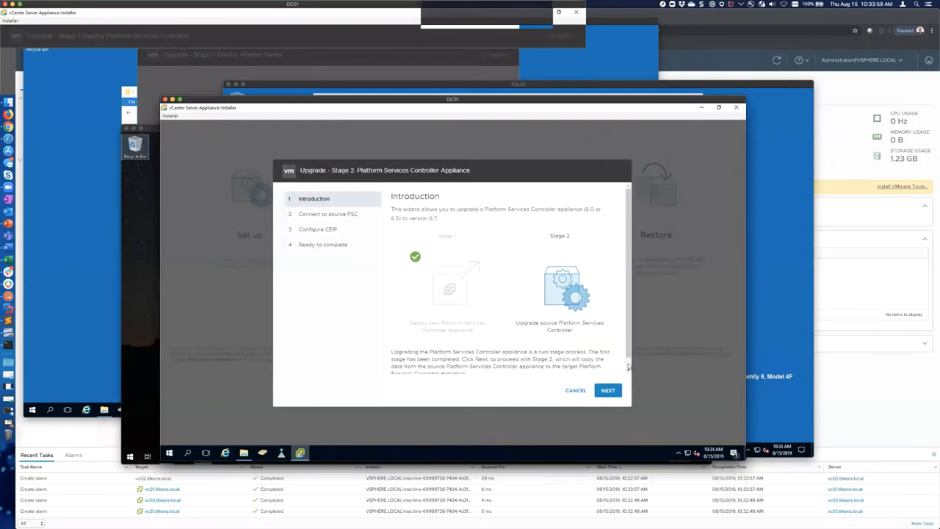
{"action": "left_click", "coordinate": [608, 390]}
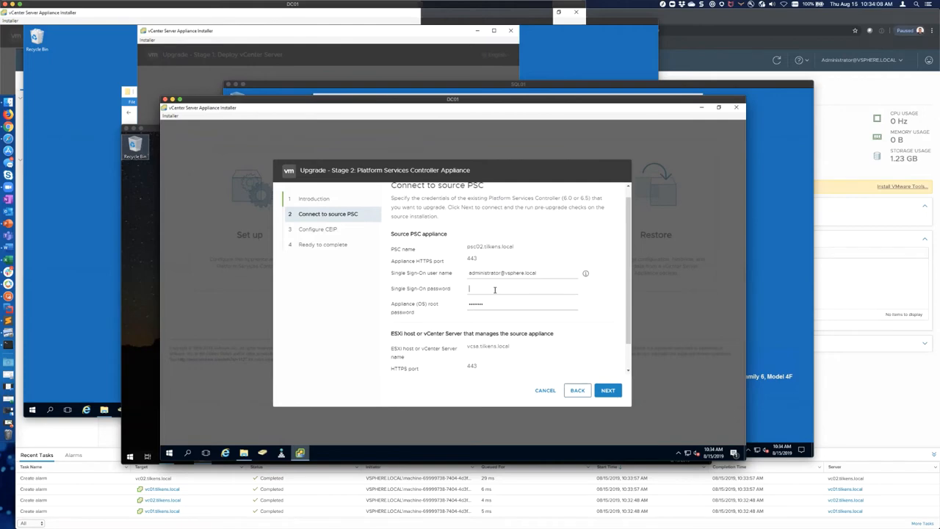
{"action": "type", "text": "a"}
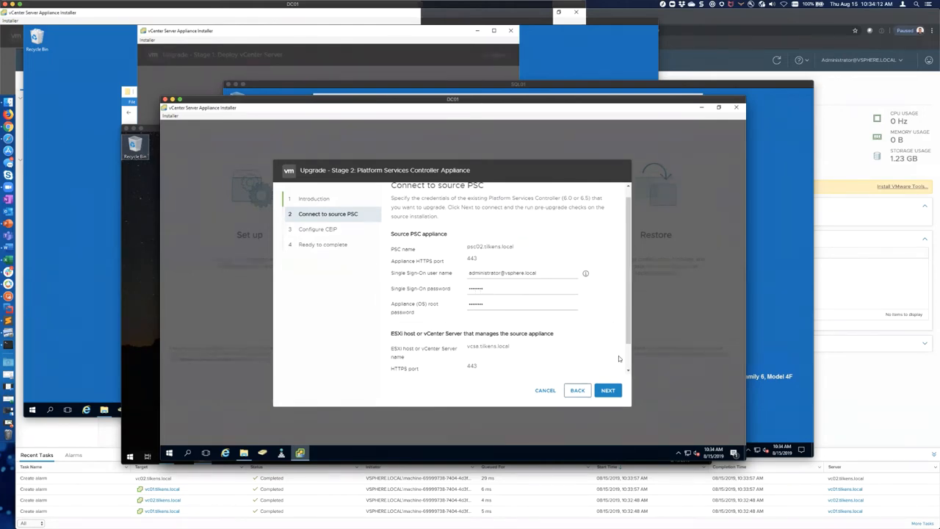
{"action": "scroll", "scroll_direction": "down", "scroll_amount": 3}
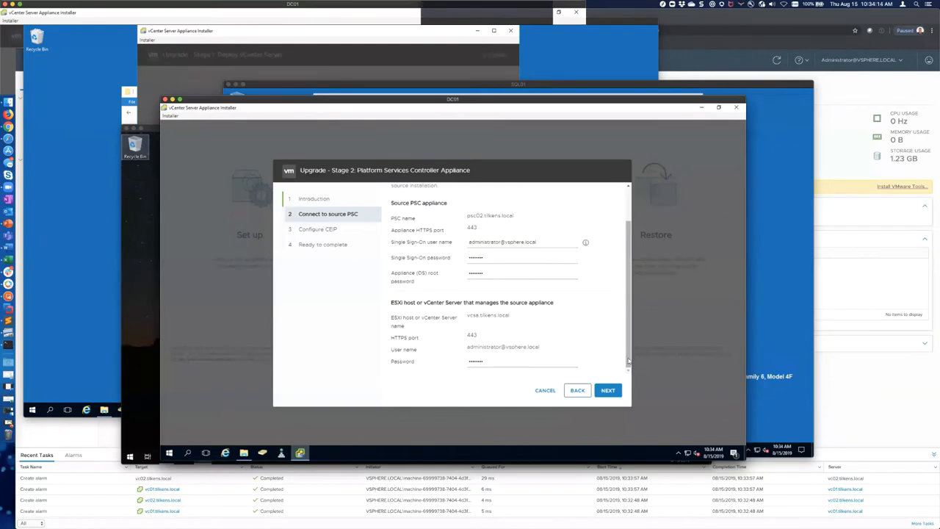
{"action": "left_click", "coordinate": [607, 389]}
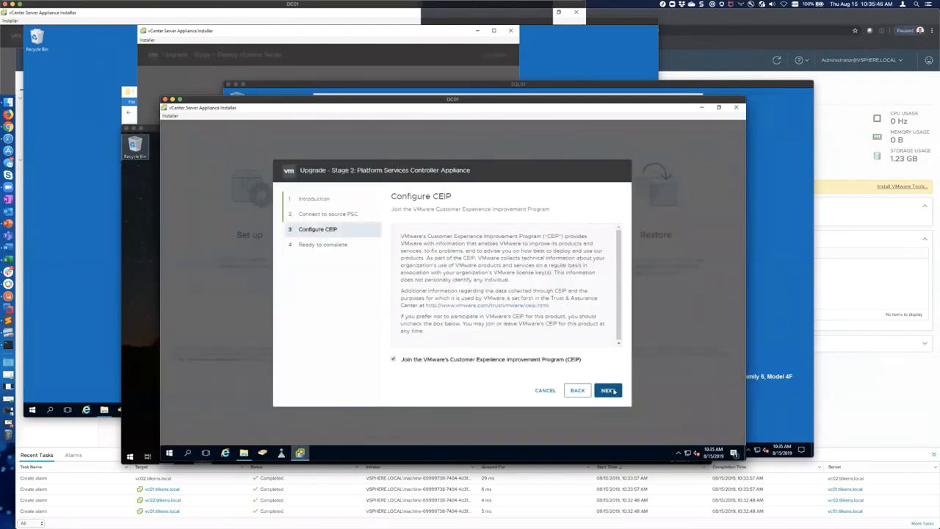
- Keep CEIP, confirm the source backup and accept the shutdown warning
{"action": "left_click", "coordinate": [608, 390]}
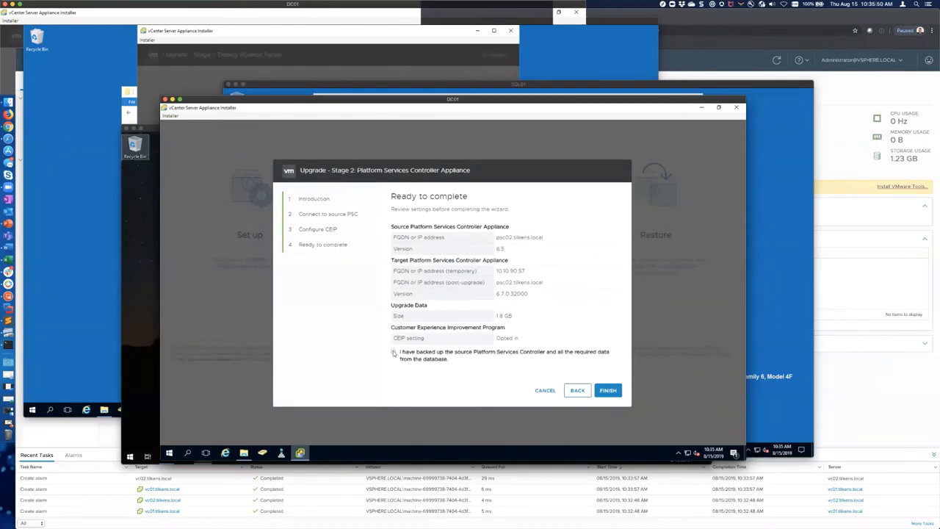
{"action": "left_click", "coordinate": [608, 390]}
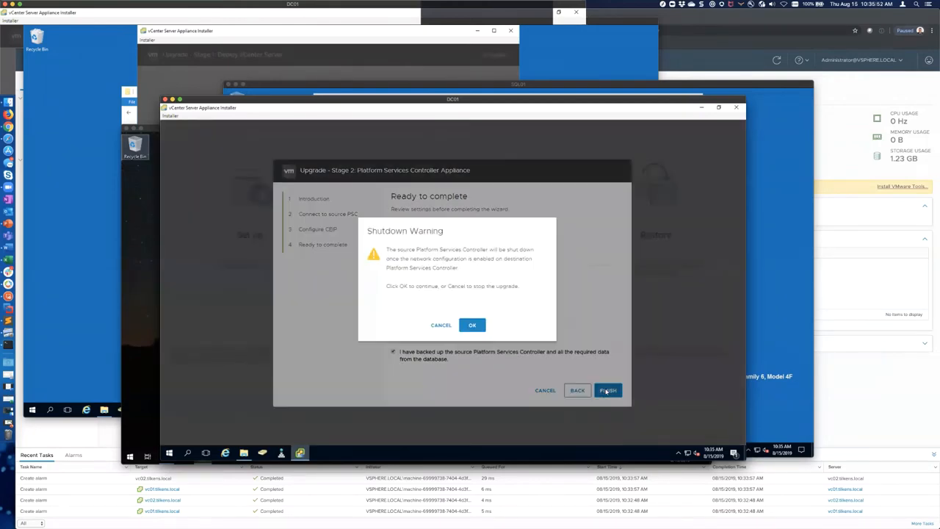
{"action": "left_click", "coordinate": [472, 324]}
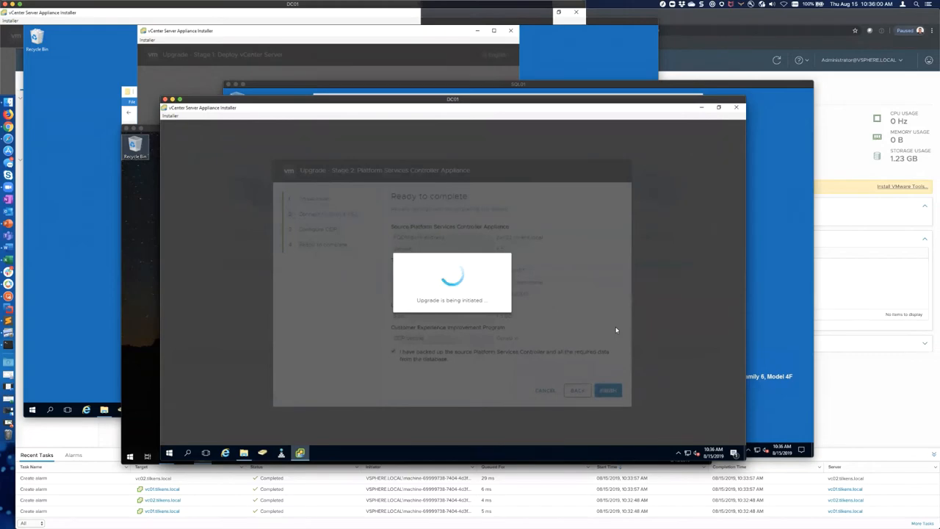
{"action": "mouse_move", "coordinate": [770, 96]}
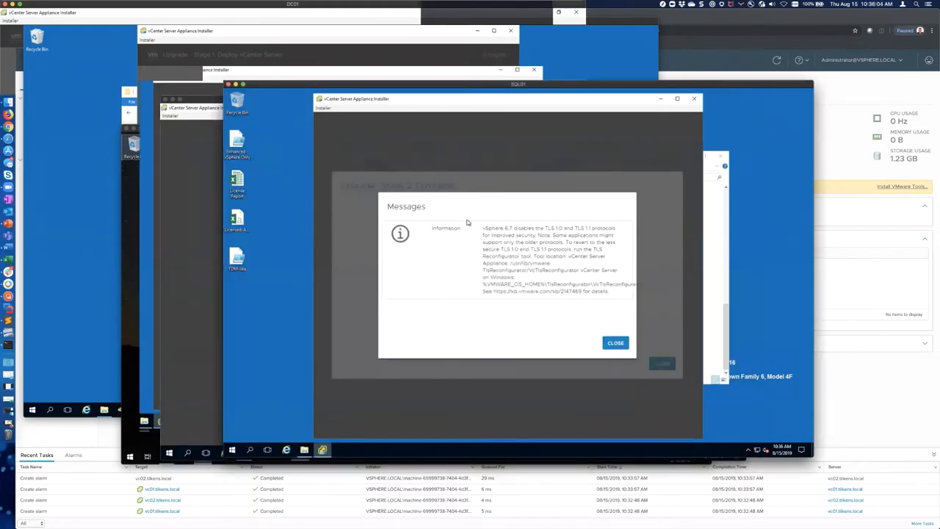
{"action": "mouse_move", "coordinate": [569, 206]}
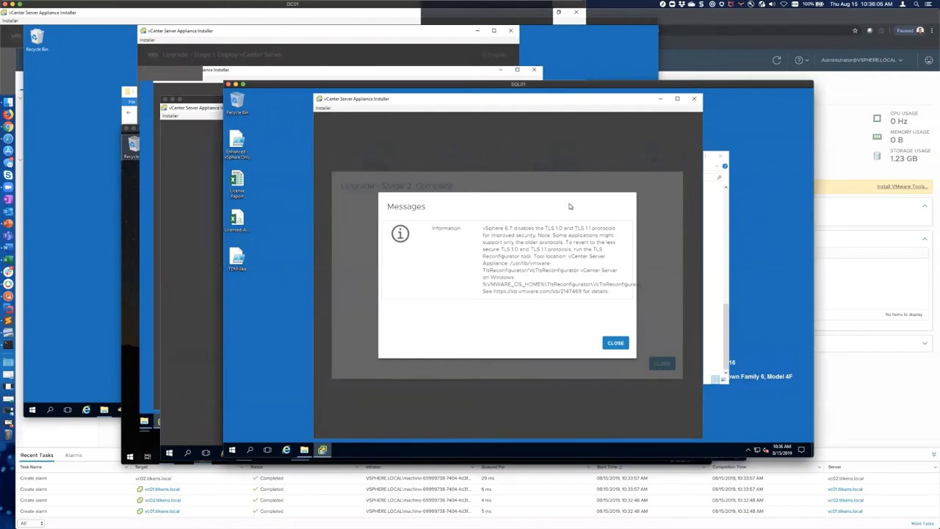
{"action": "mouse_move", "coordinate": [545, 228]}
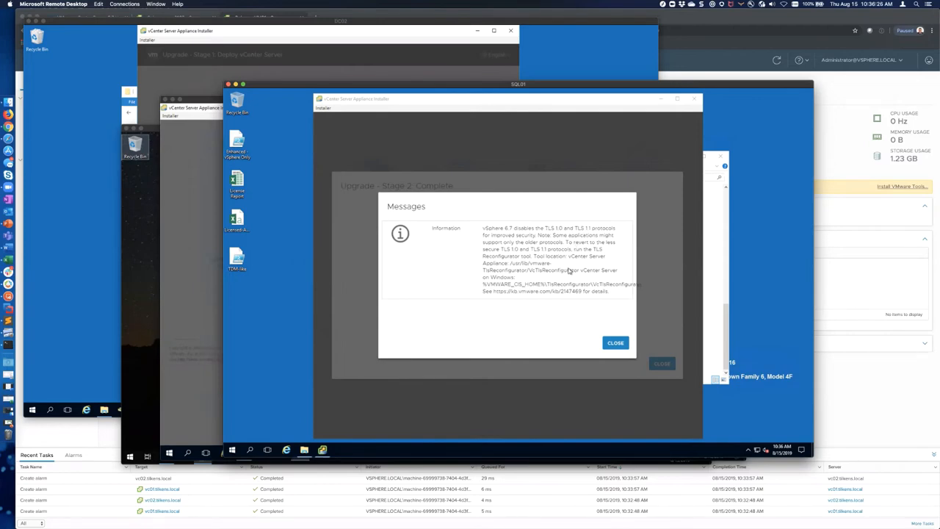
- Dismiss the TLS protocols information message
{"action": "left_click", "coordinate": [615, 342]}
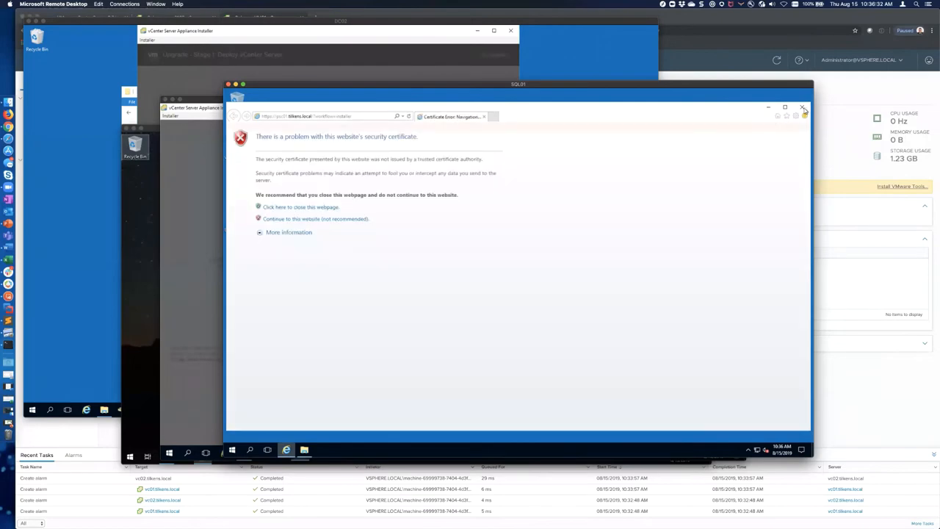
- Close the Internet Explorer certificate warning window
{"action": "left_click", "coordinate": [803, 108]}
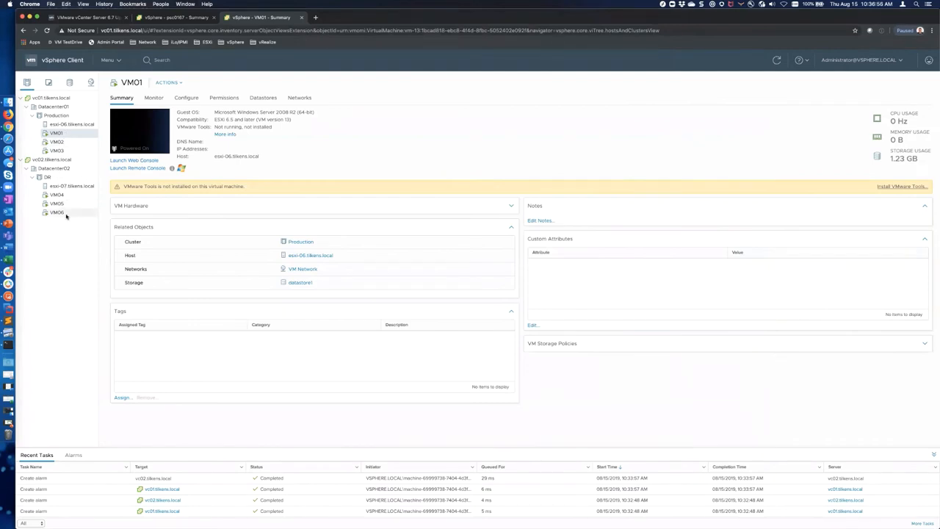
- Start migrating VM06, changing both its compute resource and storage
{"action": "left_click", "coordinate": [57, 212]}
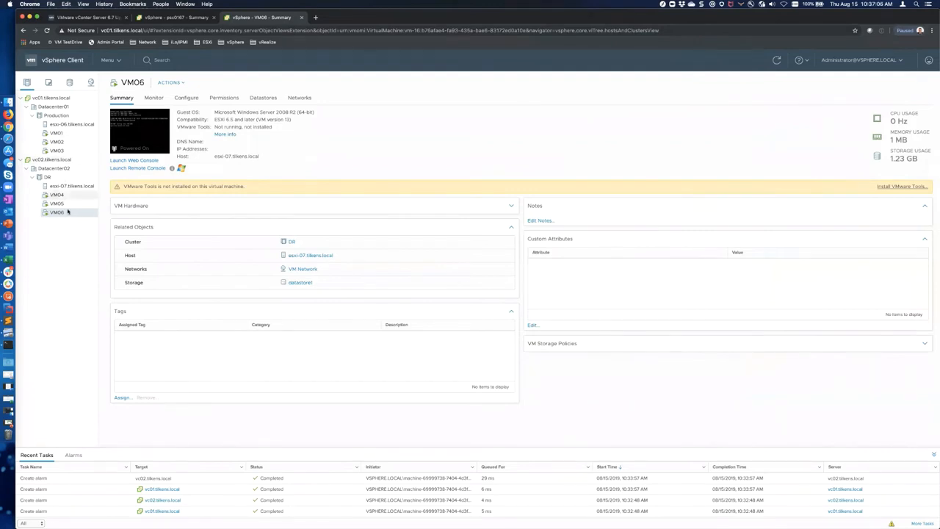
{"action": "right_click", "coordinate": [57, 213]}
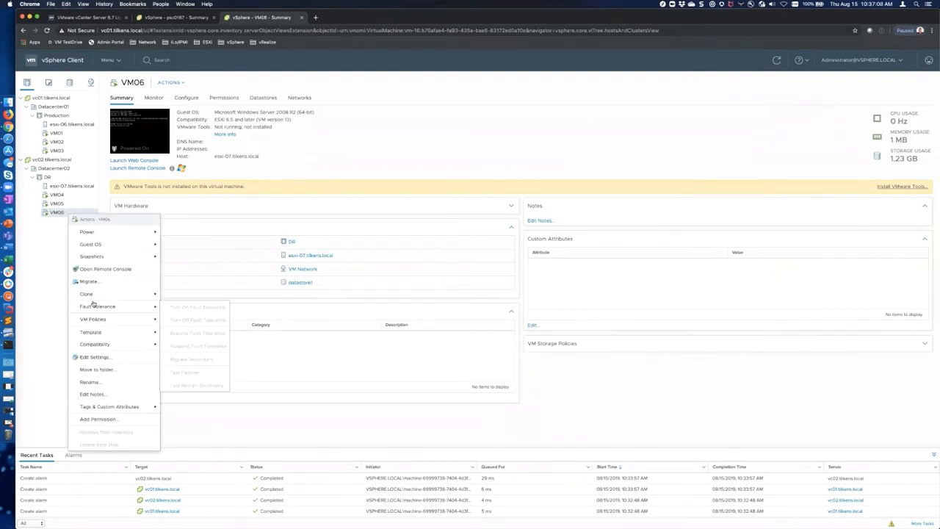
{"action": "mouse_move", "coordinate": [88, 282]}
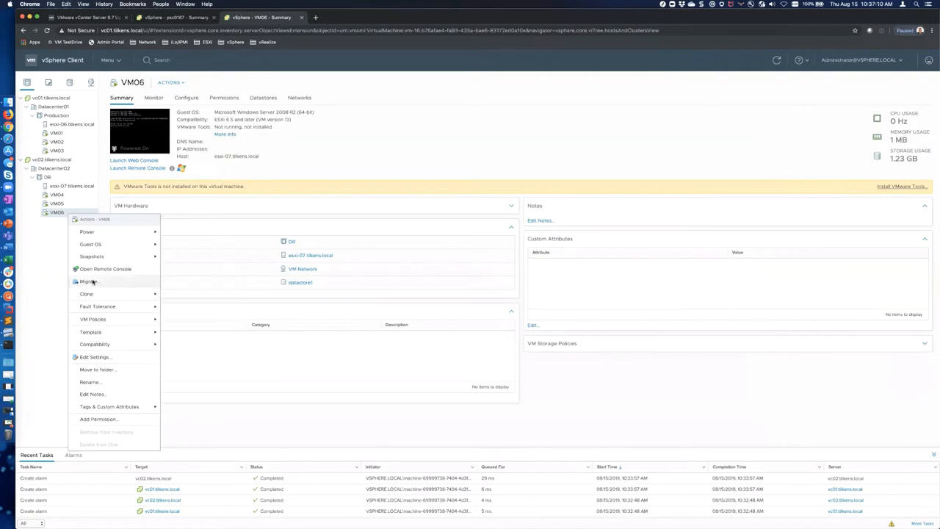
{"action": "left_click", "coordinate": [88, 280]}
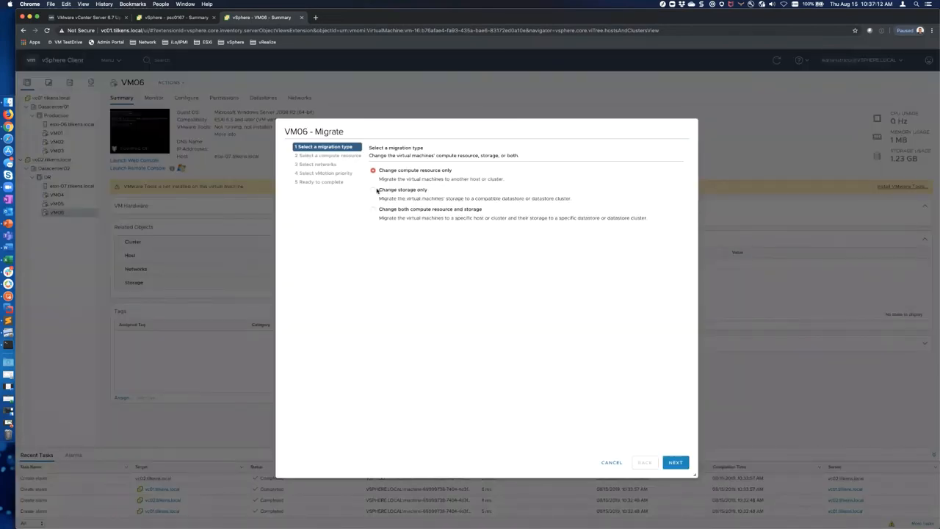
{"action": "left_click", "coordinate": [373, 209]}
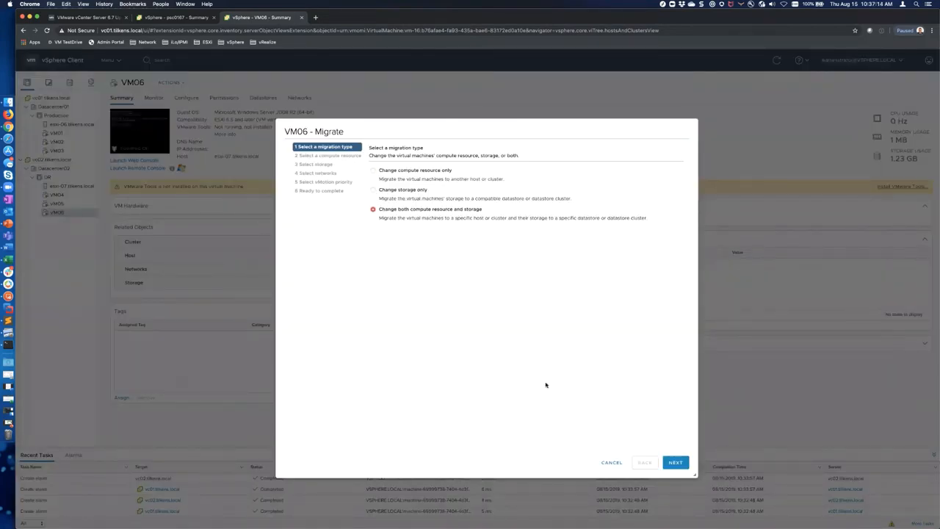
{"action": "left_click", "coordinate": [674, 462]}
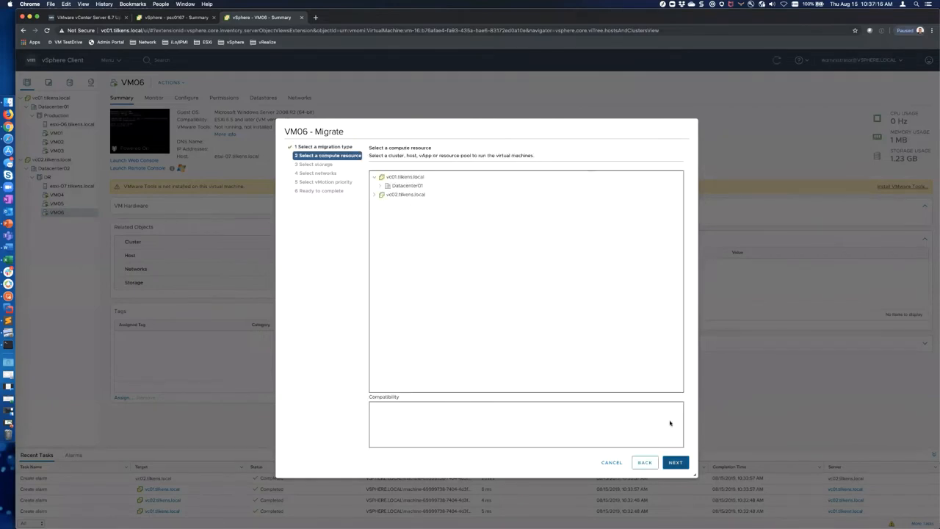
- Browse Datacenter01, Production, Datacenter02 and DR for esxi-06 until the SOAP fault aborts the wizard
{"action": "left_click", "coordinate": [380, 186]}
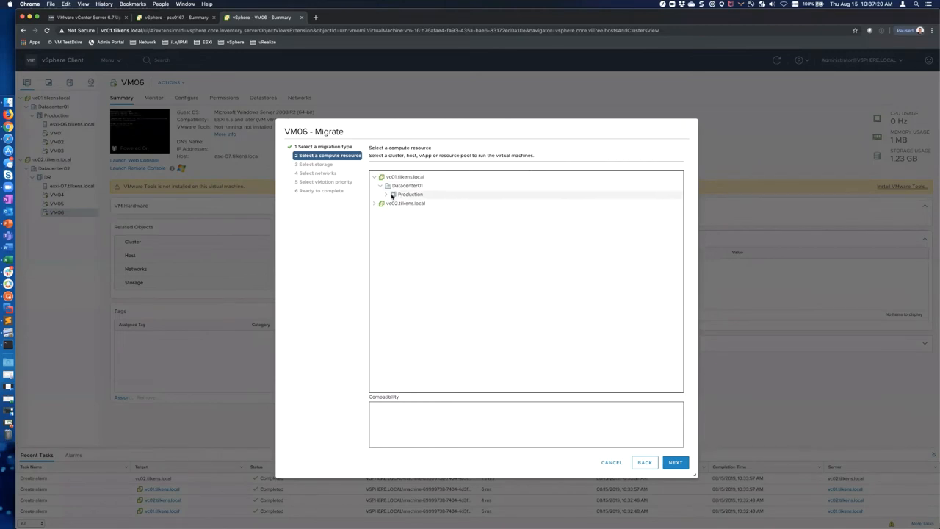
{"action": "left_click", "coordinate": [391, 194]}
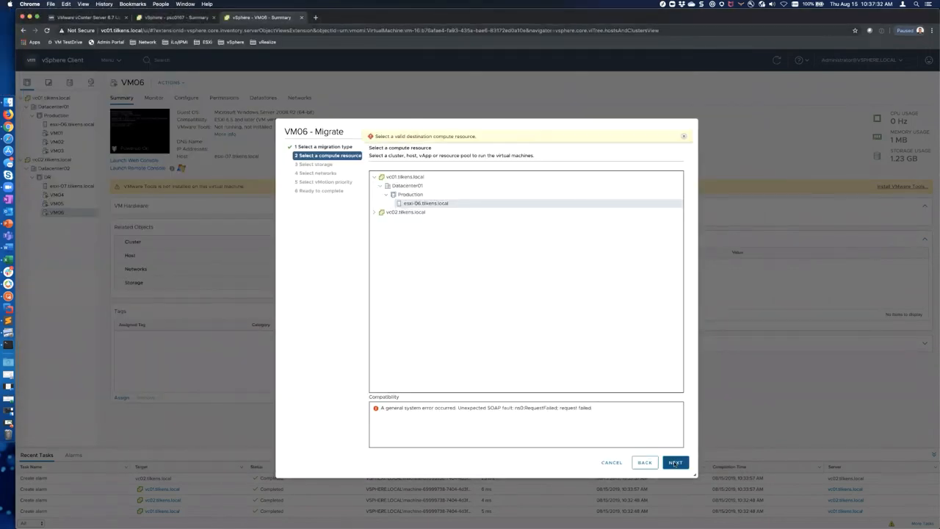
{"action": "mouse_move", "coordinate": [456, 249]}
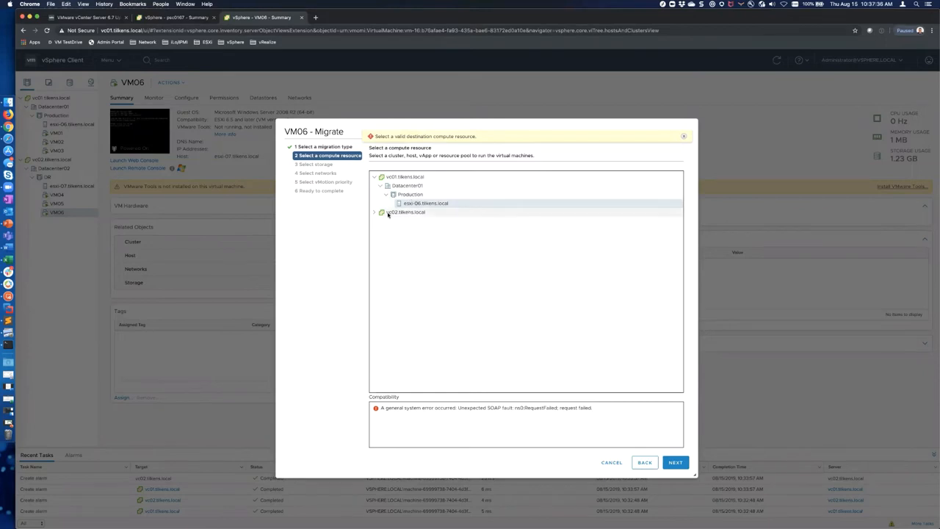
{"action": "left_click", "coordinate": [374, 212]}
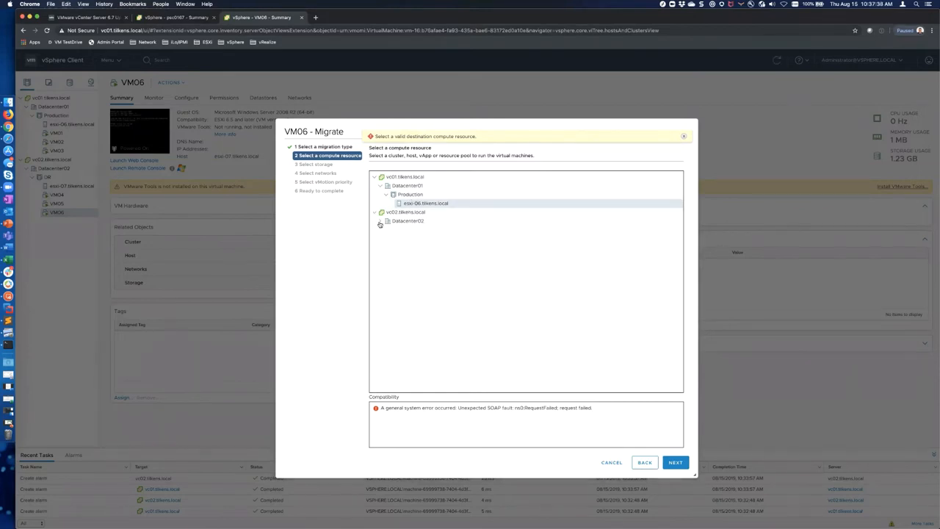
{"action": "left_click", "coordinate": [380, 221]}
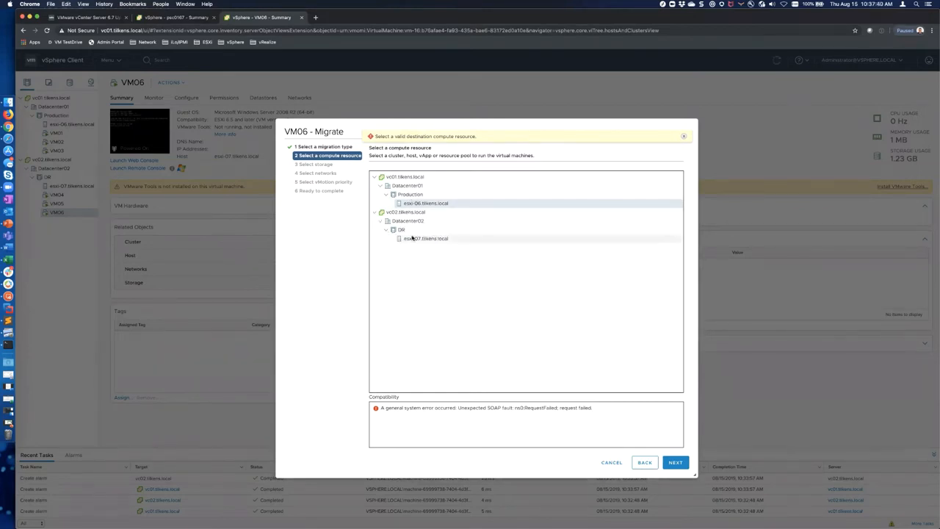
{"action": "left_click", "coordinate": [426, 203]}
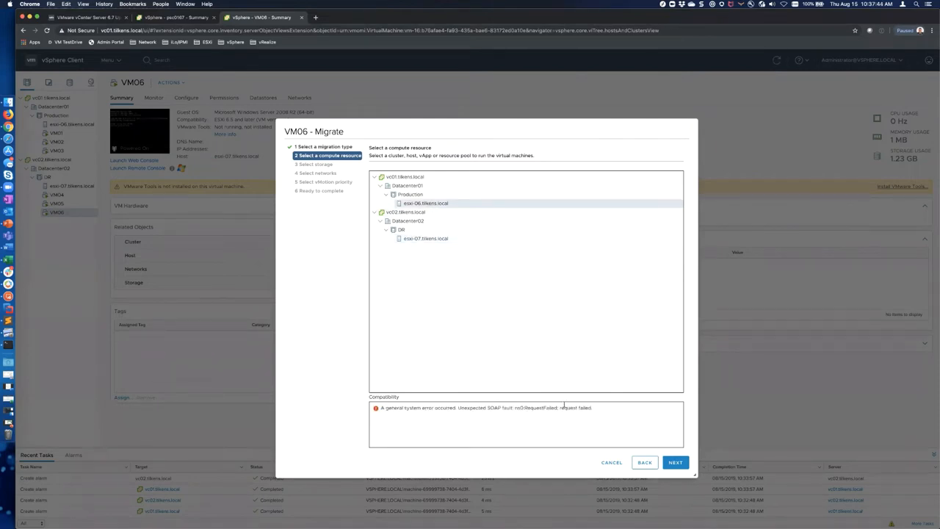
{"action": "left_click", "coordinate": [611, 462]}
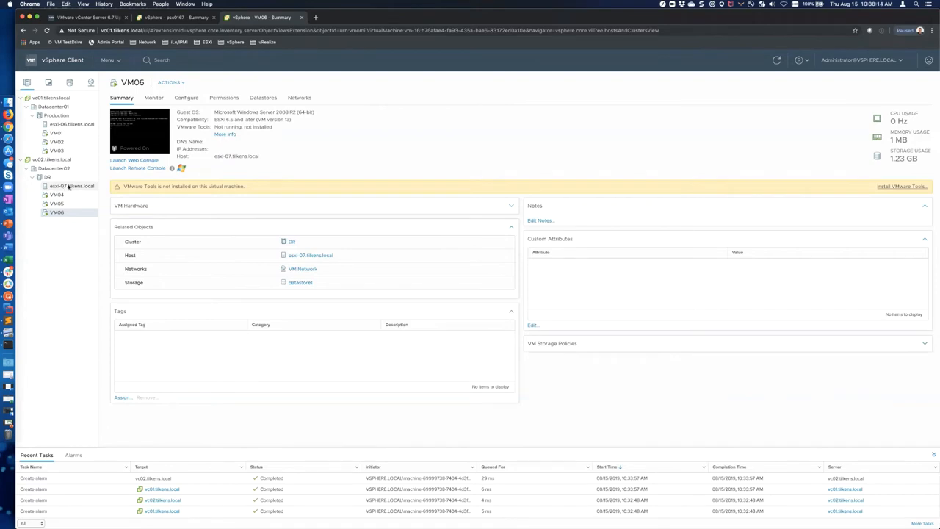
{"action": "mouse_move", "coordinate": [65, 186]}
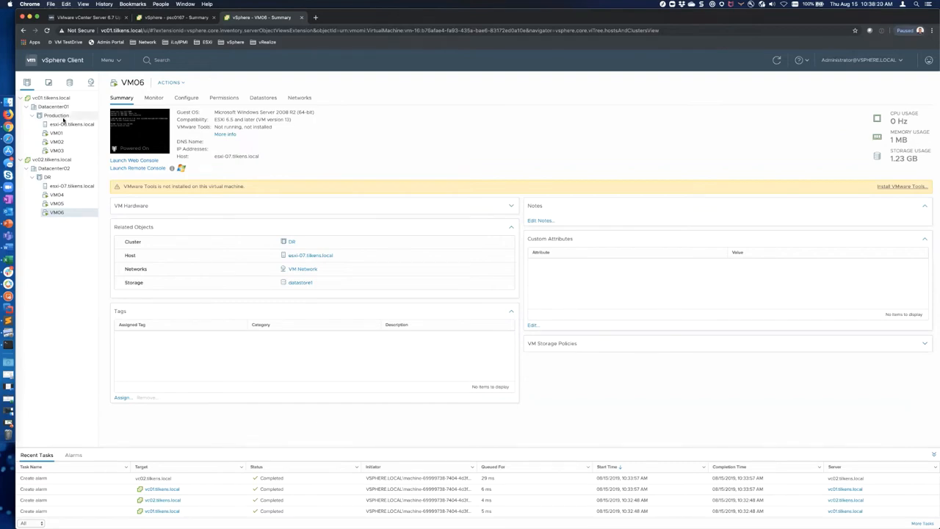
- Return to VM06's summary, showing it on esxi-07 in the DR cluster
{"action": "left_click", "coordinate": [56, 212]}
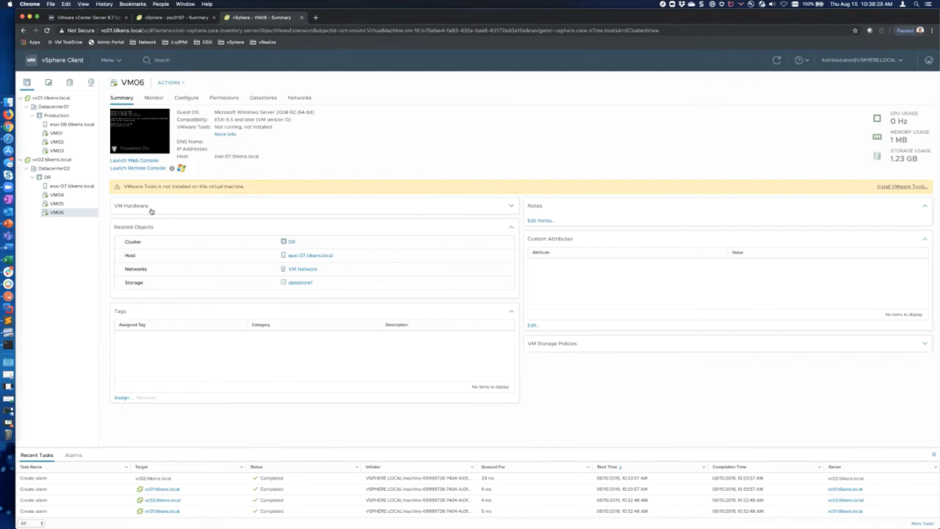
{"action": "mouse_move", "coordinate": [473, 163]}
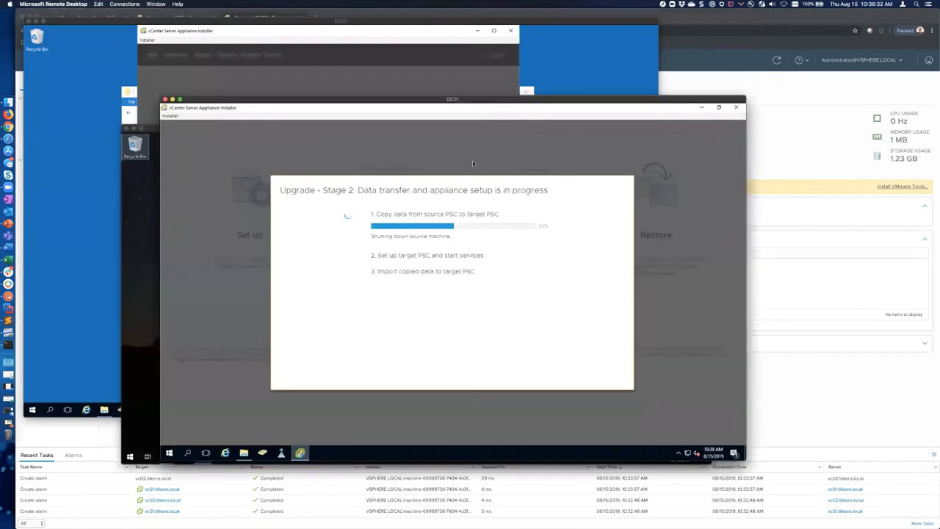
{"action": "mouse_move", "coordinate": [557, 262]}
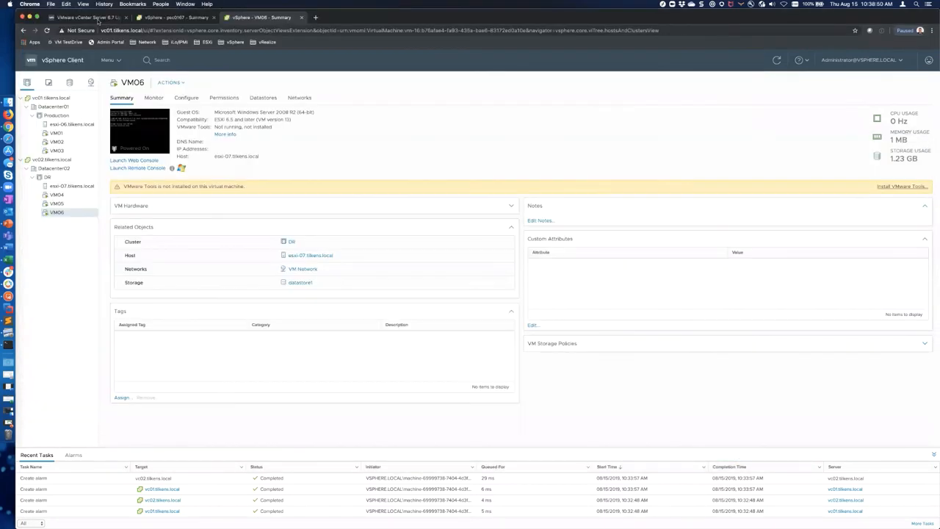
- Check the 6.7 release notes tab, then browse Content Libraries from the vSphere navigation menu
{"action": "left_click", "coordinate": [88, 17]}
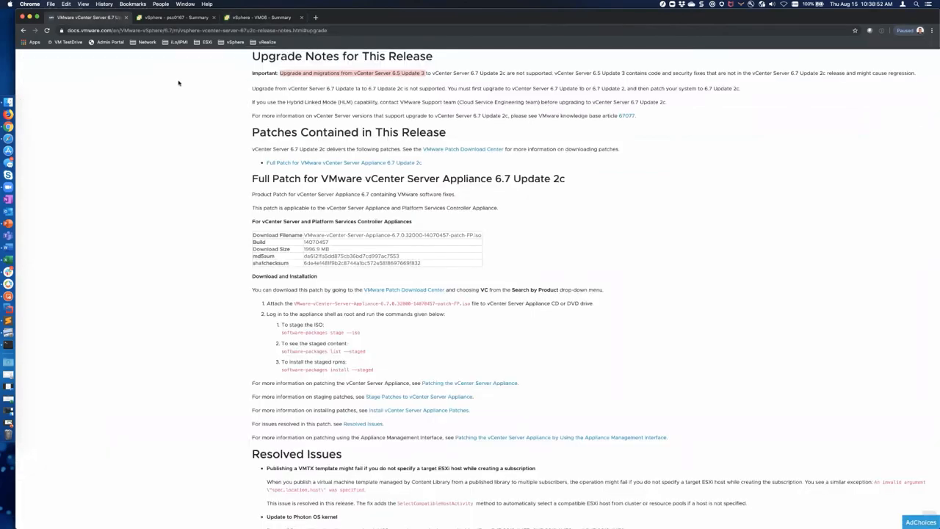
{"action": "left_click", "coordinate": [175, 17]}
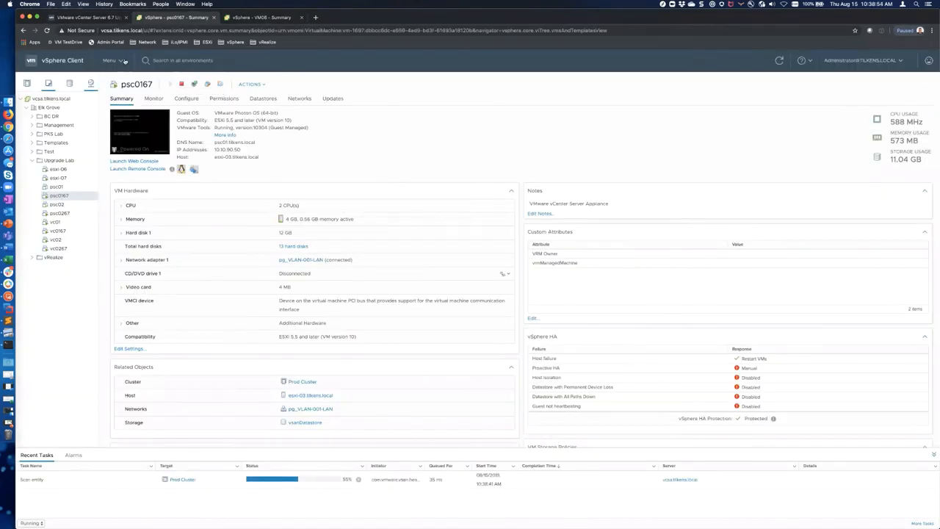
{"action": "left_click", "coordinate": [111, 60]}
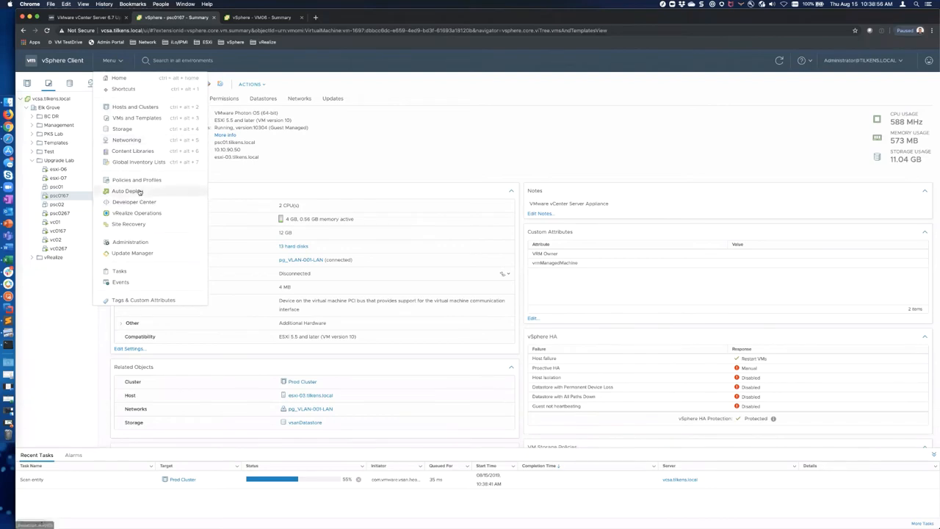
{"action": "left_click", "coordinate": [133, 151]}
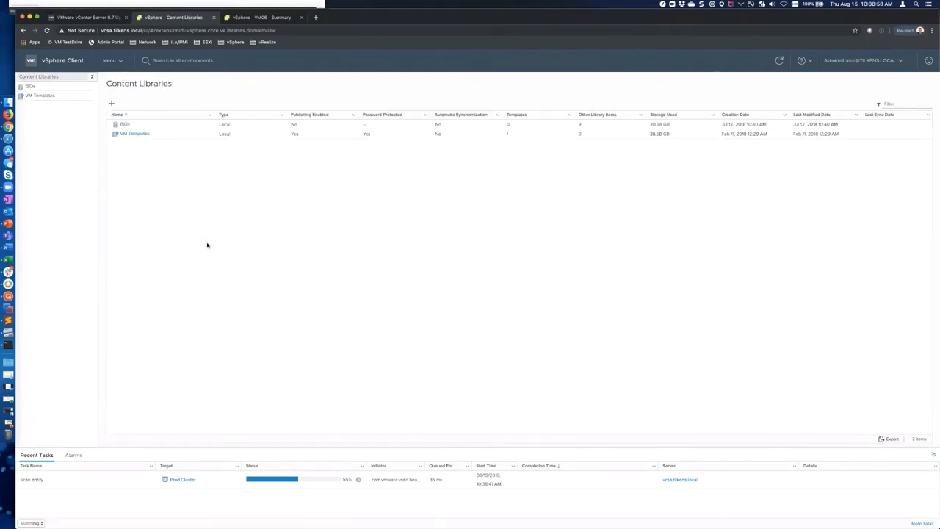
{"action": "left_click", "coordinate": [125, 124]}
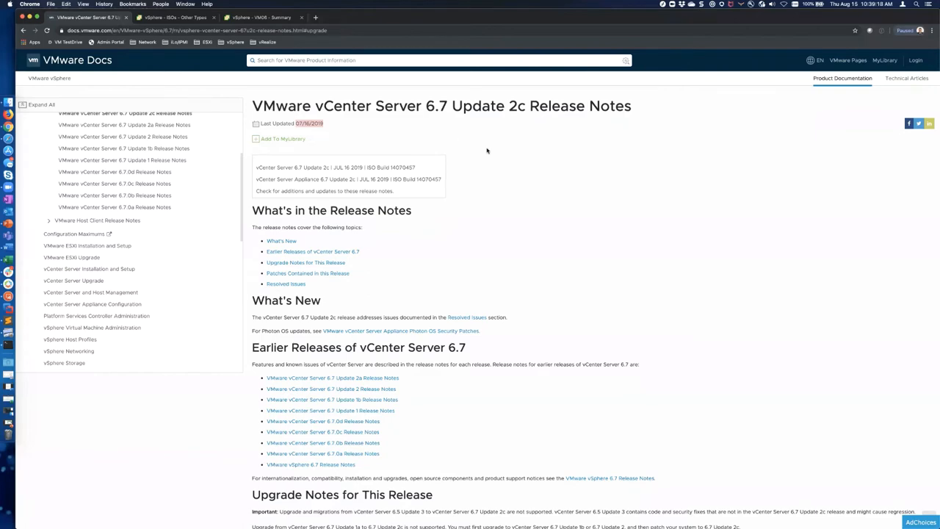
{"action": "mouse_move", "coordinate": [306, 262]}
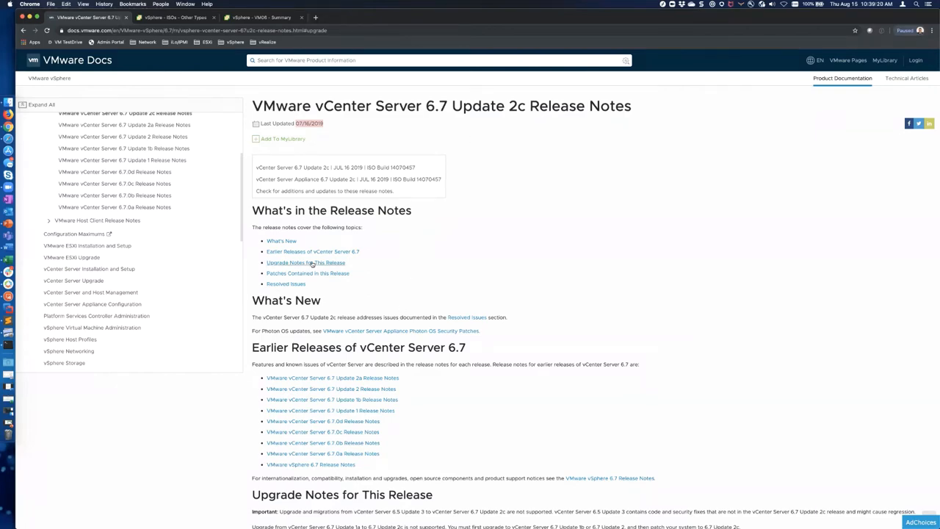
{"action": "scroll", "scroll_direction": "down", "scroll_amount": 3}
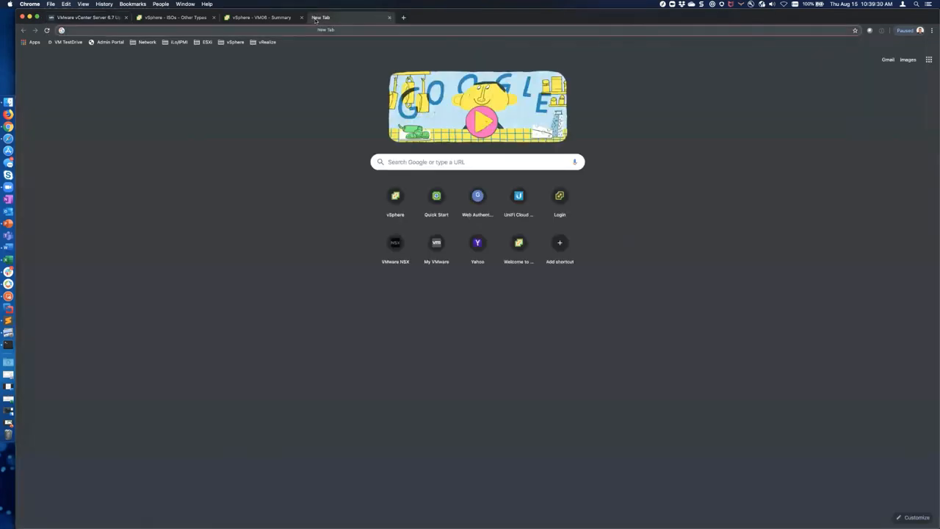
- Search 'vmware build numbers' and scroll KB 2143838's VCSA build table
{"action": "type", "text": "vmware build numbers"}
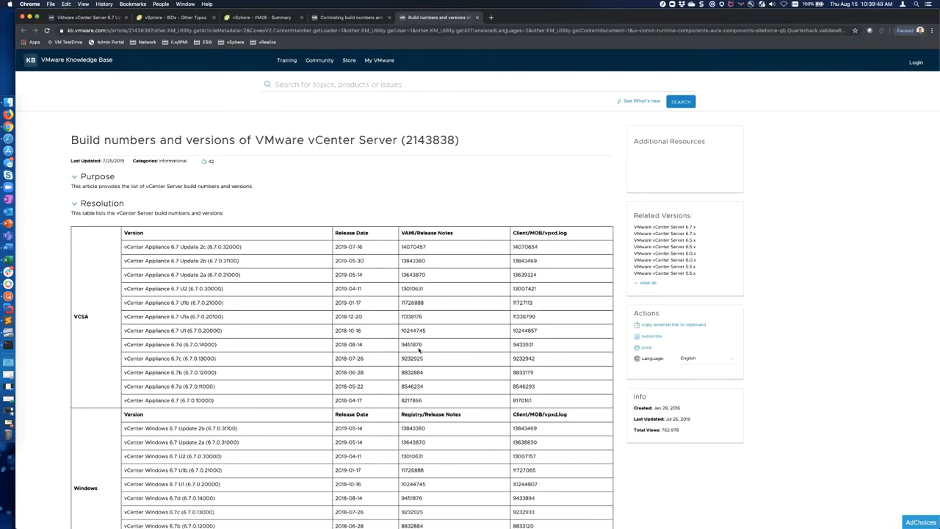
{"action": "scroll", "scroll_direction": "down", "scroll_amount": 3}
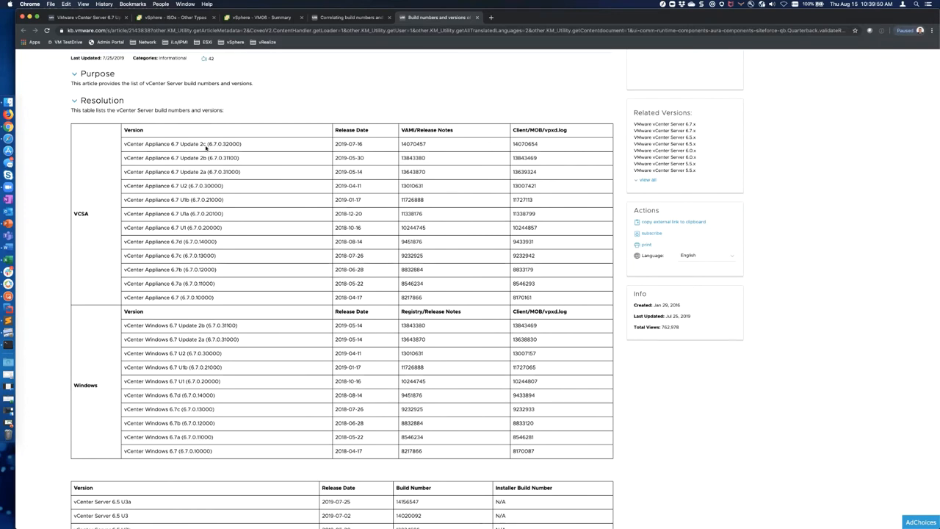
{"action": "mouse_move", "coordinate": [294, 268]}
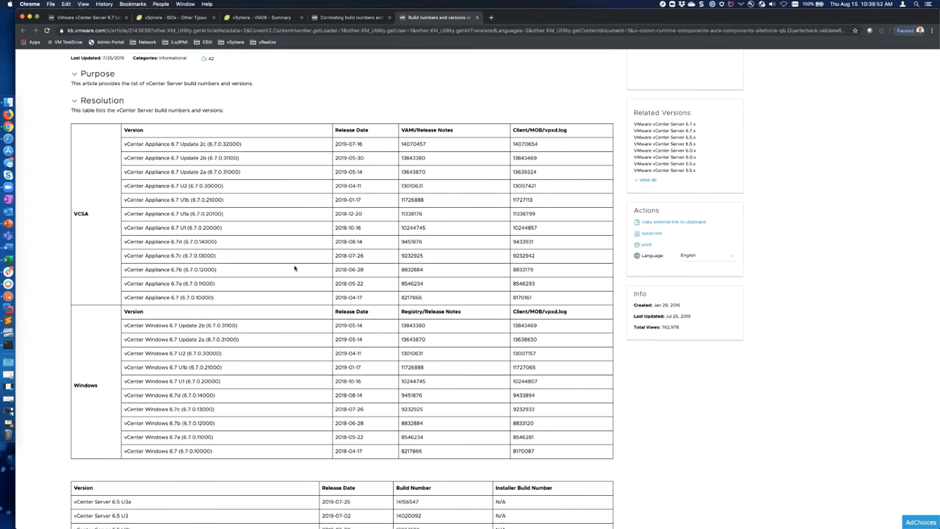
{"action": "scroll", "scroll_direction": "up", "scroll_amount": 3}
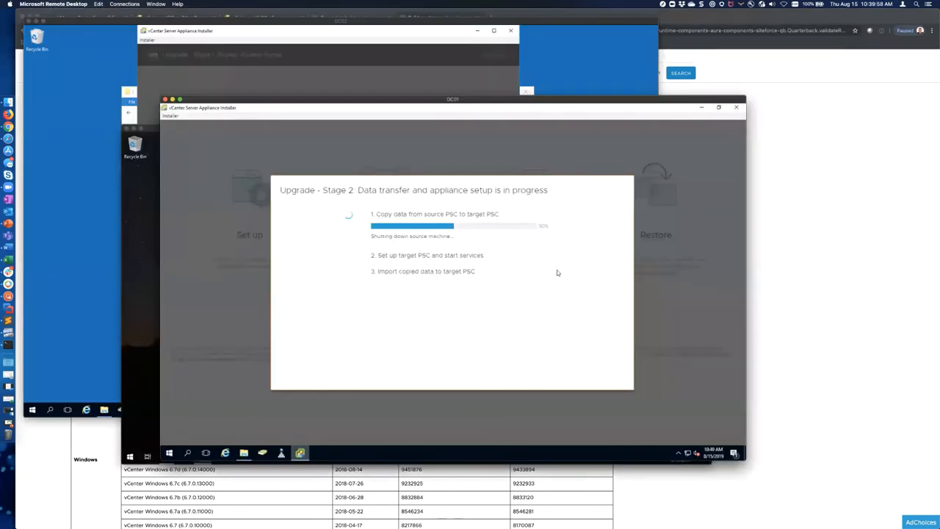
{"action": "mouse_move", "coordinate": [556, 271]}
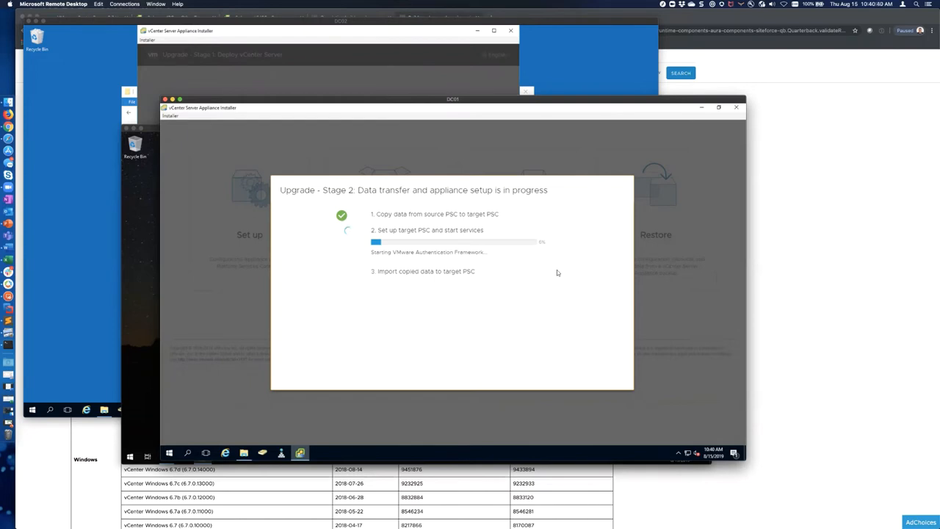
{"action": "mouse_move", "coordinate": [27, 136]}
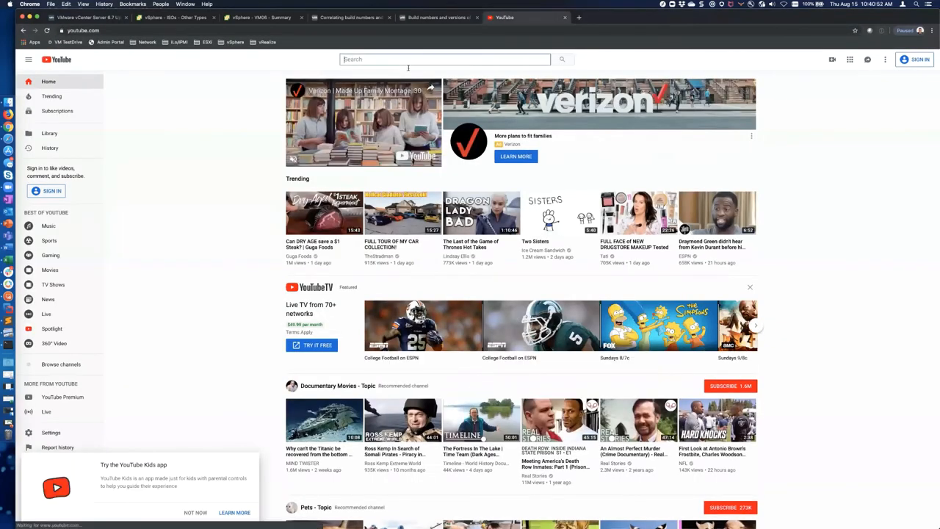
- Search YouTube for 'vsphere 6.5 to 6.7 vbrownbag' and pause the vSphere 6.7 Upgrade video
{"action": "type", "text": "vsphere"}
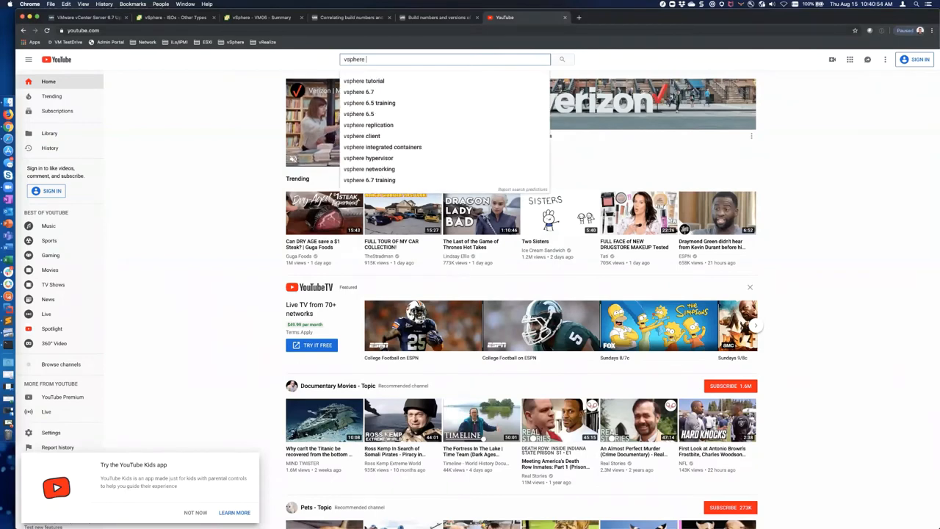
{"action": "type", "text": "6.5 to 6.7 vbr"}
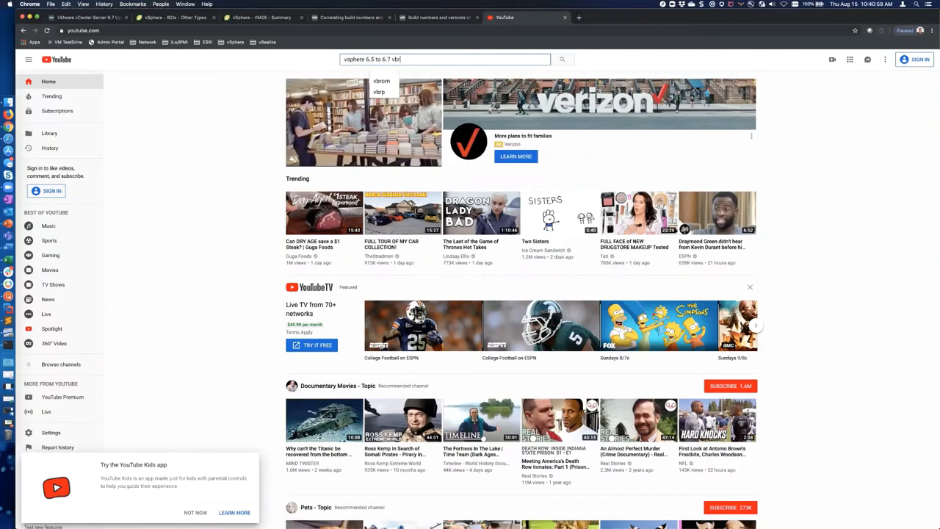
{"action": "key", "text": "Return"}
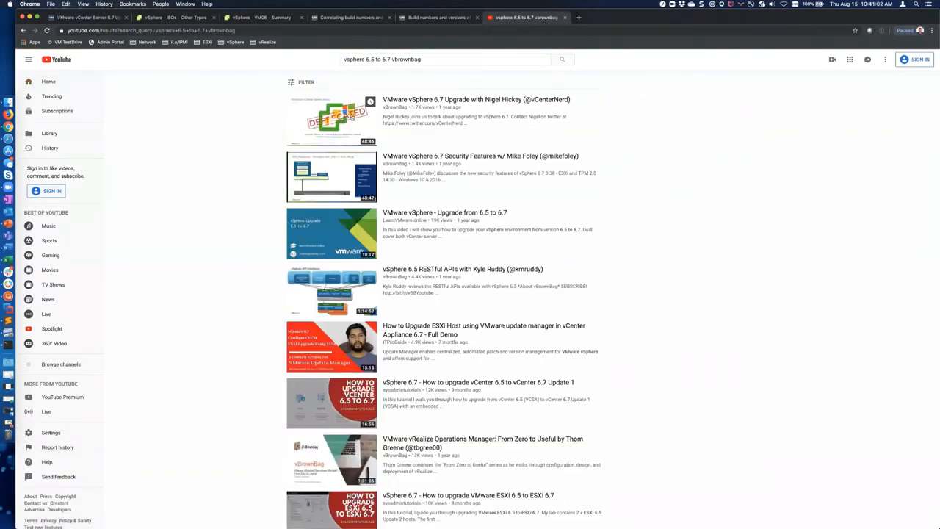
{"action": "left_click", "coordinate": [331, 120]}
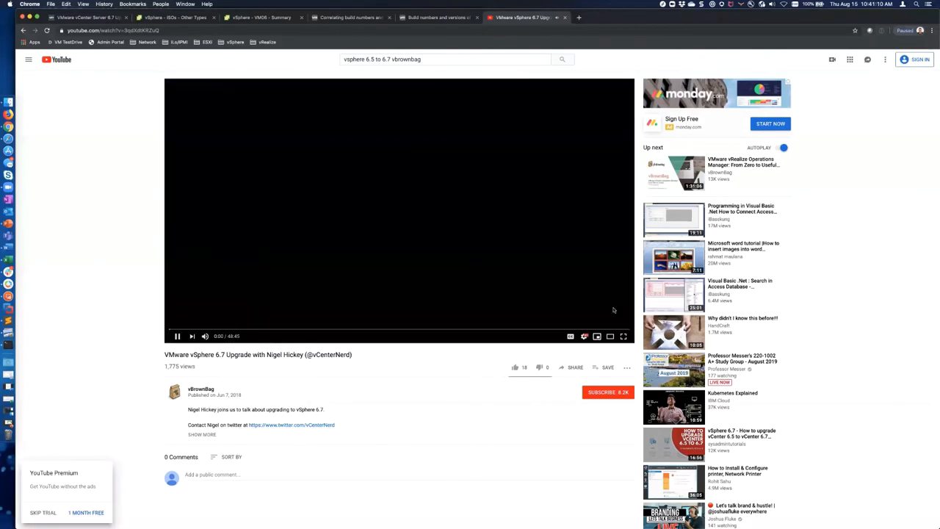
{"action": "left_click", "coordinate": [177, 336]}
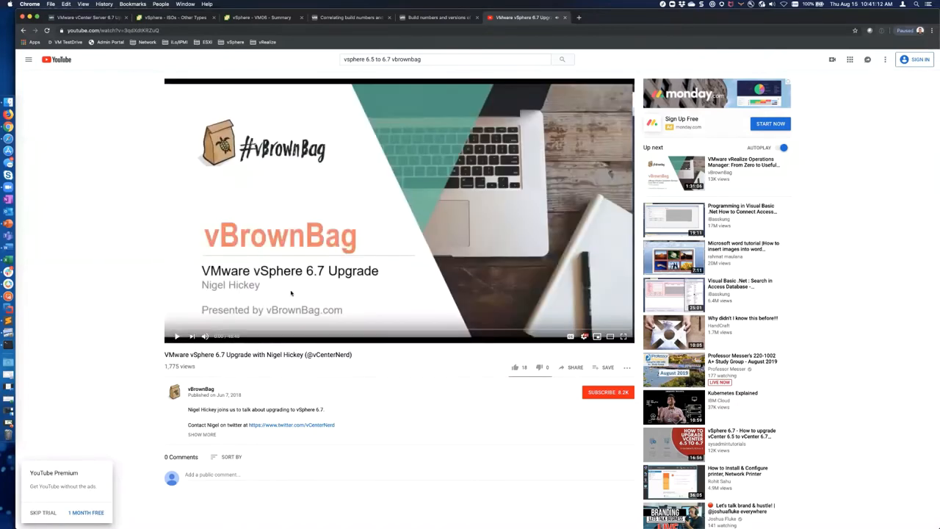
{"action": "mouse_move", "coordinate": [275, 410]}
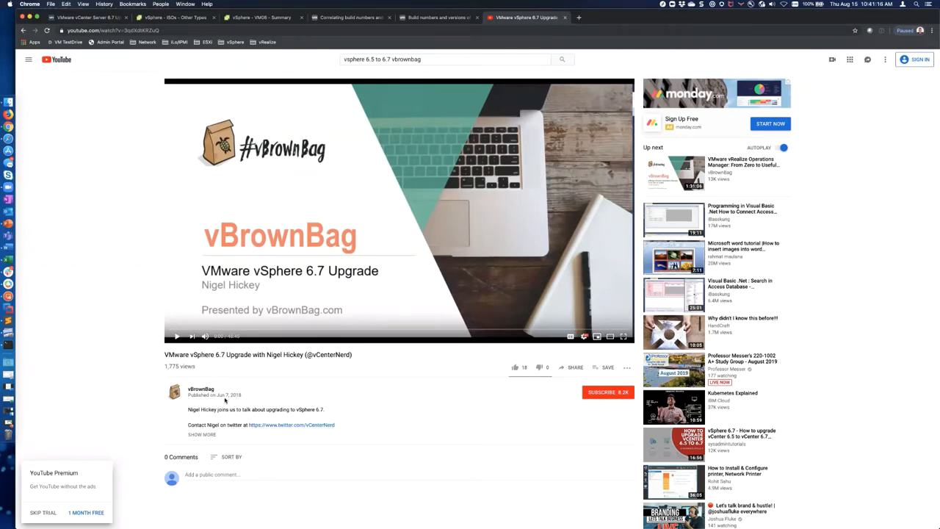
{"action": "mouse_move", "coordinate": [373, 399]}
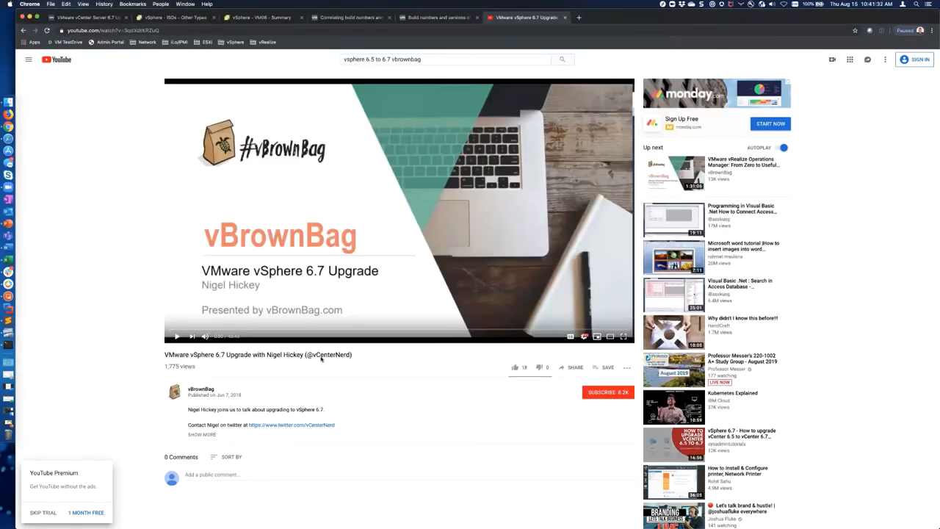
{"action": "mouse_move", "coordinate": [336, 424]}
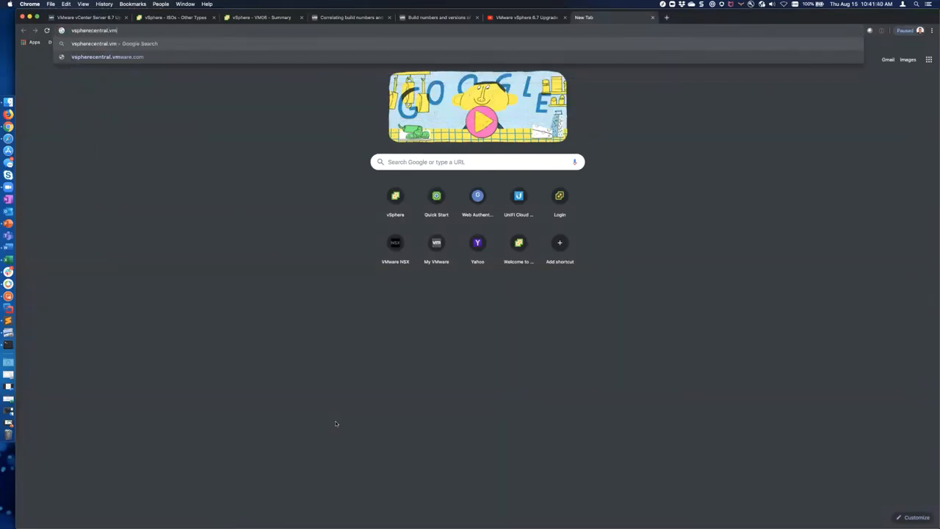
- Browse the vSphere Upgrade category on vSphere Central
{"action": "left_click", "coordinate": [107, 56]}
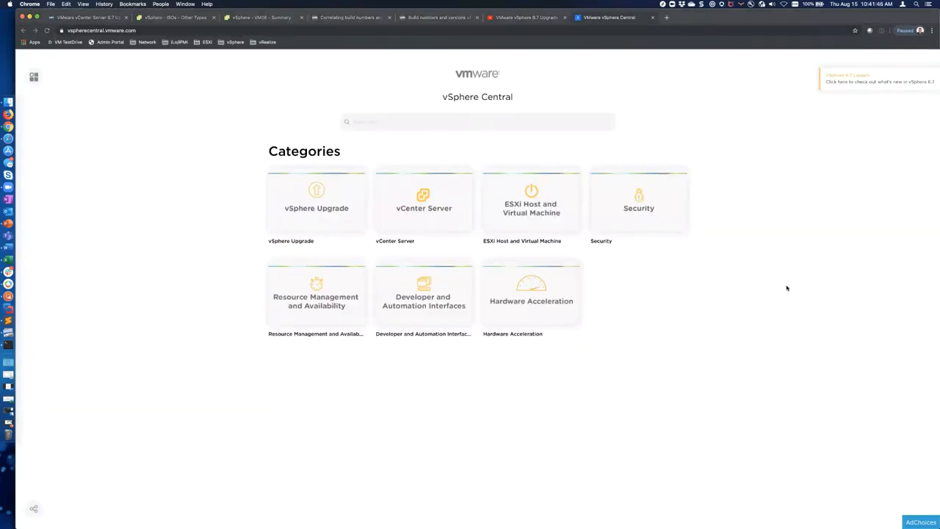
{"action": "mouse_move", "coordinate": [677, 142]}
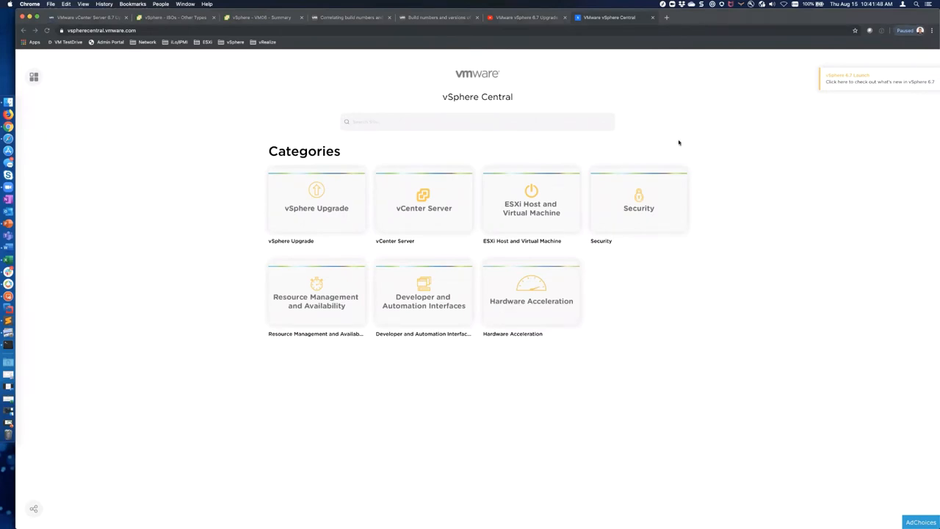
{"action": "mouse_move", "coordinate": [728, 364]}
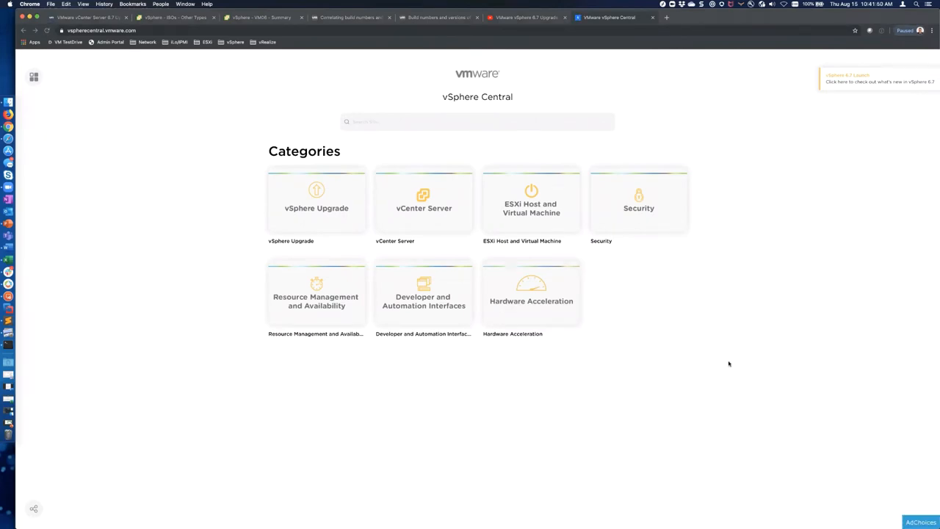
{"action": "mouse_move", "coordinate": [758, 382]}
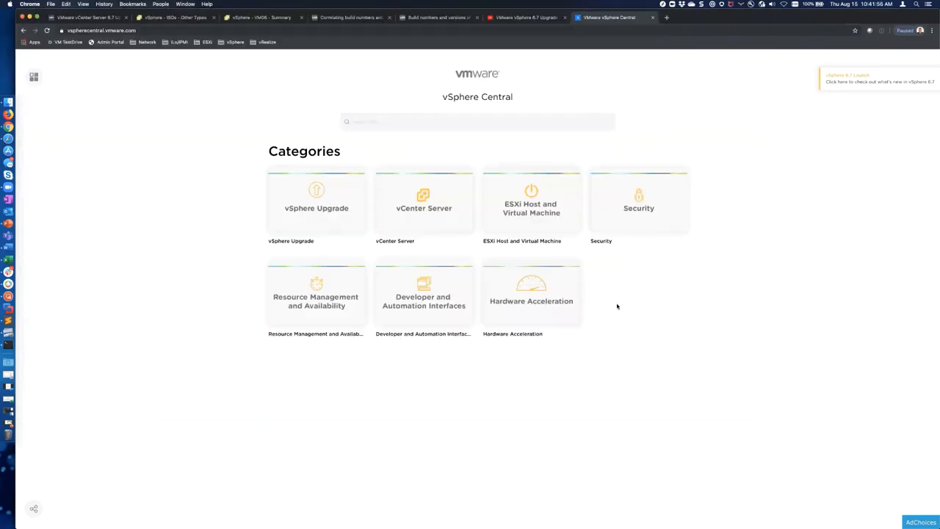
{"action": "mouse_move", "coordinate": [578, 169]}
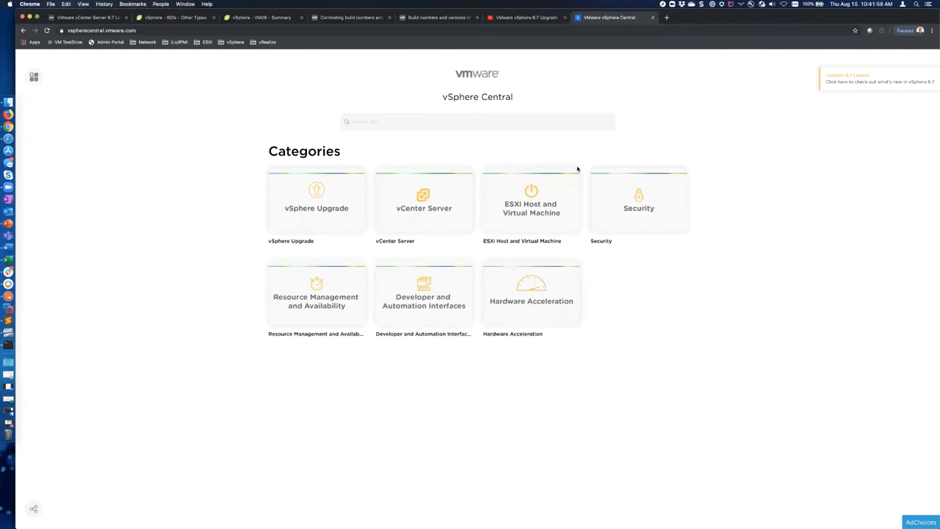
{"action": "mouse_move", "coordinate": [673, 185]}
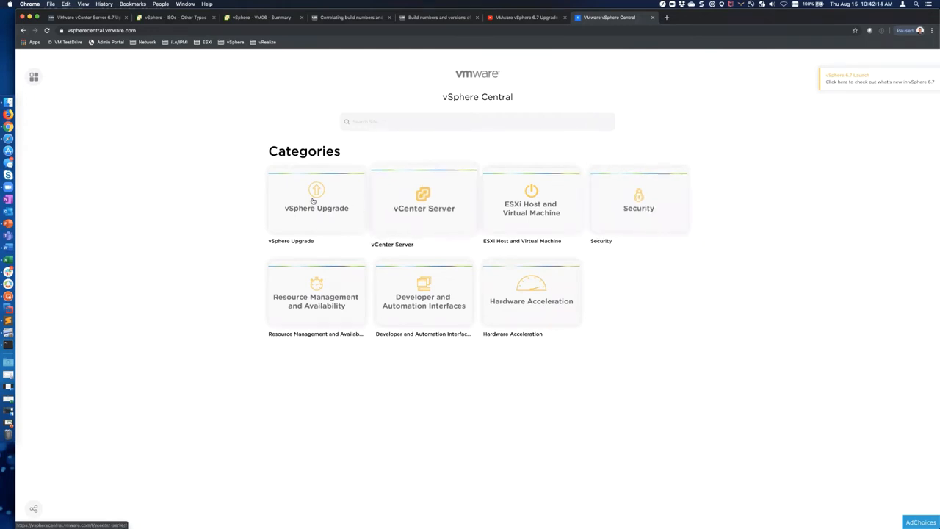
{"action": "left_click", "coordinate": [315, 198]}
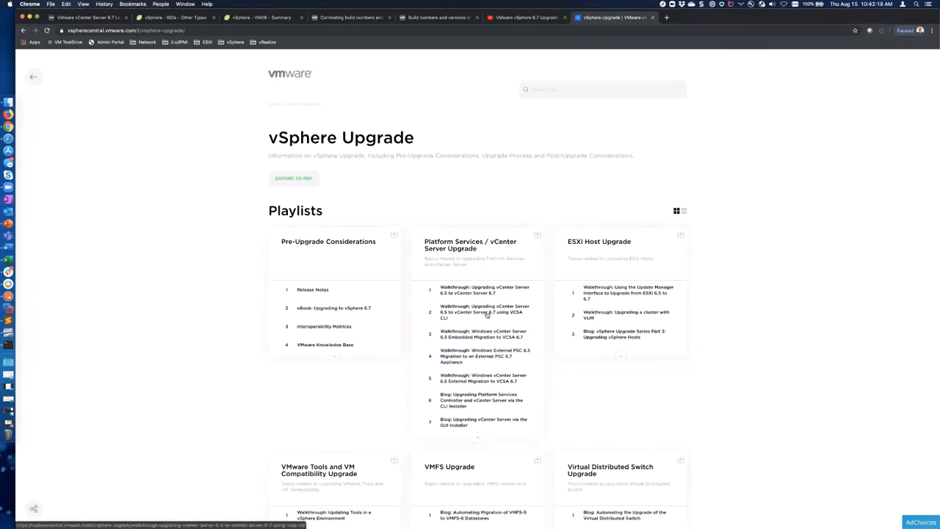
{"action": "scroll", "scroll_direction": "down", "scroll_amount": 3}
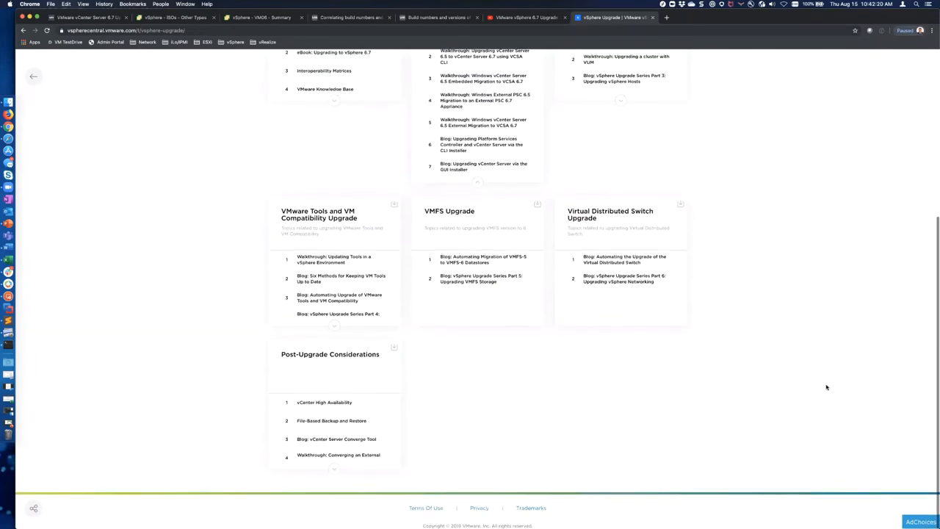
{"action": "scroll", "scroll_direction": "up", "scroll_amount": 3}
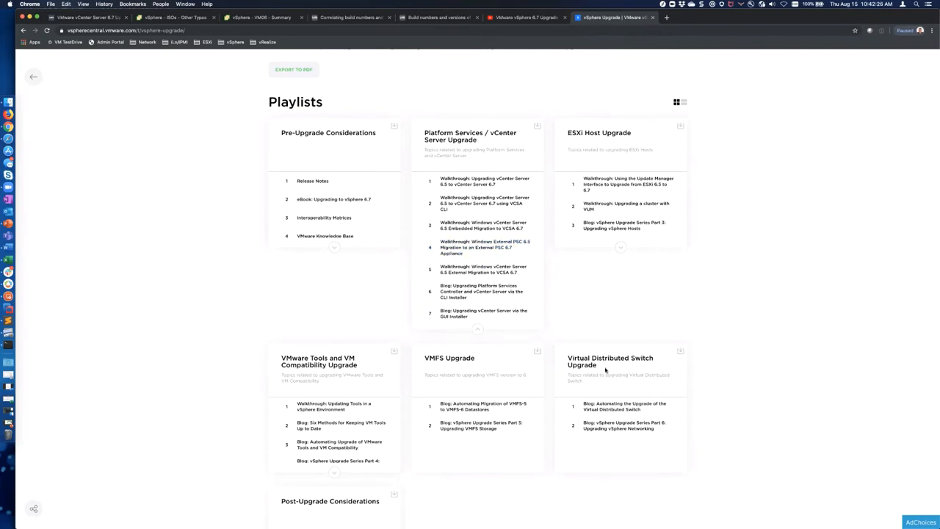
{"action": "mouse_move", "coordinate": [749, 296]}
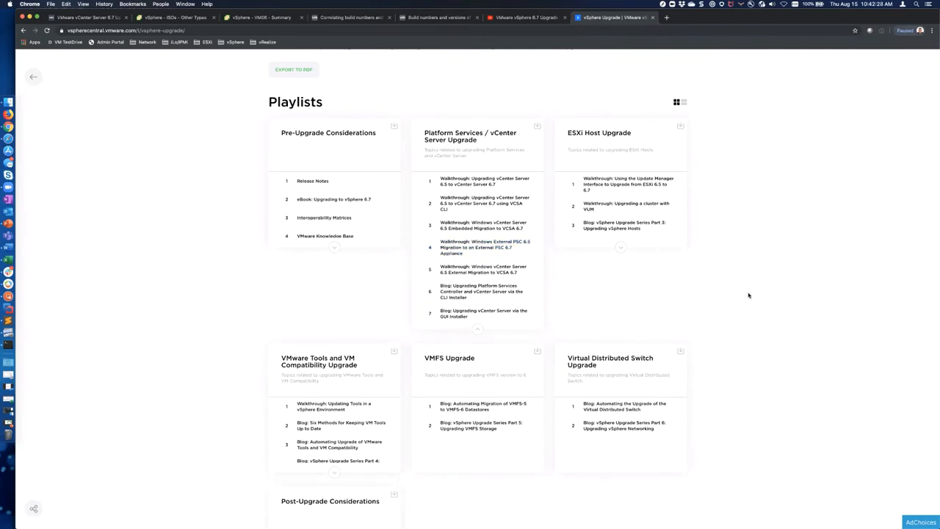
{"action": "mouse_move", "coordinate": [756, 287]}
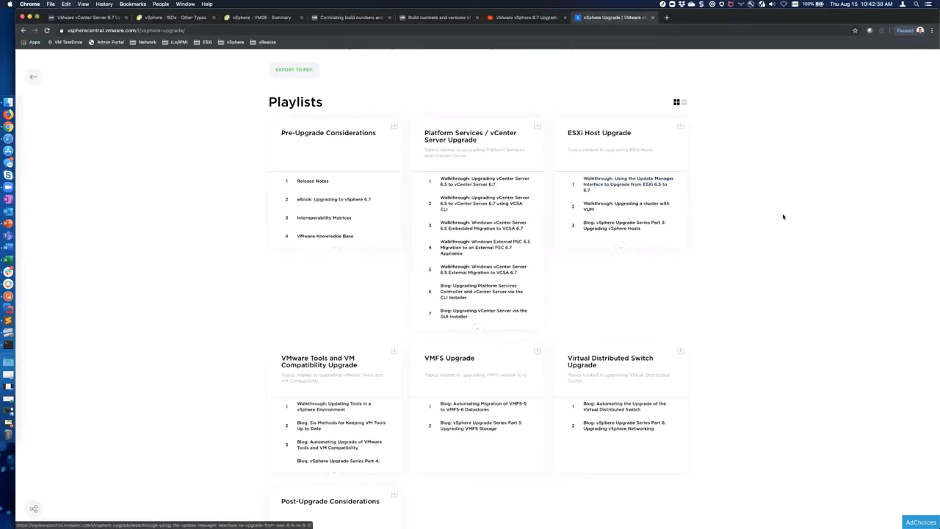
{"action": "mouse_move", "coordinate": [750, 152]}
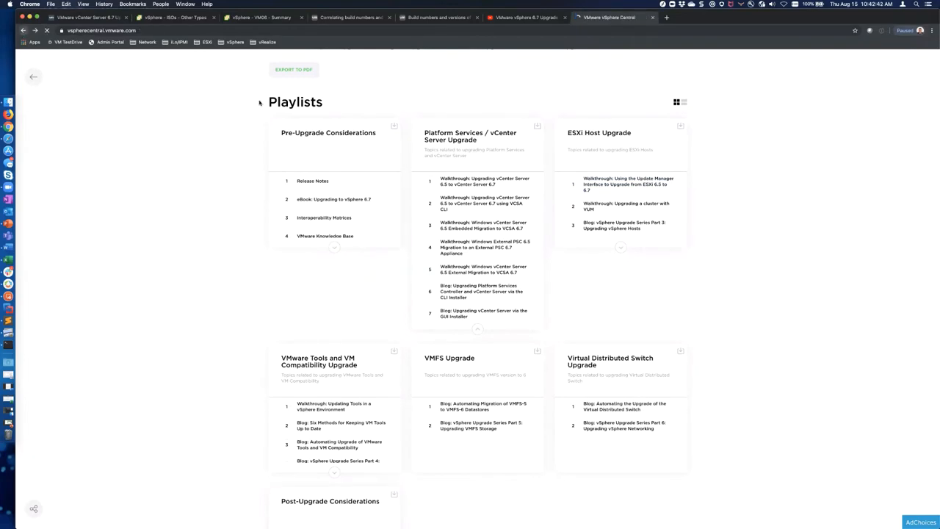
- Return to the category overview and open the vCenter Server category
{"action": "left_click", "coordinate": [33, 76]}
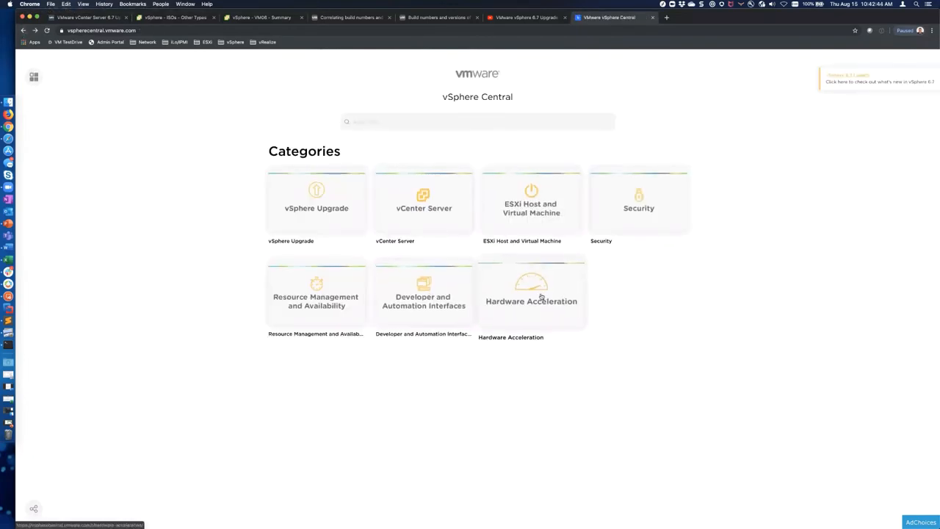
{"action": "left_click", "coordinate": [316, 208]}
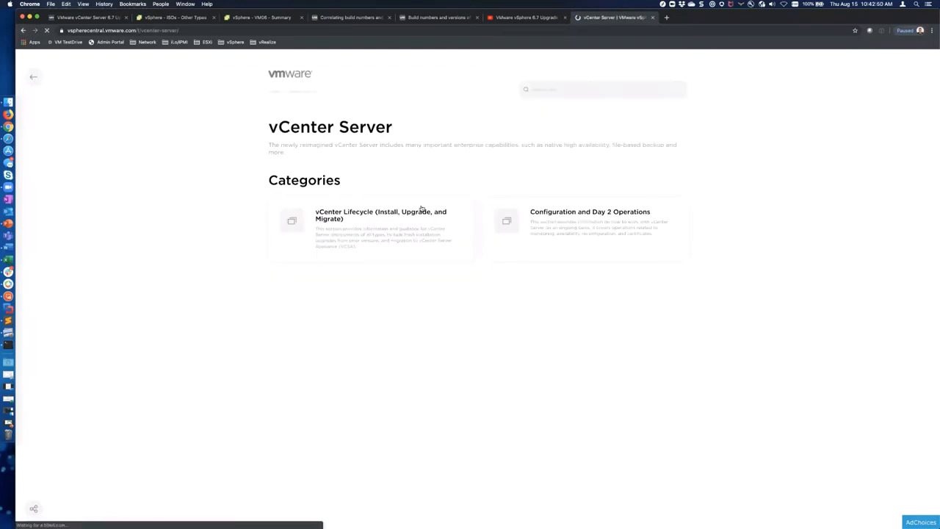
{"action": "left_click", "coordinate": [754, 17]}
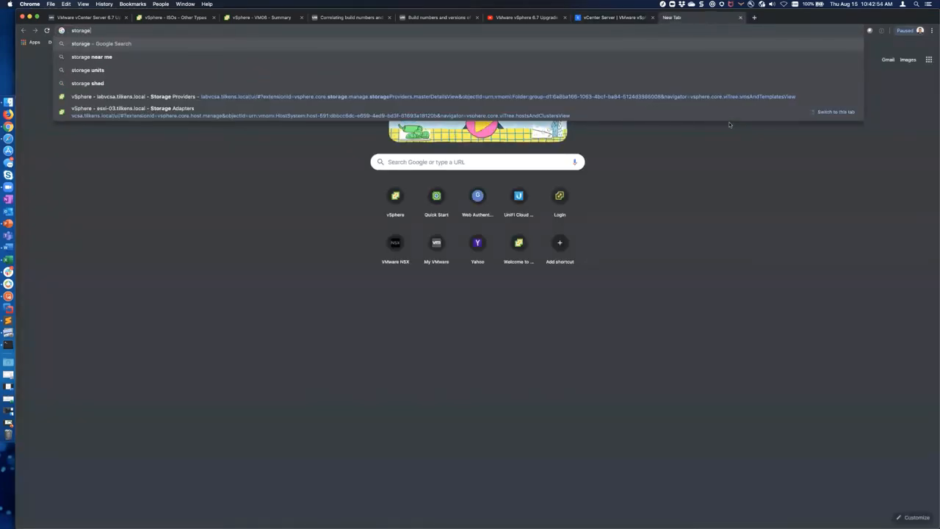
- Load storagehub.vmware.com and vrealize.vmware.com in separate new tabs
{"action": "type", "text": "hub.vmware.com"}
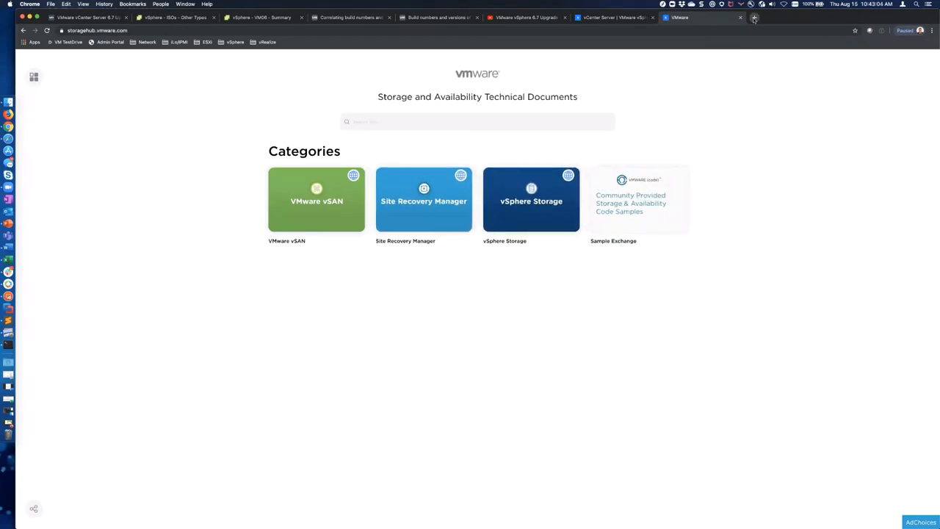
{"action": "left_click", "coordinate": [842, 17]}
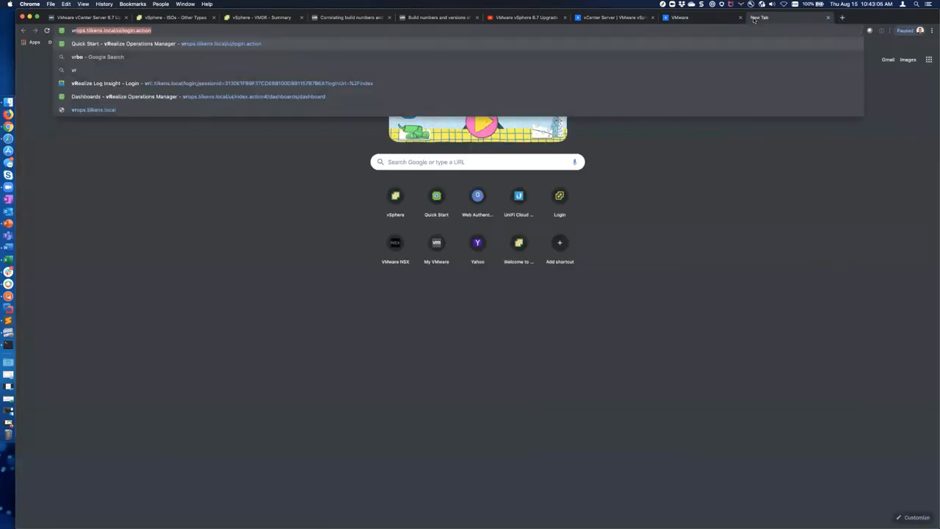
{"action": "type", "text": "vrealize."}
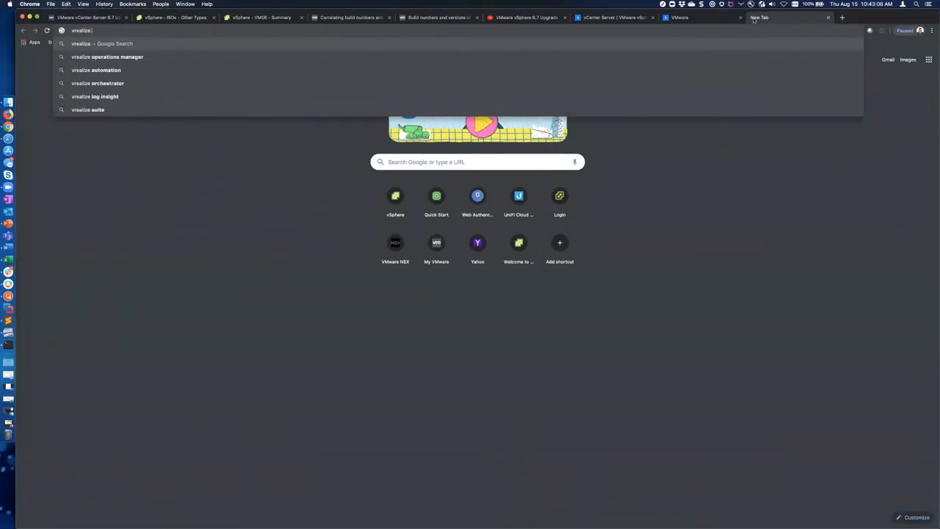
{"action": "key", "text": "Return"}
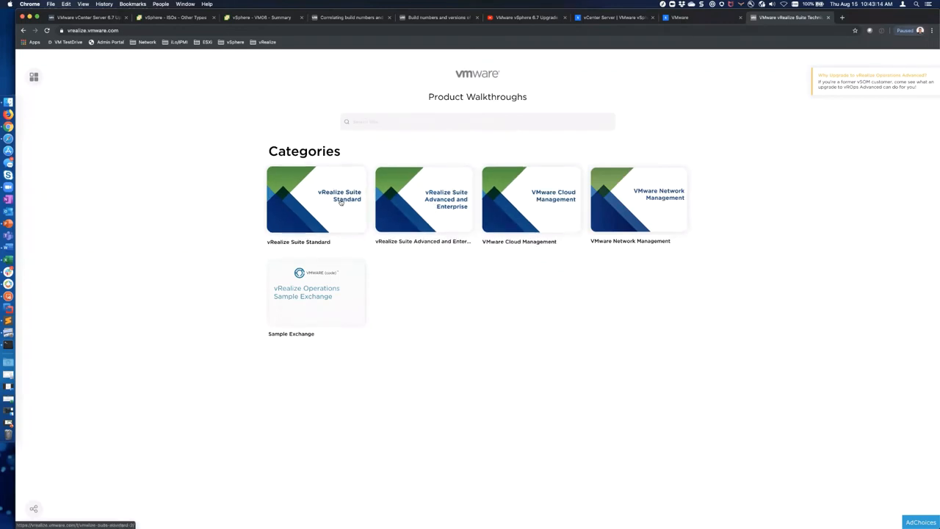
{"action": "mouse_move", "coordinate": [630, 220]}
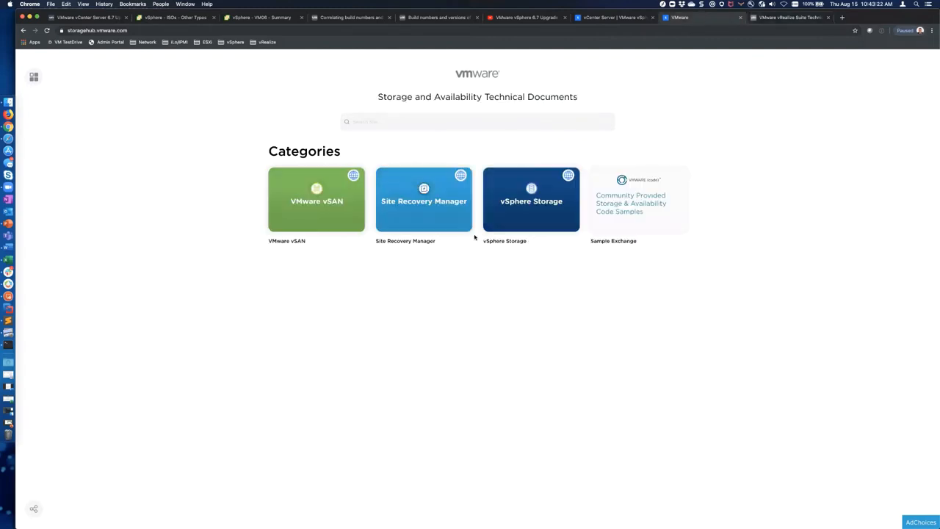
- Browse Storage Hub's VMware vSAN Plan and Design documents
{"action": "left_click", "coordinate": [316, 200]}
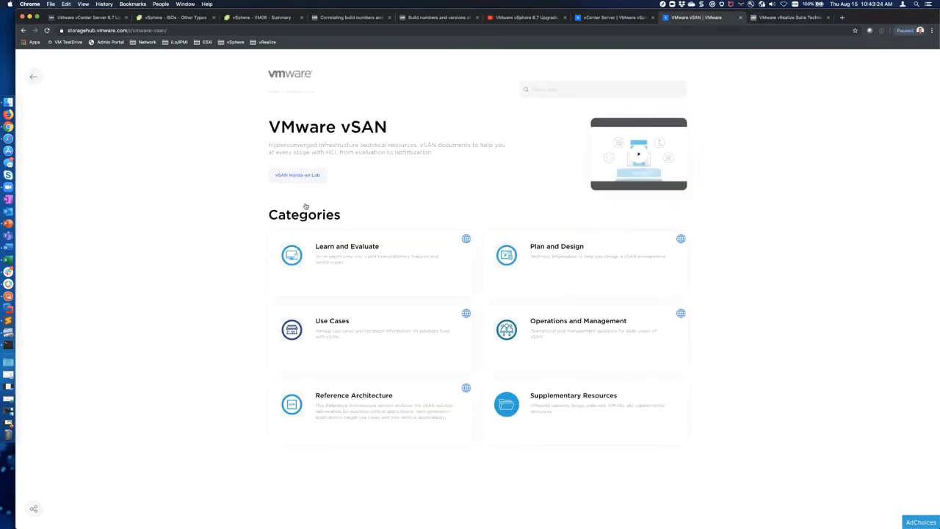
{"action": "mouse_move", "coordinate": [561, 263]}
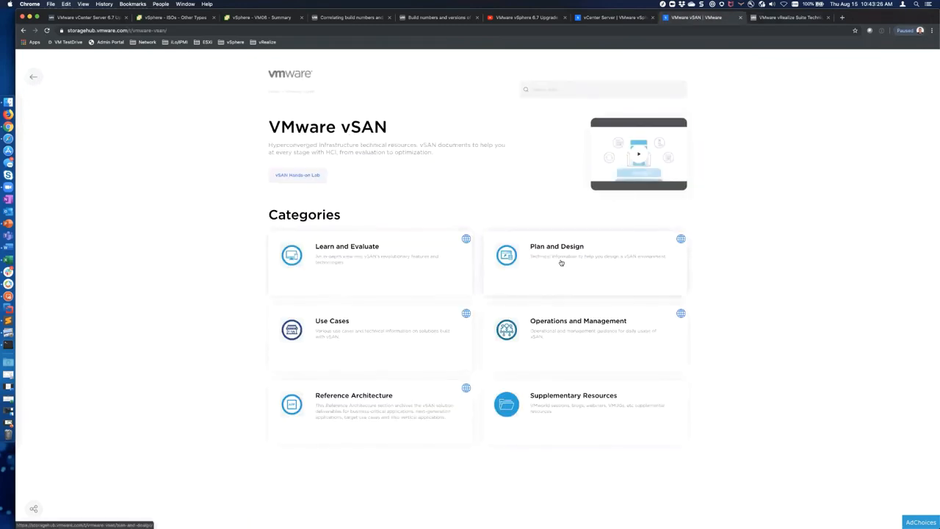
{"action": "left_click", "coordinate": [556, 246]}
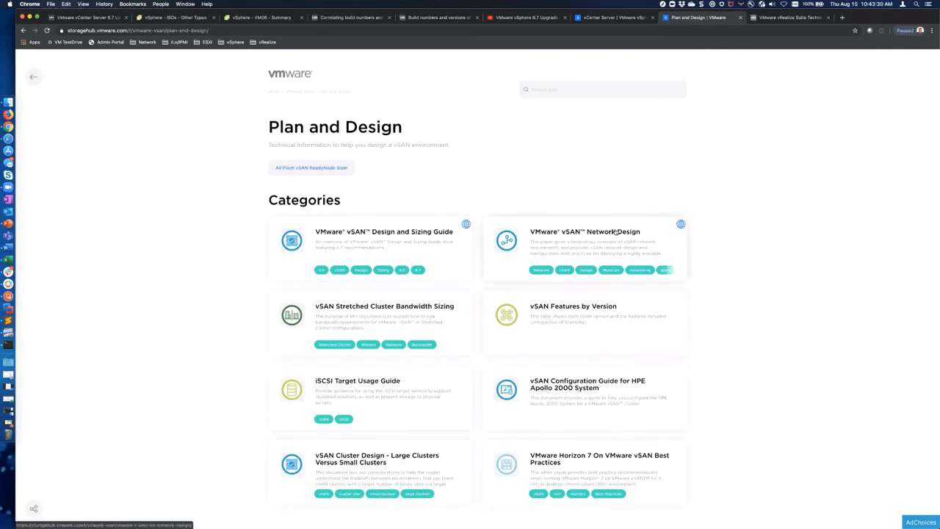
{"action": "mouse_move", "coordinate": [740, 310]}
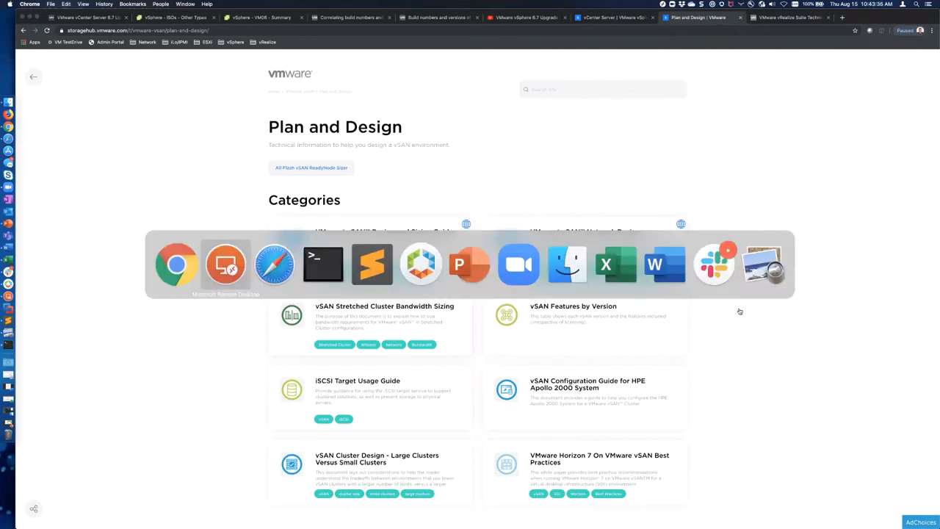
{"action": "left_click", "coordinate": [225, 265]}
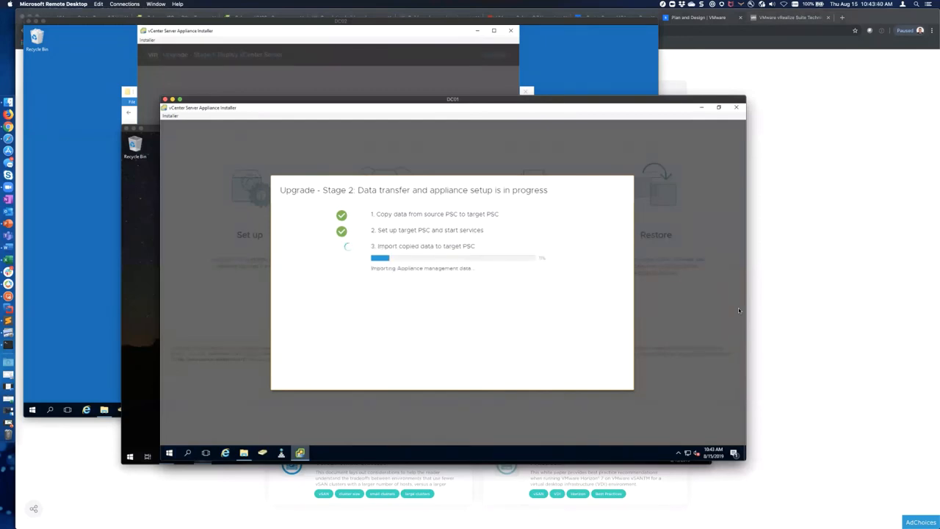
{"action": "mouse_move", "coordinate": [393, 256]}
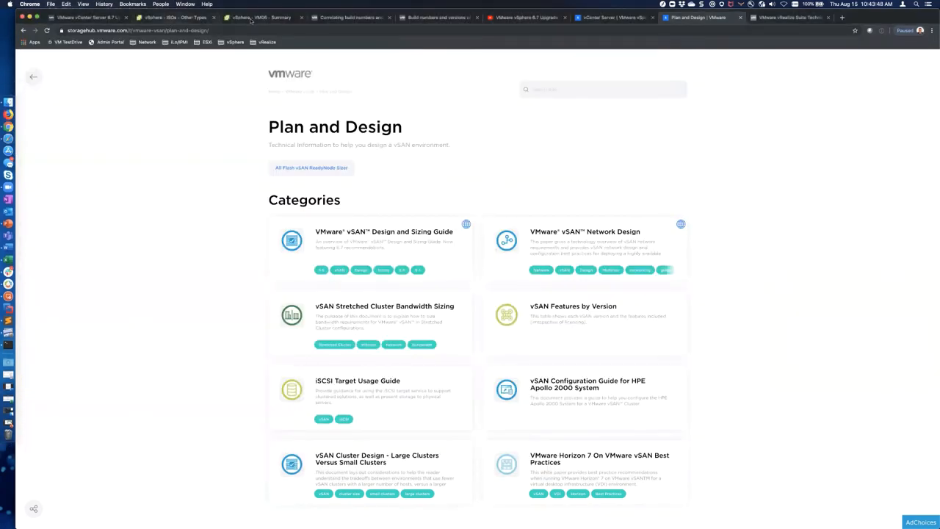
- Return to the vSphere VM06 Summary tab
{"action": "left_click", "coordinate": [261, 17]}
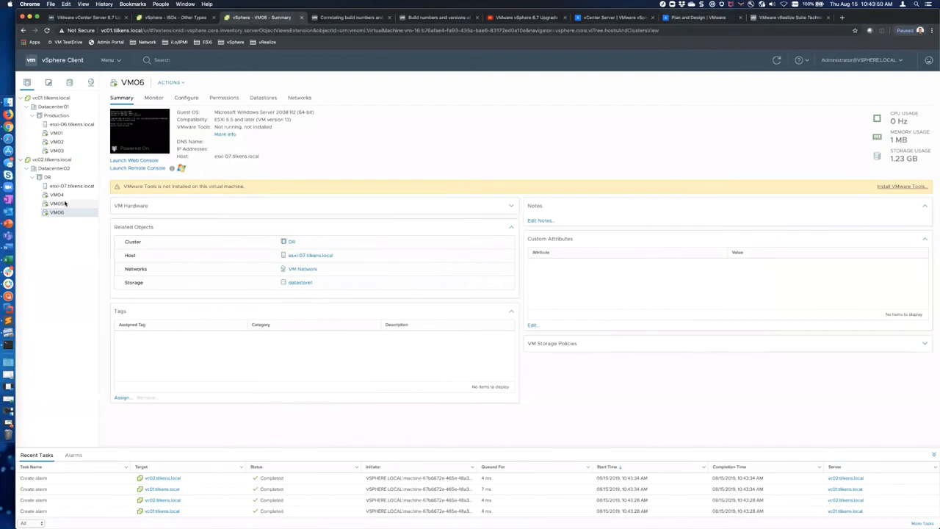
- Try migrating VM05 to esxi-06, review the vMotion compatibility details, and cancel
{"action": "right_click", "coordinate": [57, 203]}
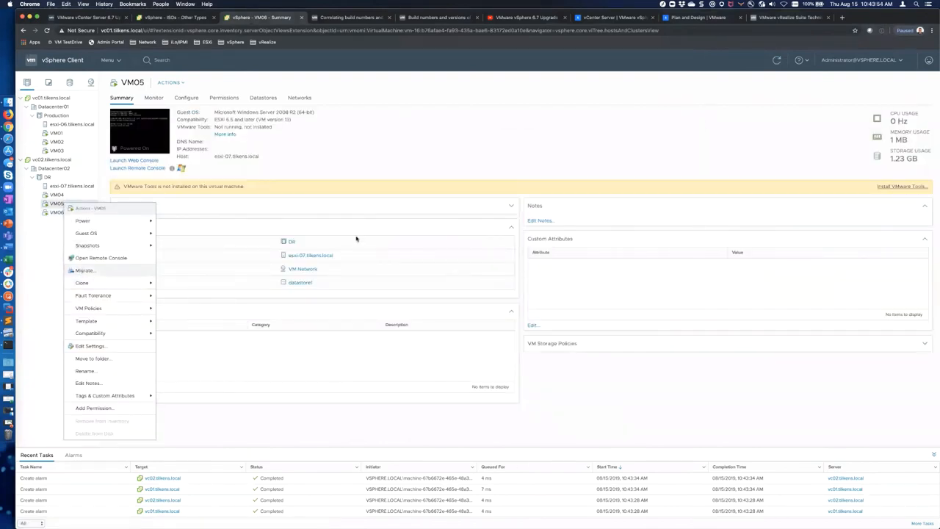
{"action": "left_click", "coordinate": [85, 270]}
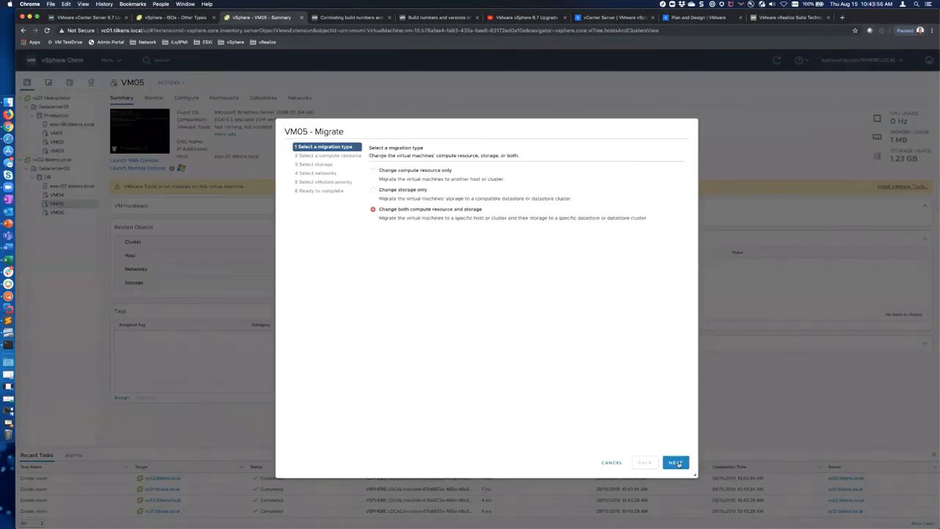
{"action": "left_click", "coordinate": [675, 462]}
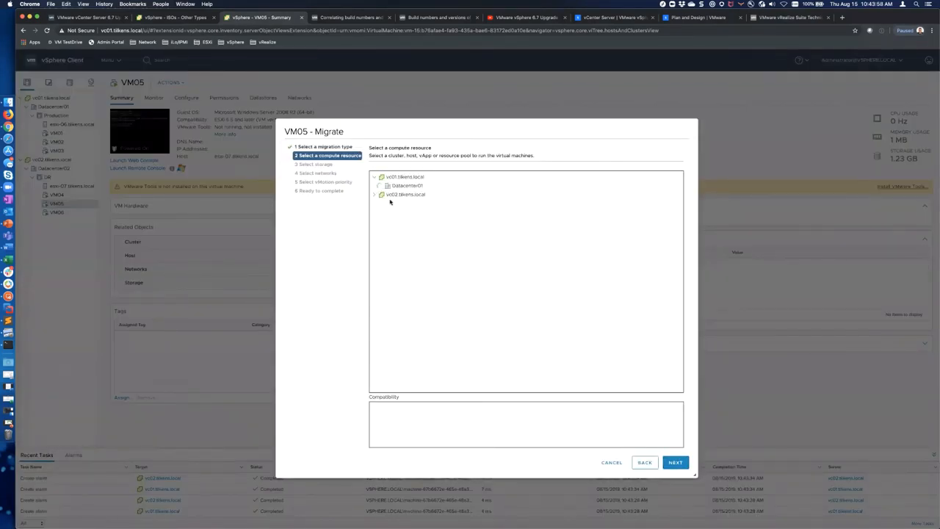
{"action": "left_click", "coordinate": [380, 185]}
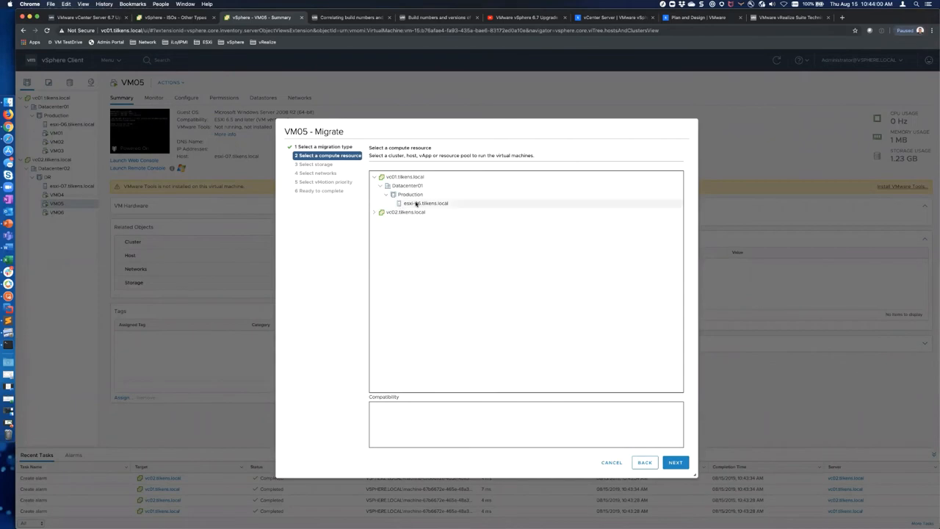
{"action": "left_click", "coordinate": [426, 203]}
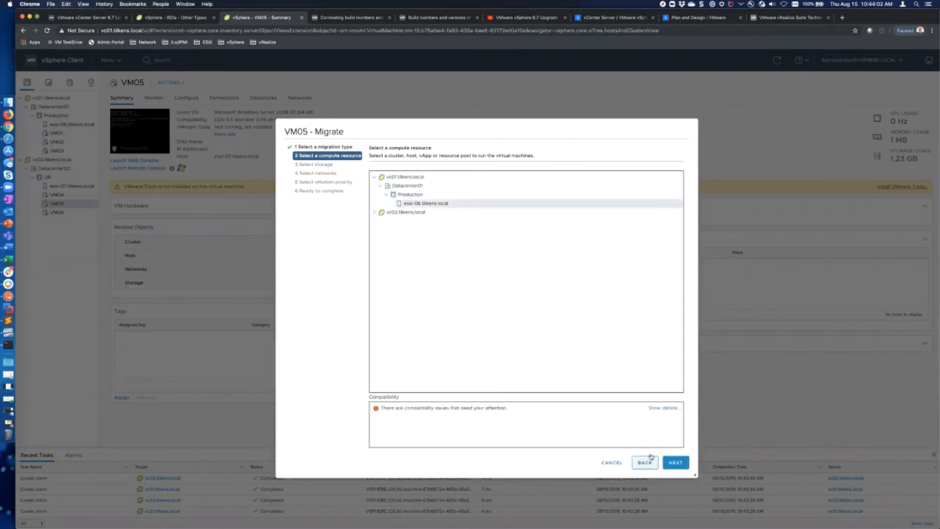
{"action": "left_click", "coordinate": [661, 408]}
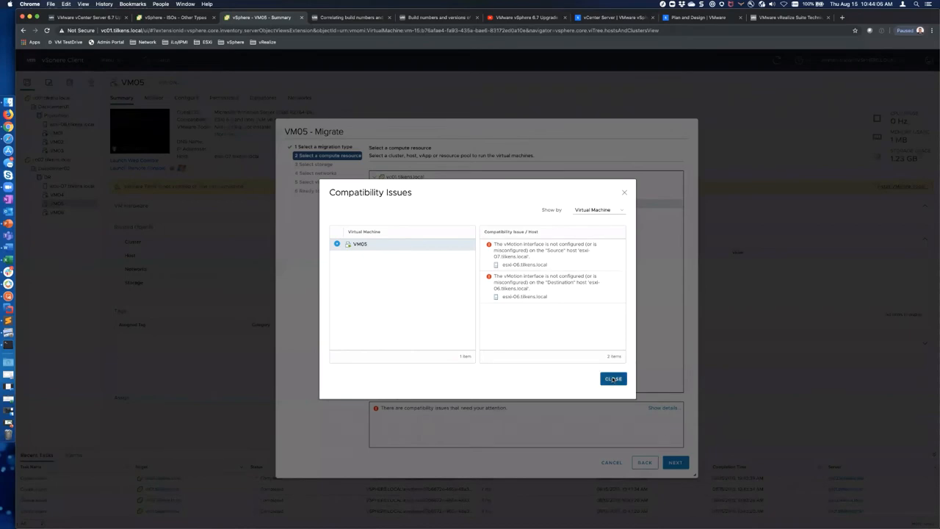
{"action": "left_click", "coordinate": [613, 379]}
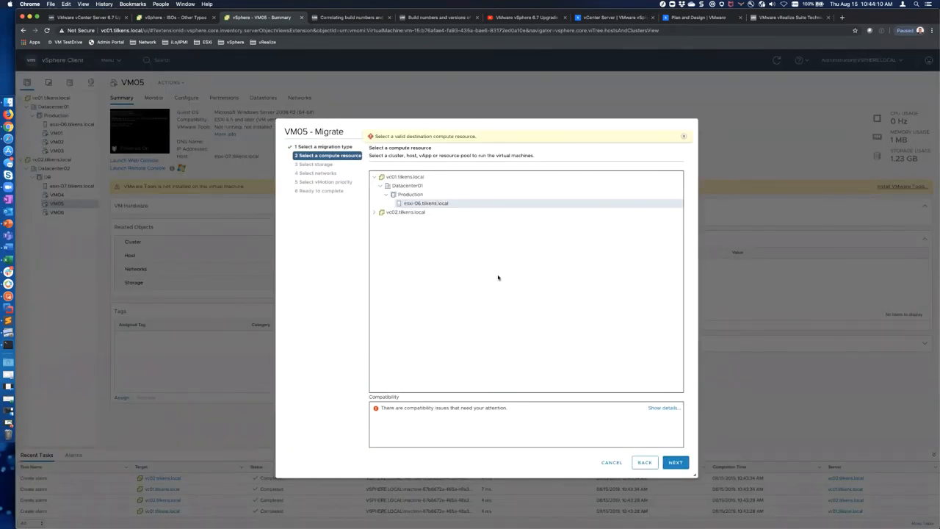
{"action": "left_click", "coordinate": [611, 462]}
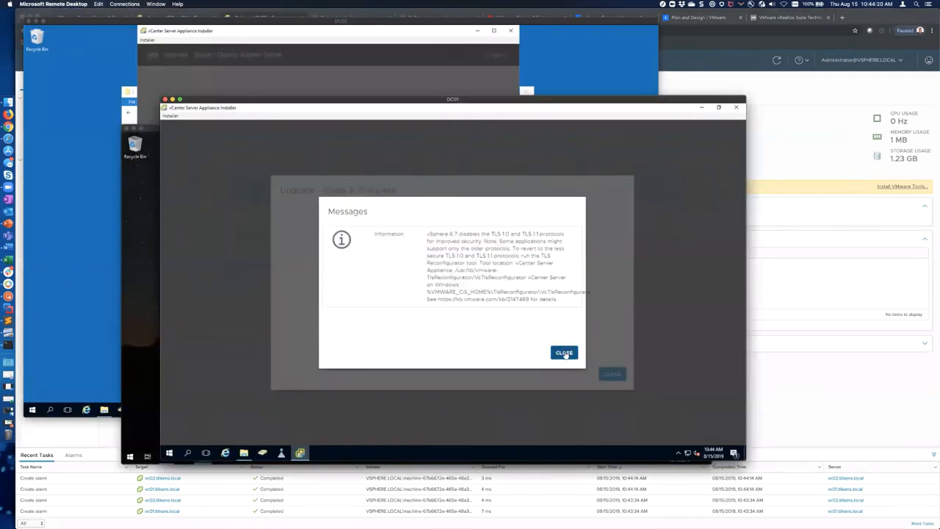
- Dismiss DC01's TLS notice, relaunch installer.exe via Internet Explorer, and continue to Stage 2
{"action": "left_click", "coordinate": [564, 352]}
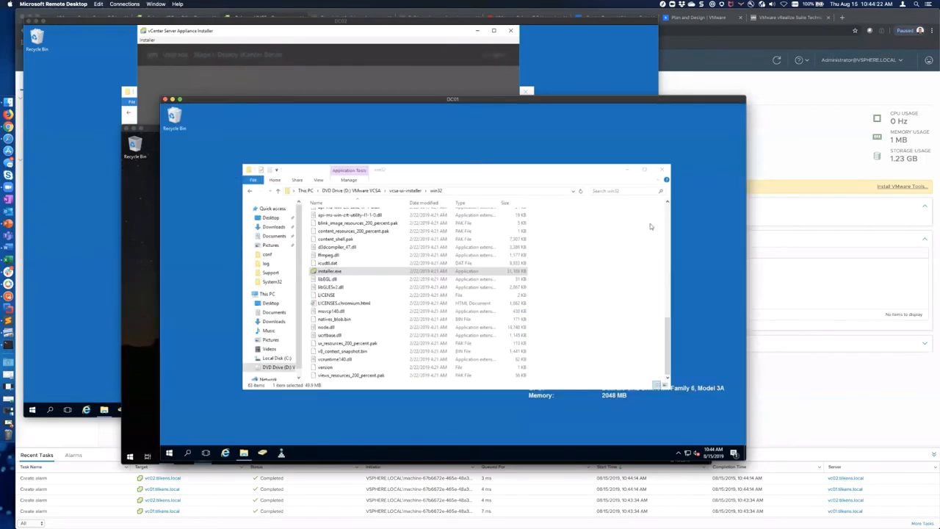
{"action": "double_click", "coordinate": [329, 271]}
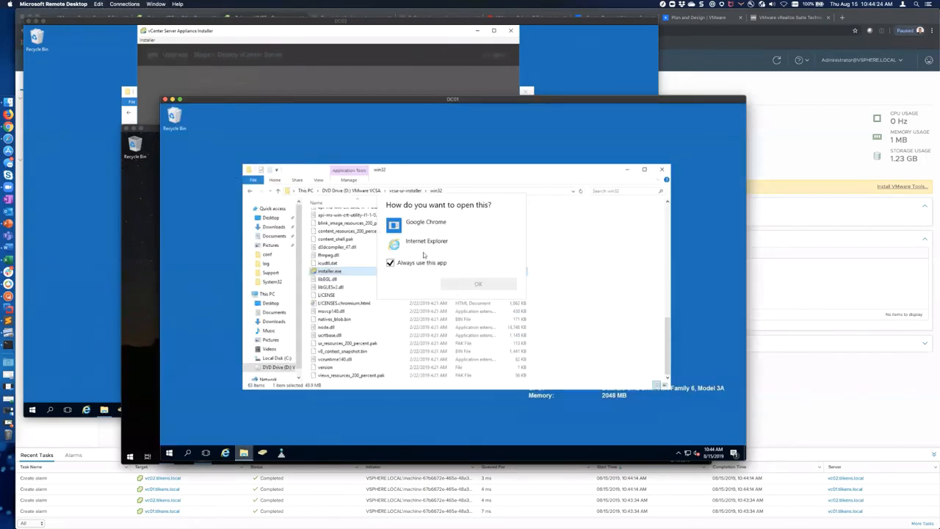
{"action": "left_click", "coordinate": [426, 240]}
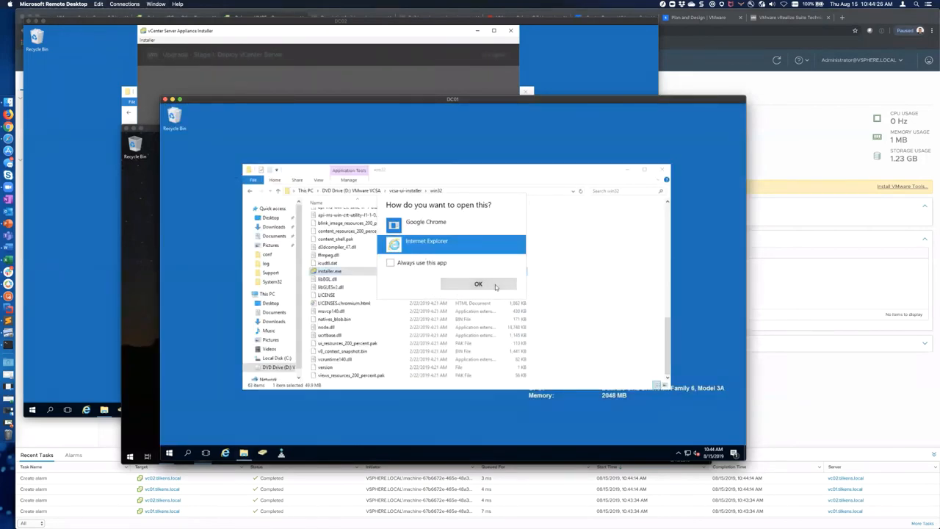
{"action": "left_click", "coordinate": [477, 284]}
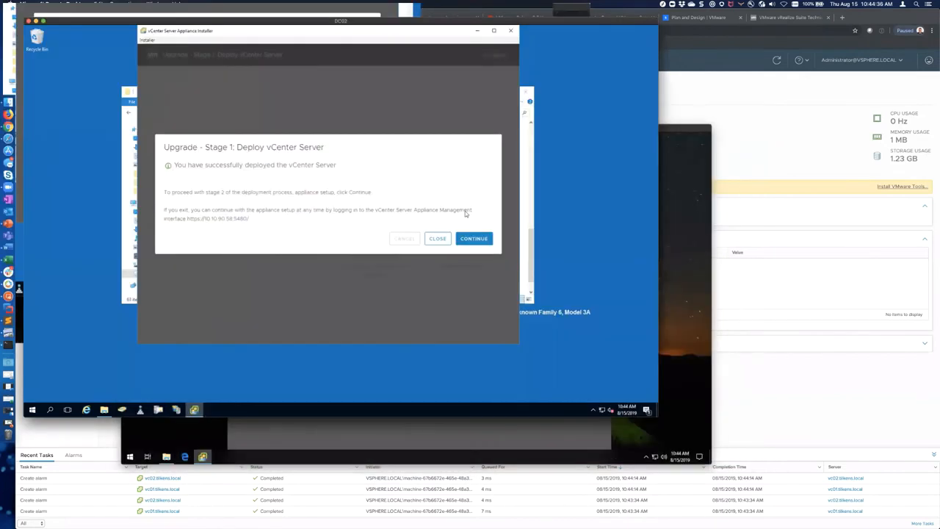
{"action": "left_click", "coordinate": [474, 238]}
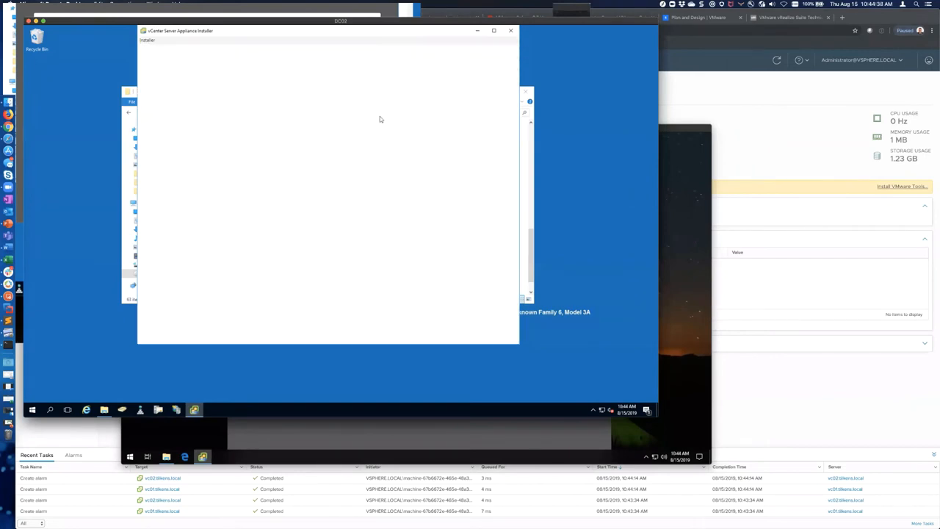
{"action": "mouse_move", "coordinate": [351, 266]}
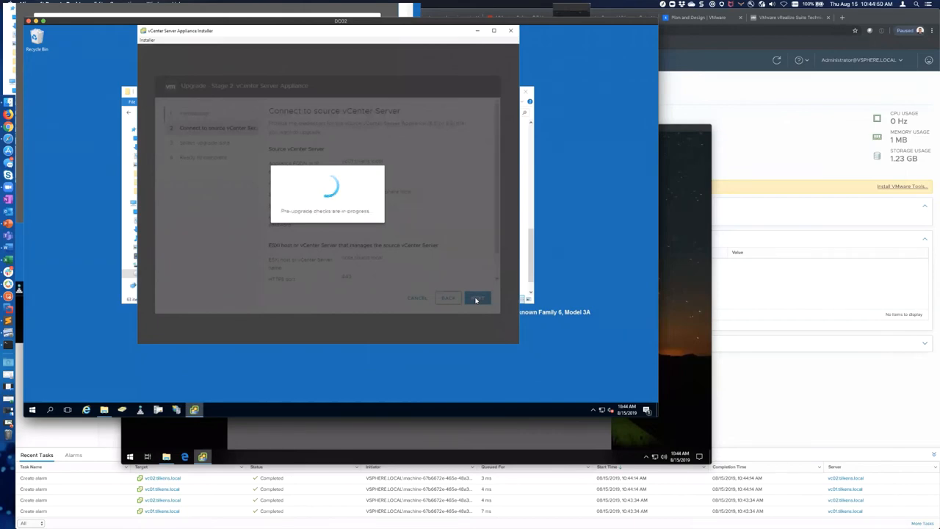
{"action": "mouse_move", "coordinate": [496, 265]}
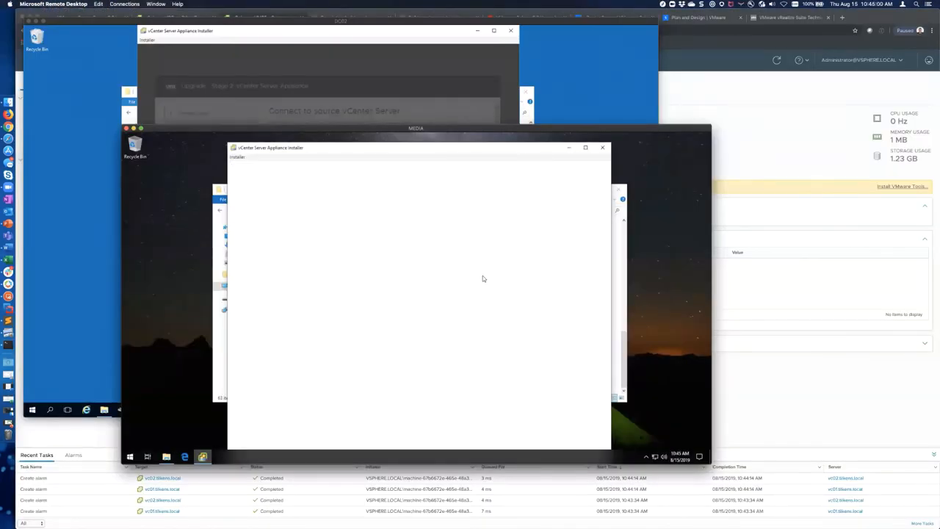
{"action": "mouse_move", "coordinate": [415, 177]}
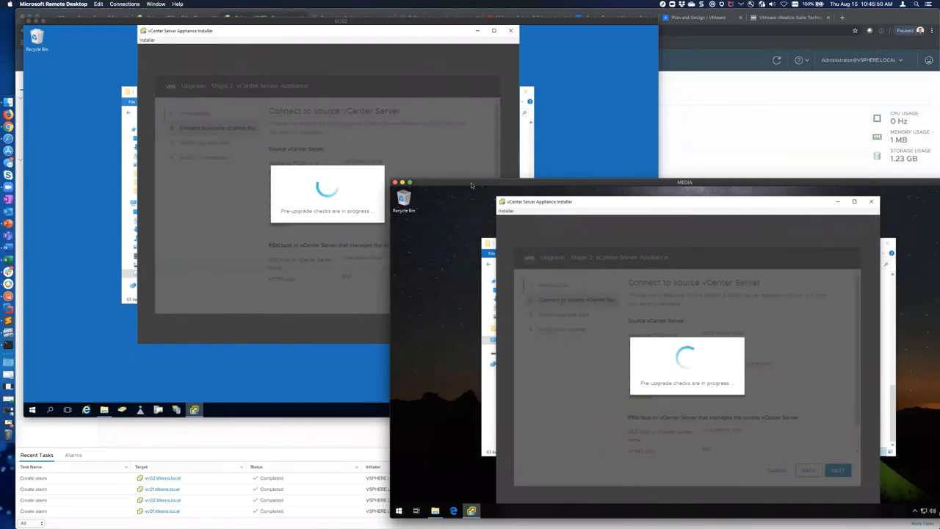
{"action": "mouse_move", "coordinate": [299, 222]}
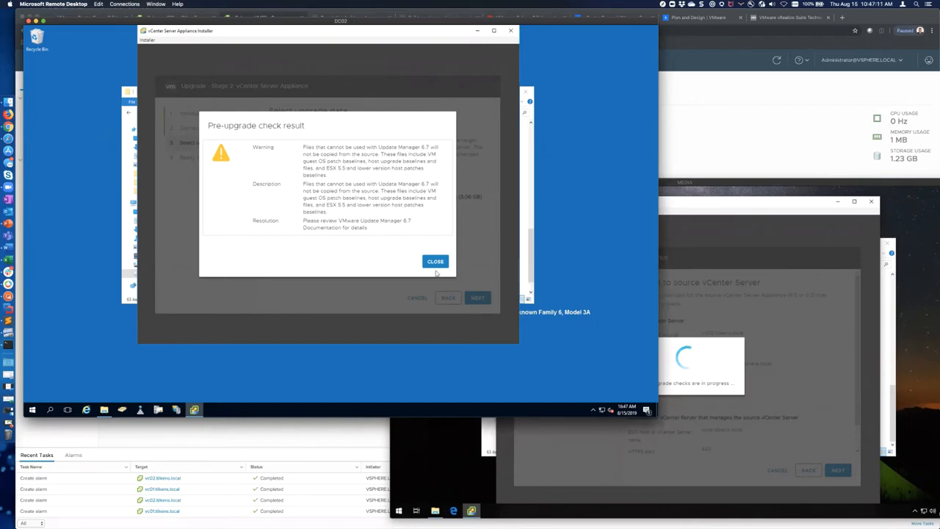
- Start vc01's Stage 2 upgrade copying configuration only, confirming backup and source shutdown
{"action": "left_click", "coordinate": [434, 262]}
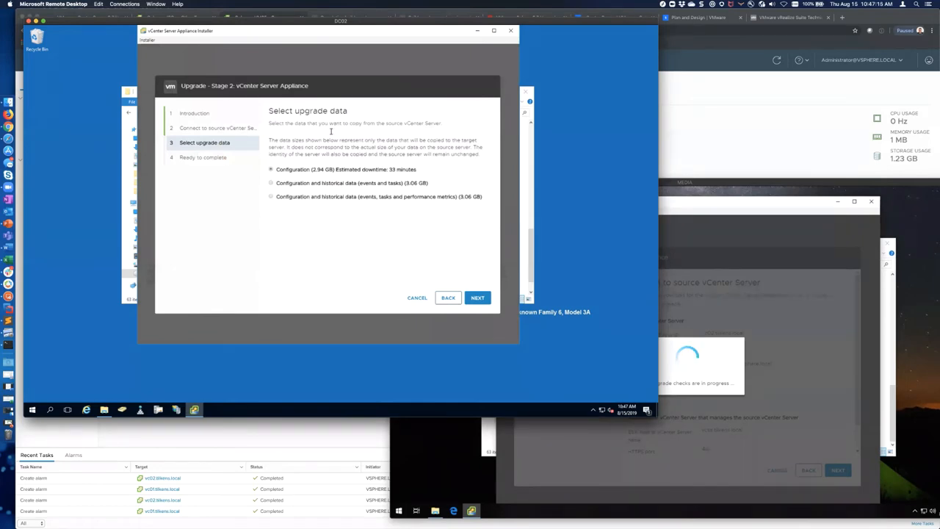
{"action": "mouse_move", "coordinate": [340, 177]}
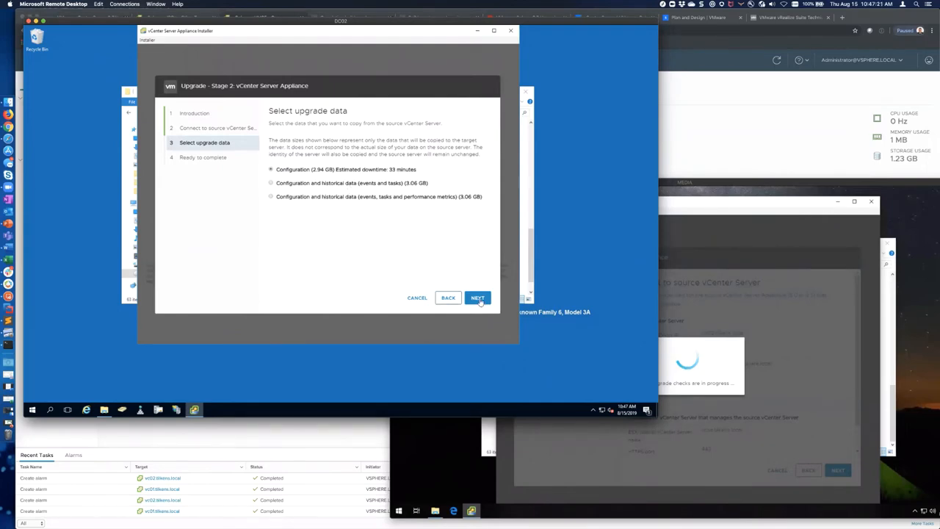
{"action": "left_click", "coordinate": [477, 298]}
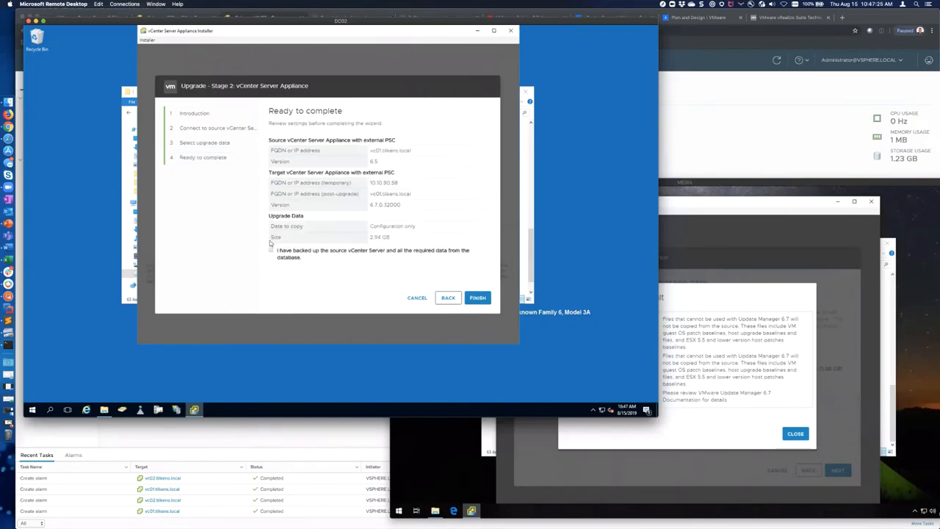
{"action": "left_click", "coordinate": [271, 250]}
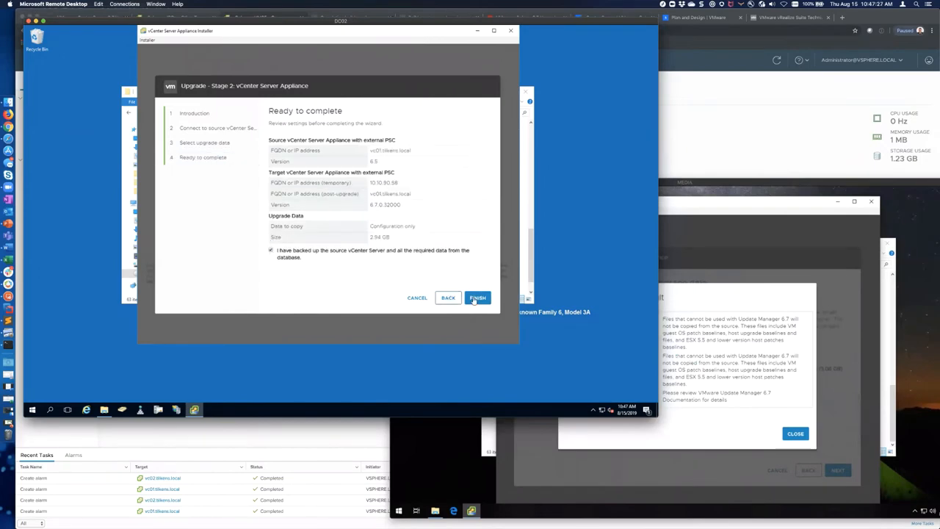
{"action": "left_click", "coordinate": [477, 297]}
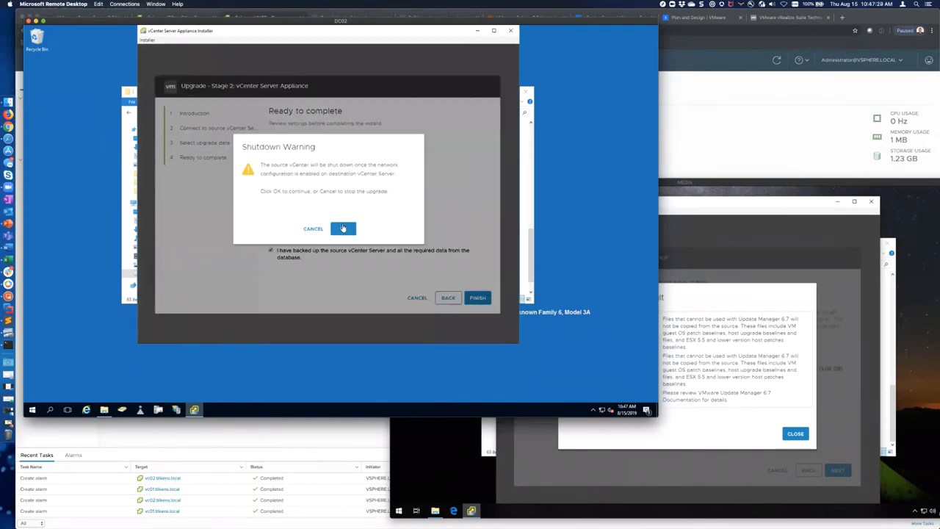
{"action": "left_click", "coordinate": [342, 228]}
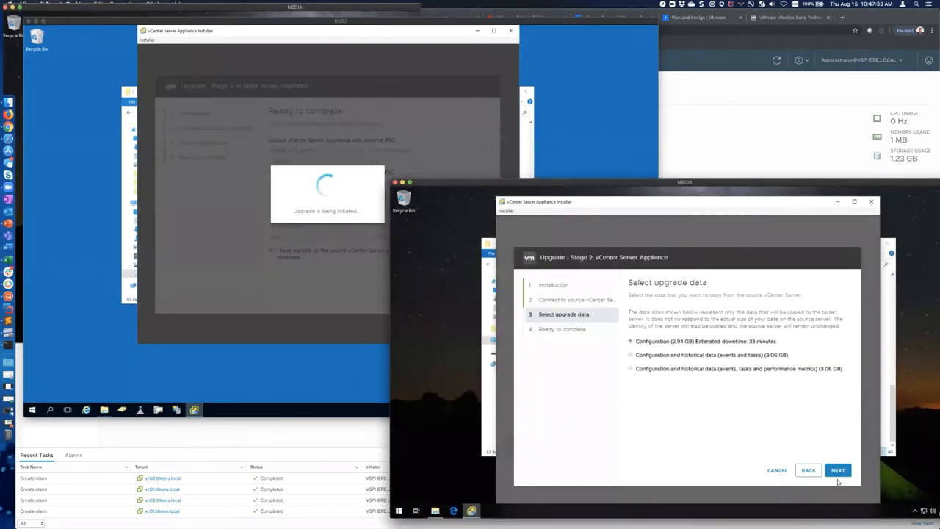
- Start the second appliance's Stage 2 upgrade, confirming its backup and source shutdown
{"action": "left_click", "coordinate": [837, 469]}
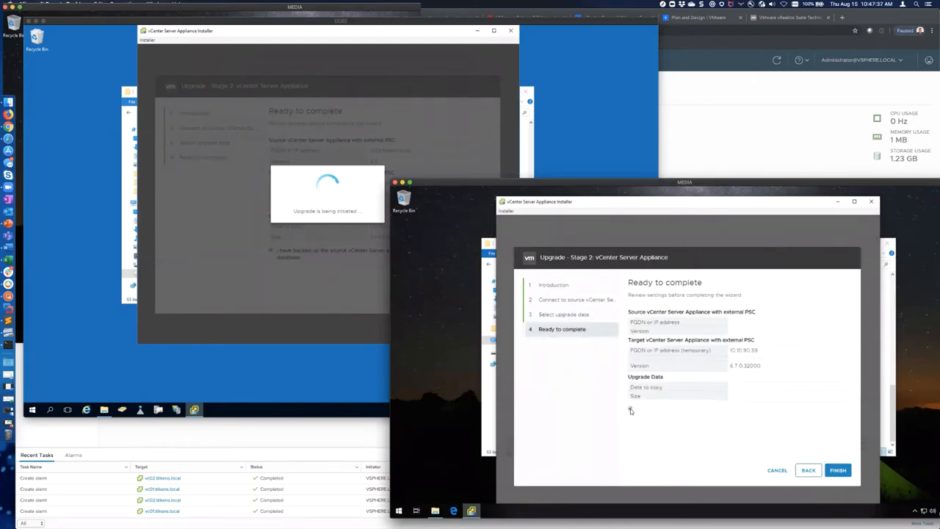
{"action": "left_click", "coordinate": [837, 471]}
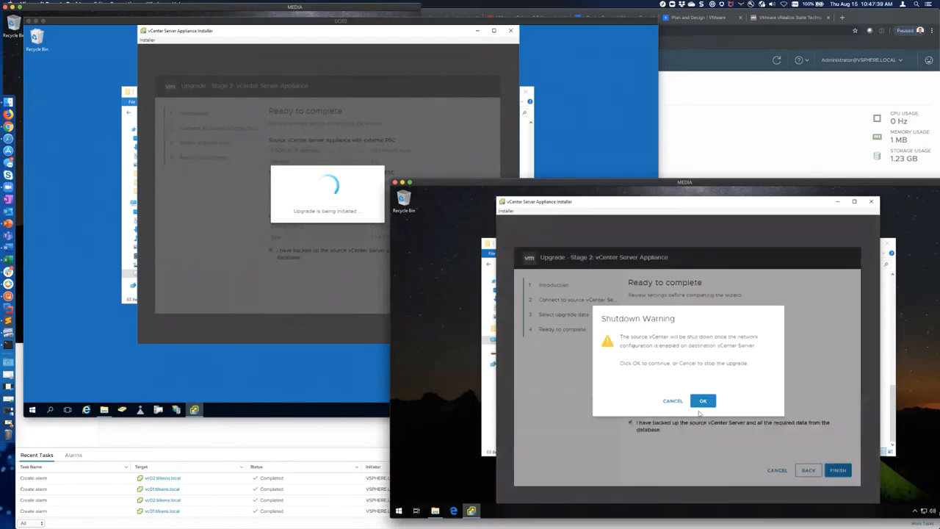
{"action": "left_click", "coordinate": [702, 400]}
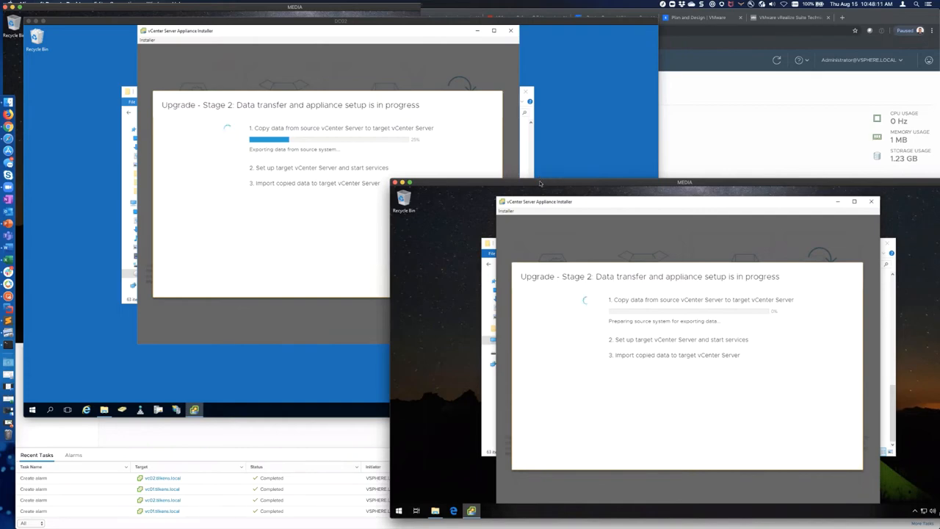
{"action": "mouse_move", "coordinate": [145, 158]}
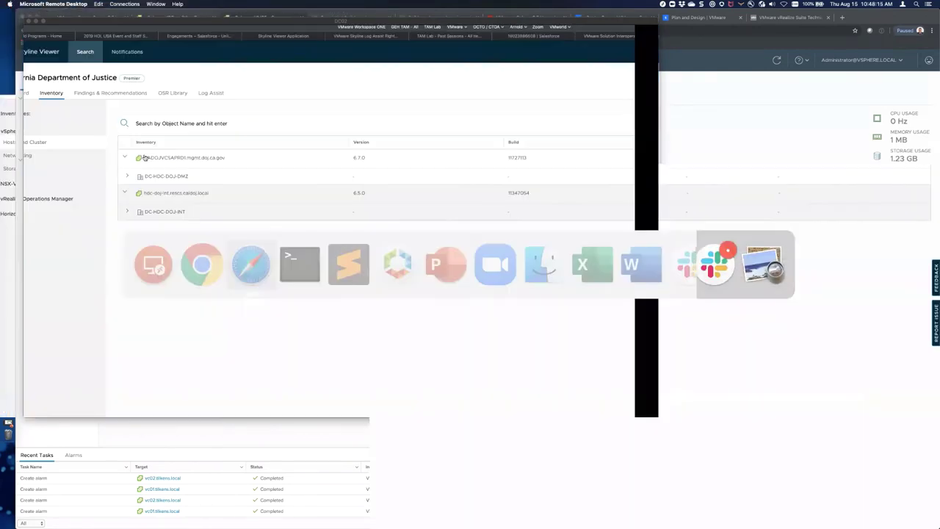
- Return to the vSphere Client in the browser
{"action": "left_click", "coordinate": [201, 264]}
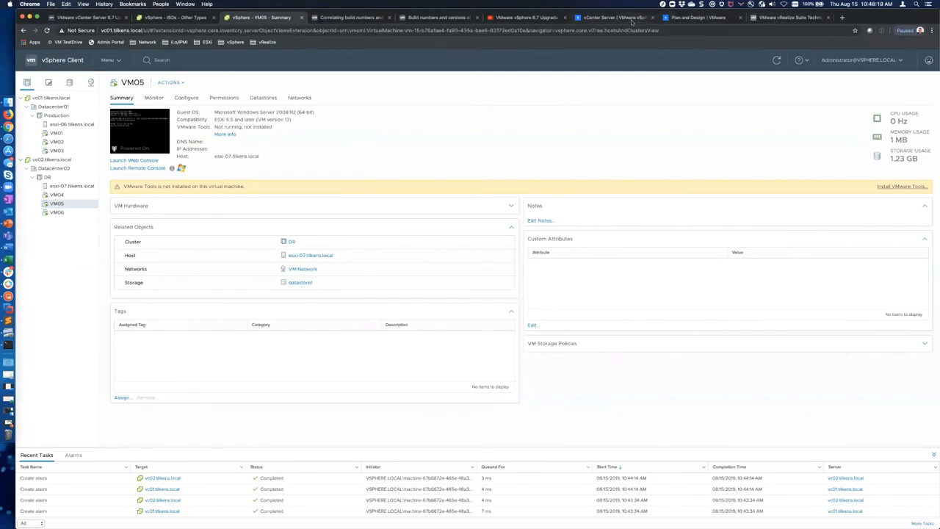
{"action": "mouse_move", "coordinate": [613, 16]}
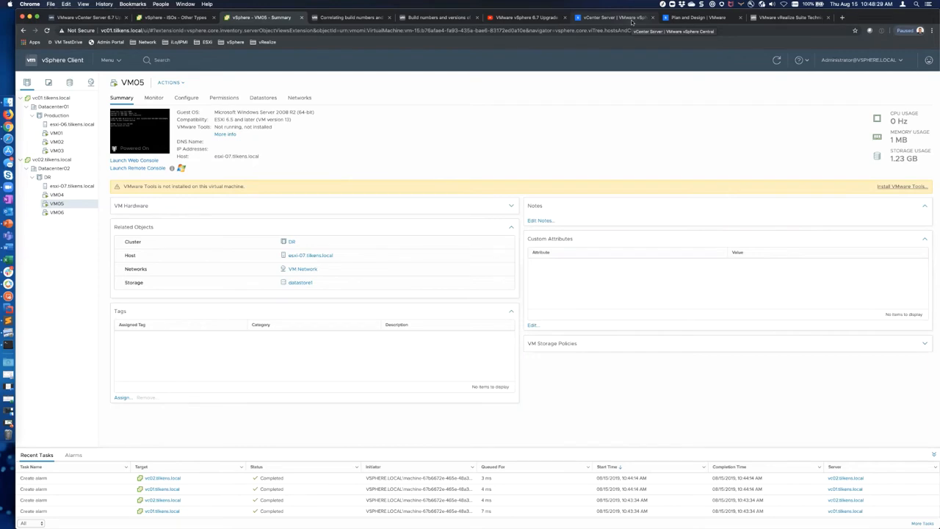
{"action": "mouse_move", "coordinate": [614, 17]}
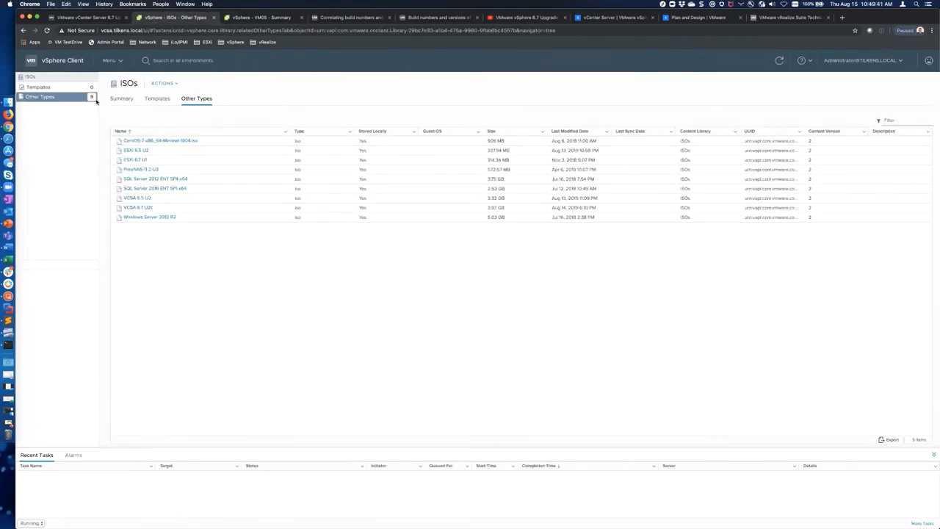
- Open psc0167 in Hosts and Clusters, then switch the inventory to Networking
{"action": "left_click", "coordinate": [109, 60]}
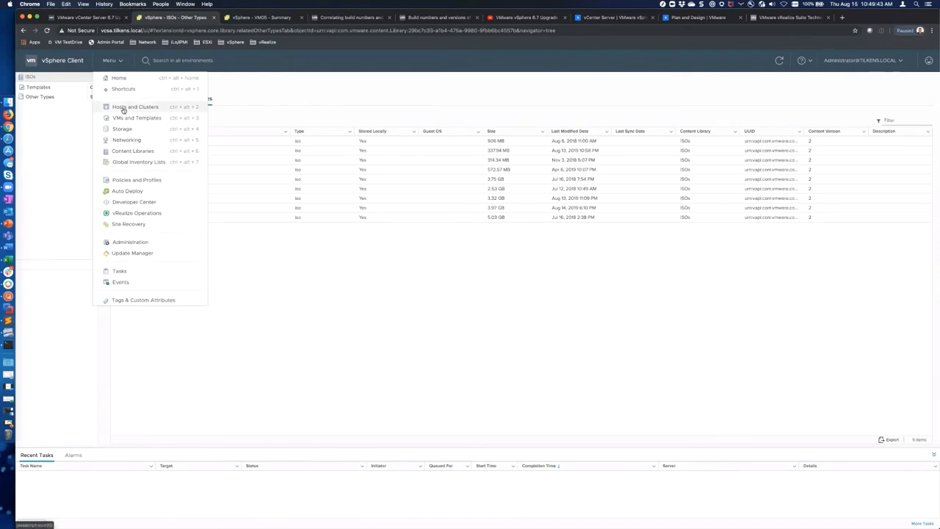
{"action": "left_click", "coordinate": [135, 107]}
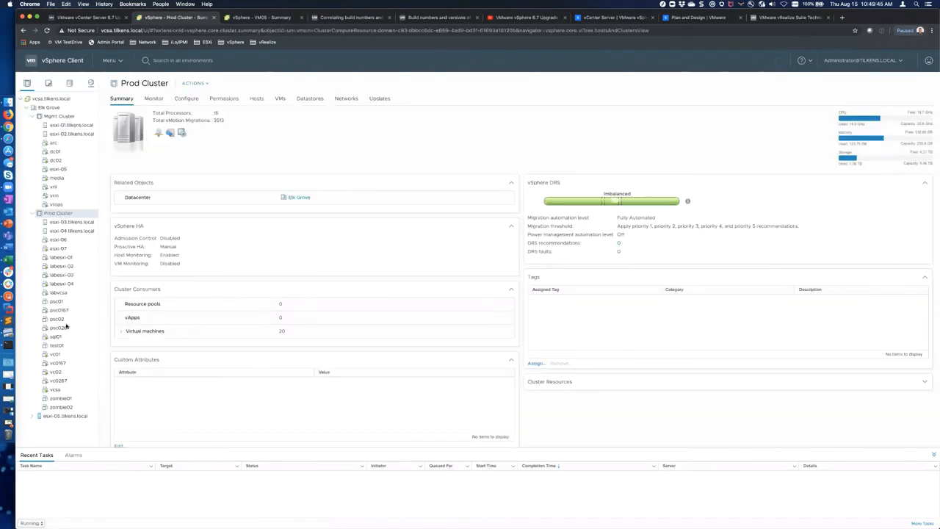
{"action": "left_click", "coordinate": [60, 309]}
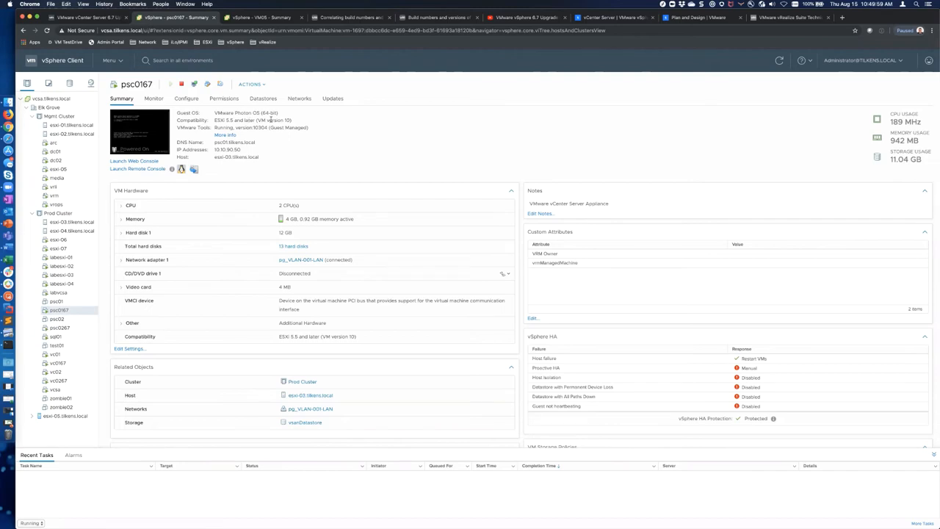
{"action": "mouse_move", "coordinate": [294, 121]}
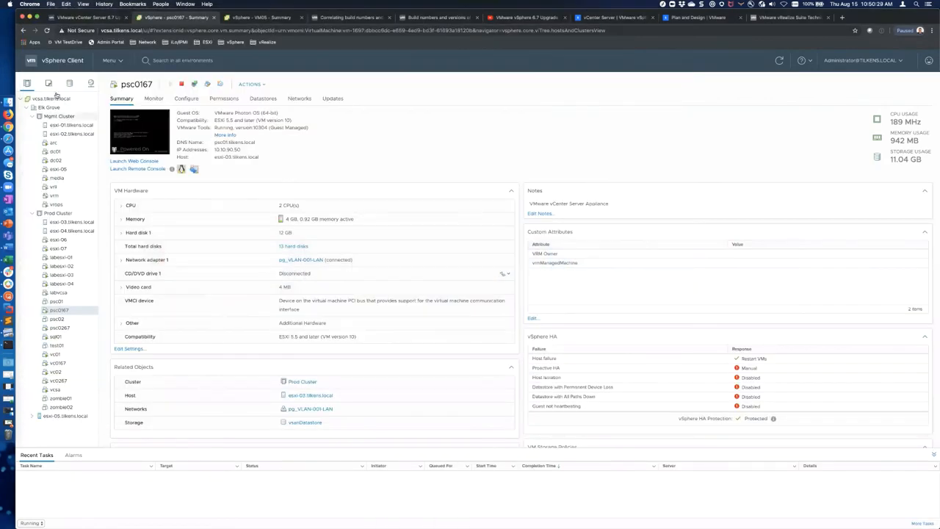
{"action": "left_click", "coordinate": [310, 408]}
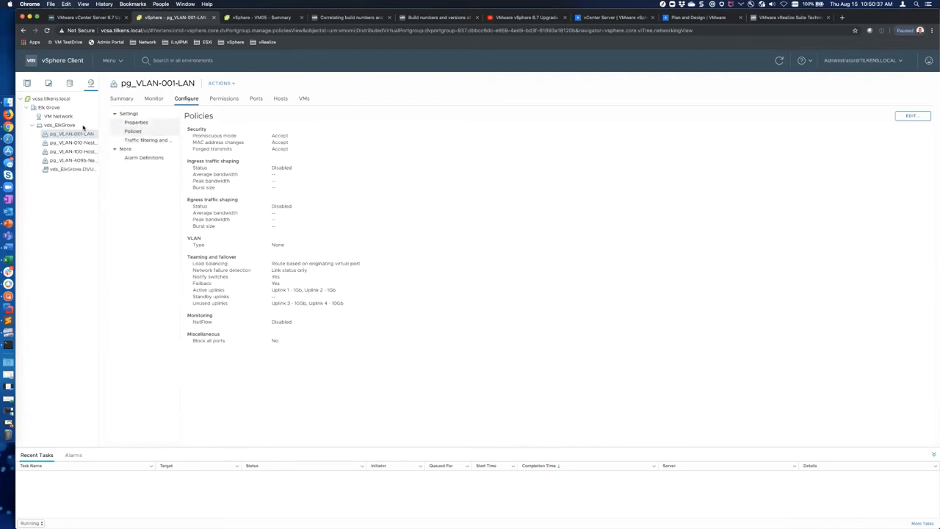
- Open the vds_ElkGrove distributed switch summary showing version 6.6.0
{"action": "left_click", "coordinate": [59, 125]}
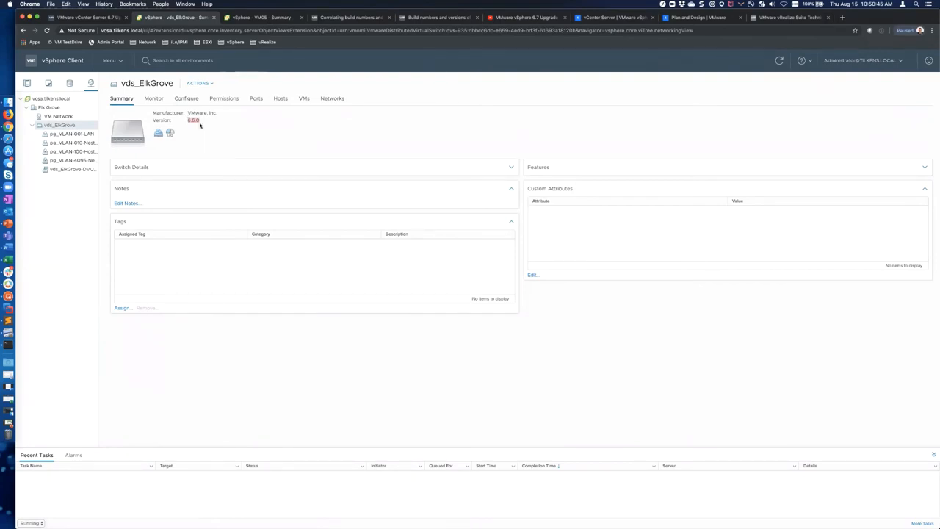
{"action": "mouse_move", "coordinate": [211, 115]}
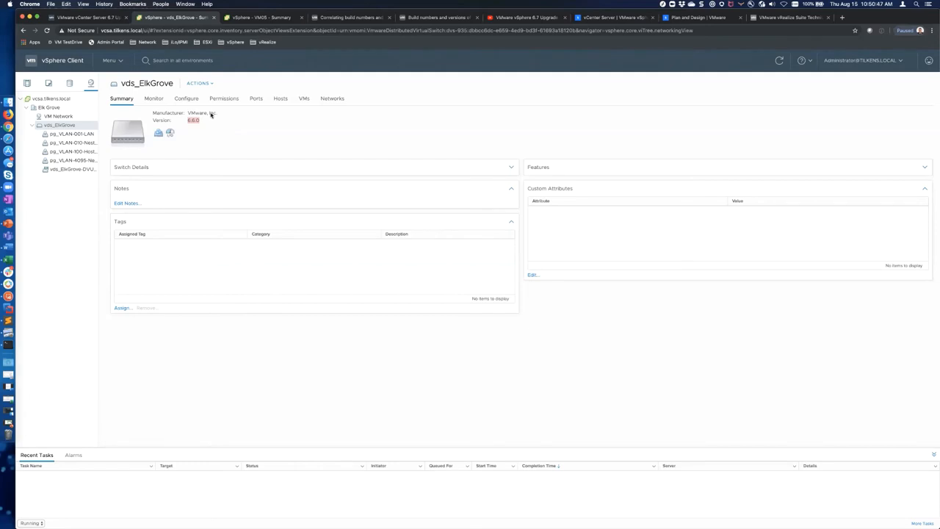
{"action": "mouse_move", "coordinate": [541, 127]}
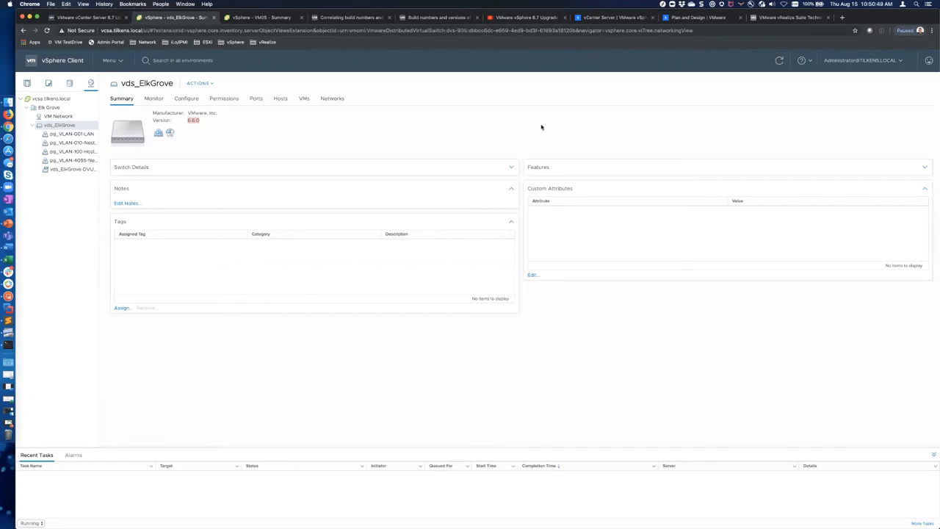
{"action": "mouse_move", "coordinate": [105, 131]}
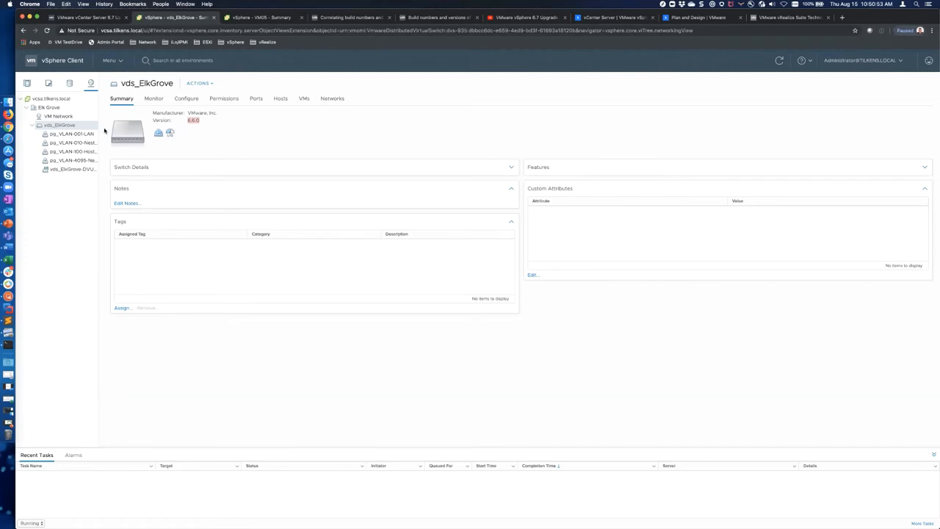
{"action": "mouse_move", "coordinate": [454, 100]}
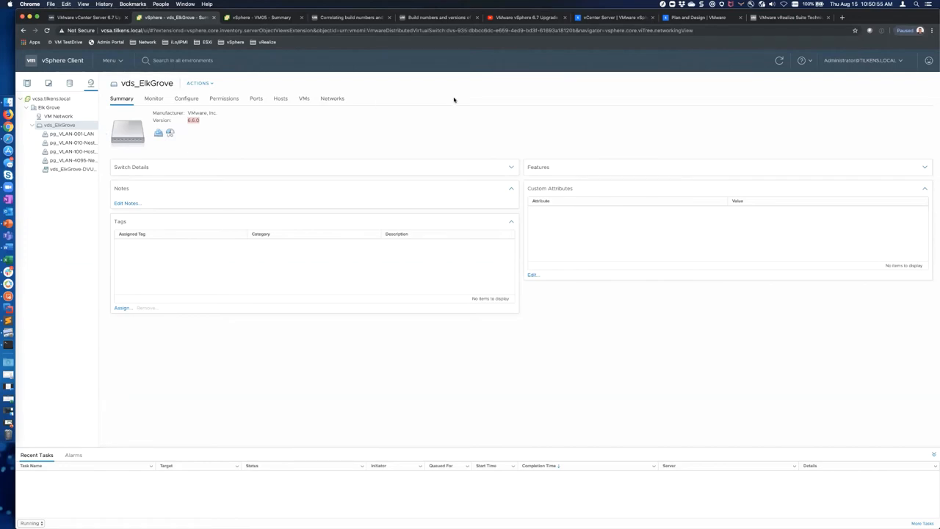
{"action": "mouse_move", "coordinate": [295, 101]}
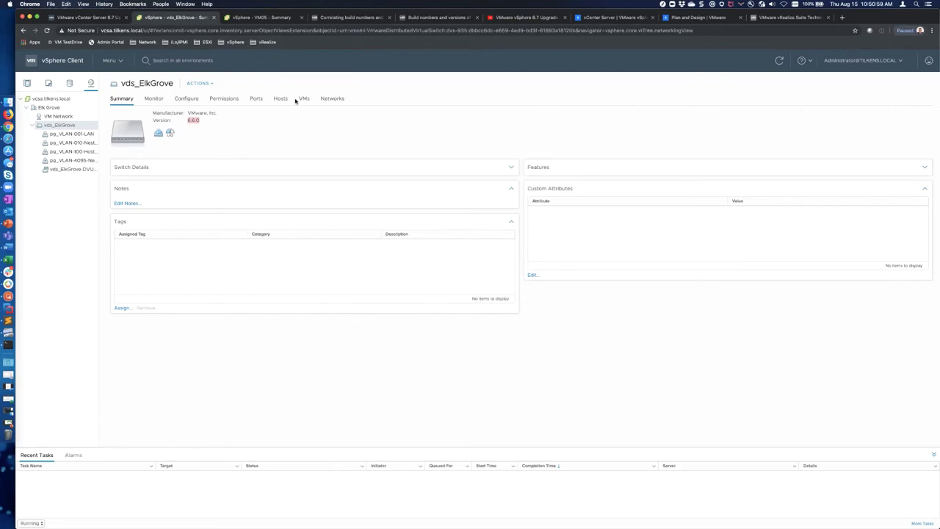
{"action": "mouse_move", "coordinate": [69, 125]}
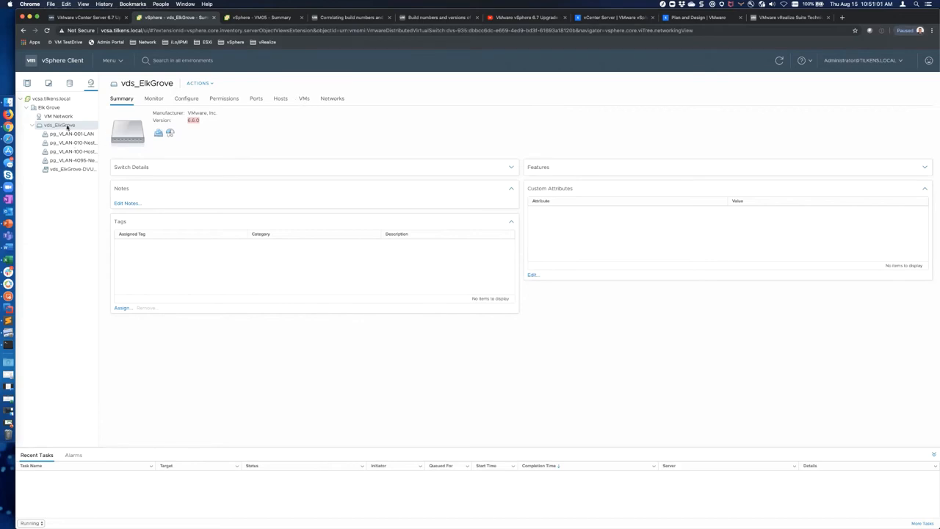
{"action": "right_click", "coordinate": [59, 124]}
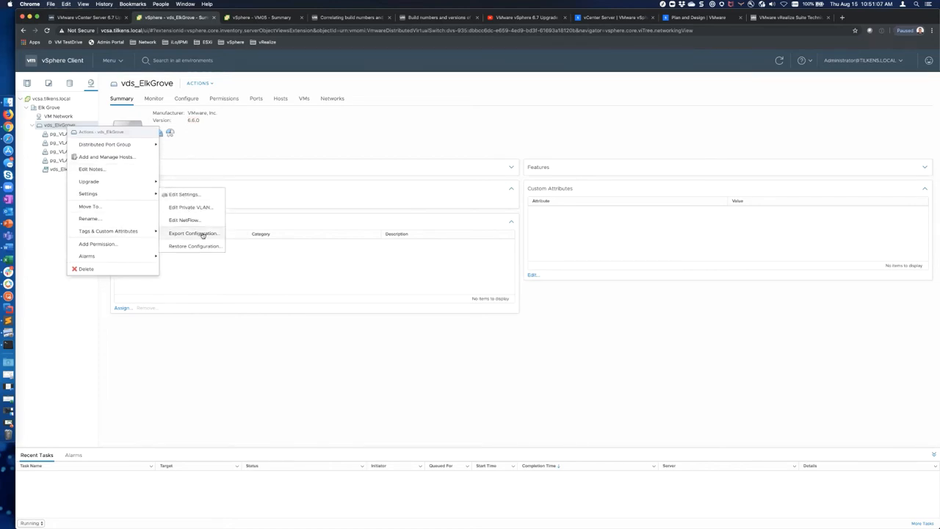
{"action": "mouse_move", "coordinate": [327, 155]}
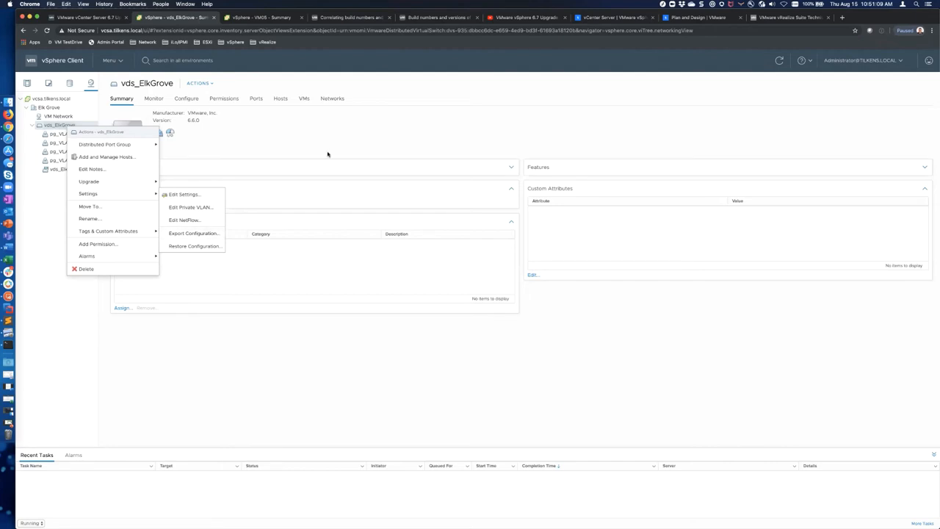
{"action": "left_click", "coordinate": [328, 154]}
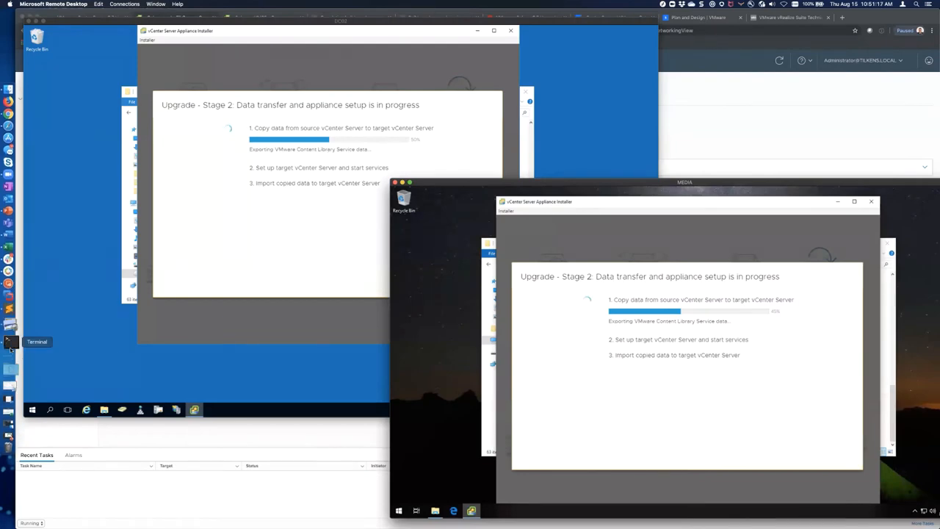
- Check the vc01 and vc02 ping terminals, then refresh the vSphere Client on psc0167
{"action": "left_click", "coordinate": [11, 342]}
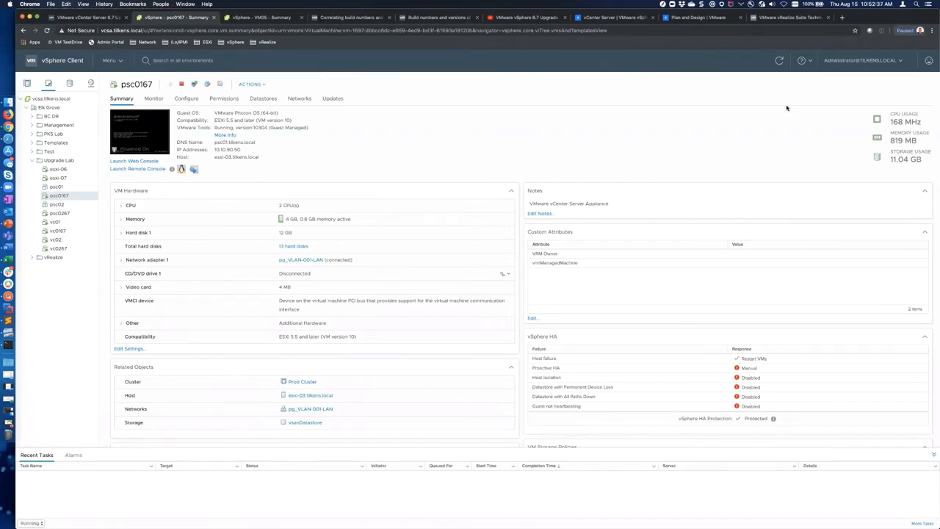
{"action": "left_click", "coordinate": [26, 108]}
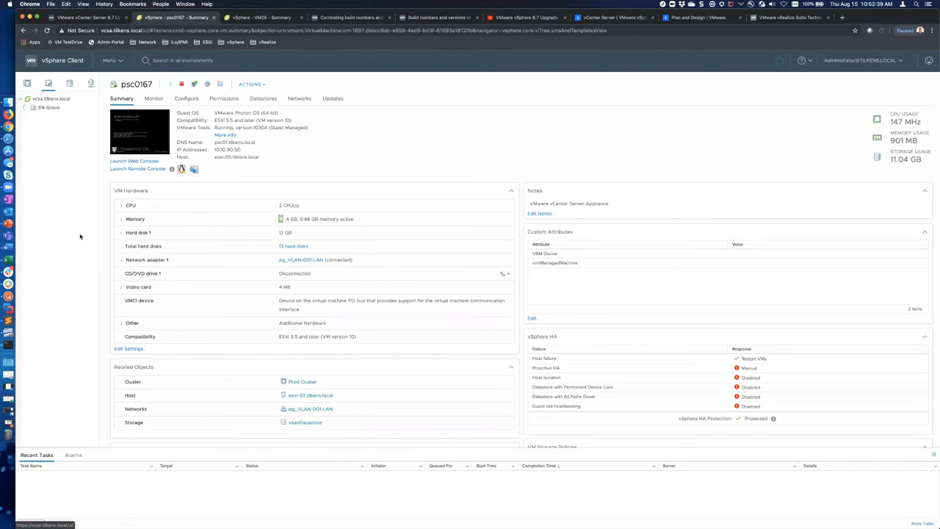
{"action": "left_click", "coordinate": [24, 107]}
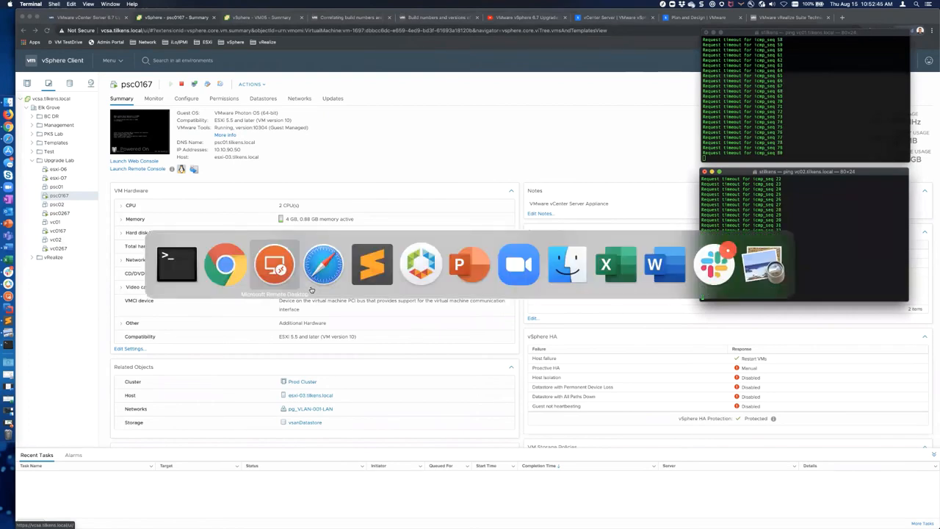
- Check both installers shutting down their sources, then return to the vSphere Client
{"action": "left_click", "coordinate": [274, 263]}
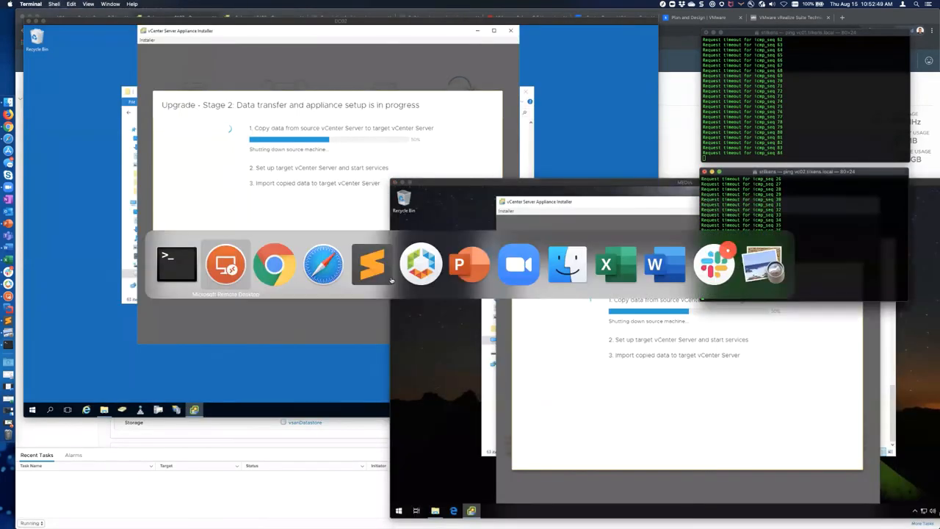
{"action": "left_click", "coordinate": [274, 263]}
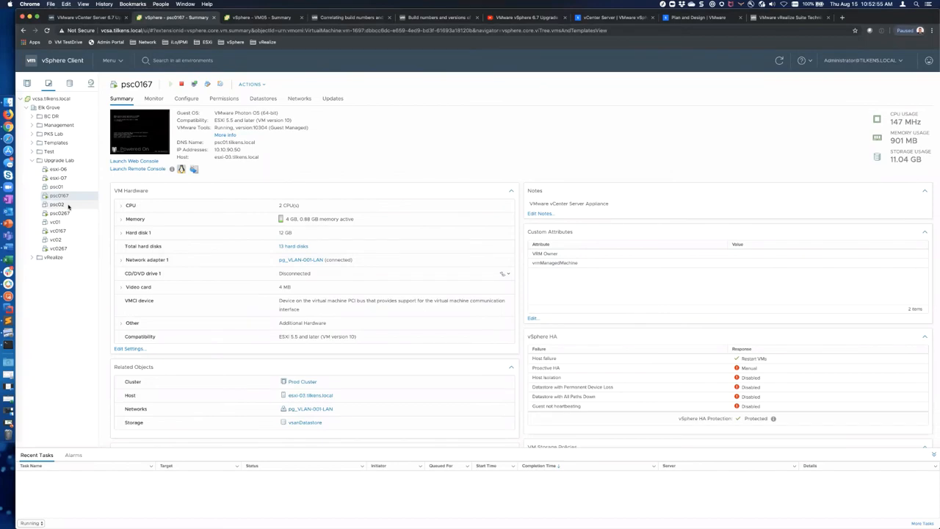
{"action": "left_click", "coordinate": [55, 204]}
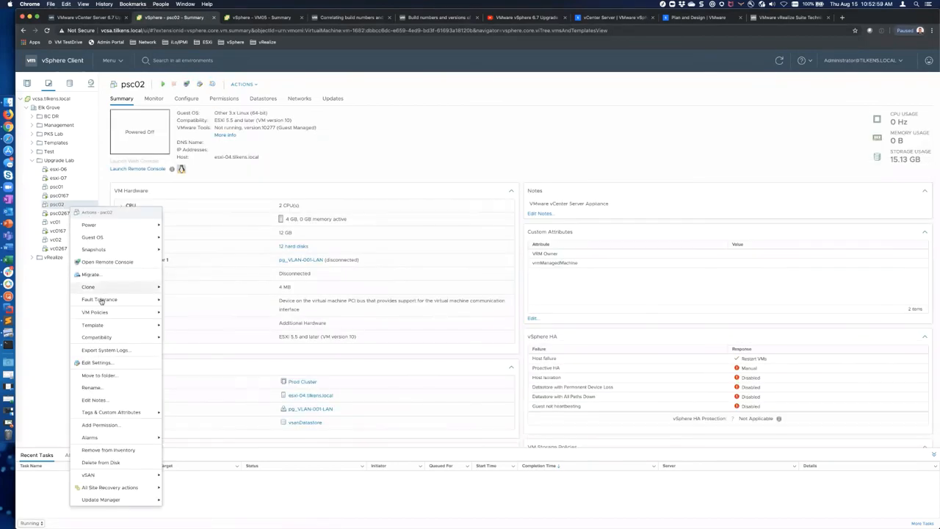
{"action": "left_click", "coordinate": [97, 362]}
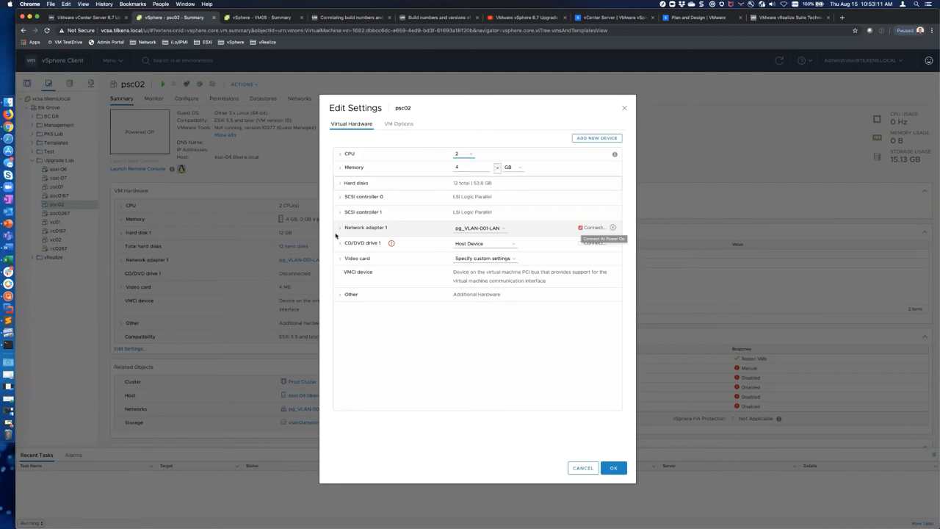
{"action": "mouse_move", "coordinate": [591, 277]}
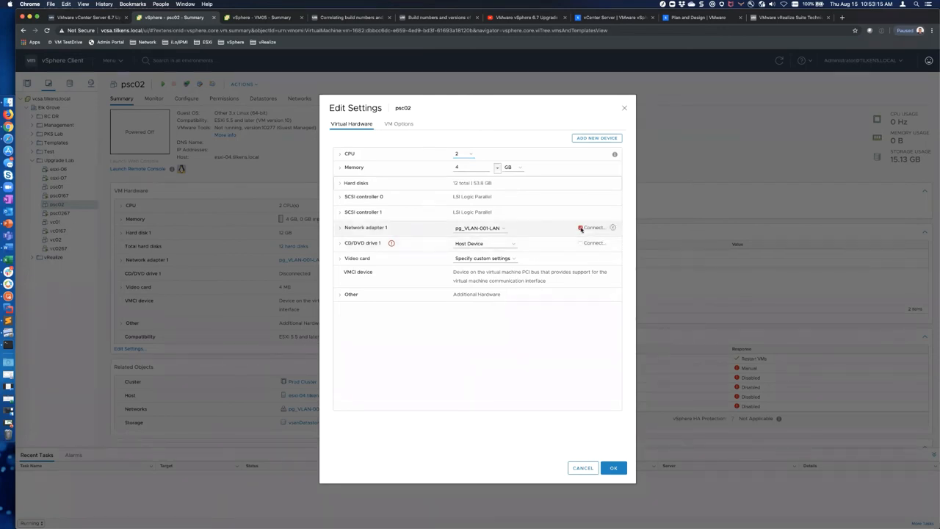
{"action": "left_click", "coordinate": [581, 227]}
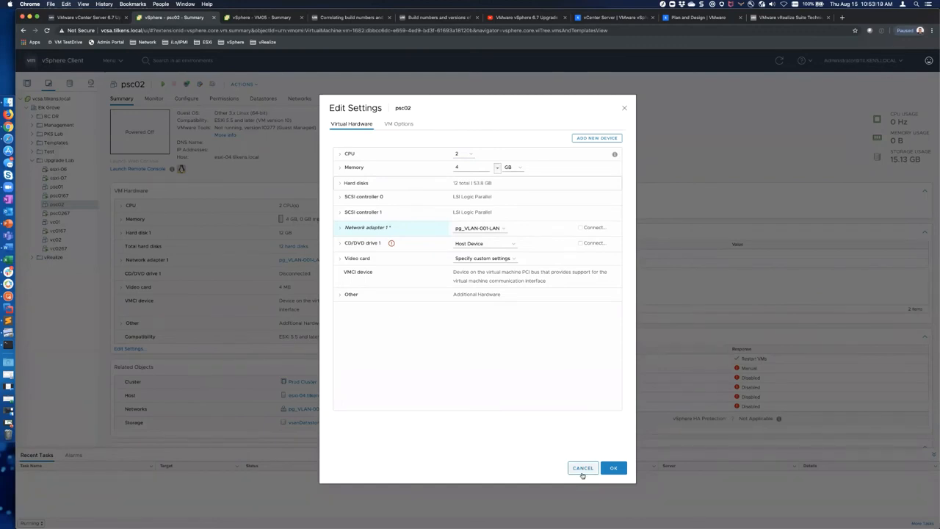
{"action": "mouse_move", "coordinate": [582, 470]}
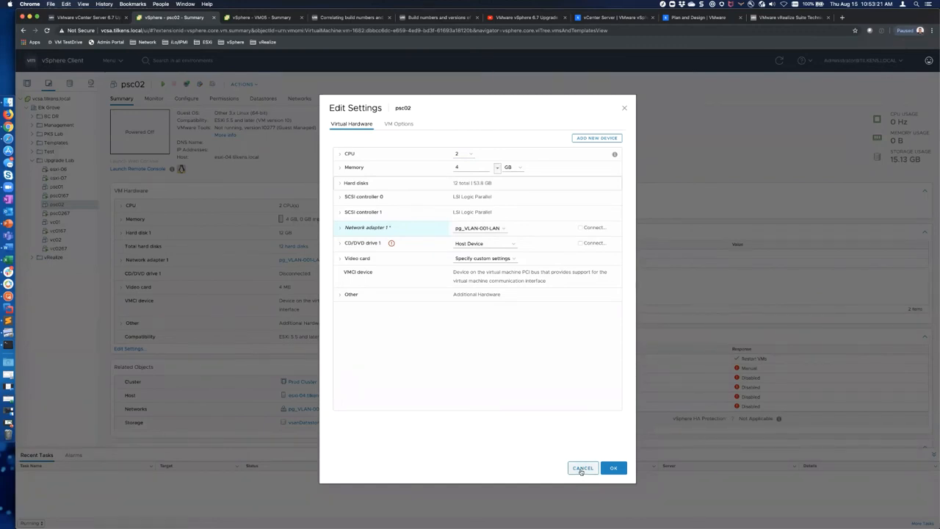
{"action": "left_click", "coordinate": [582, 468]}
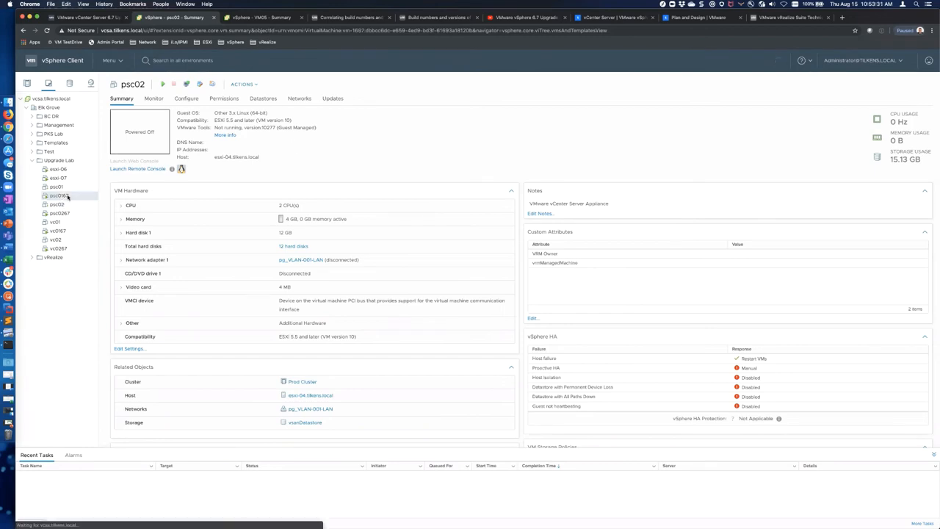
{"action": "left_click", "coordinate": [59, 196]}
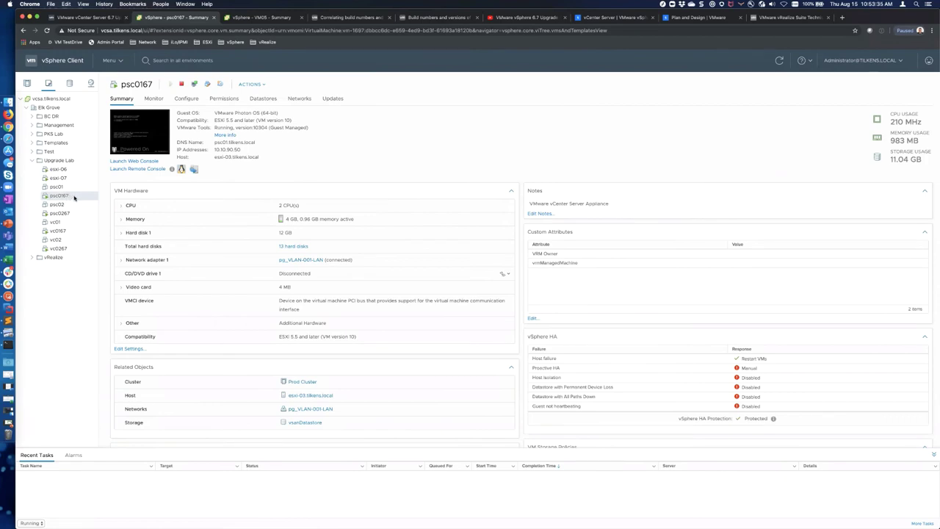
{"action": "mouse_move", "coordinate": [483, 136]}
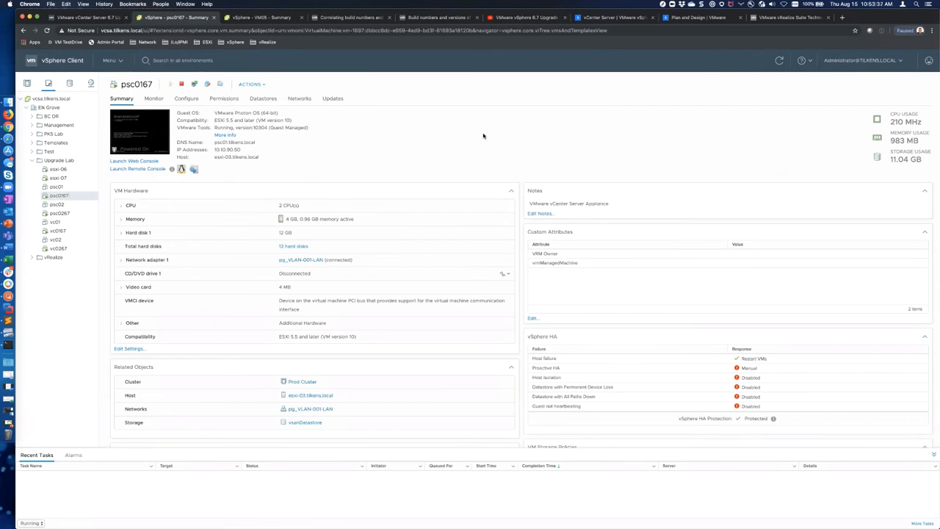
{"action": "mouse_move", "coordinate": [729, 121]}
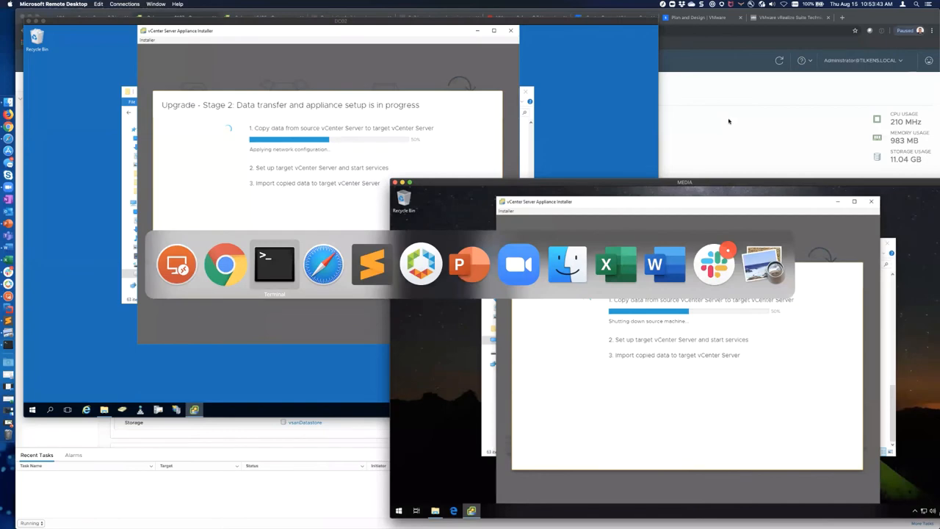
- Bring the ping terminal windows forward to check the upgrades' connectivity
{"action": "left_click", "coordinate": [274, 264]}
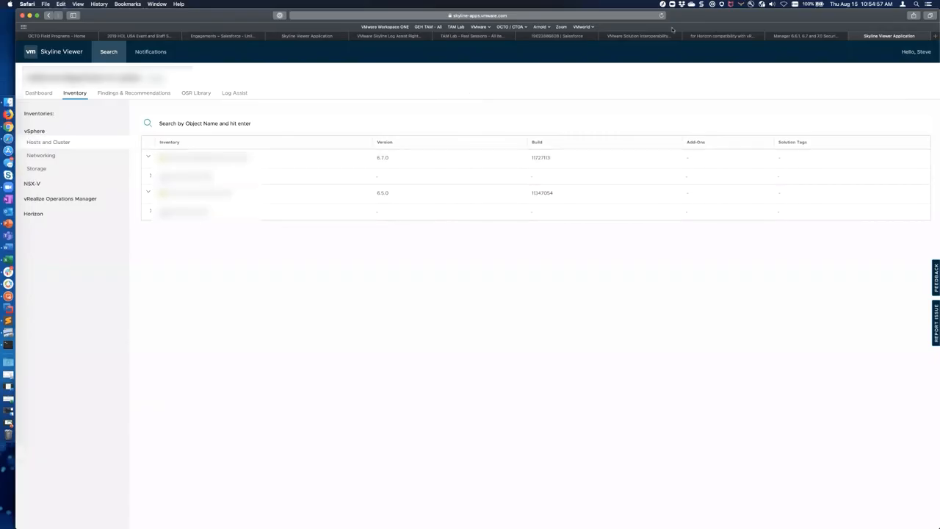
- Filter TAM Lab Past Sessions by presenter and open the TAM Lab 006 Converge Tool details
{"action": "left_click", "coordinate": [472, 36]}
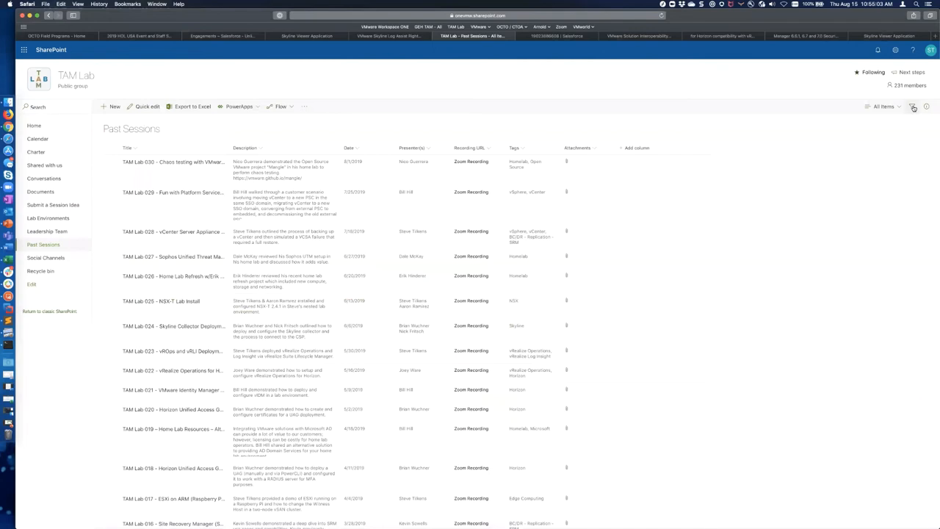
{"action": "left_click", "coordinate": [912, 107]}
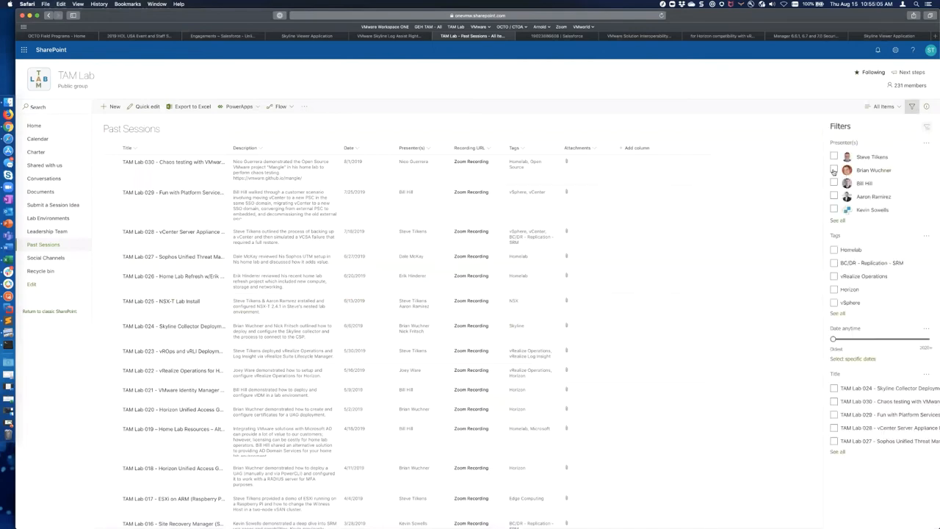
{"action": "left_click", "coordinate": [834, 170]}
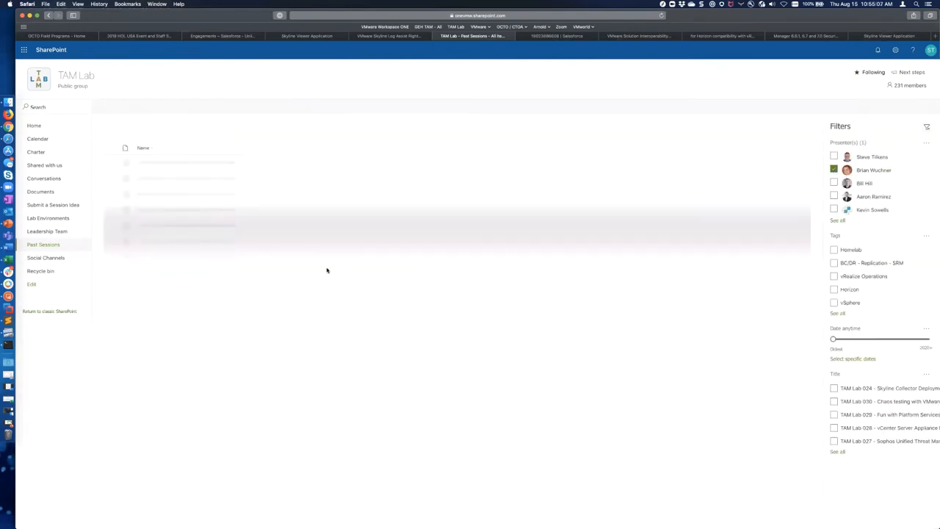
{"action": "left_click", "coordinate": [834, 169]}
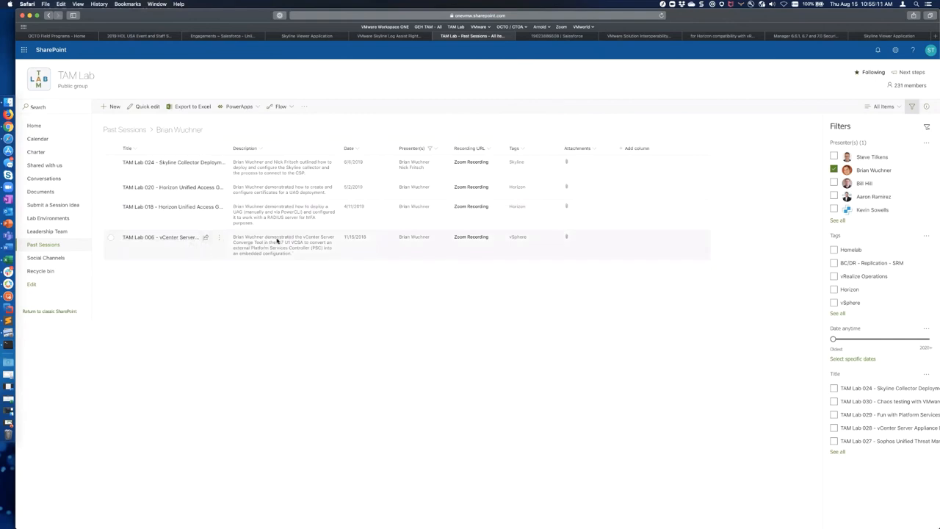
{"action": "mouse_move", "coordinate": [470, 237]}
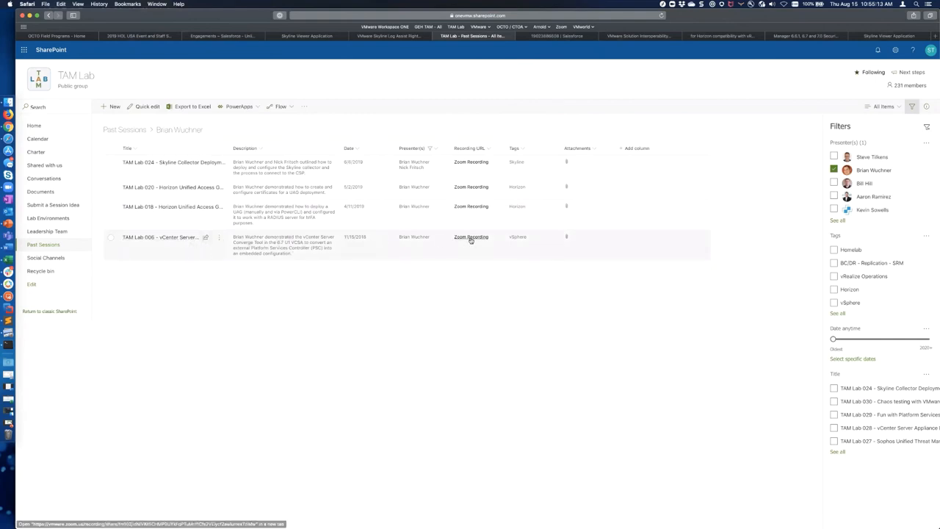
{"action": "mouse_move", "coordinate": [471, 236]}
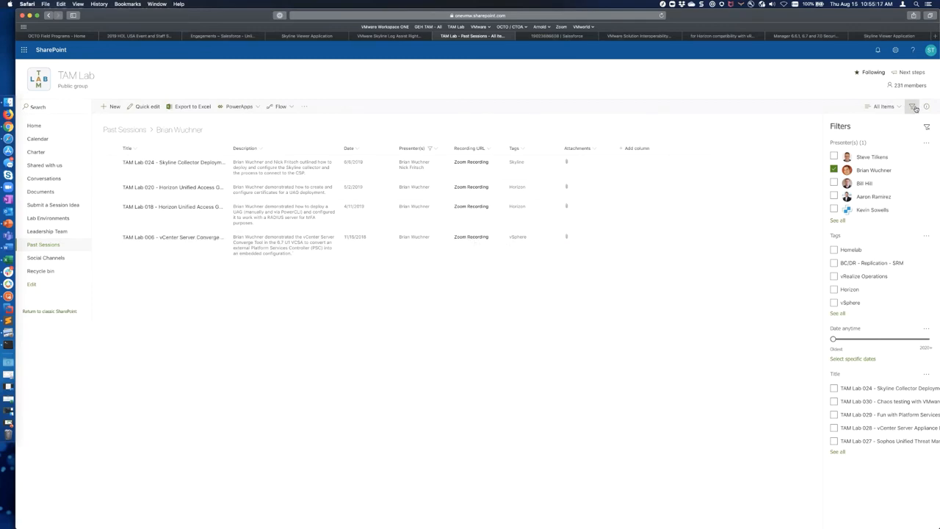
{"action": "mouse_move", "coordinate": [912, 107]}
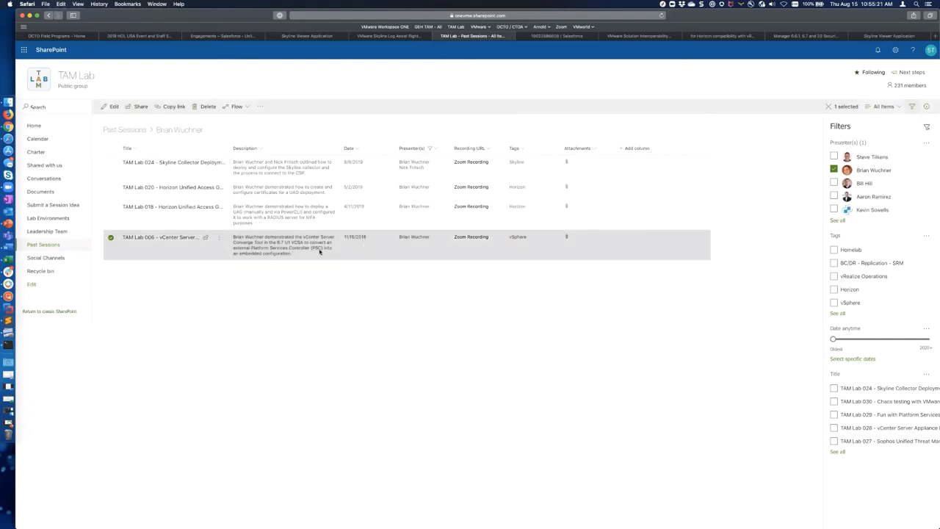
{"action": "left_click", "coordinate": [160, 237]}
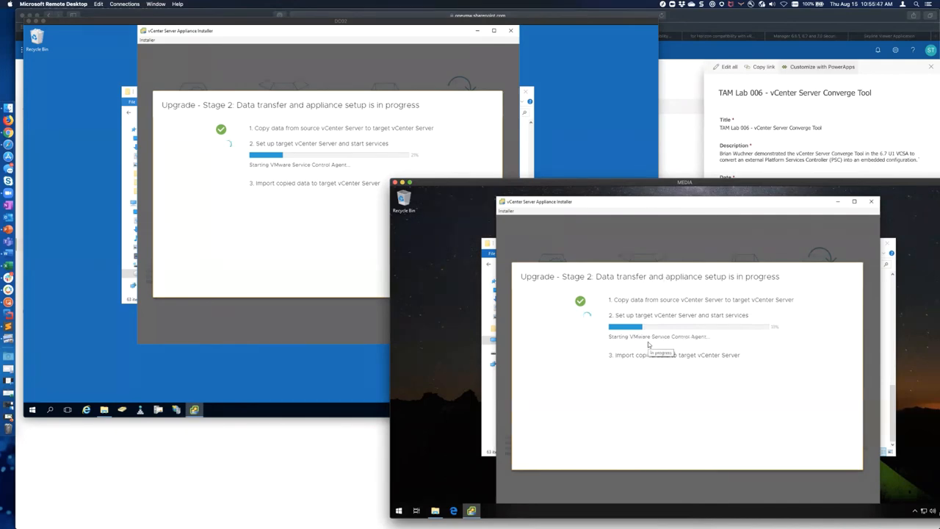
{"action": "mouse_move", "coordinate": [866, 18]}
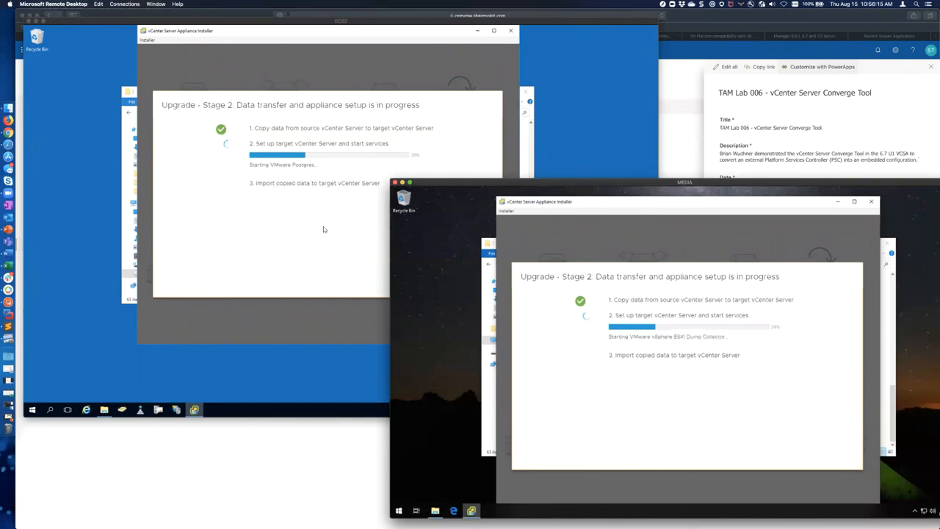
{"action": "mouse_move", "coordinate": [167, 194]}
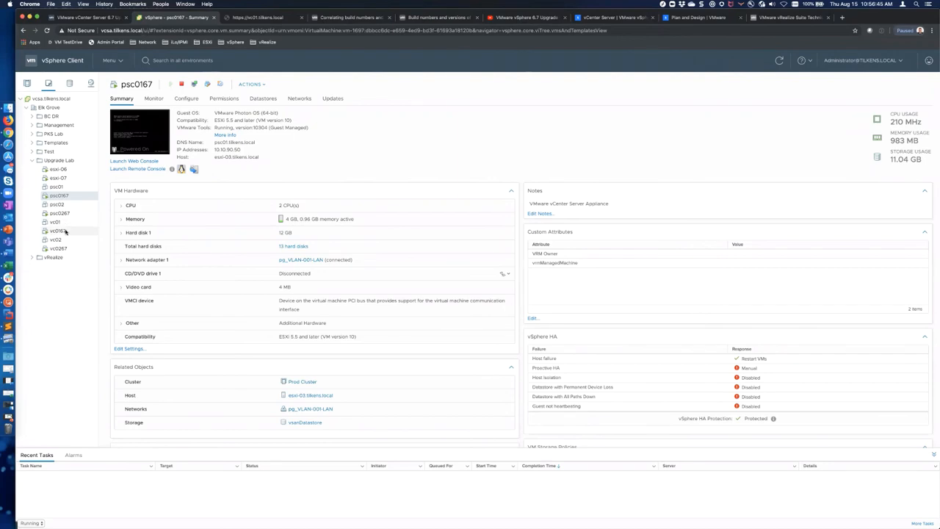
- Compare the vc0167 and powered-off vc01 VM summaries, ending on vc0167
{"action": "left_click", "coordinate": [57, 231]}
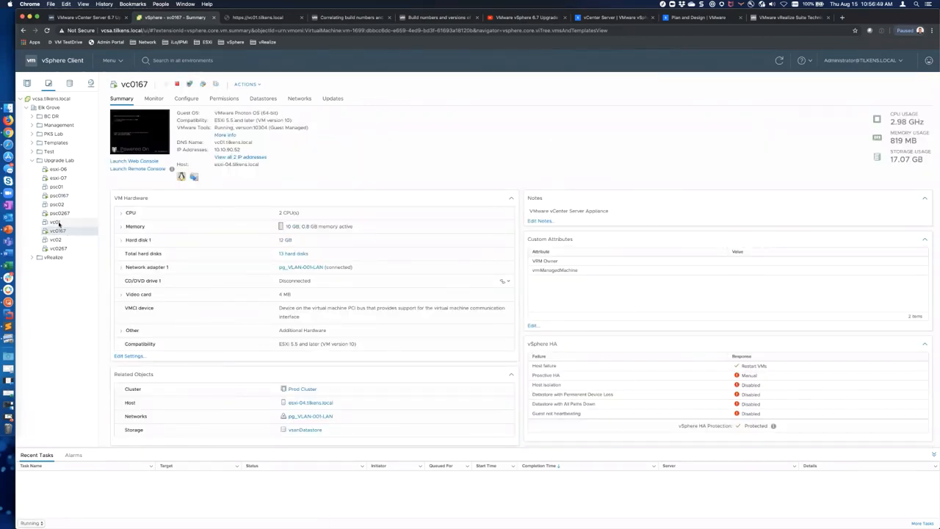
{"action": "left_click", "coordinate": [55, 222]}
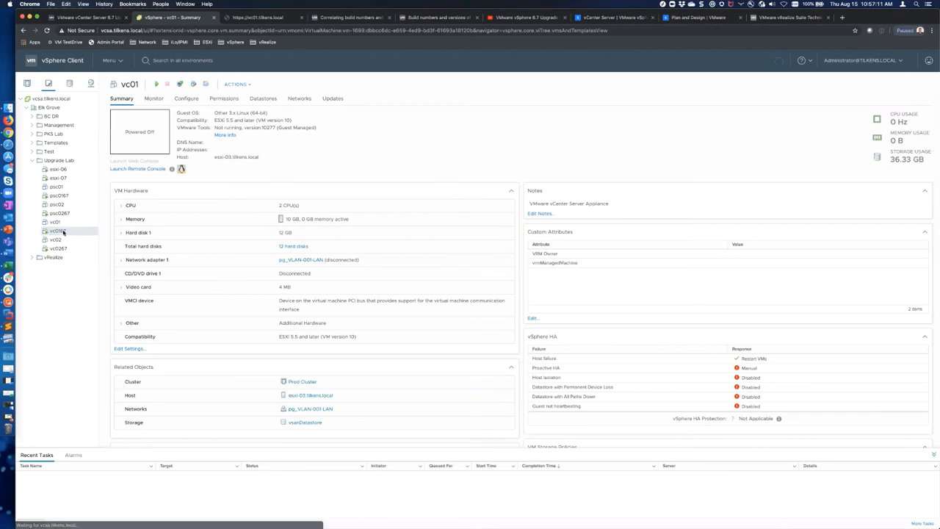
{"action": "left_click", "coordinate": [58, 231]}
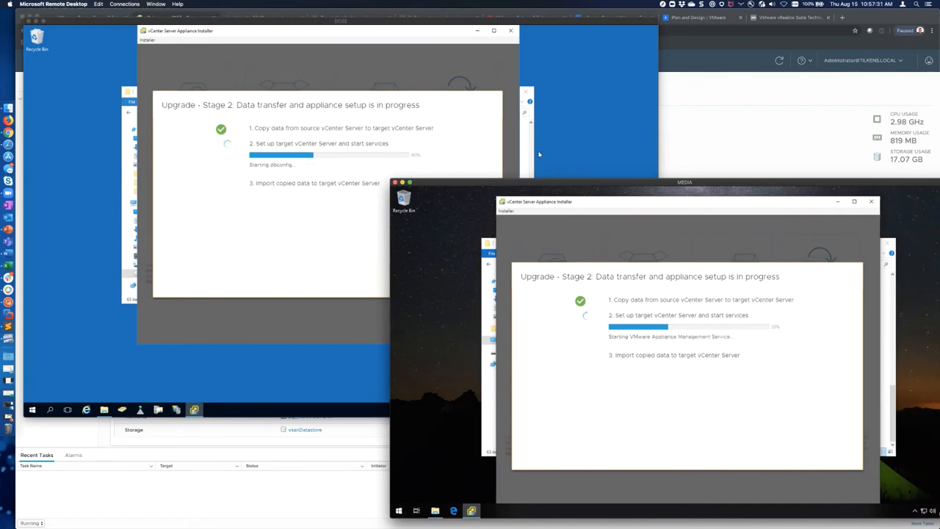
{"action": "mouse_move", "coordinate": [567, 147]}
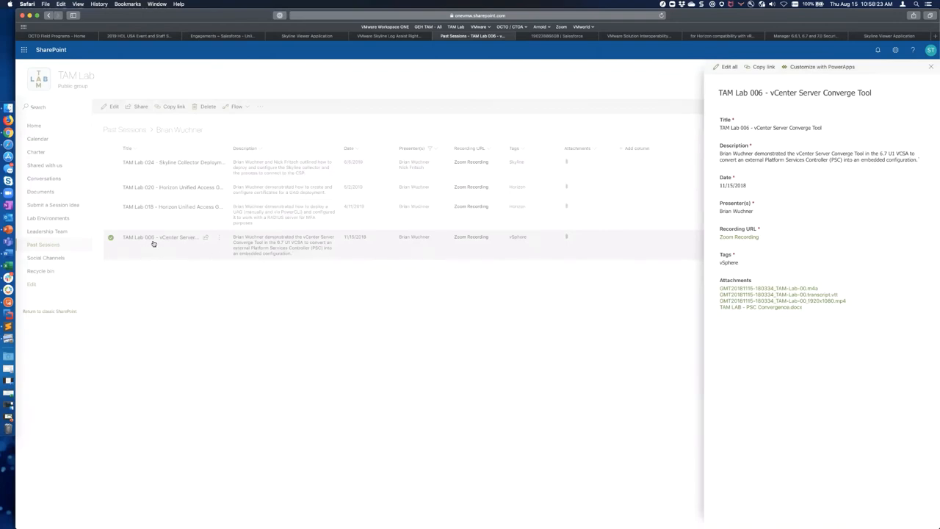
{"action": "mouse_move", "coordinate": [363, 248]}
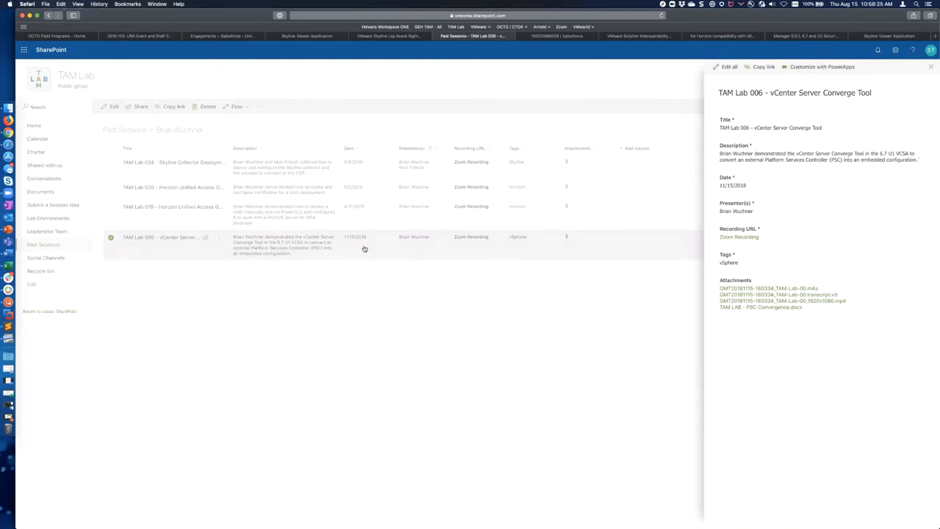
{"action": "mouse_move", "coordinate": [777, 194]}
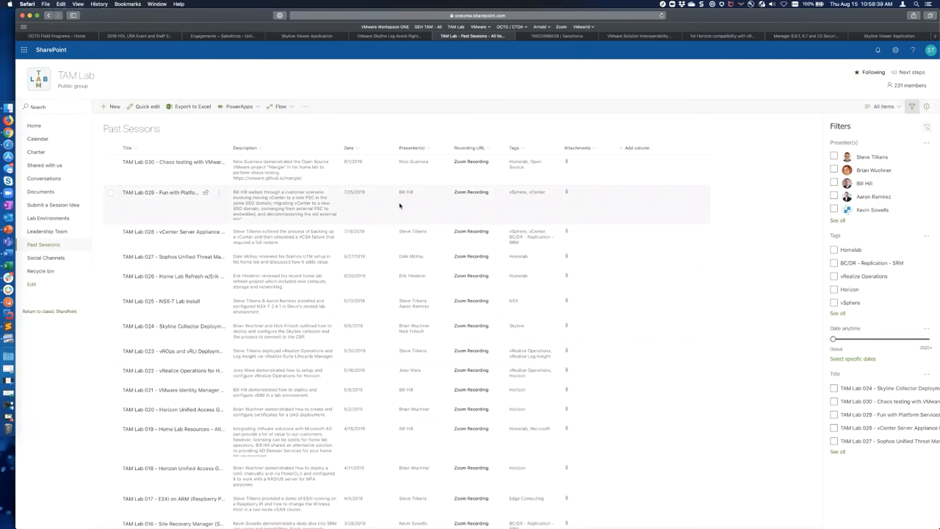
{"action": "mouse_move", "coordinate": [333, 208]}
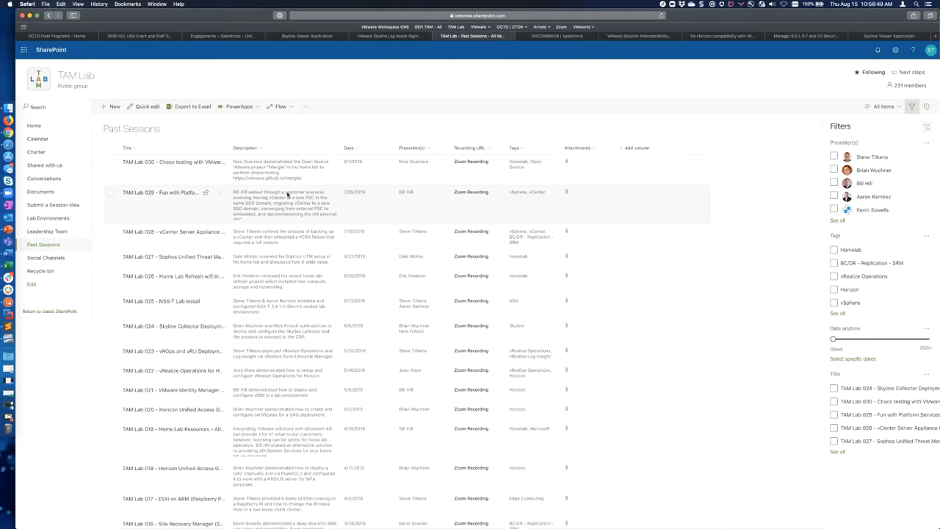
{"action": "mouse_move", "coordinate": [305, 218]}
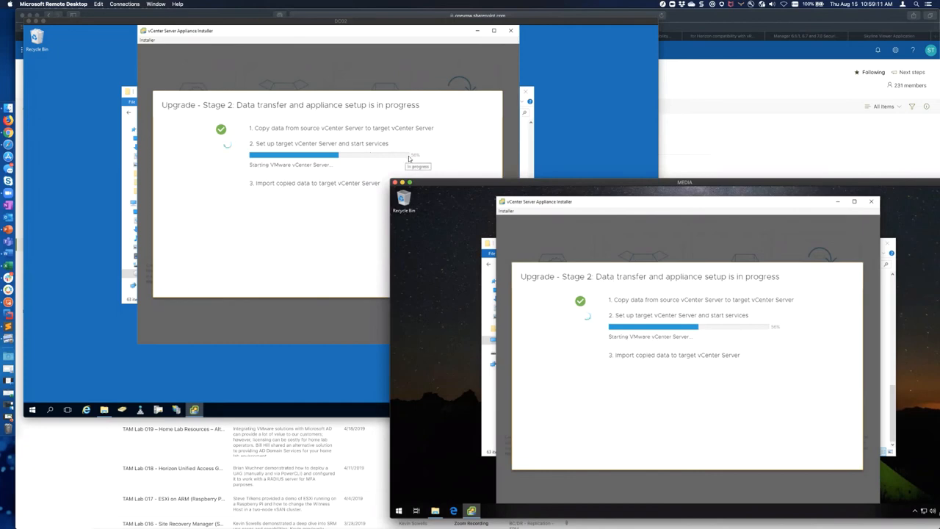
{"action": "mouse_move", "coordinate": [396, 159]}
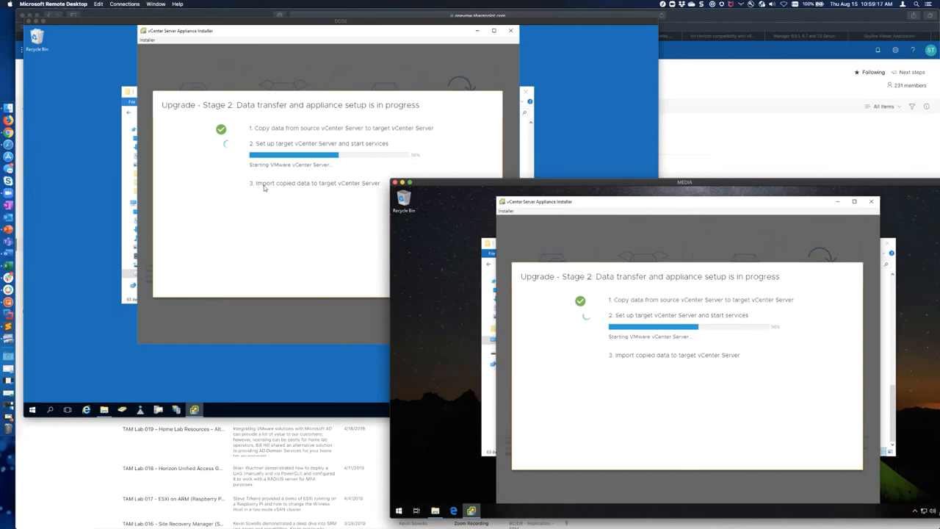
{"action": "mouse_move", "coordinate": [344, 260]}
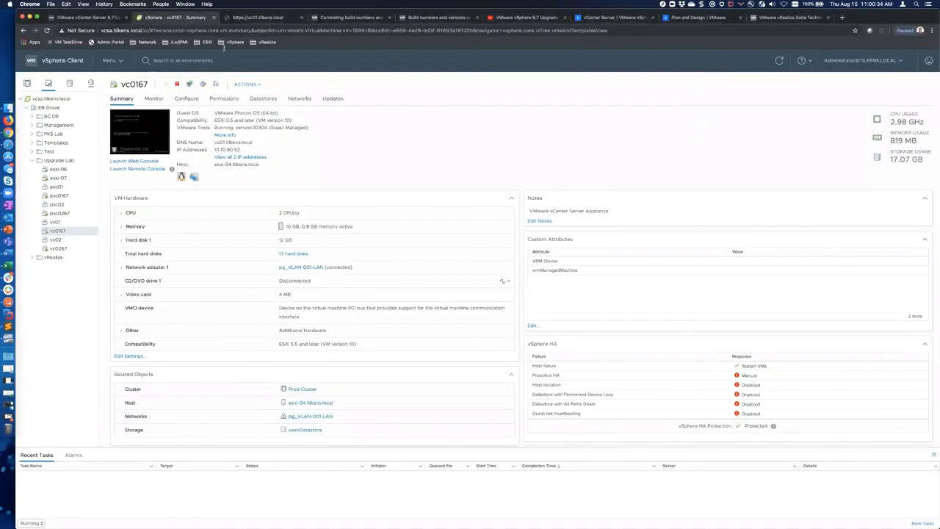
- Load the vc01 welcome page and retry launching the HTML5 client, which still returns 503
{"action": "left_click", "coordinate": [258, 17]}
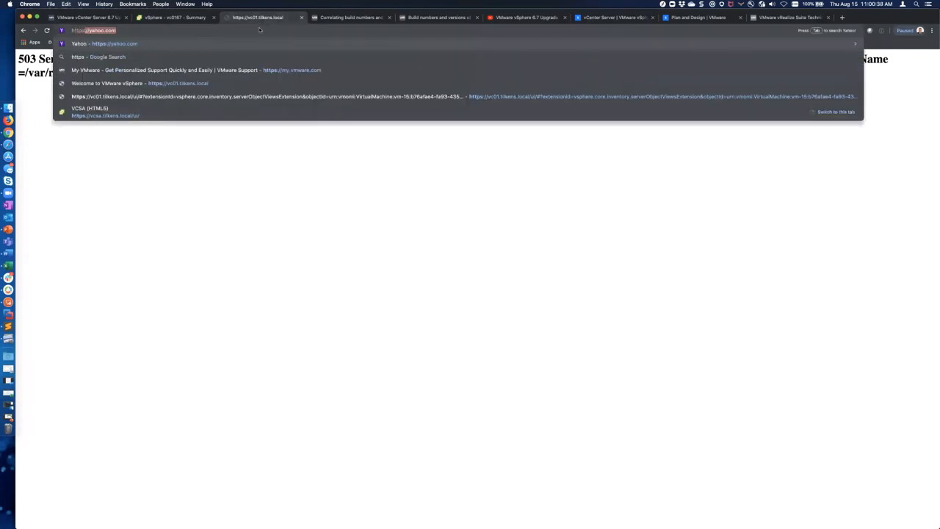
{"action": "key", "text": "Return"}
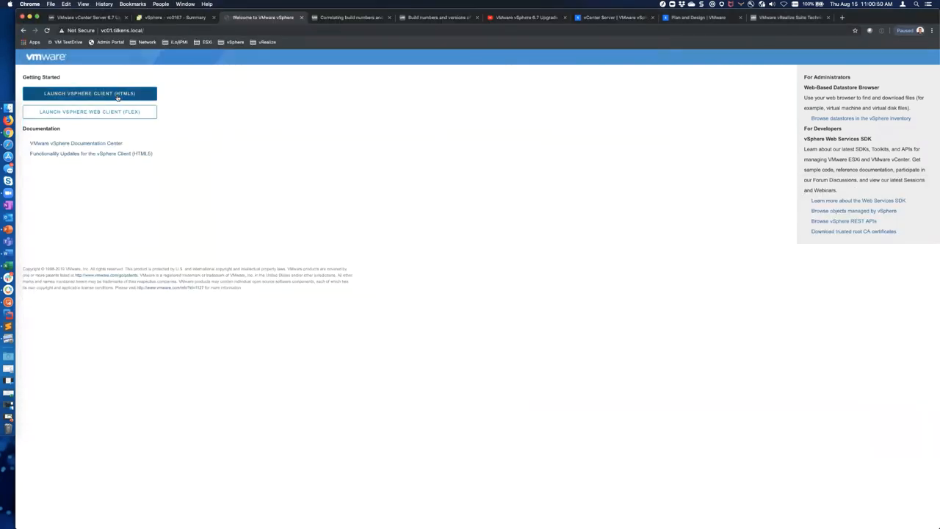
{"action": "left_click", "coordinate": [88, 93]}
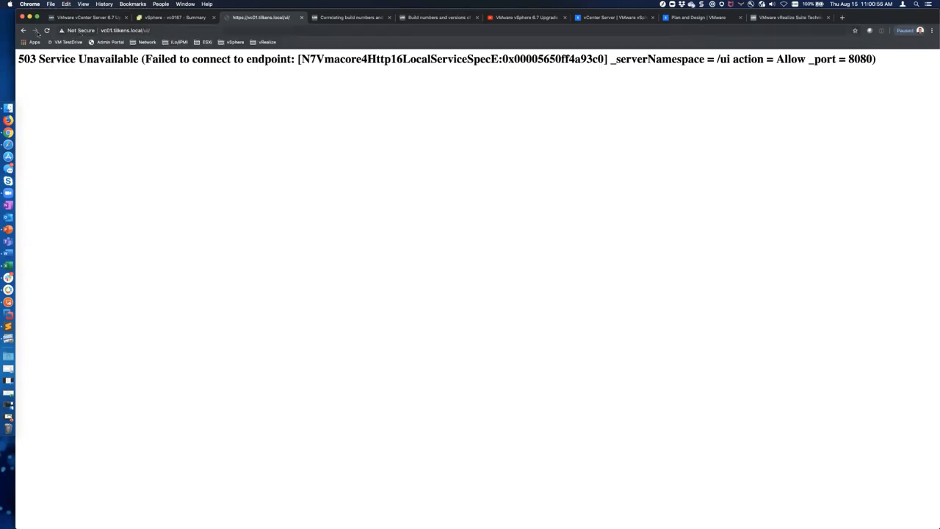
{"action": "left_click", "coordinate": [47, 30]}
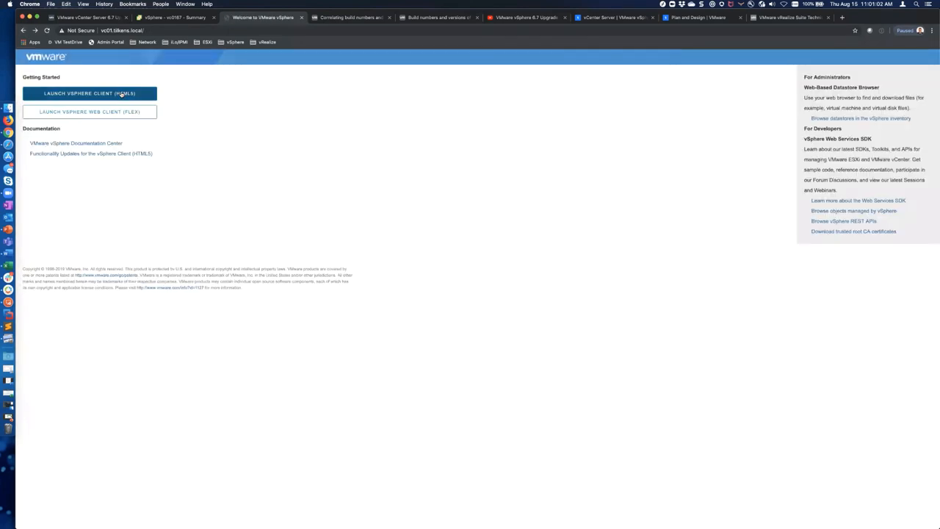
{"action": "left_click", "coordinate": [89, 93]}
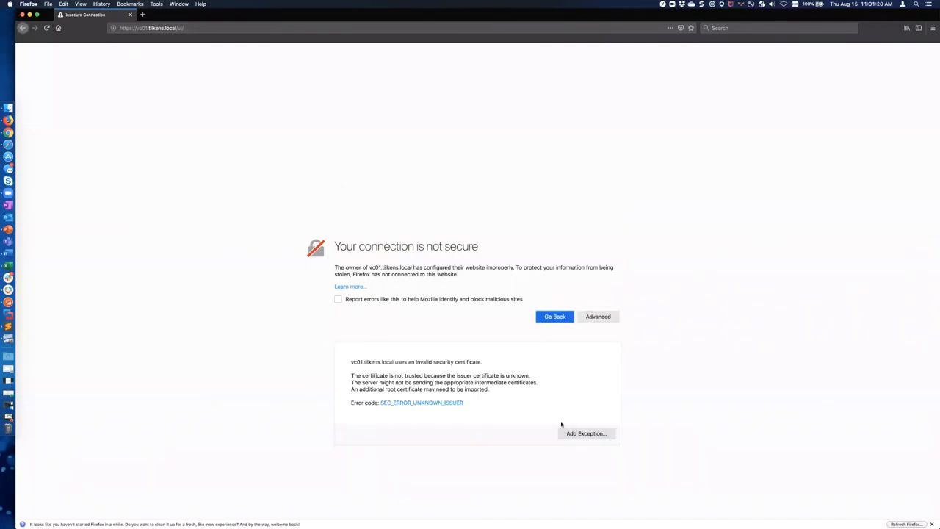
- In Firefox, add a certificate exception for vc01 and dismiss the browser update prompt
{"action": "left_click", "coordinate": [585, 433]}
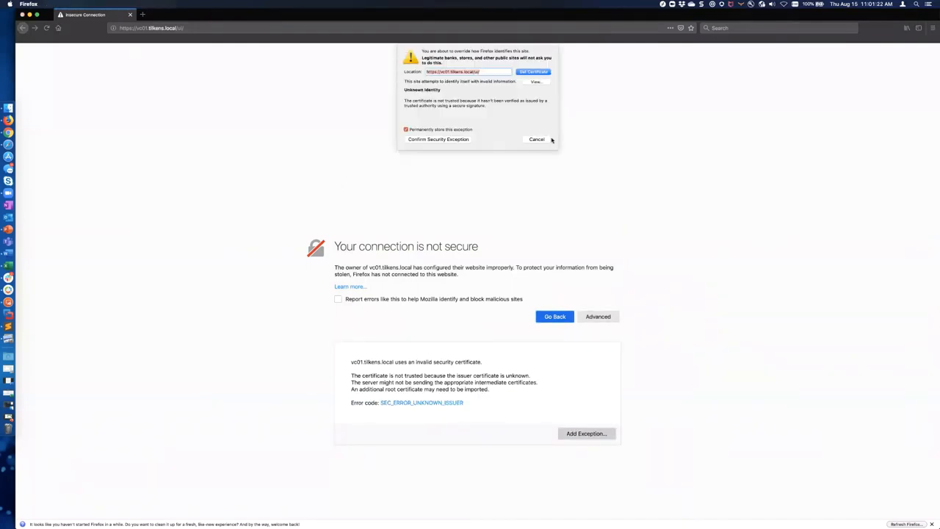
{"action": "left_click", "coordinate": [438, 138]}
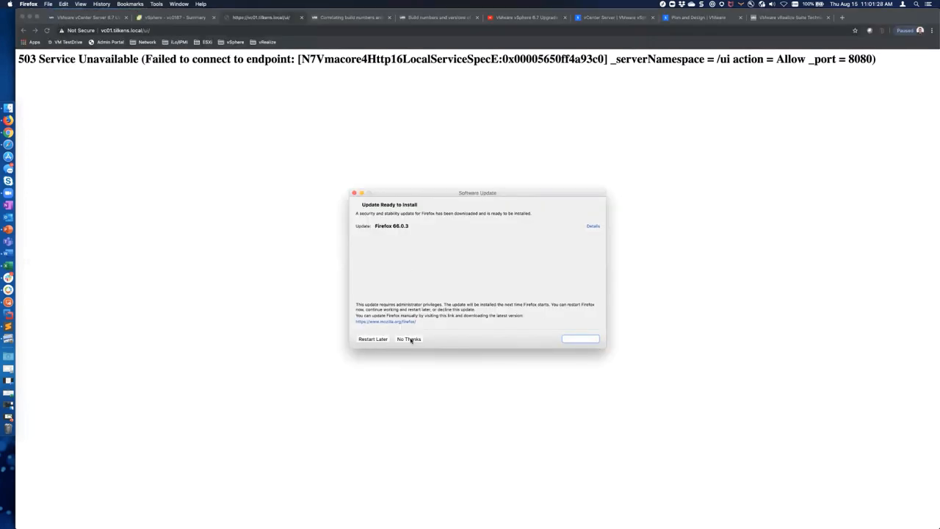
{"action": "left_click", "coordinate": [409, 338]}
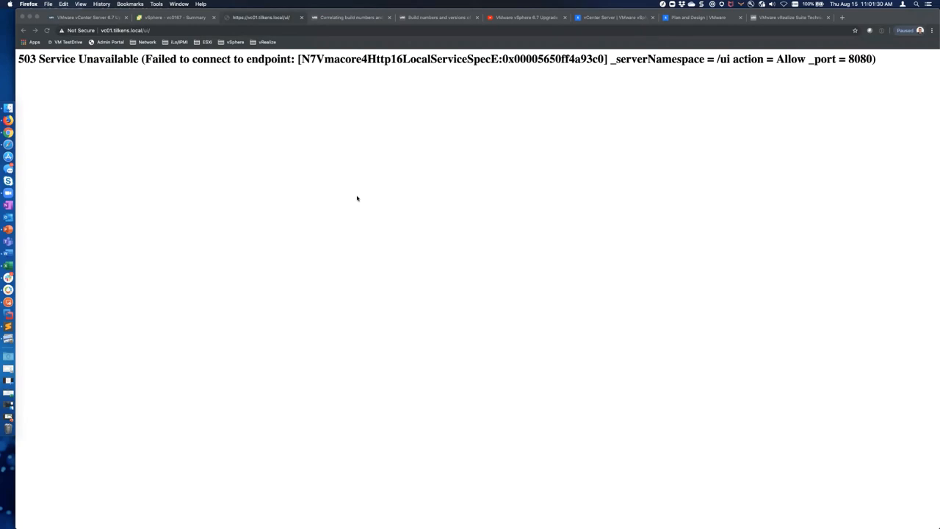
{"action": "mouse_move", "coordinate": [145, 31]}
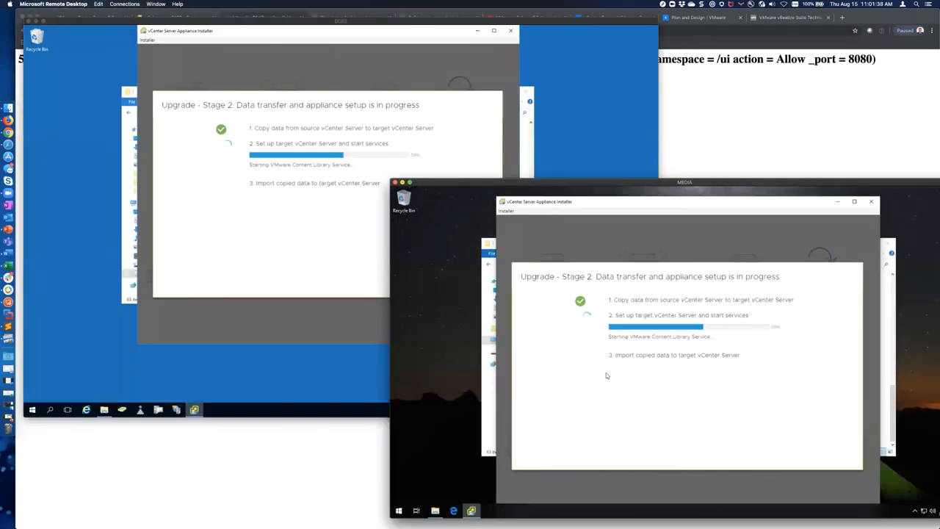
{"action": "mouse_move", "coordinate": [335, 199]}
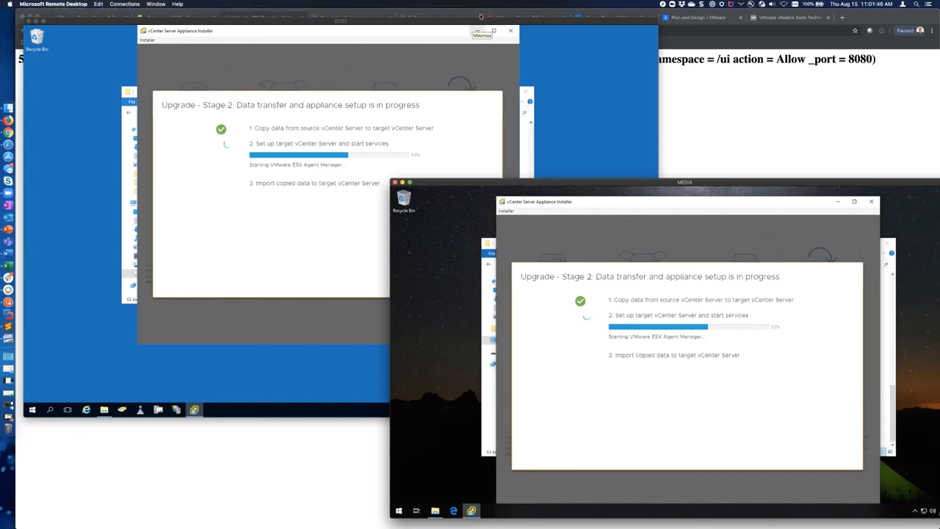
{"action": "mouse_move", "coordinate": [600, 204]}
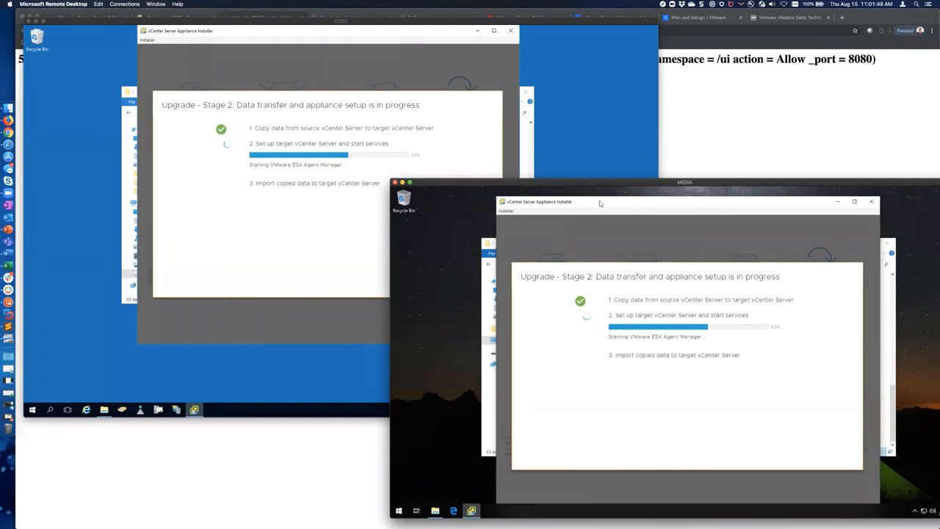
{"action": "mouse_move", "coordinate": [667, 423]}
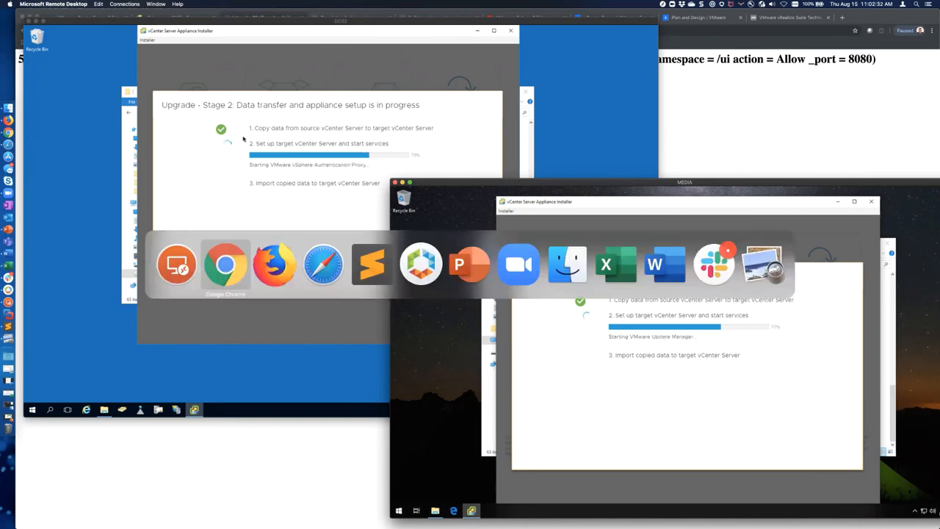
- Return to Chrome and retry the vc01 HTML5 client, still getting 503 Service Unavailable
{"action": "left_click", "coordinate": [225, 264]}
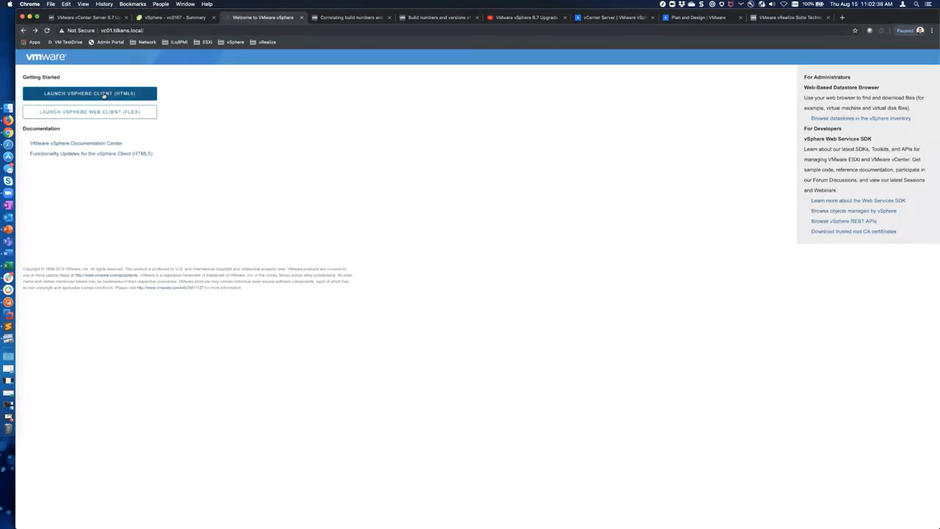
{"action": "left_click", "coordinate": [89, 93]}
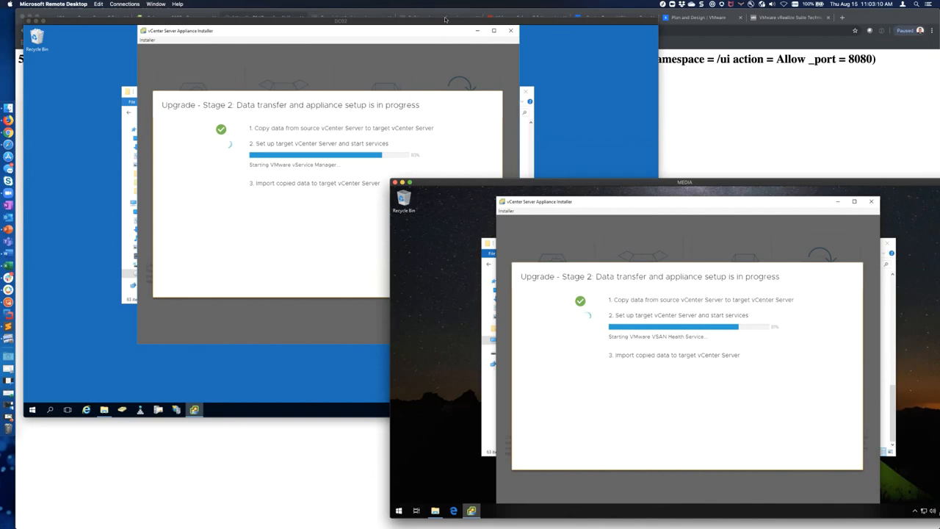
{"action": "mouse_move", "coordinate": [858, 354]}
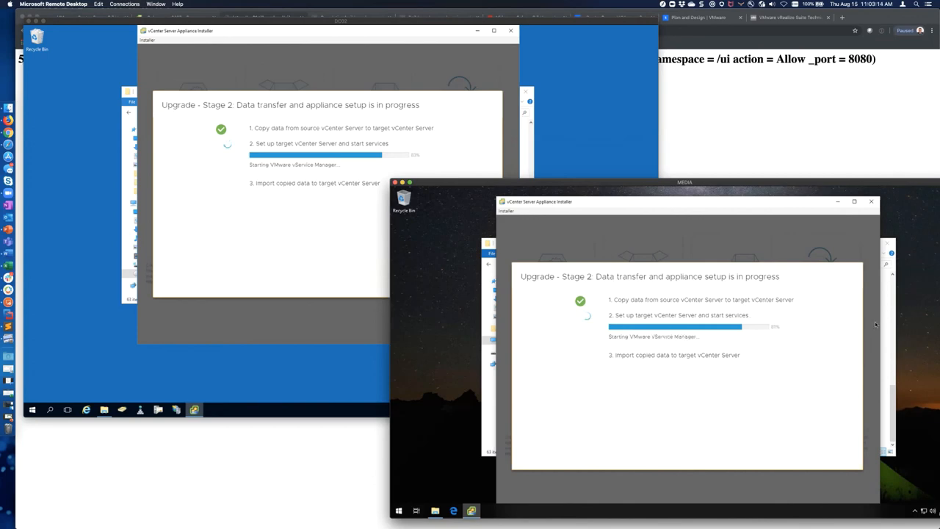
{"action": "mouse_move", "coordinate": [760, 294]}
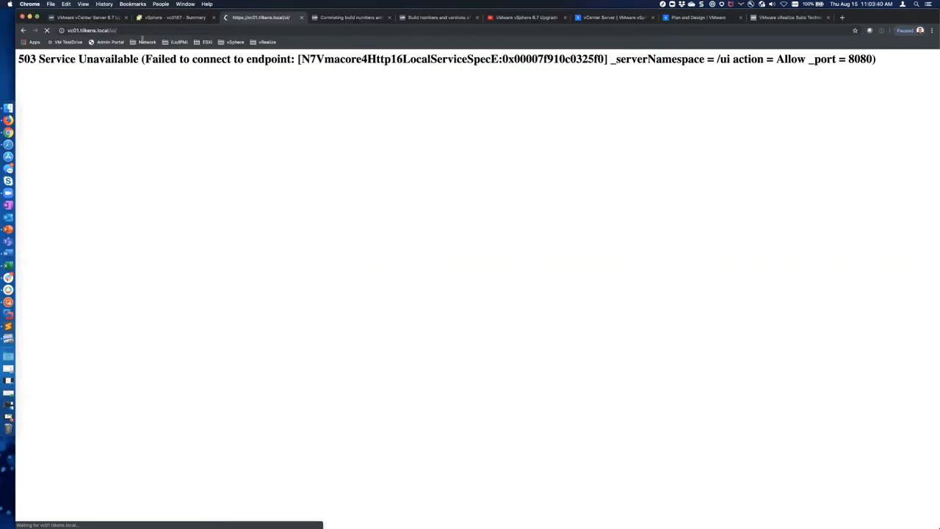
{"action": "left_click", "coordinate": [88, 30]}
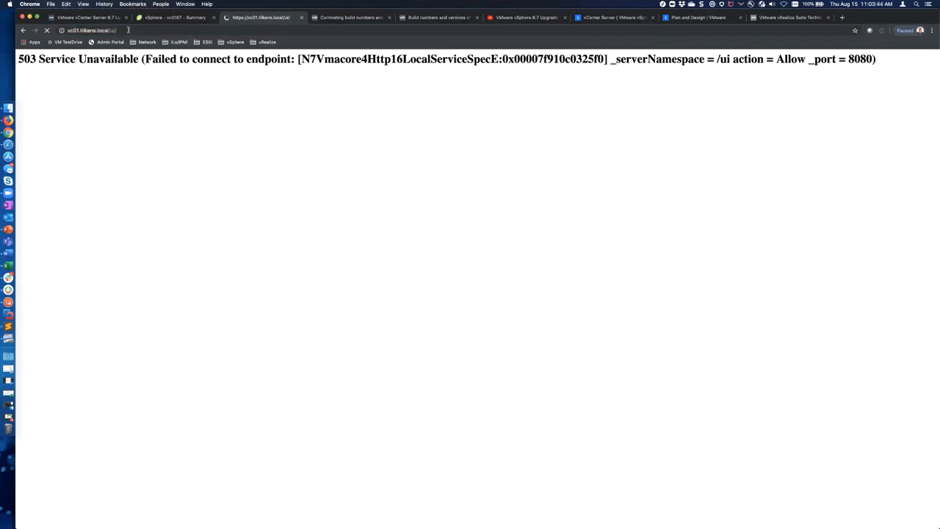
{"action": "mouse_move", "coordinate": [238, 135]}
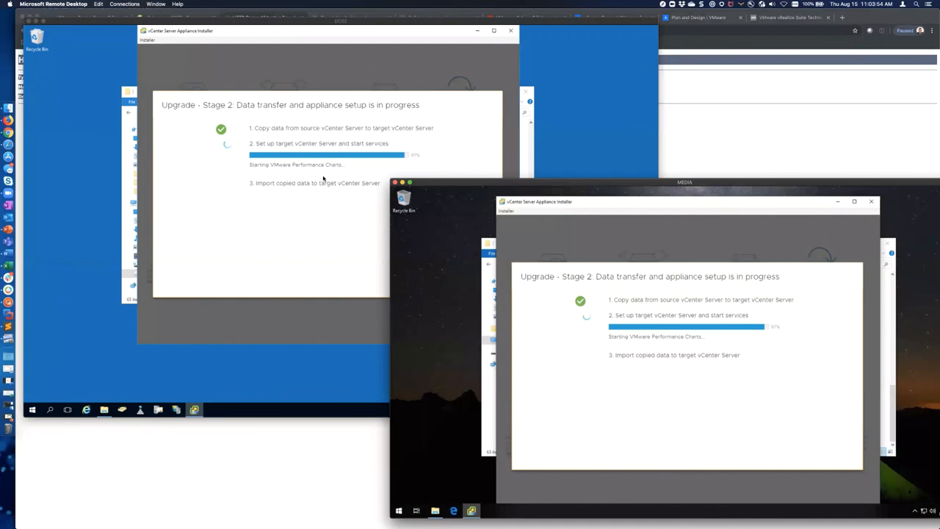
{"action": "mouse_move", "coordinate": [404, 150]}
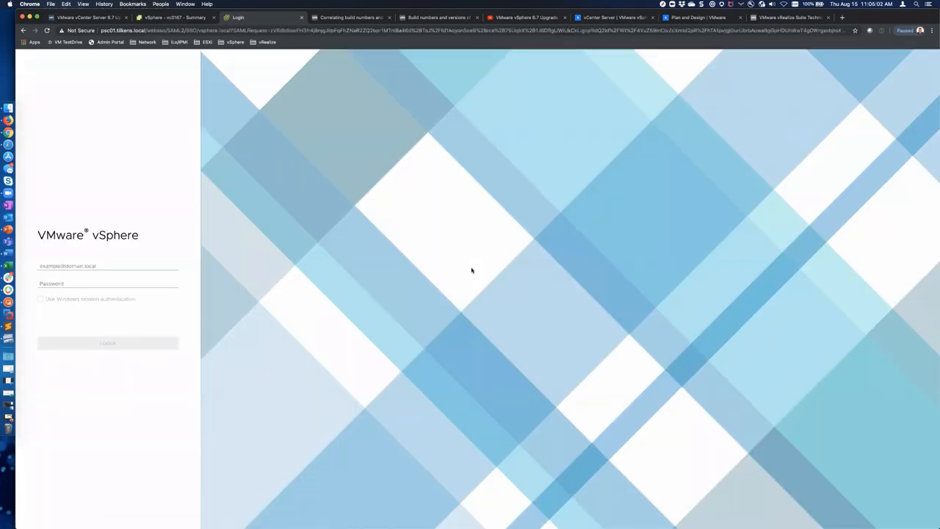
- Log in to the upgraded vc01 vSphere Client as administrator
{"action": "left_click", "coordinate": [107, 266]}
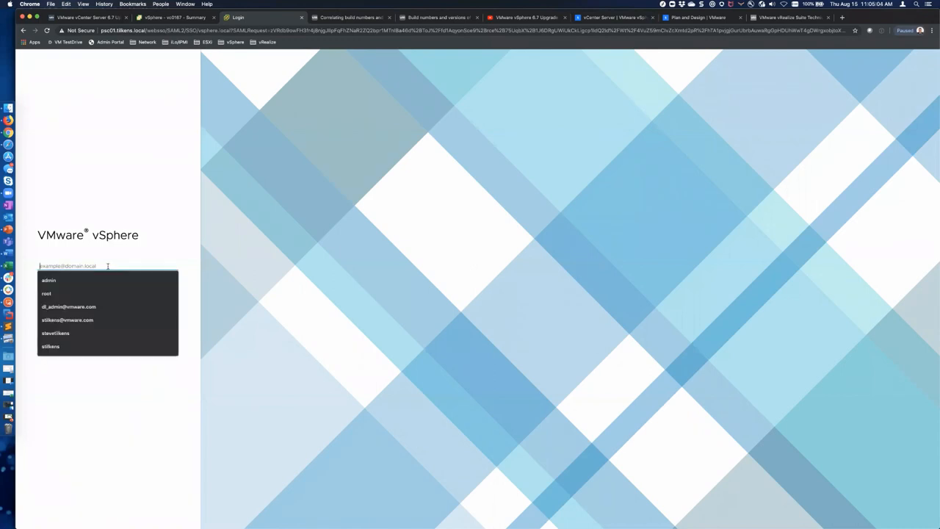
{"action": "type", "text": "administrator@vsphere.local"}
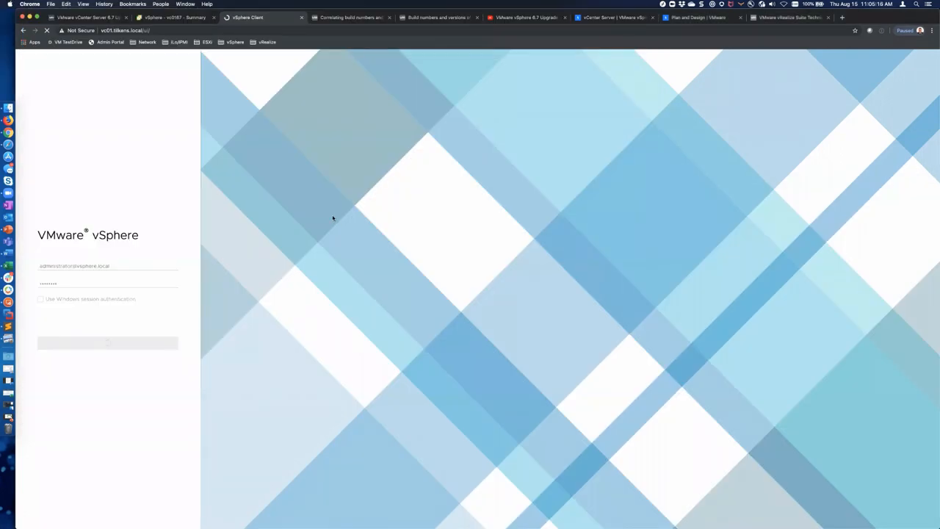
{"action": "left_click", "coordinate": [107, 343]}
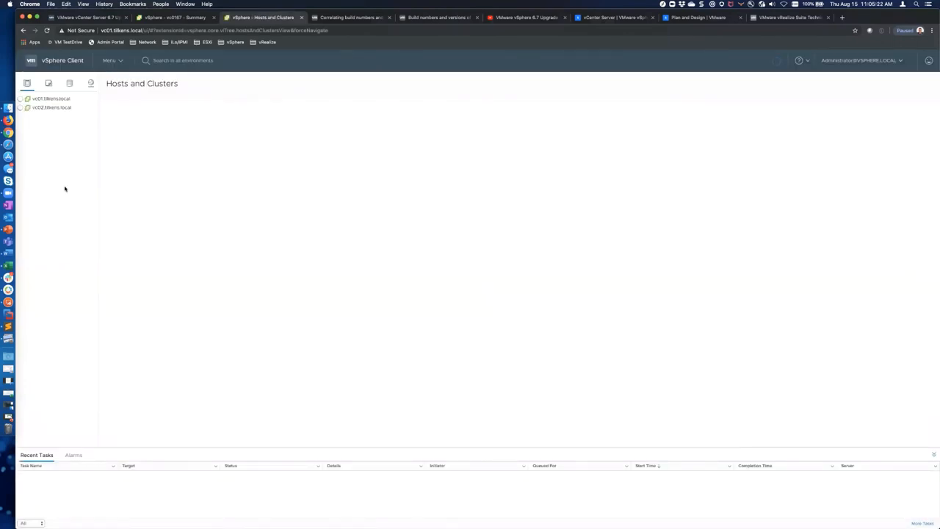
- Expand vc01 and vc02 to hosts and VMs, select VM02, and confirm client version 6.7.0.30000
{"action": "left_click", "coordinate": [21, 98]}
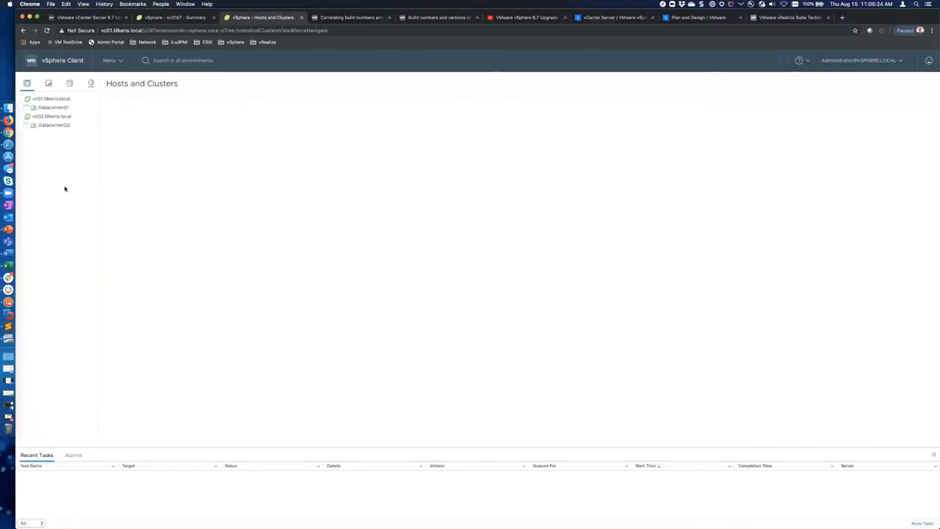
{"action": "left_click", "coordinate": [71, 138]}
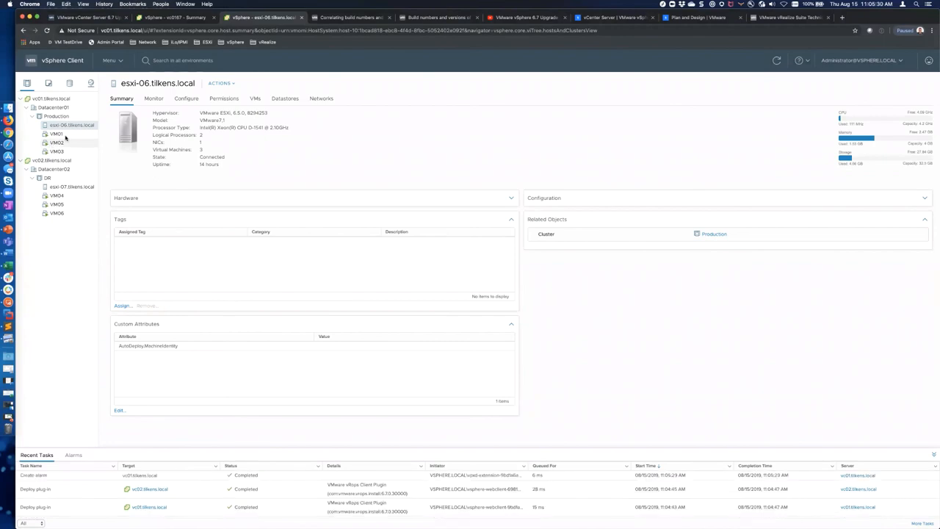
{"action": "left_click", "coordinate": [57, 143]}
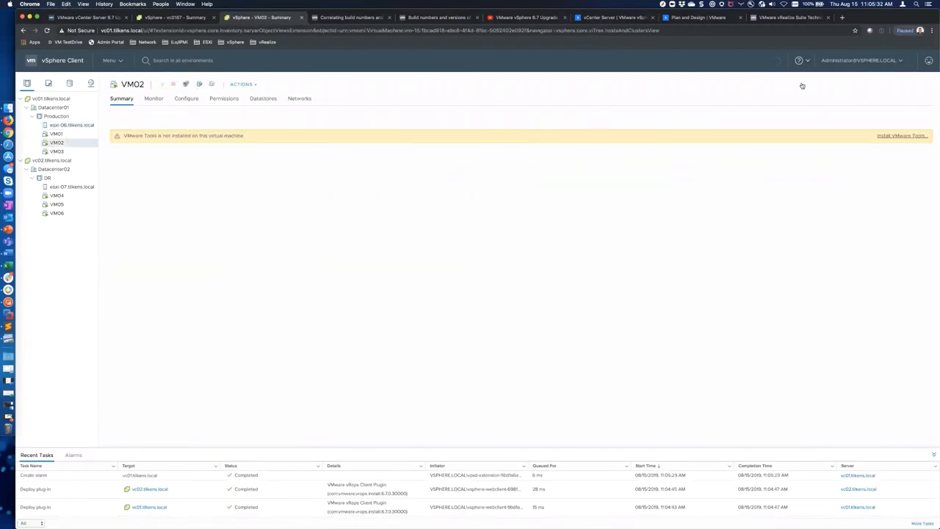
{"action": "left_click", "coordinate": [799, 61]}
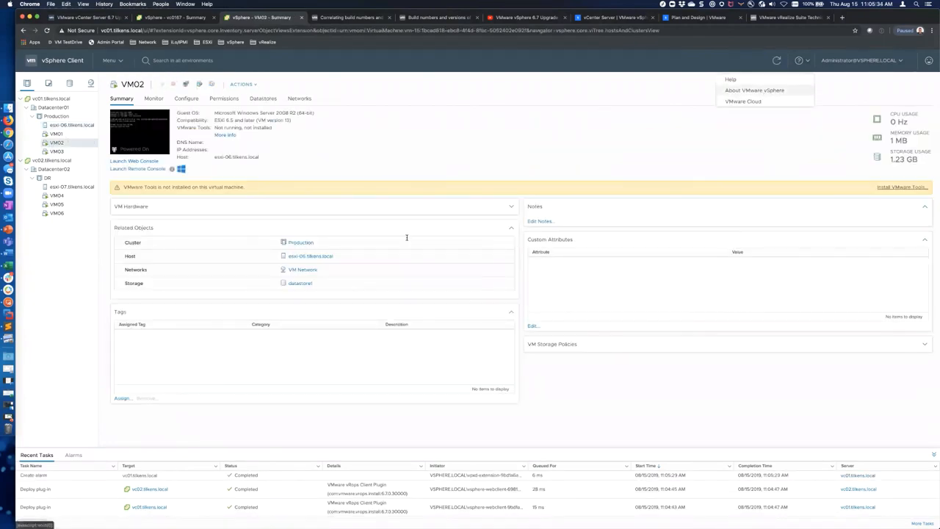
{"action": "left_click", "coordinate": [755, 89]}
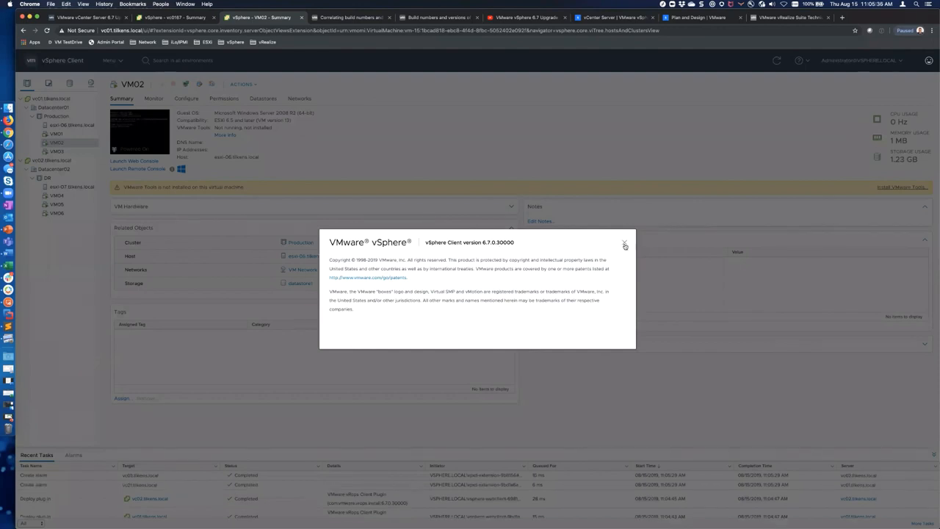
{"action": "left_click", "coordinate": [625, 243]}
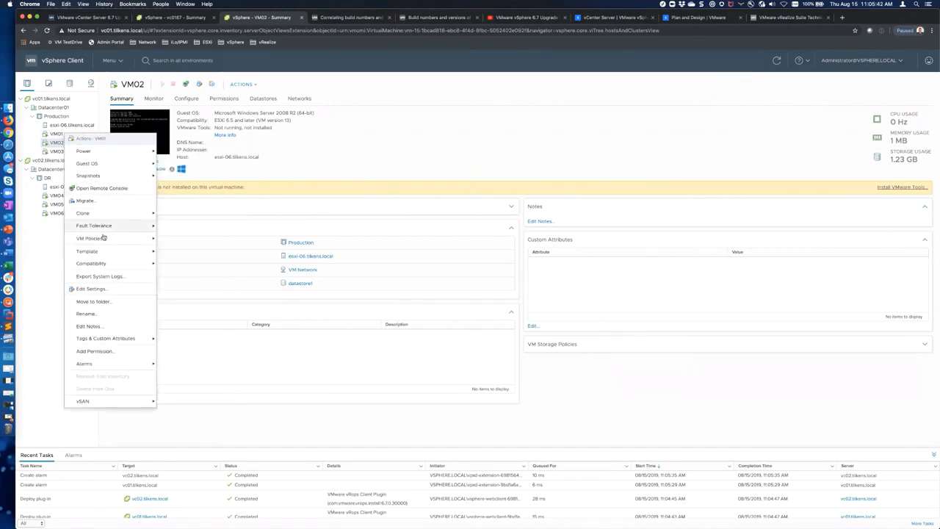
{"action": "mouse_move", "coordinate": [106, 276]}
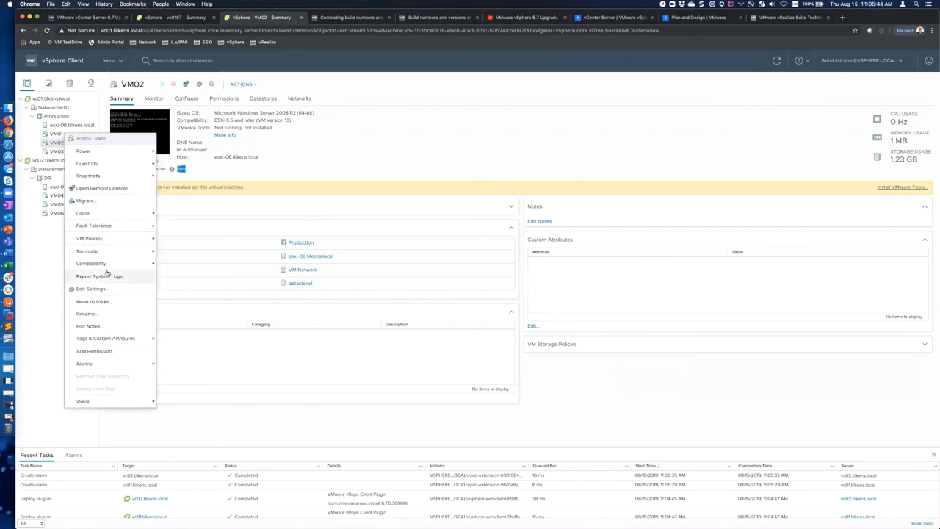
- Start migrating VM01, changing compute and storage, targeting host esxi-07 under vc02 Datacenter02
{"action": "left_click", "coordinate": [84, 201]}
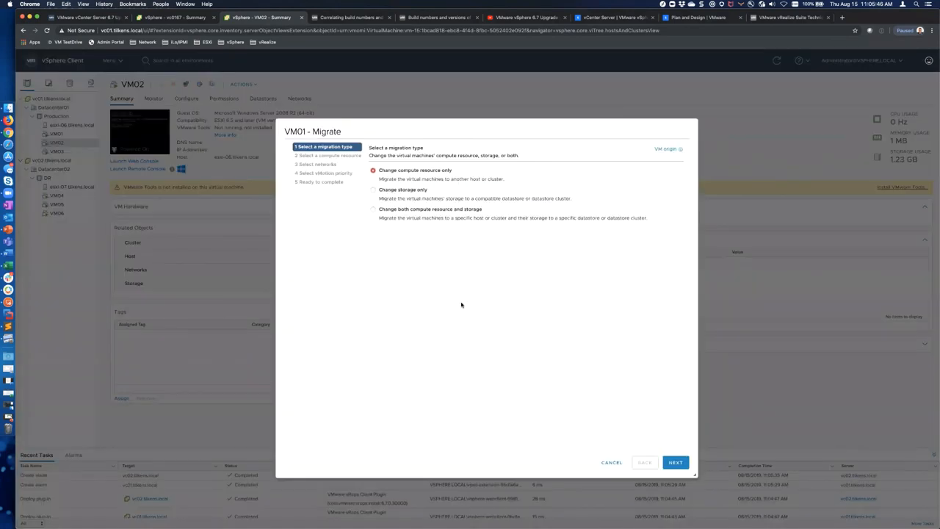
{"action": "left_click", "coordinate": [374, 208]}
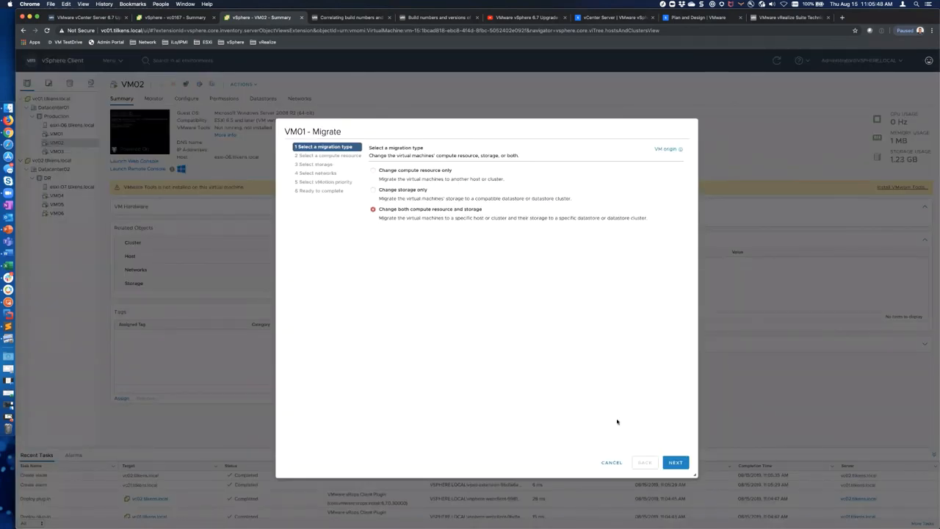
{"action": "left_click", "coordinate": [675, 462]}
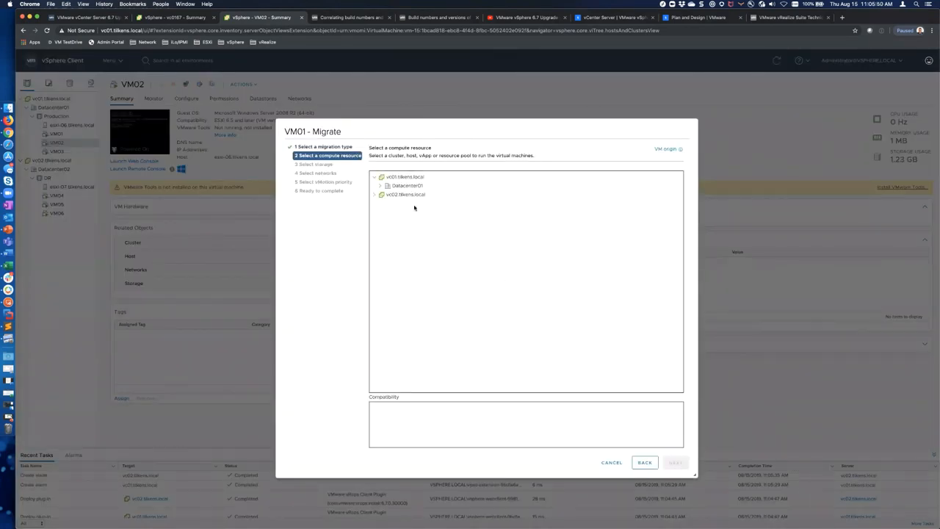
{"action": "left_click", "coordinate": [382, 194]}
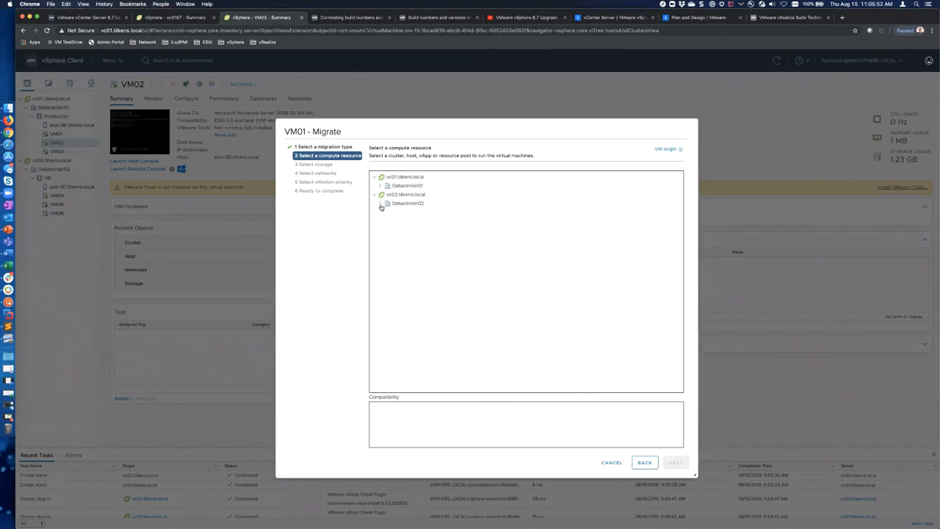
{"action": "left_click", "coordinate": [380, 203]}
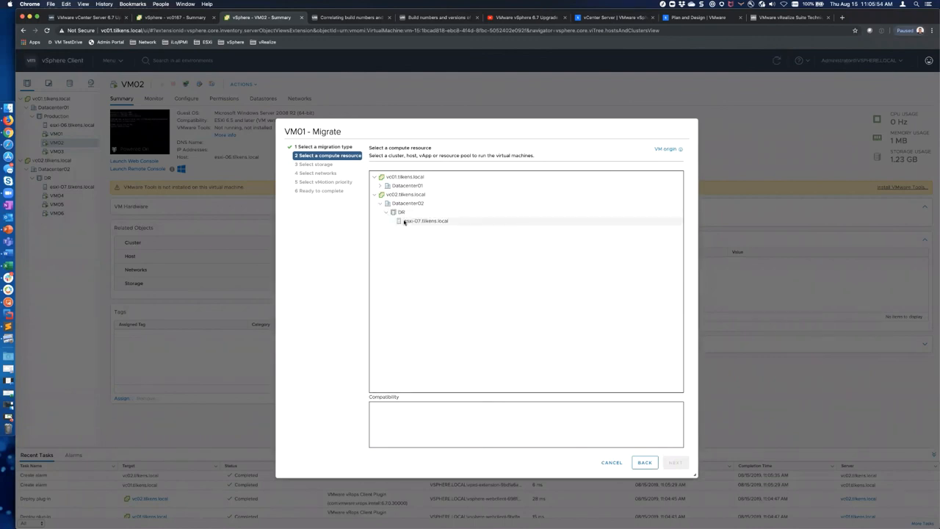
{"action": "left_click", "coordinate": [424, 220]}
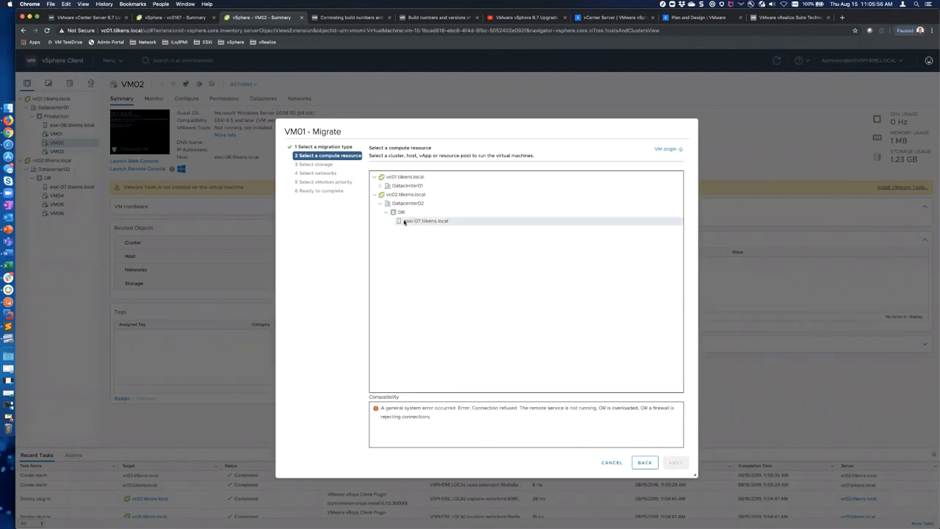
{"action": "mouse_move", "coordinate": [512, 442]}
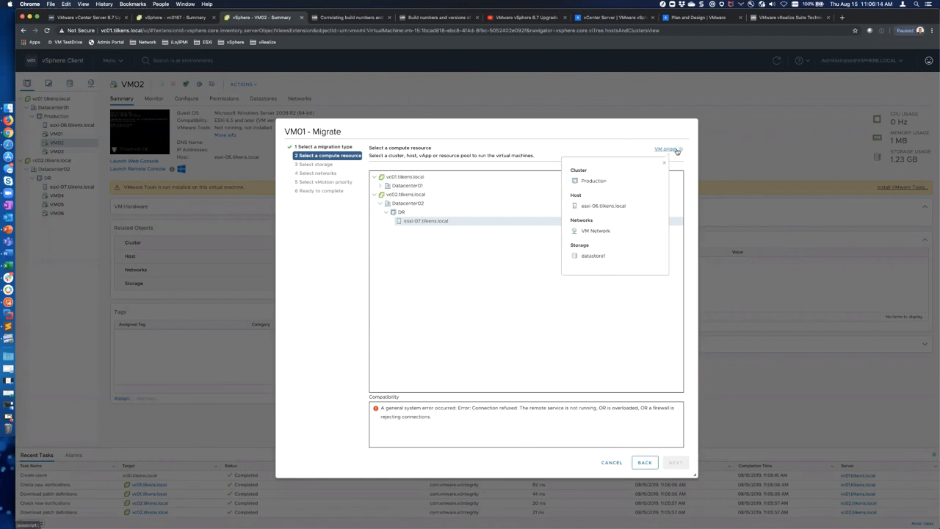
- Close the connection-refused error details and cancel the VM01 migration
{"action": "left_click", "coordinate": [665, 149]}
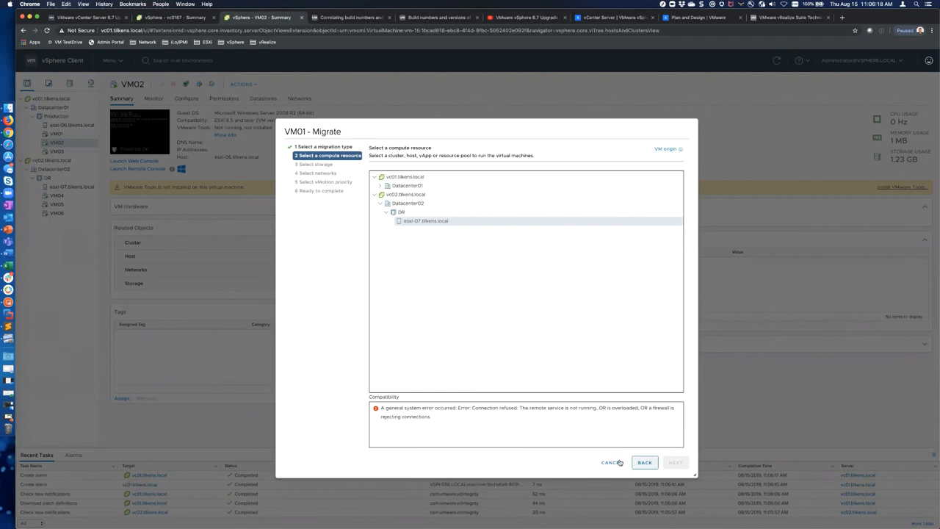
{"action": "left_click", "coordinate": [644, 462]}
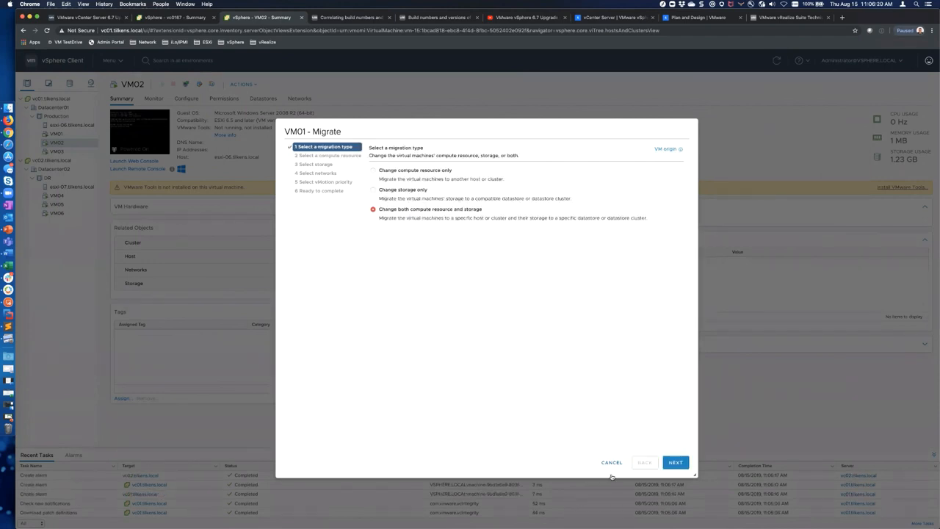
{"action": "left_click", "coordinate": [611, 462]}
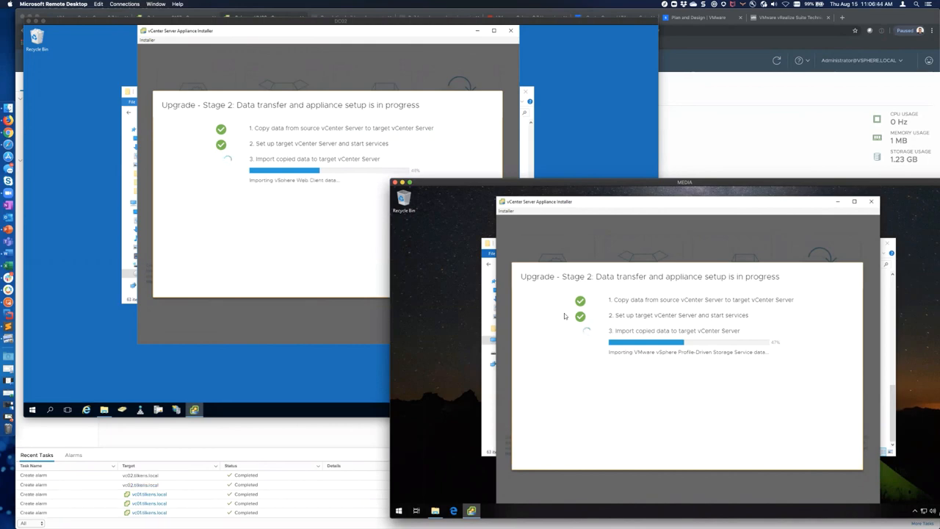
{"action": "mouse_move", "coordinate": [421, 74]}
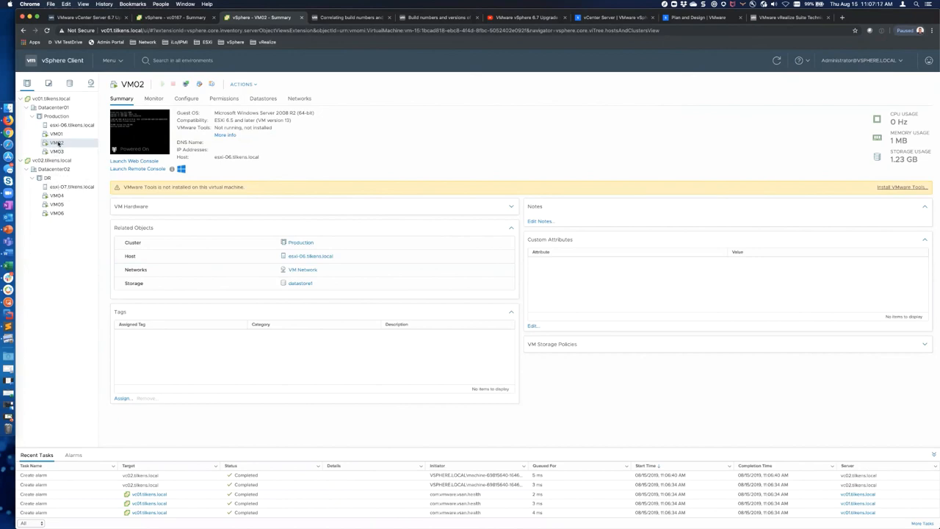
- Right-click VM02 in the inventory to show its actions menu
{"action": "right_click", "coordinate": [58, 142]}
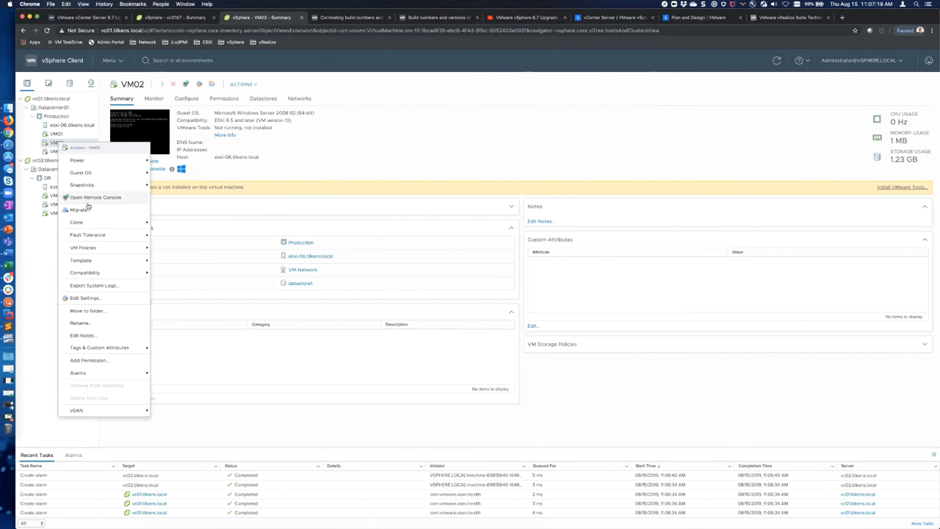
{"action": "mouse_move", "coordinate": [85, 285]}
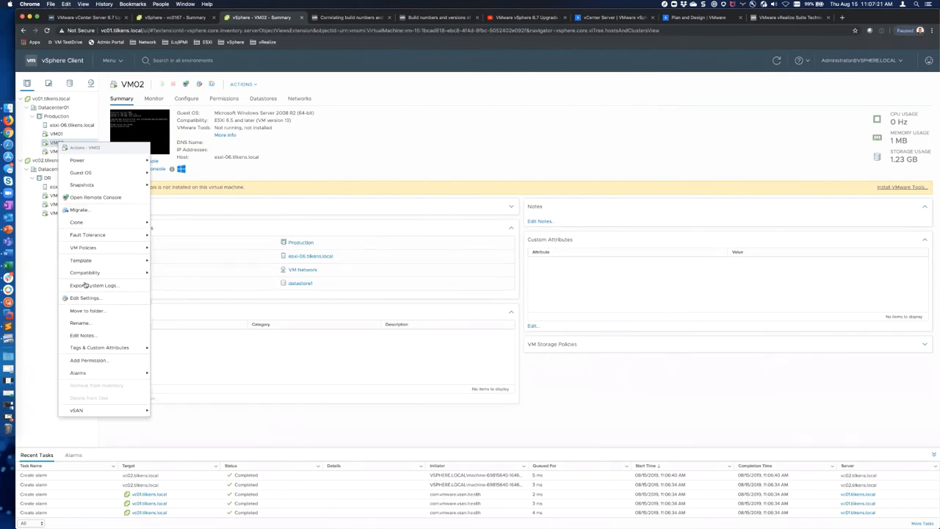
{"action": "mouse_move", "coordinate": [79, 210]}
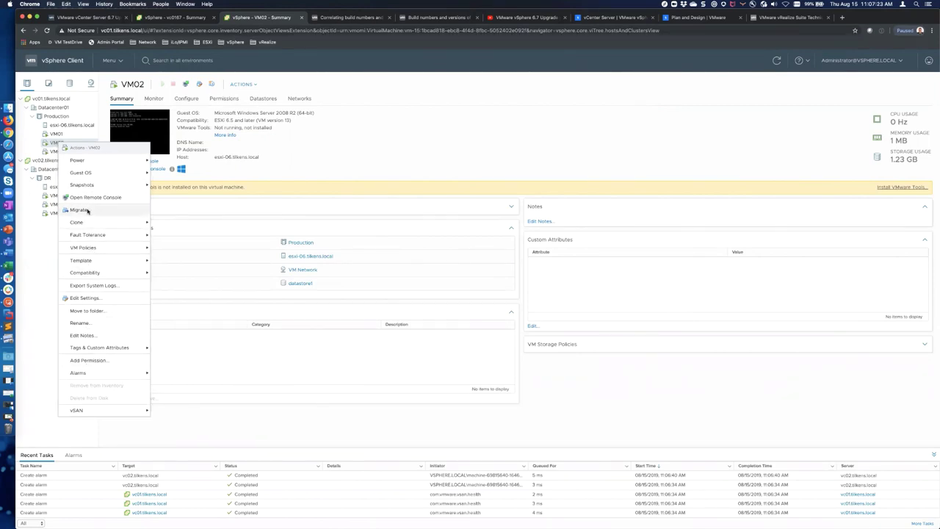
- Try migrating VM02's compute and storage to esxi-07 under vc02, then cancel after the connection error
{"action": "left_click", "coordinate": [81, 210]}
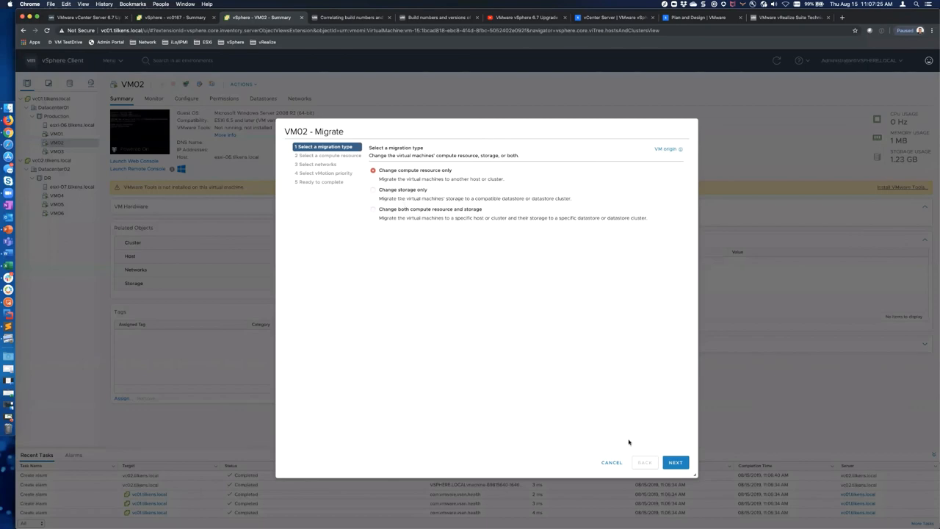
{"action": "left_click", "coordinate": [373, 209]}
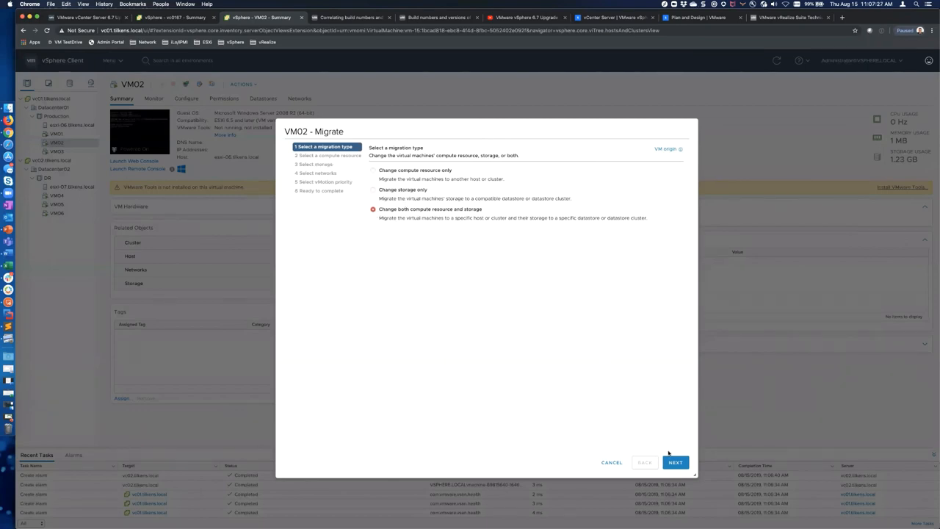
{"action": "left_click", "coordinate": [674, 461]}
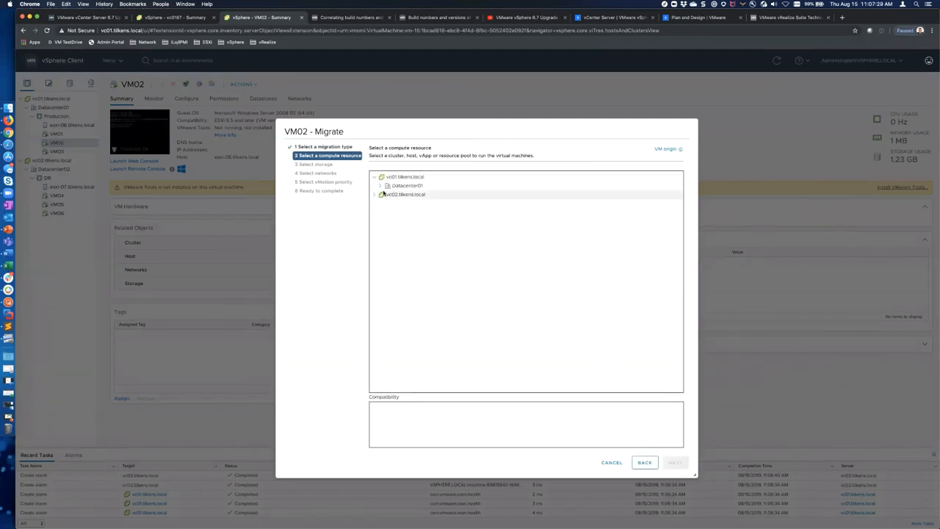
{"action": "left_click", "coordinate": [375, 195]}
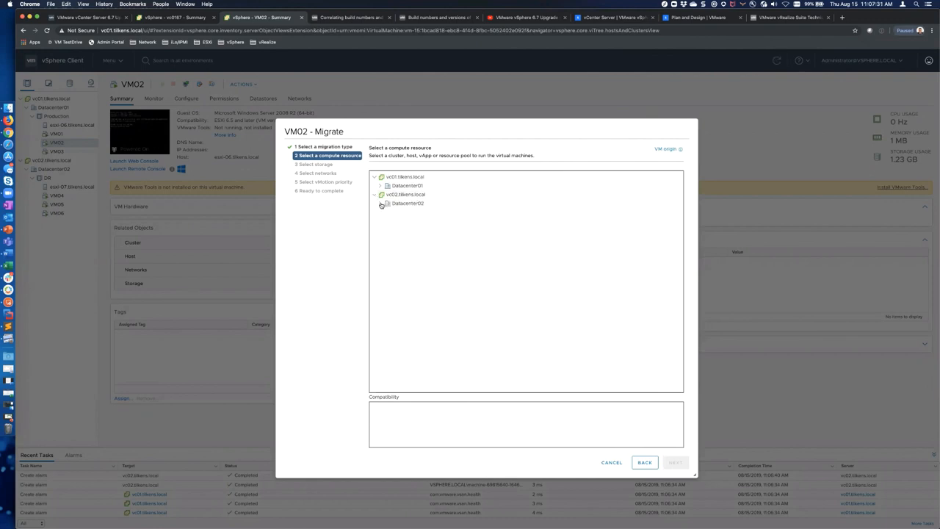
{"action": "left_click", "coordinate": [381, 203]}
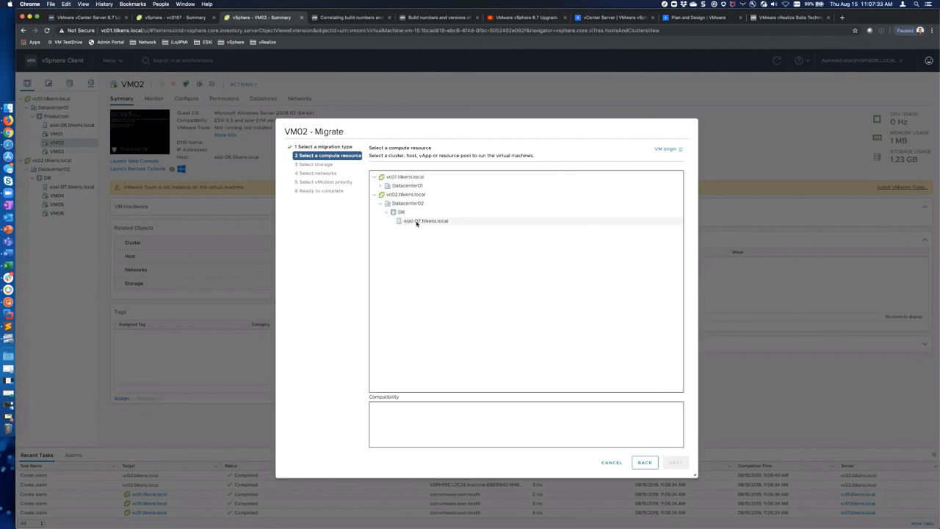
{"action": "left_click", "coordinate": [426, 221]}
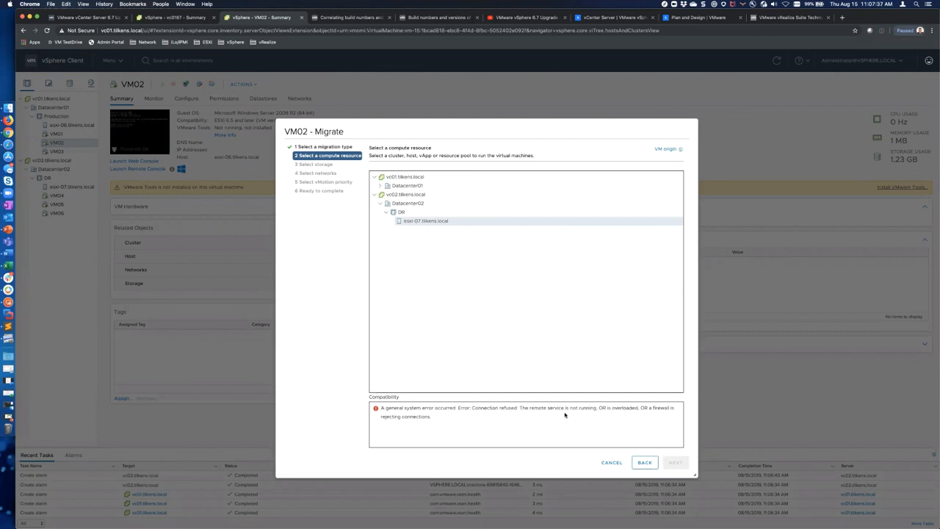
{"action": "mouse_move", "coordinate": [644, 413]}
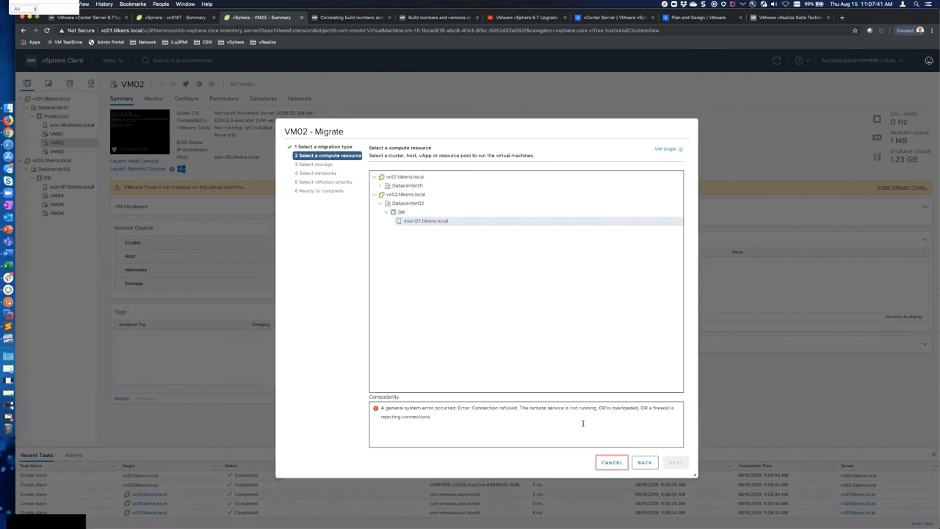
{"action": "left_click", "coordinate": [612, 462]}
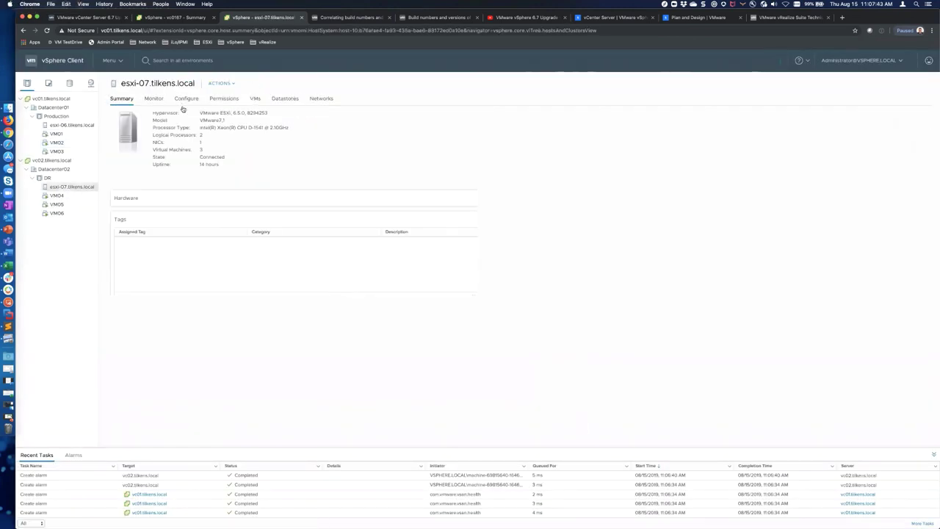
- Review esxi-07's firewall rules, services, and security profile under the Configure tab
{"action": "left_click", "coordinate": [186, 98]}
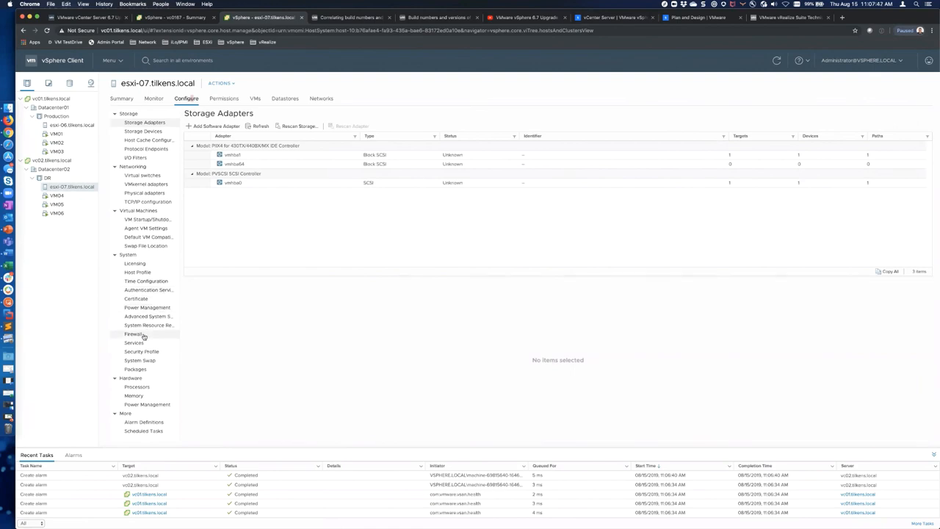
{"action": "left_click", "coordinate": [133, 333]}
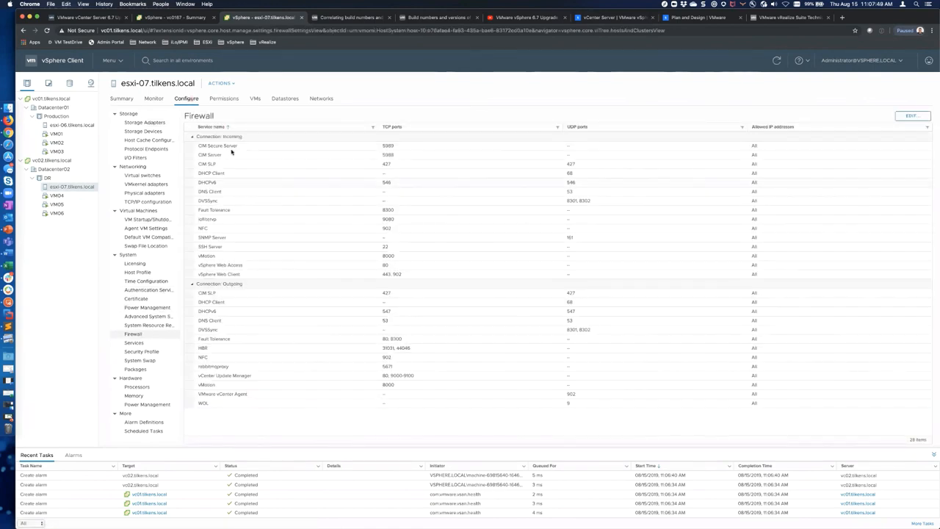
{"action": "mouse_move", "coordinate": [224, 224]}
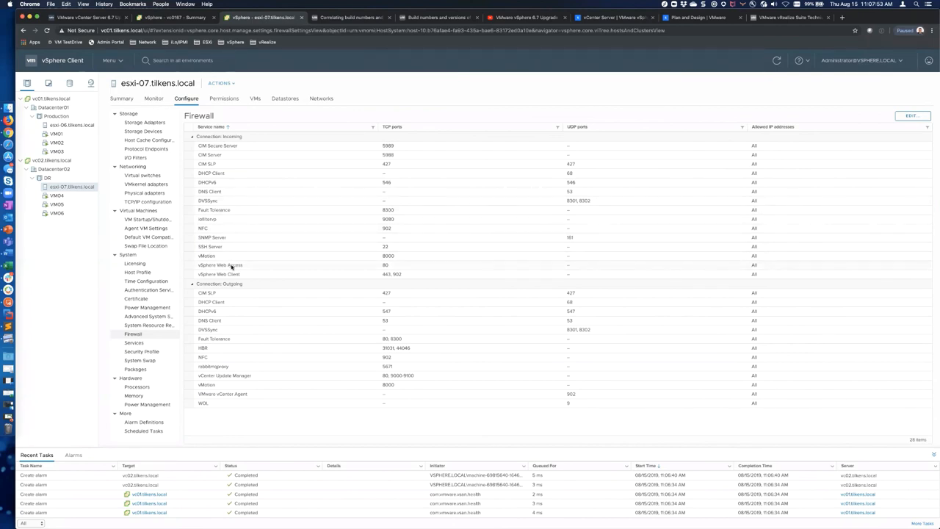
{"action": "mouse_move", "coordinate": [232, 264]}
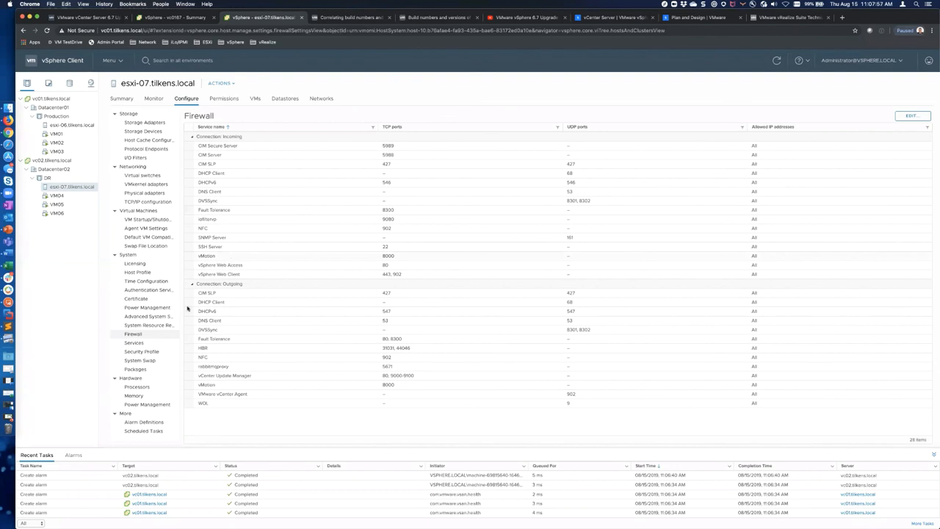
{"action": "left_click", "coordinate": [134, 342]}
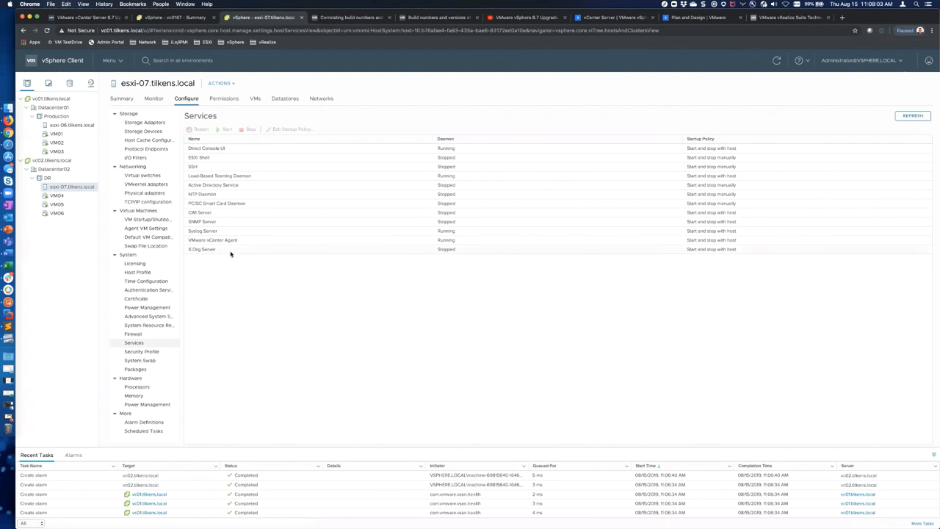
{"action": "mouse_move", "coordinate": [229, 231]}
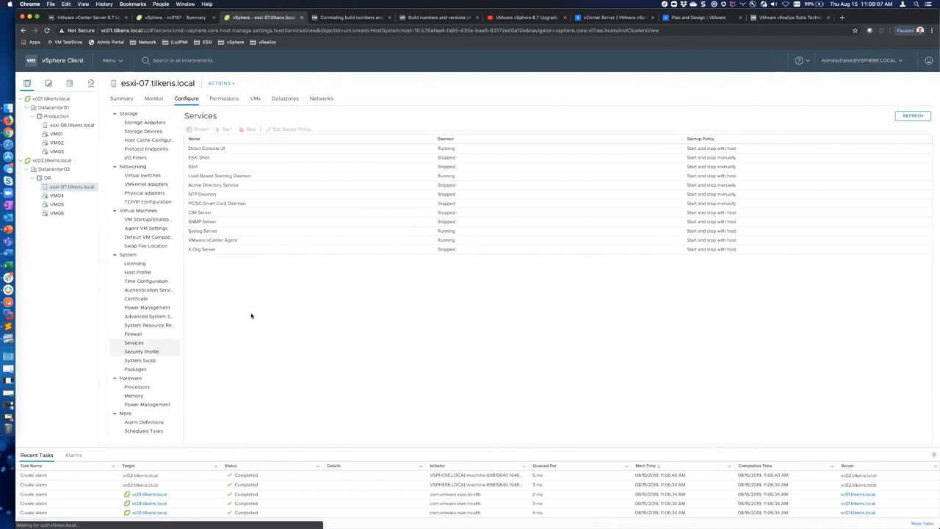
{"action": "left_click", "coordinate": [142, 351]}
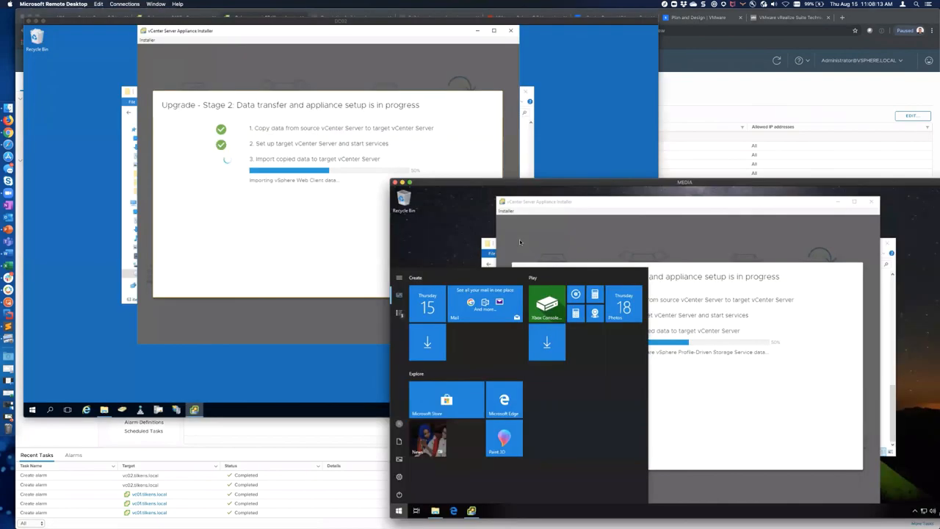
- Close the Start menu on MEDIA and open the upgrade's information messages after the Stage 2 import
{"action": "left_click", "coordinate": [540, 201]}
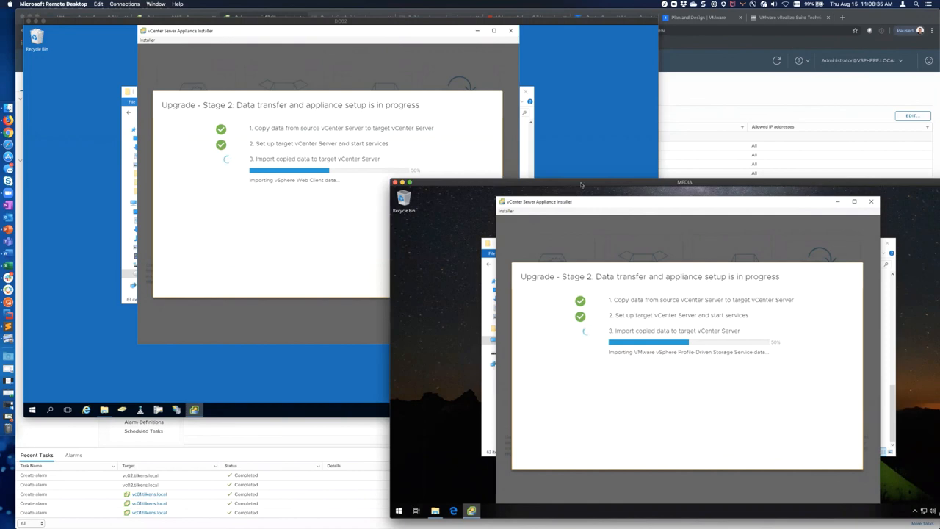
{"action": "mouse_move", "coordinate": [571, 113]}
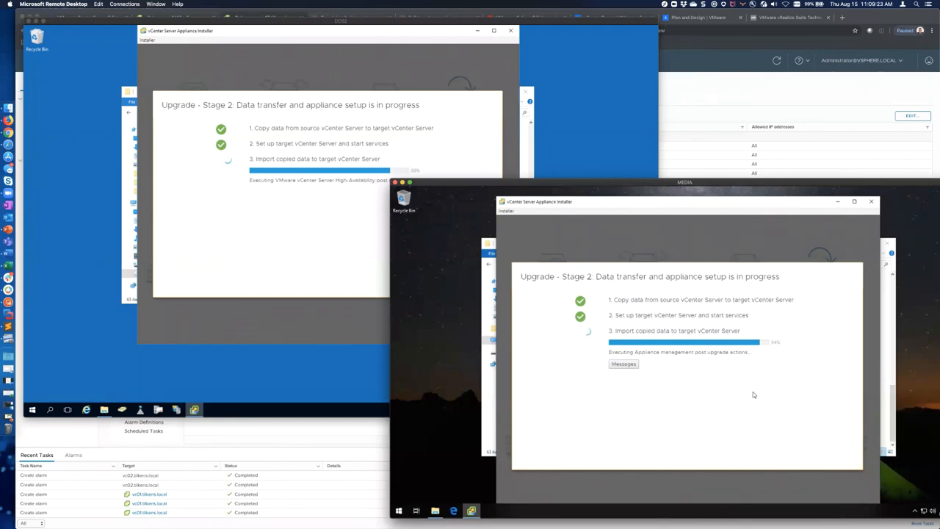
{"action": "left_click", "coordinate": [623, 364]}
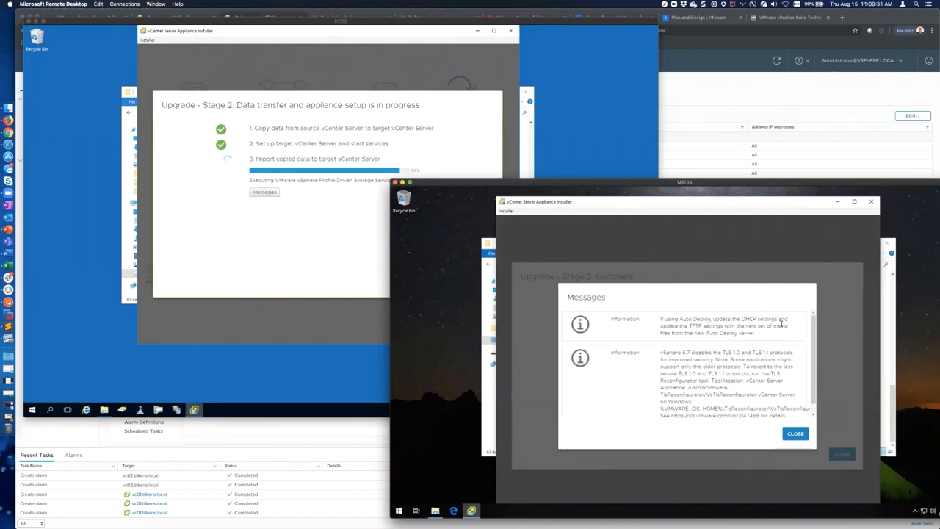
- Dismiss both appliances' upgrade messages and open the Appliance Getting Started Page
{"action": "scroll", "scroll_direction": "down", "scroll_amount": 3}
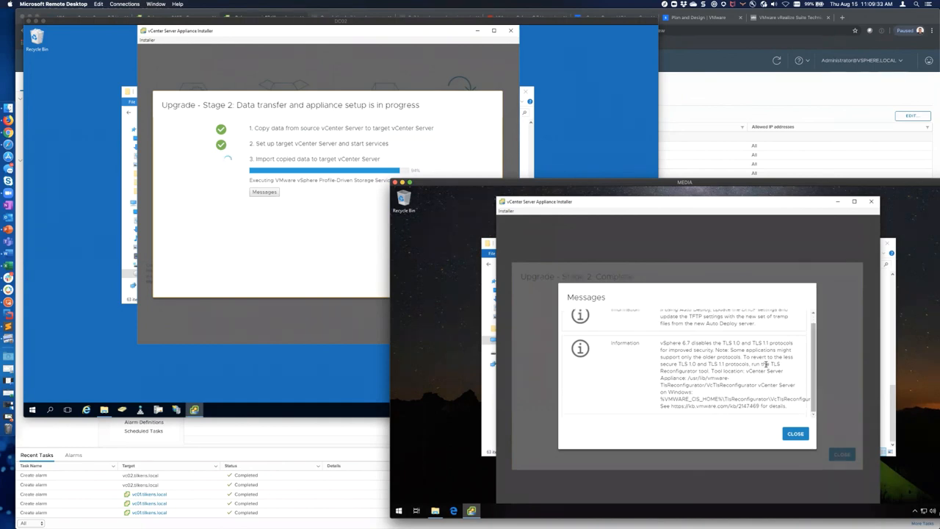
{"action": "left_click", "coordinate": [263, 192]}
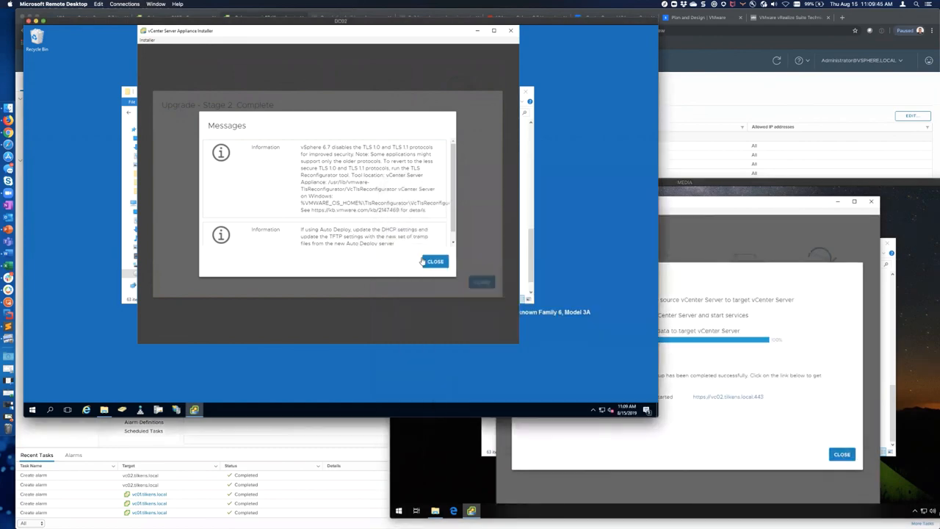
{"action": "left_click", "coordinate": [435, 262]}
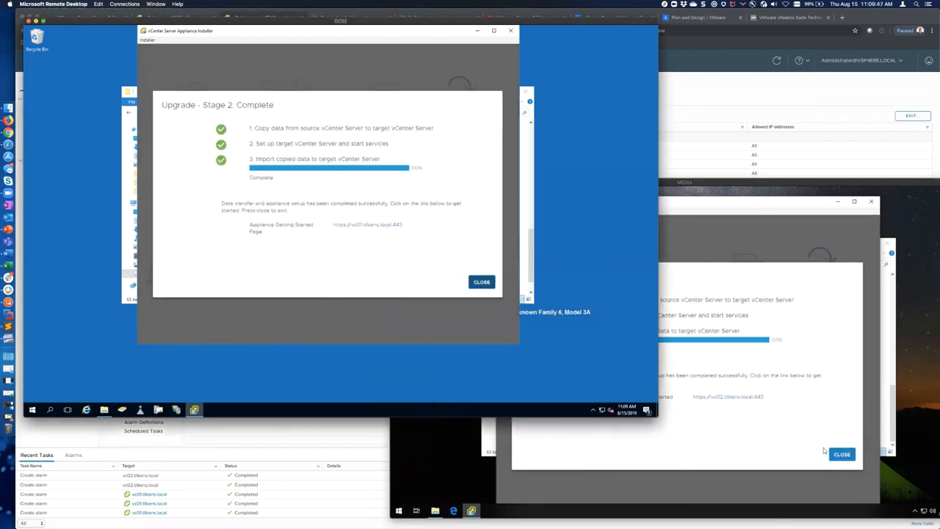
{"action": "left_click", "coordinate": [481, 281]}
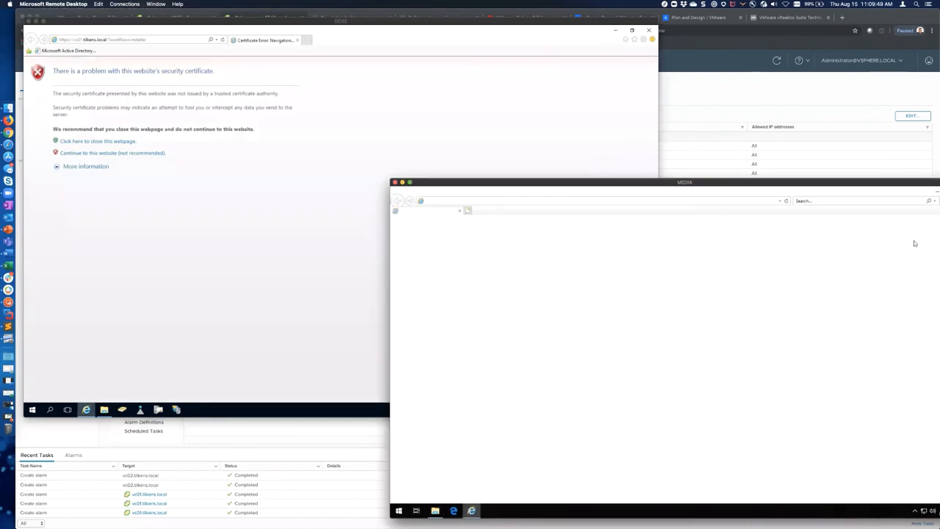